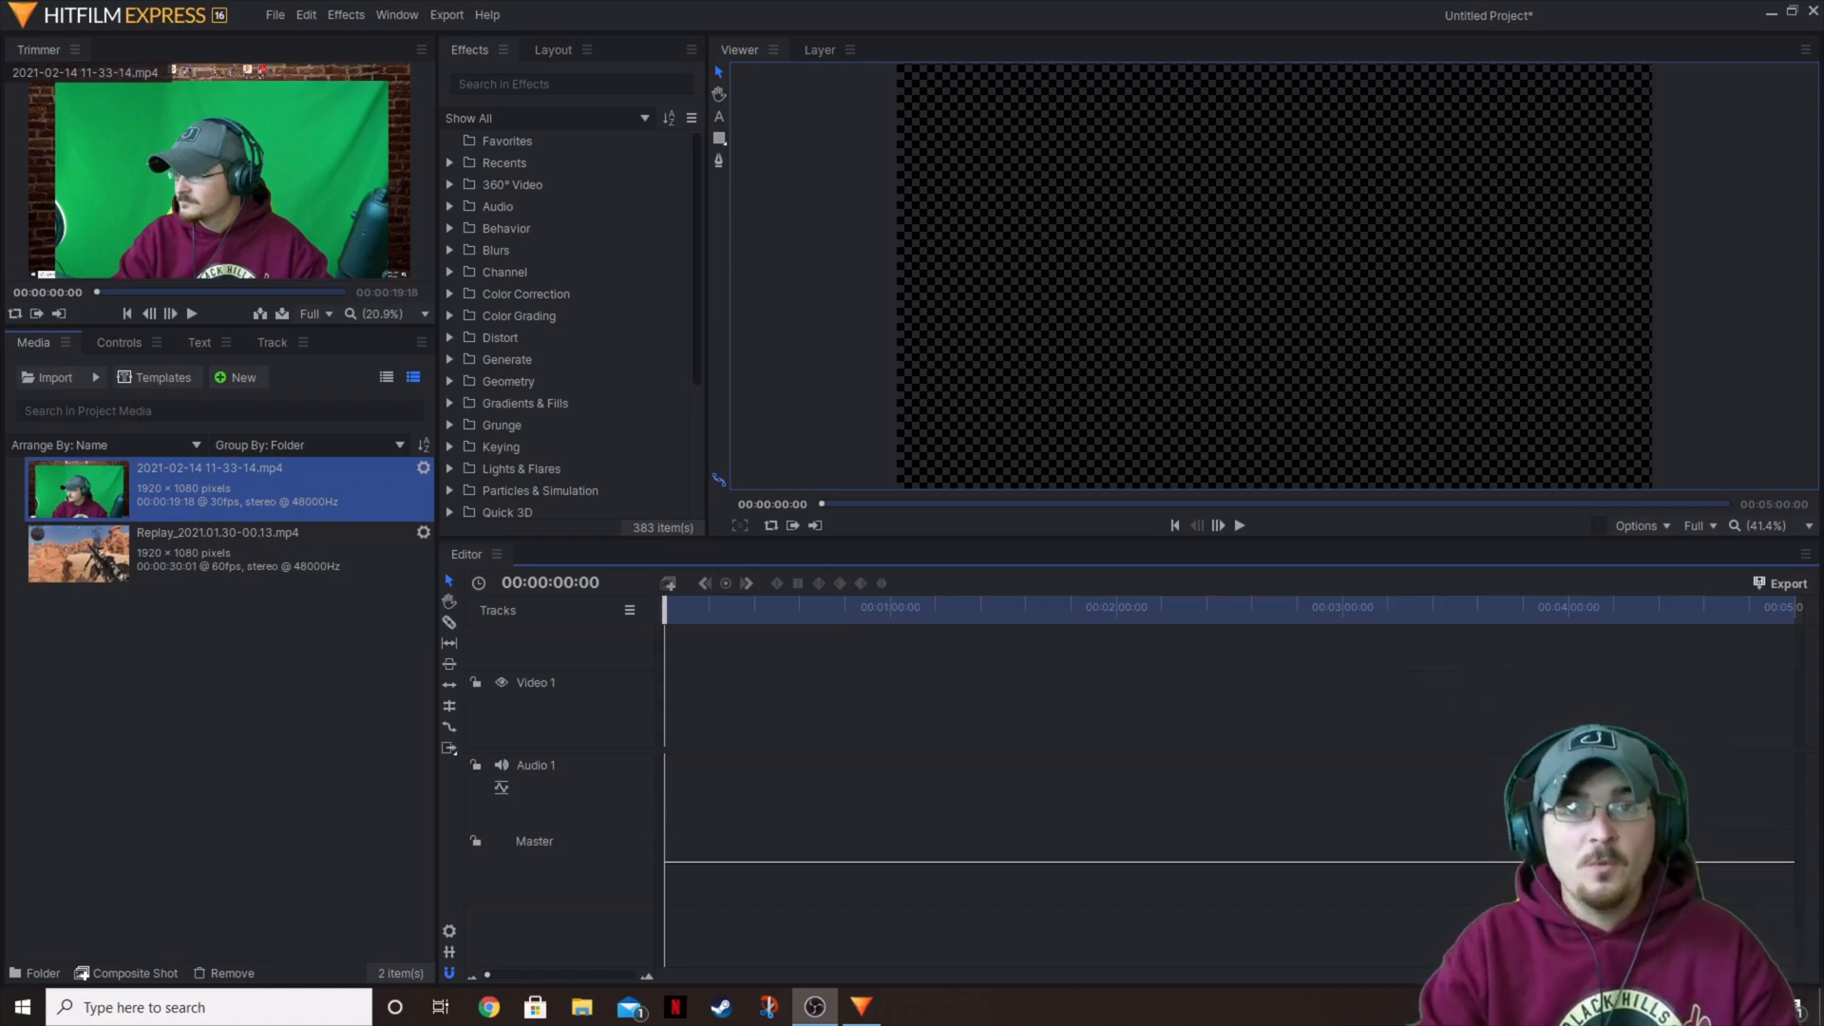
mouse_move(422, 696)
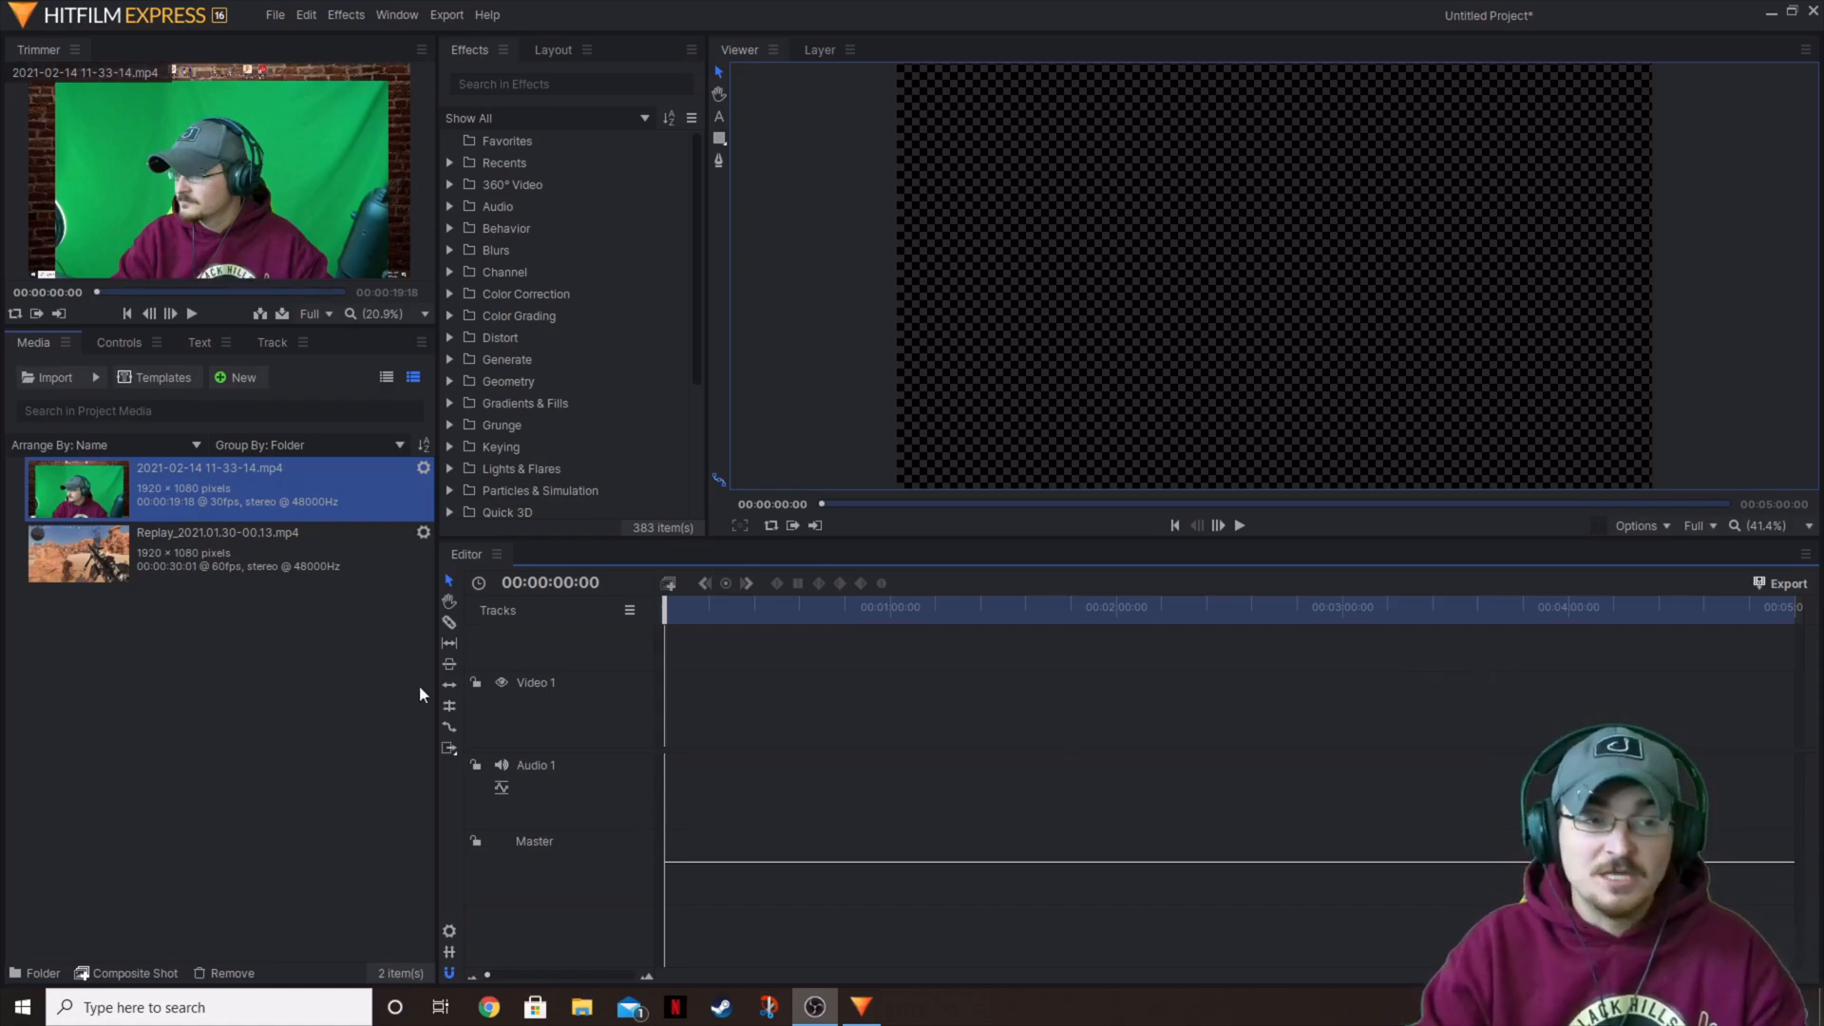
mouse_move(252, 378)
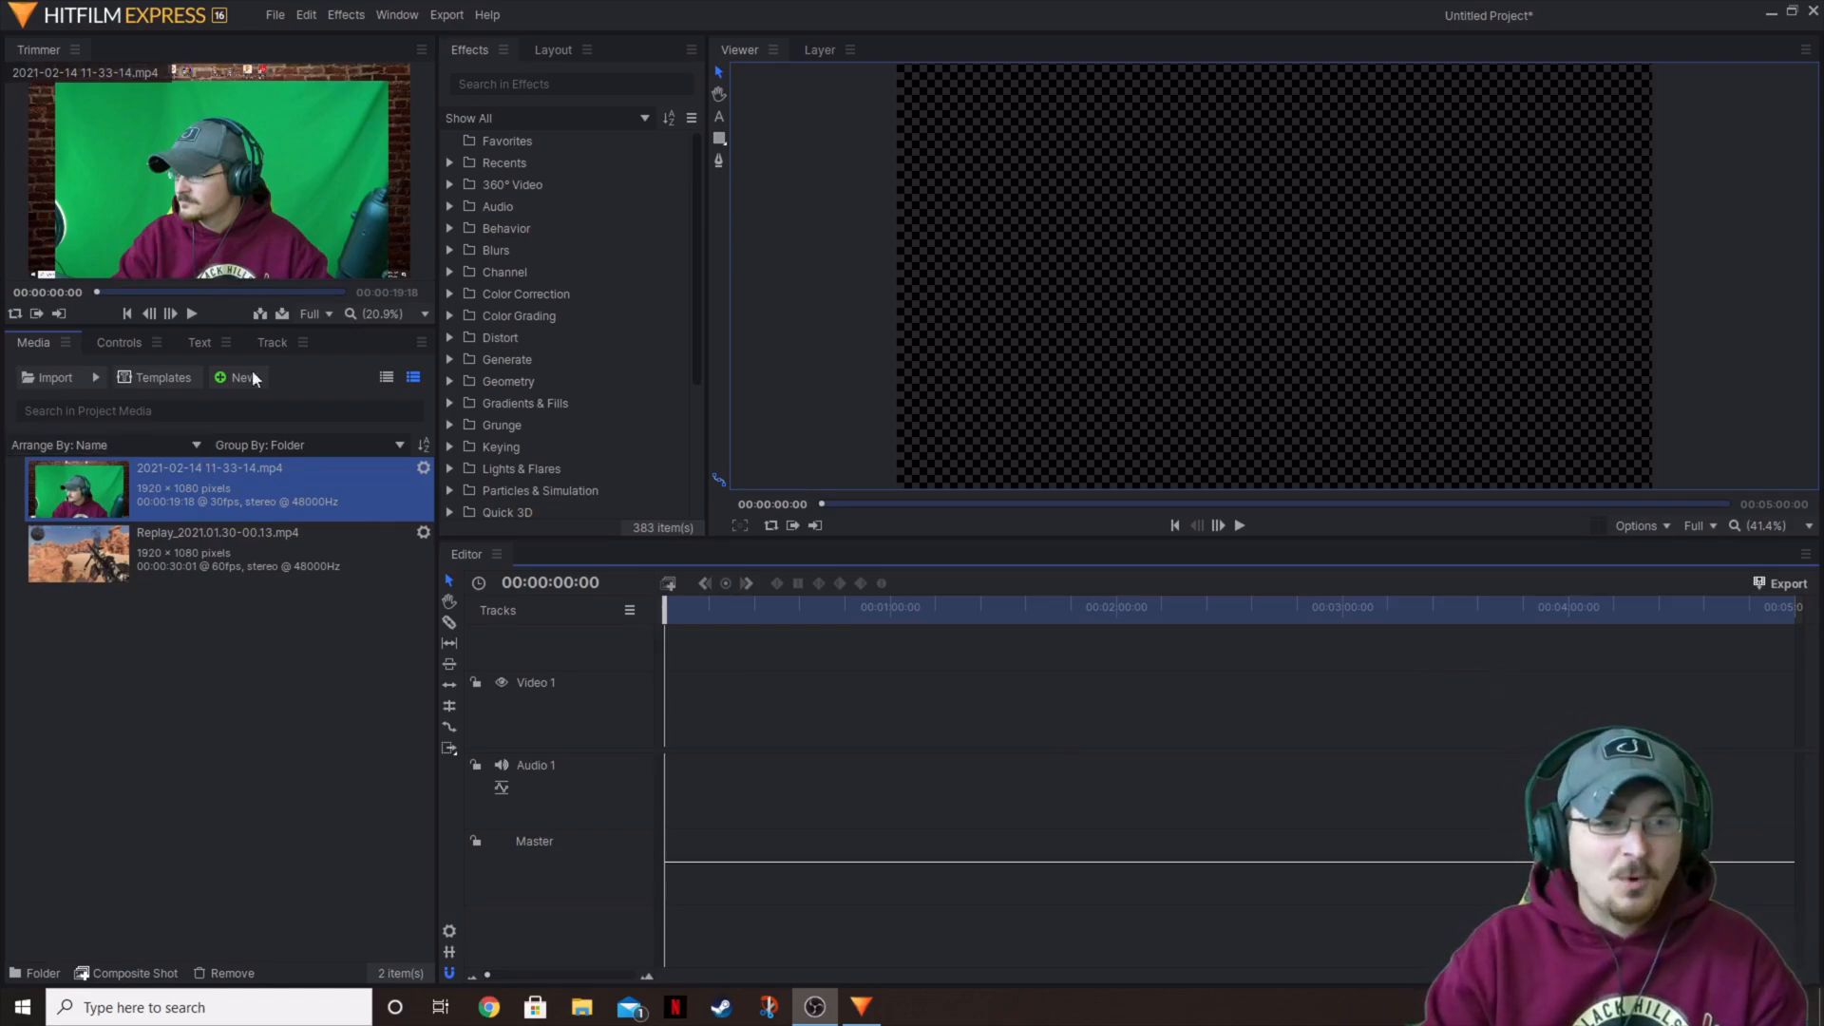
mouse_move(259, 106)
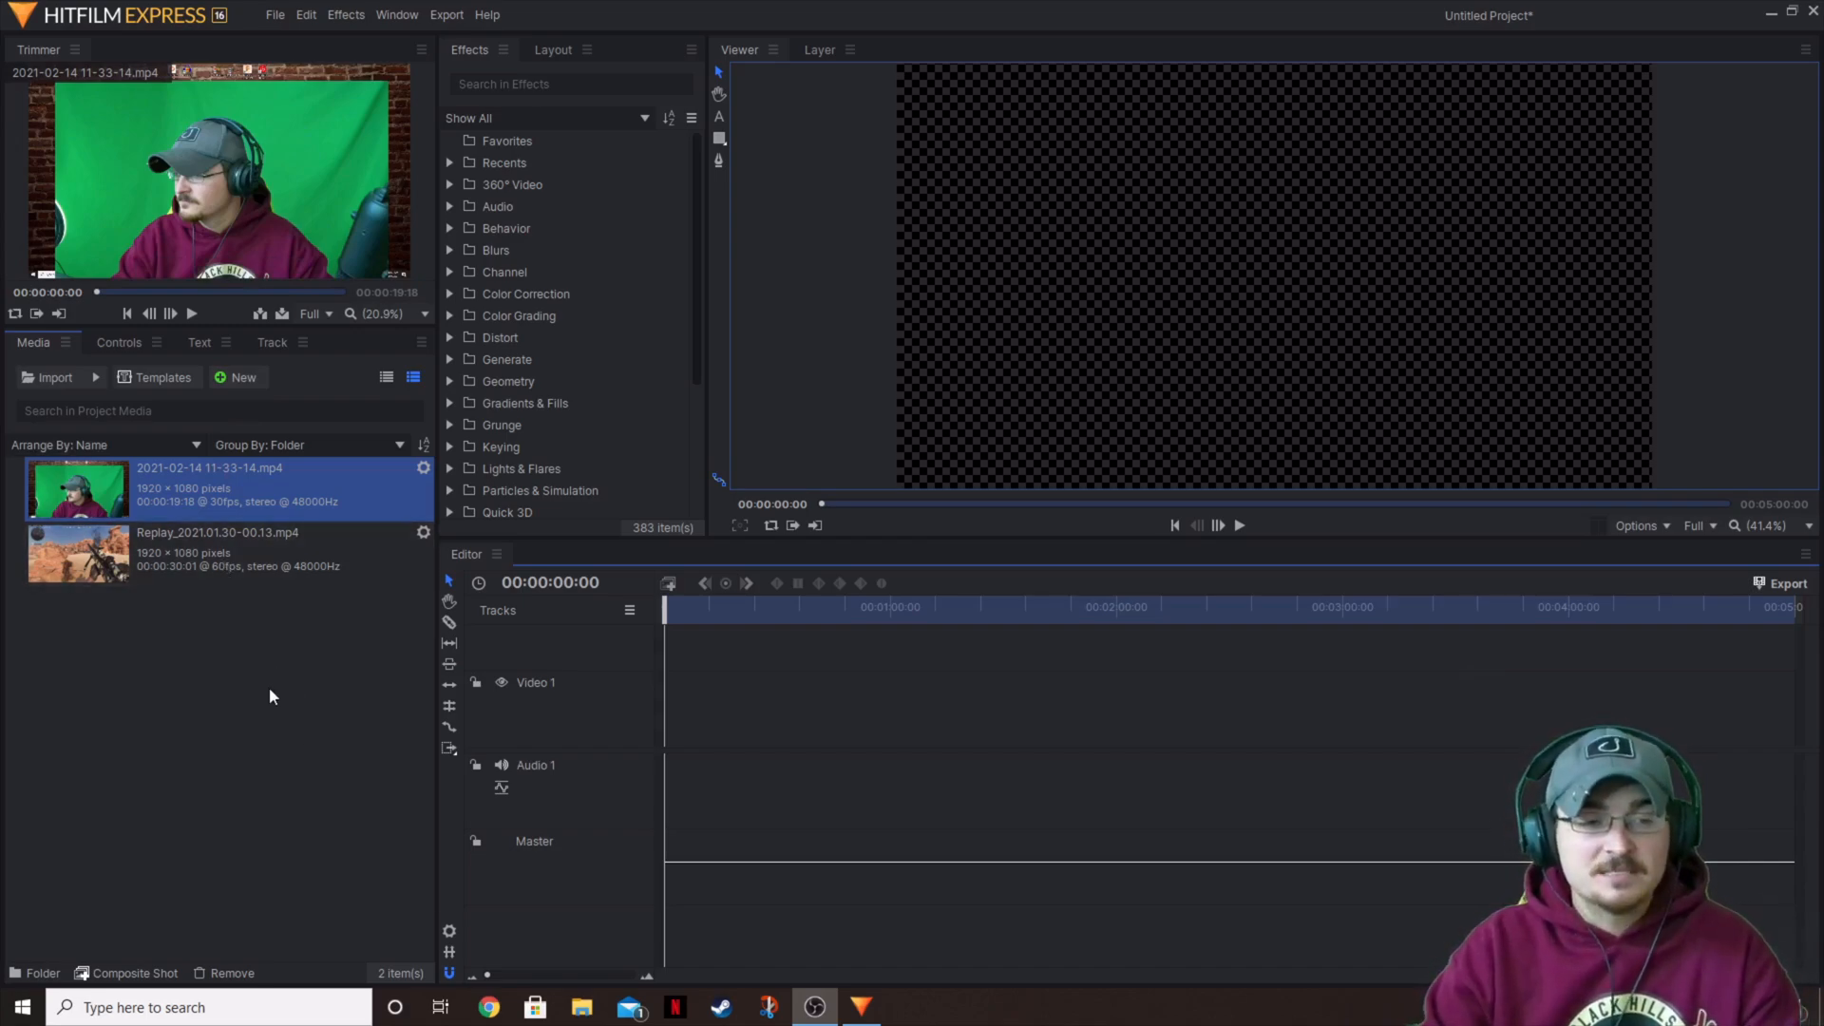
- Create a composite shot from the green-screen clip via its Media panel menu and confirm its properties
right_click(209, 482)
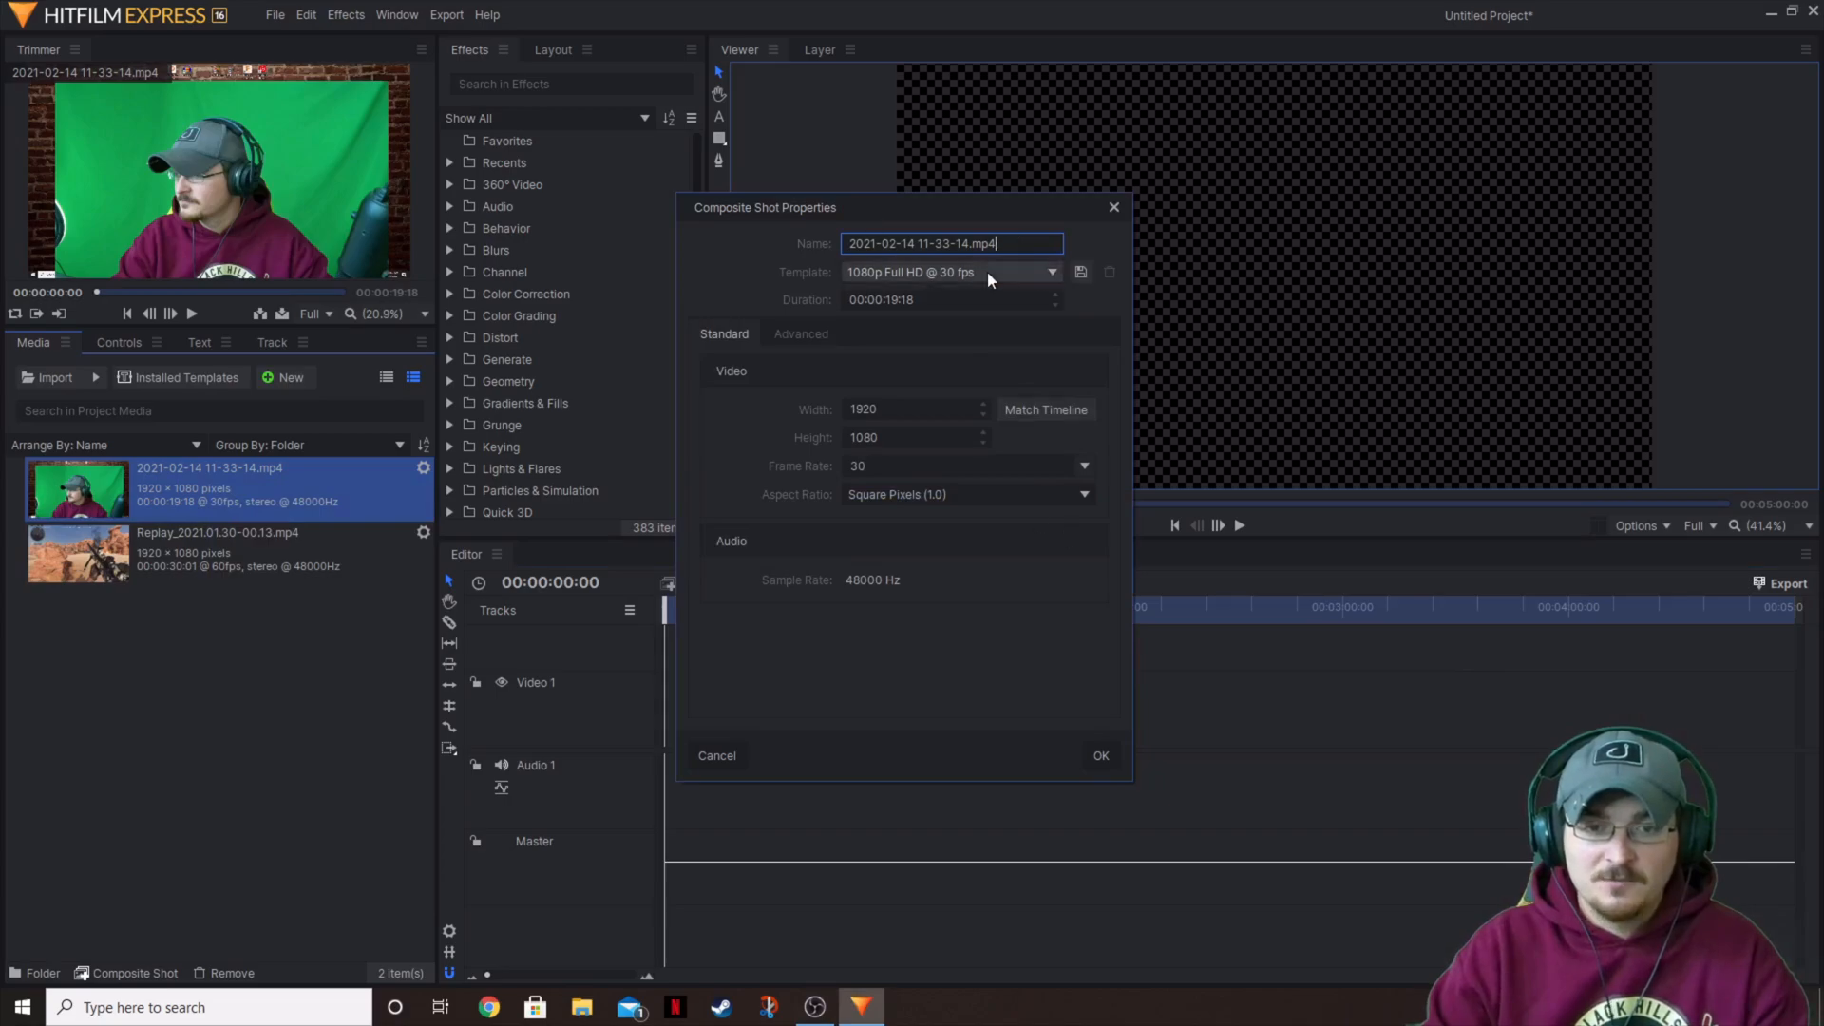
left_click(1098, 754)
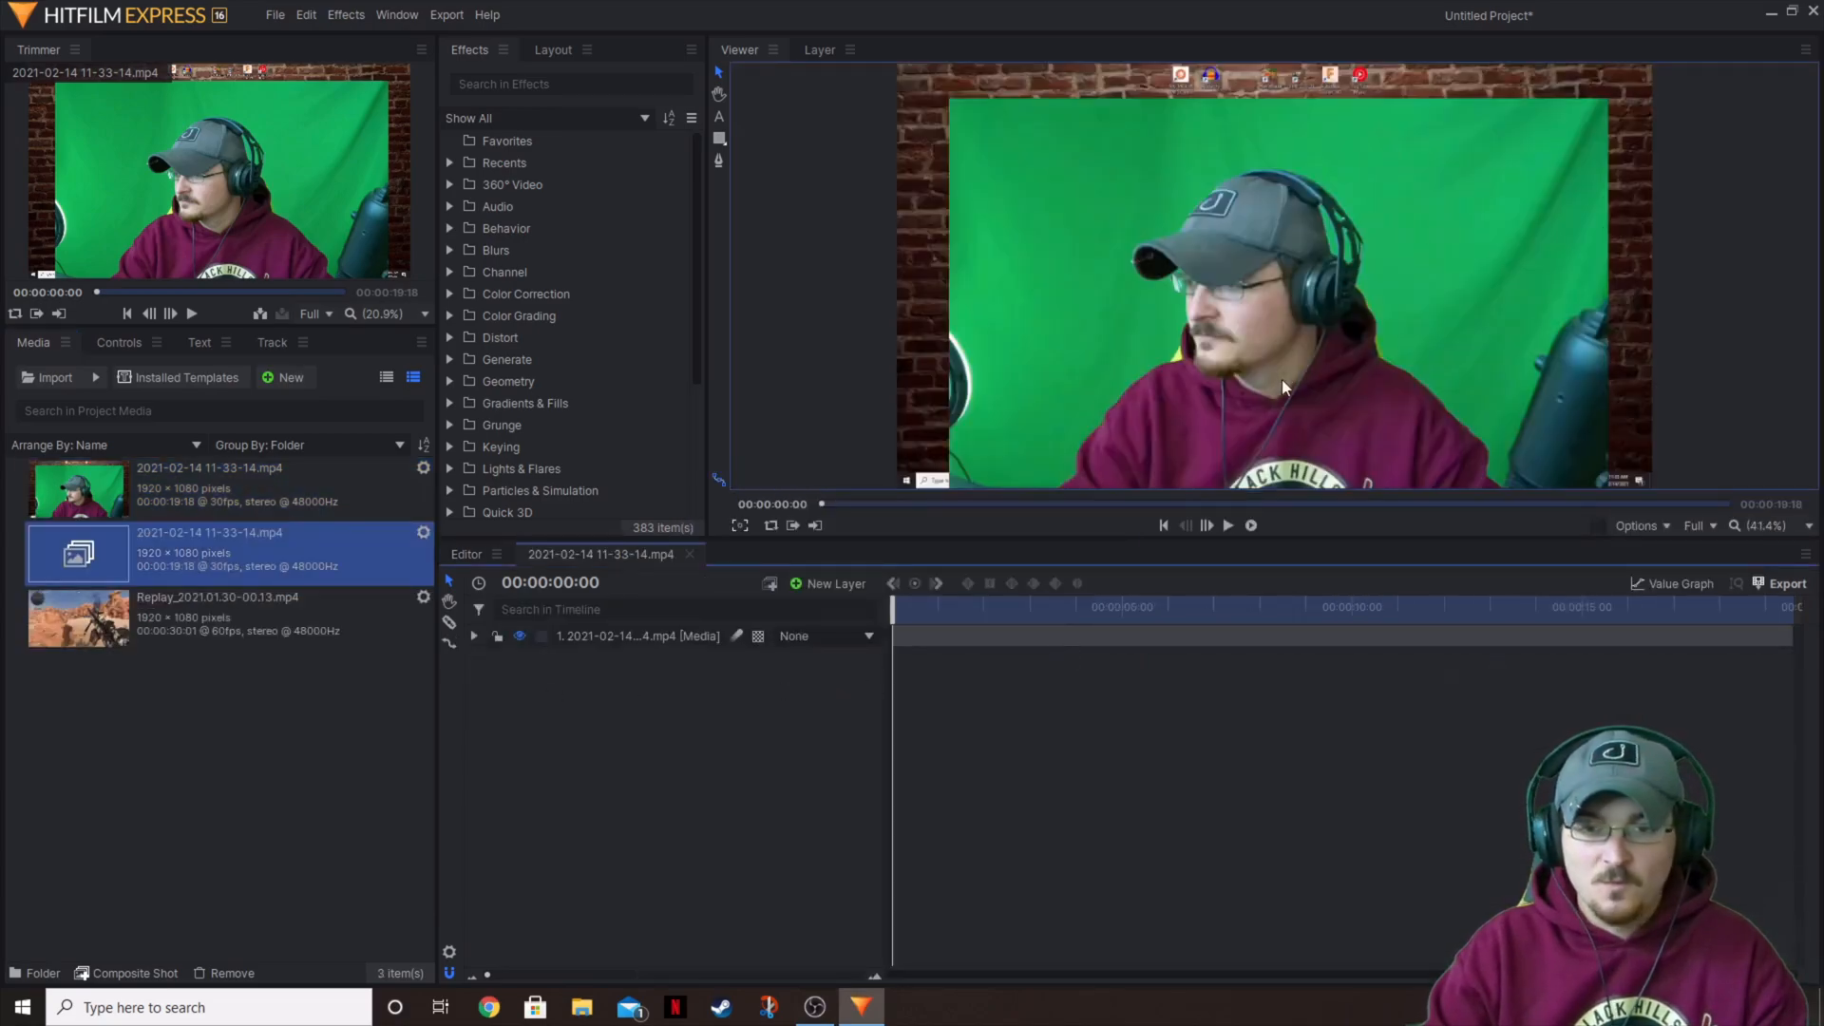
mouse_move(1184, 697)
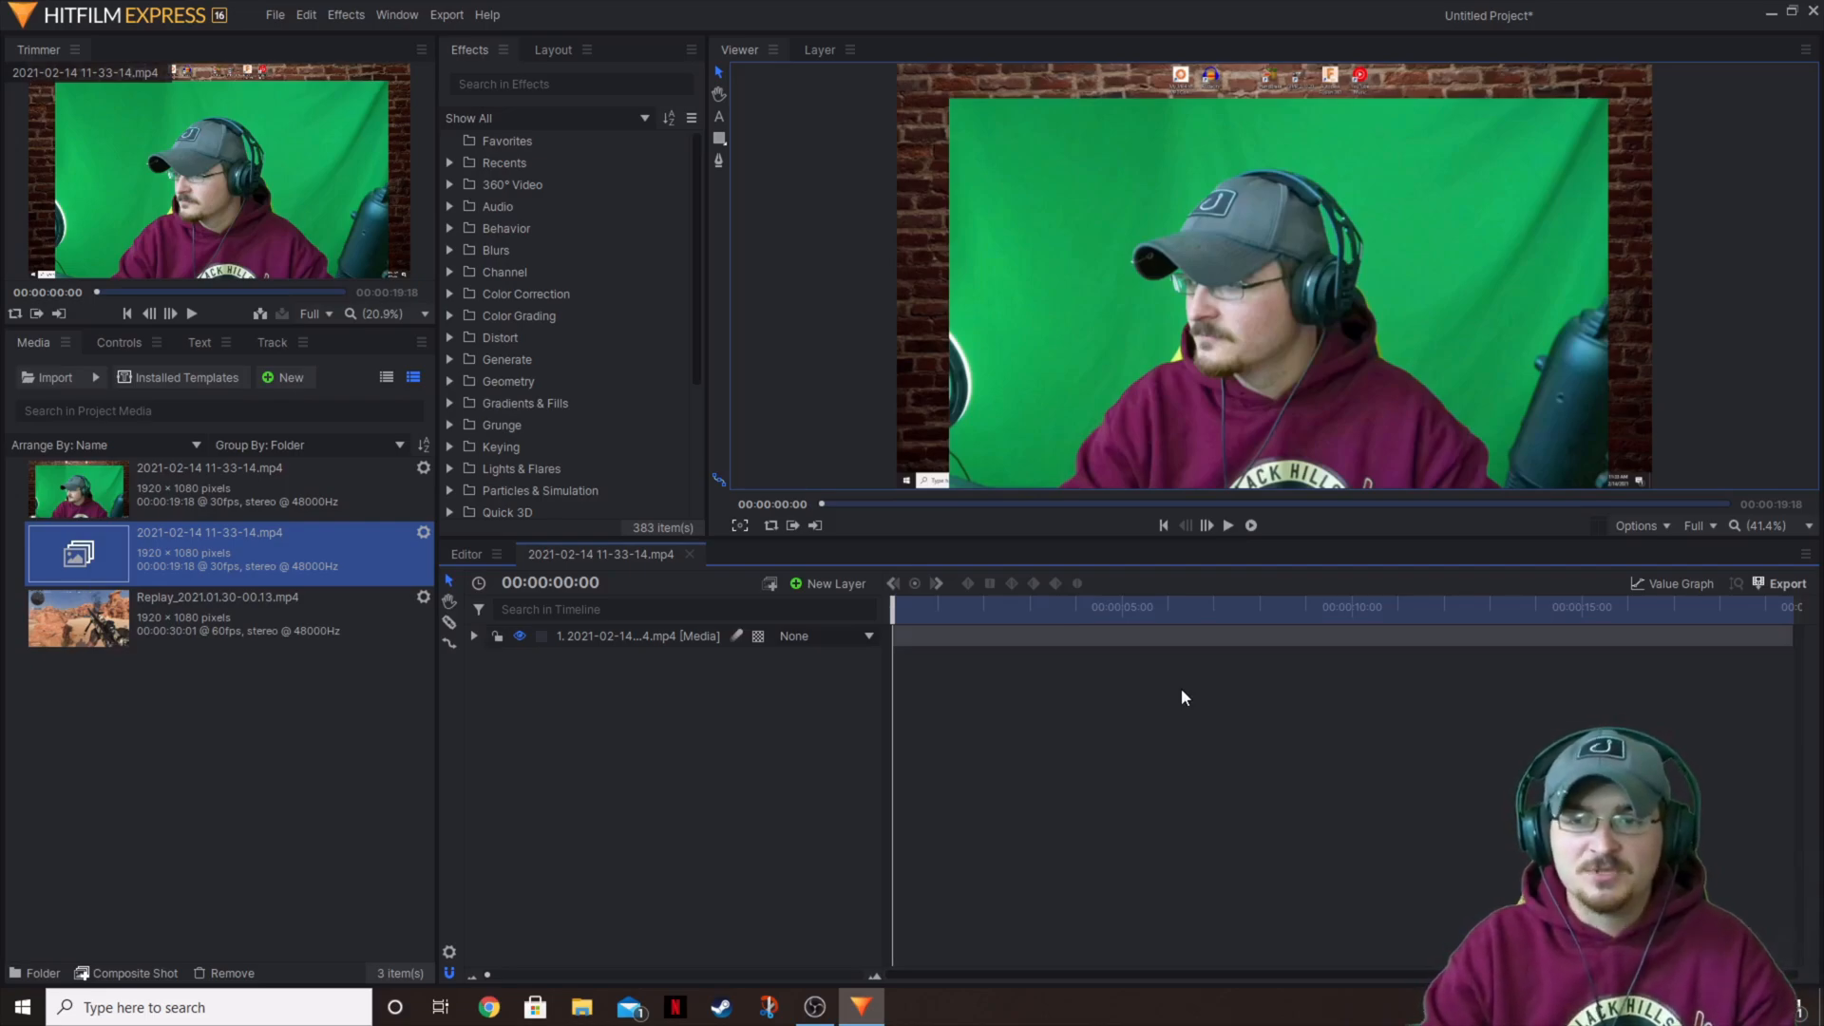
mouse_move(1208, 703)
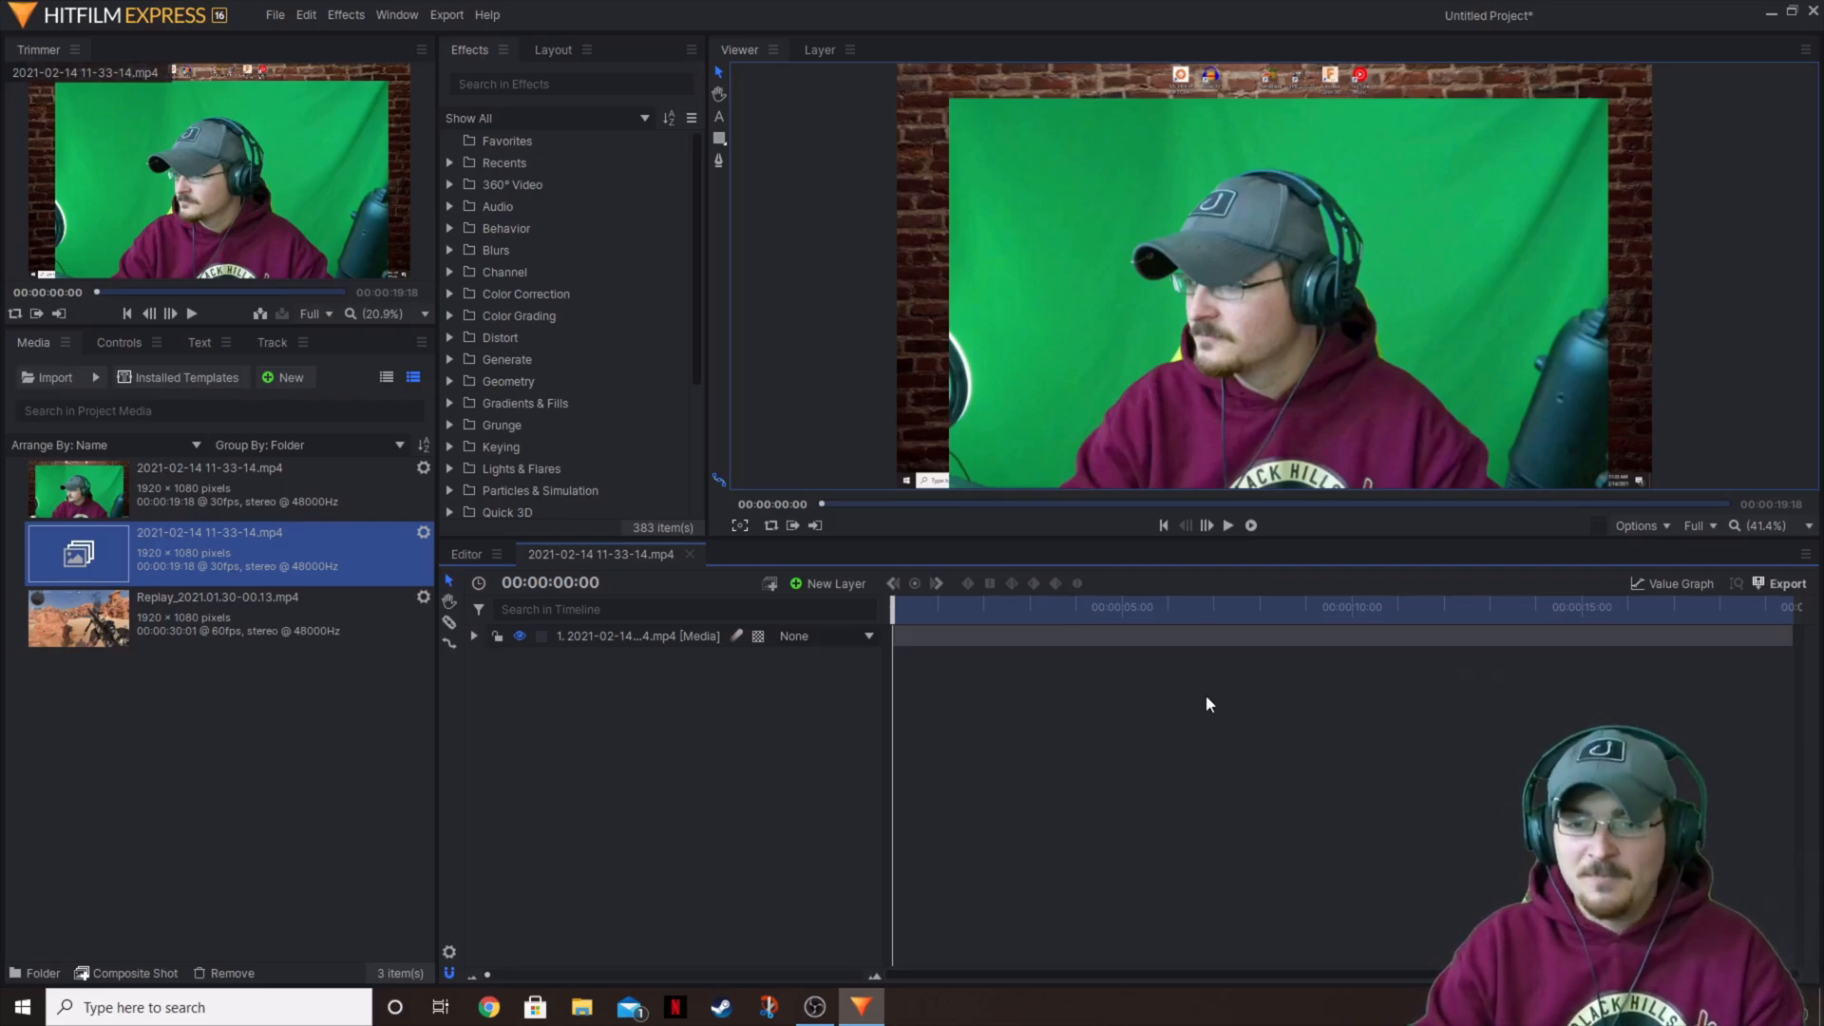
mouse_move(1525, 382)
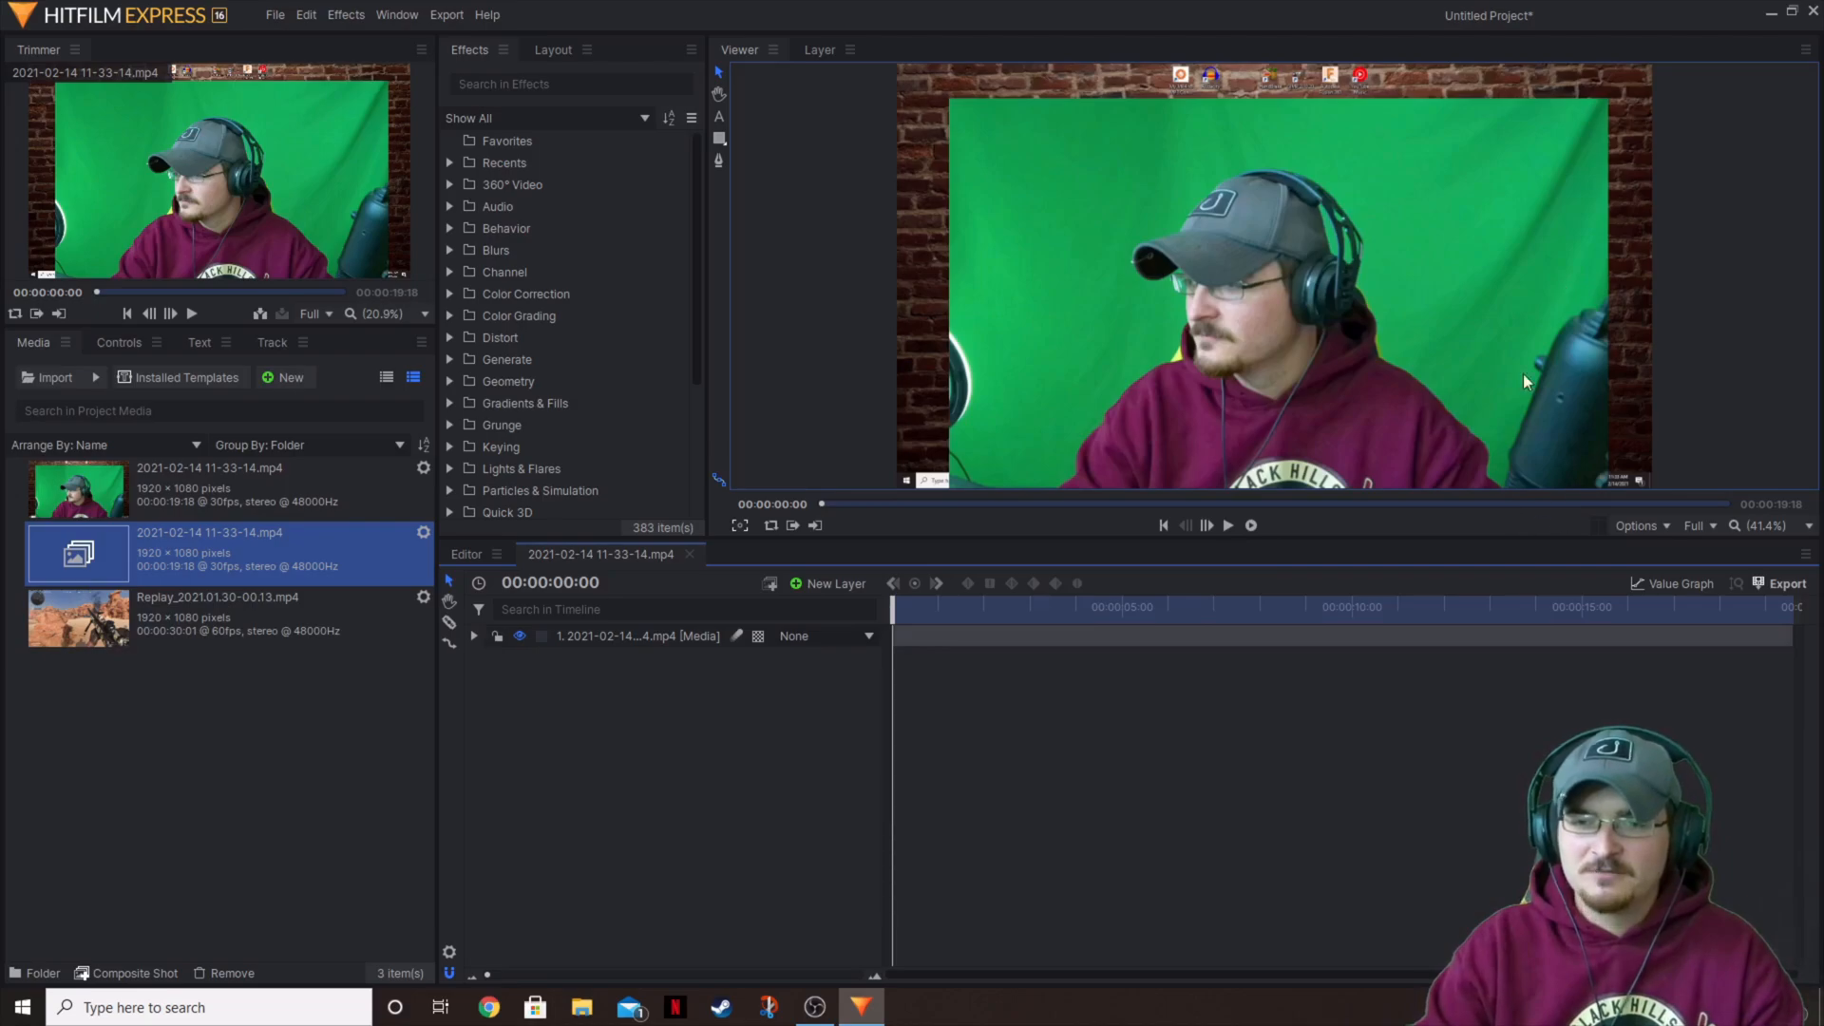
mouse_move(1126, 213)
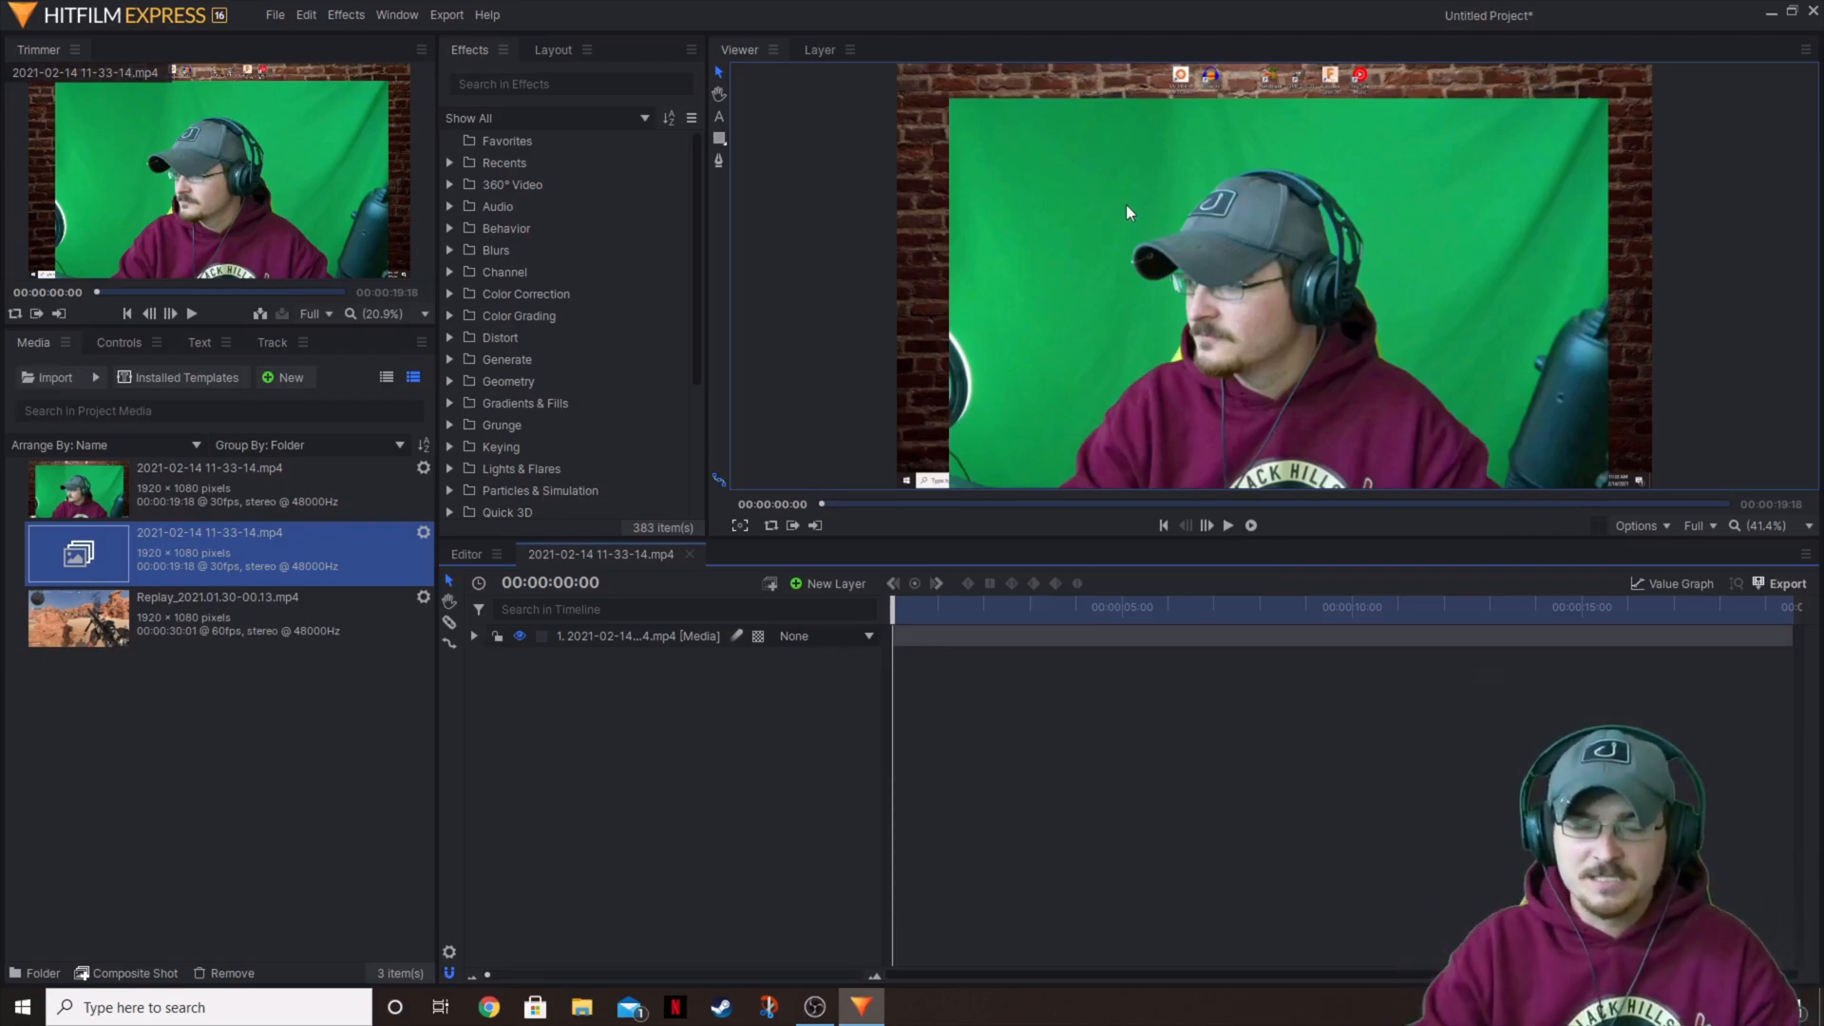
mouse_move(1119, 649)
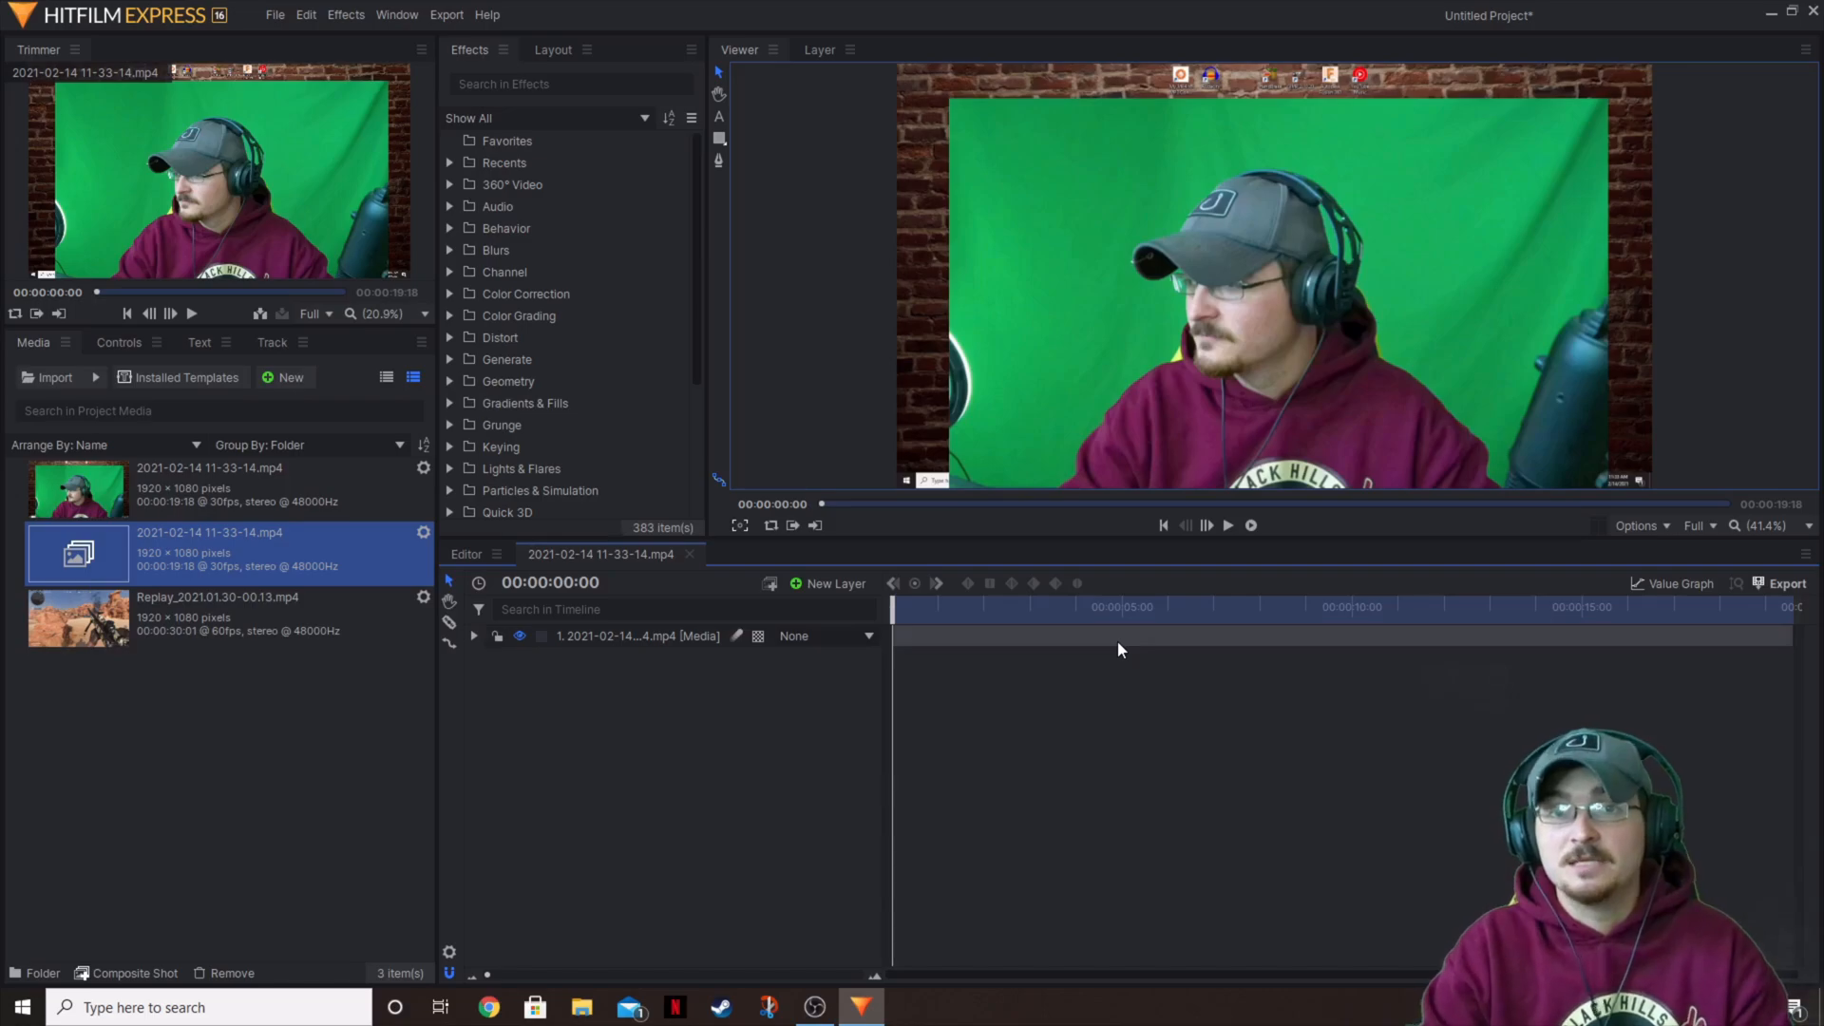
mouse_move(1387, 458)
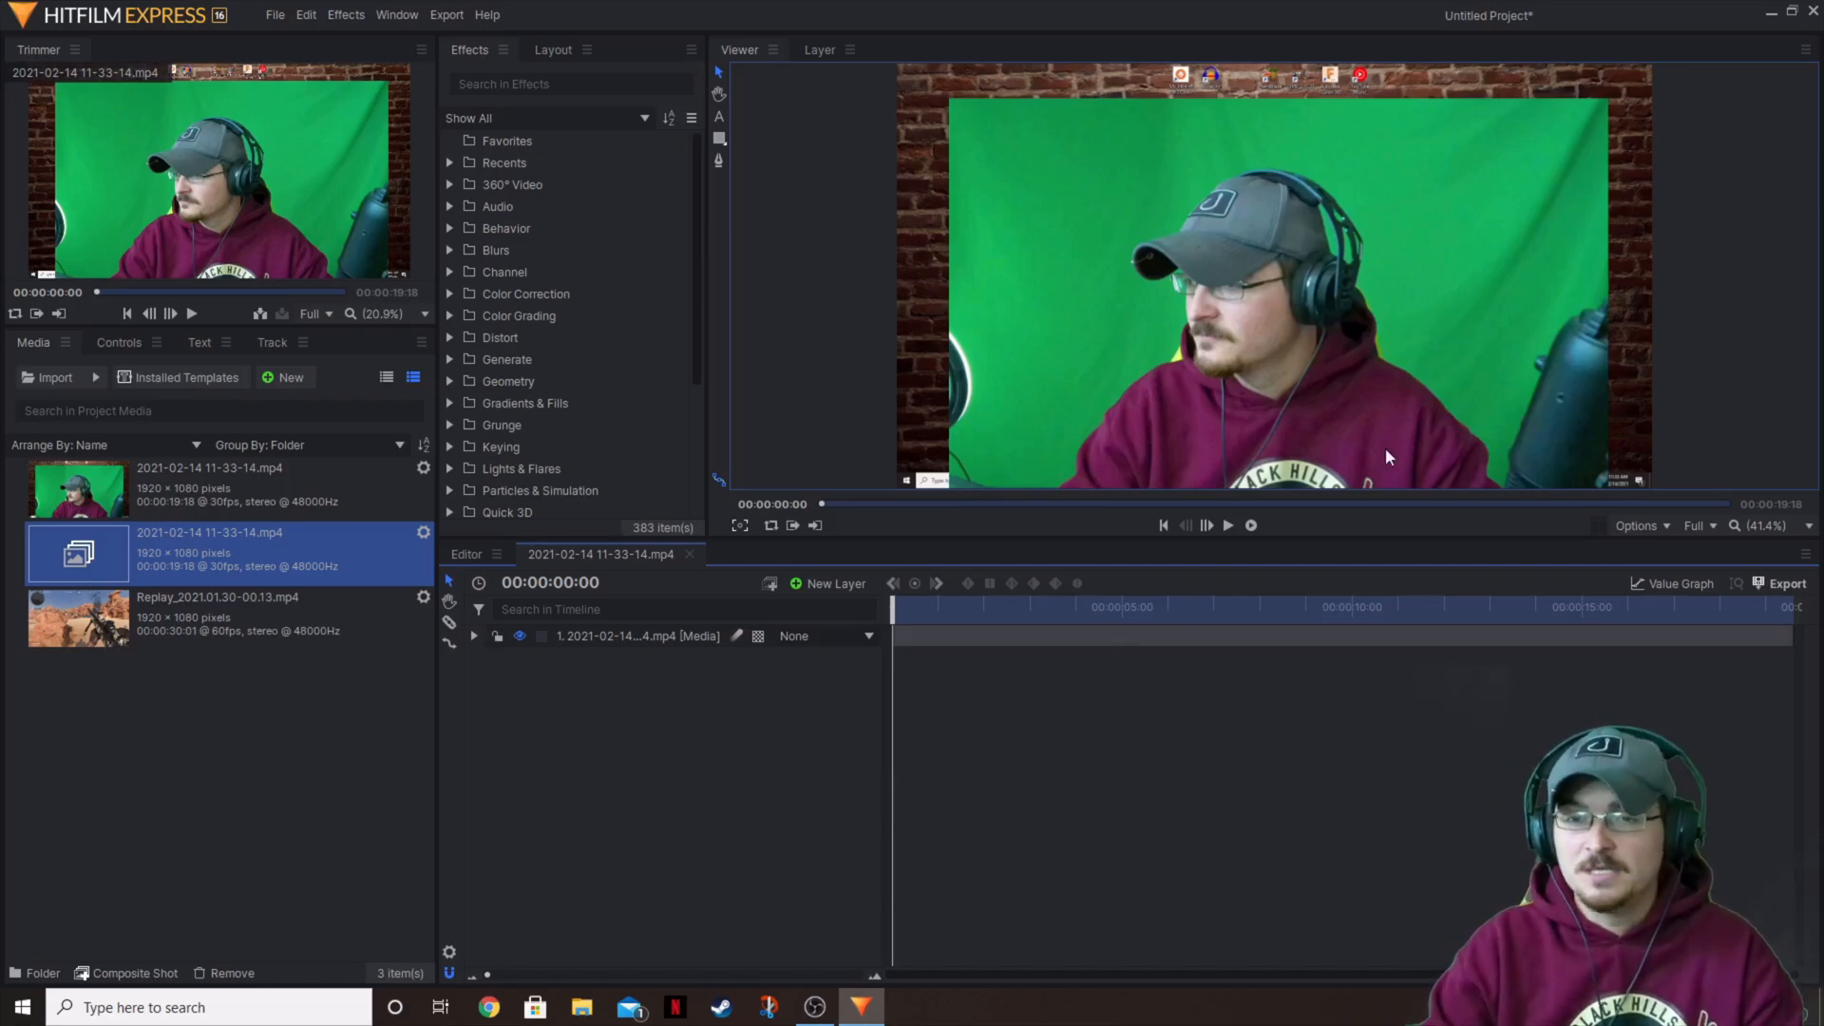
mouse_move(1596, 133)
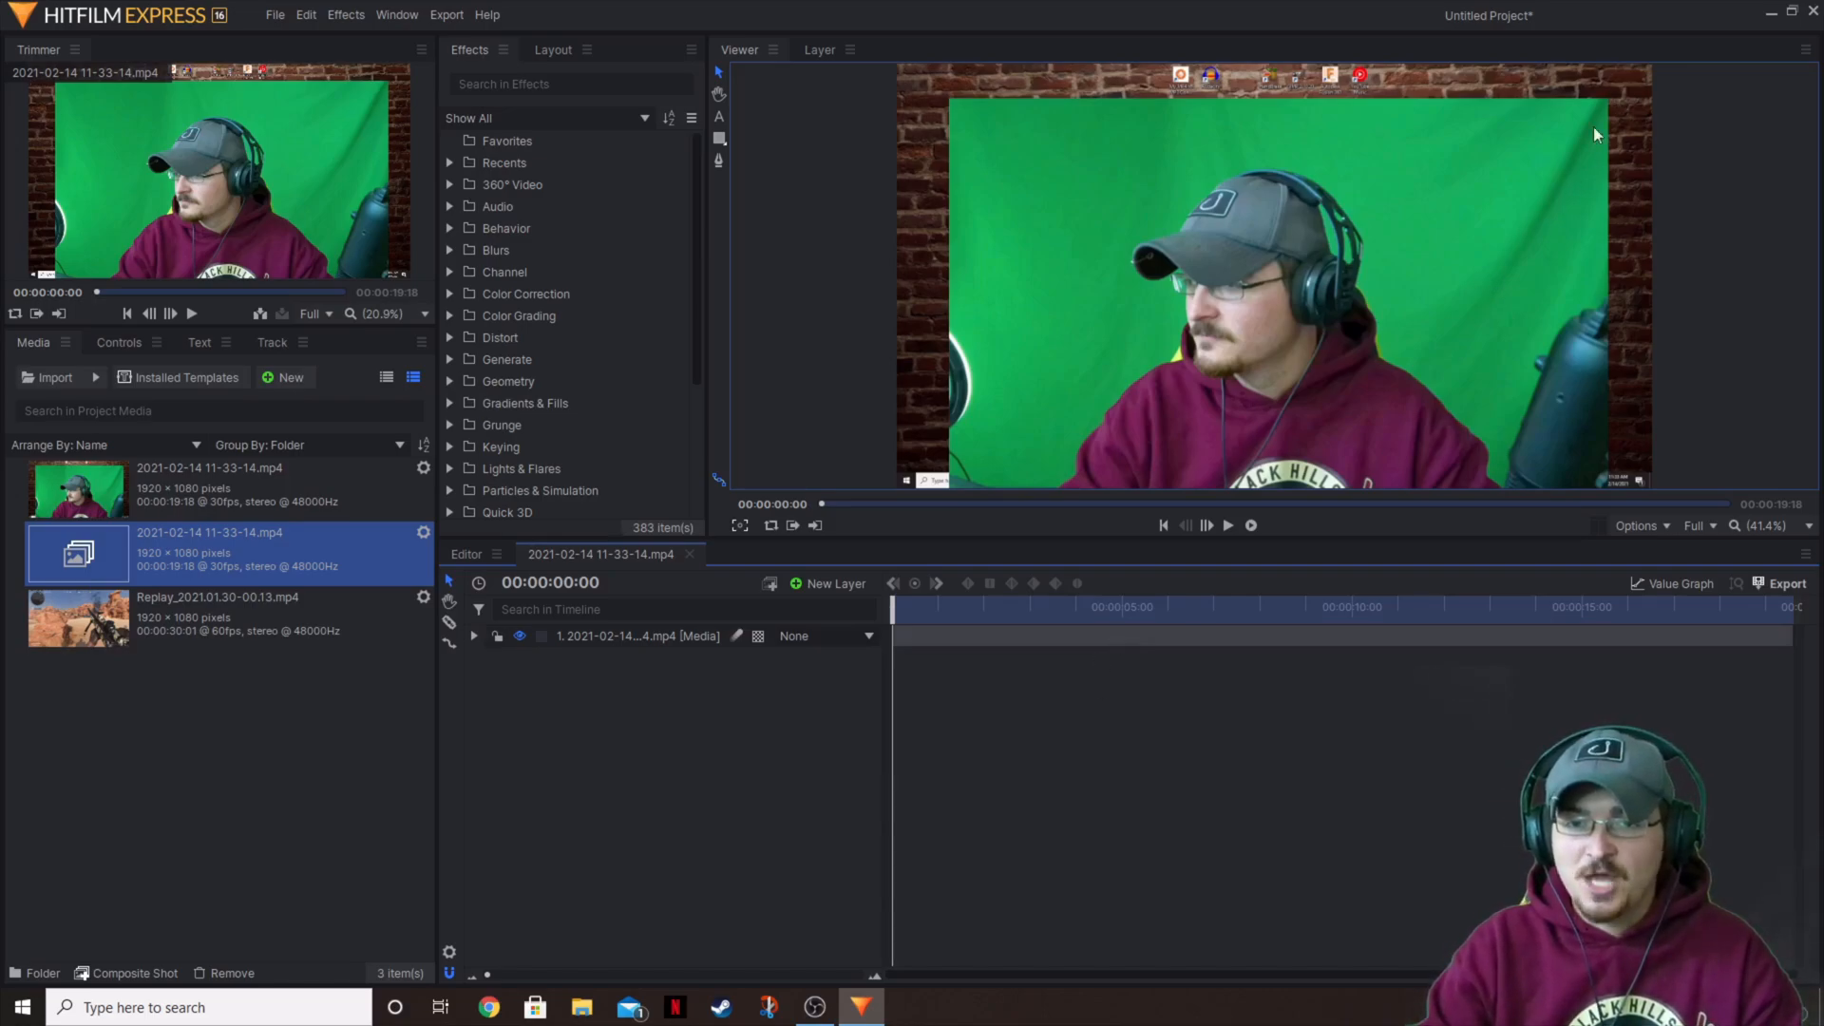
mouse_move(1184, 173)
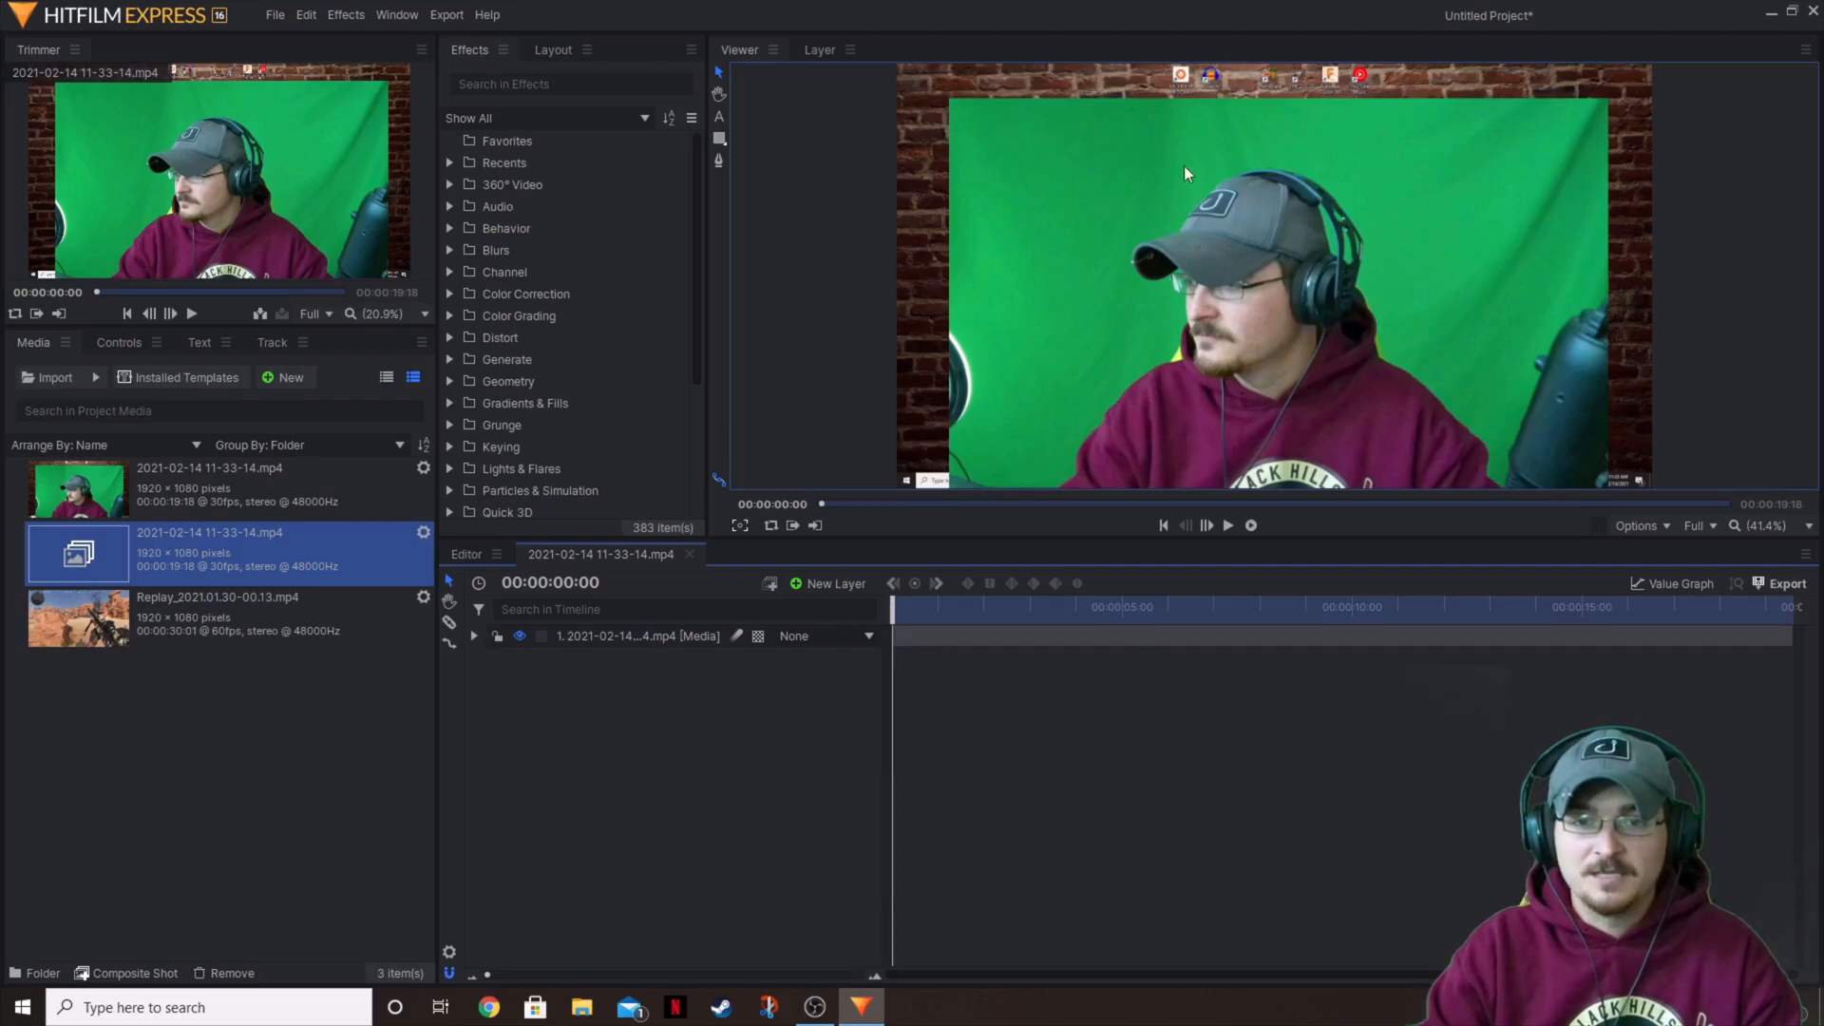
mouse_move(1155, 230)
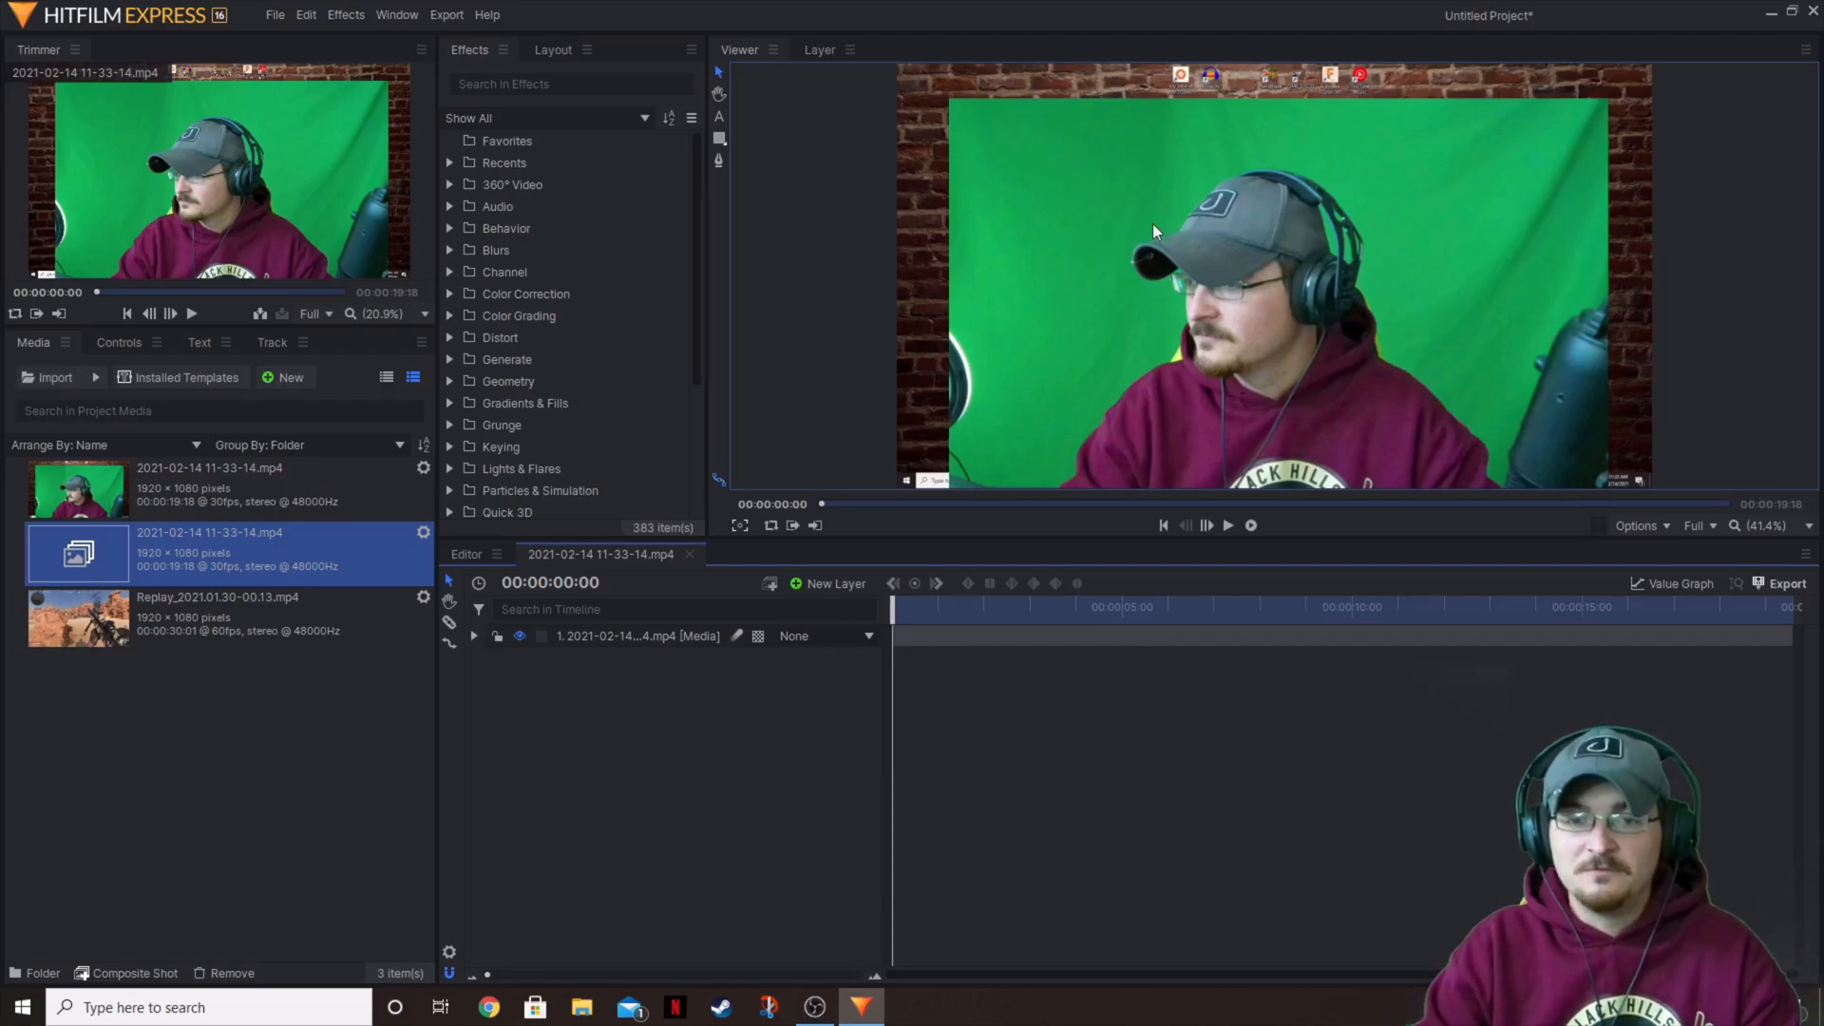
mouse_move(779, 745)
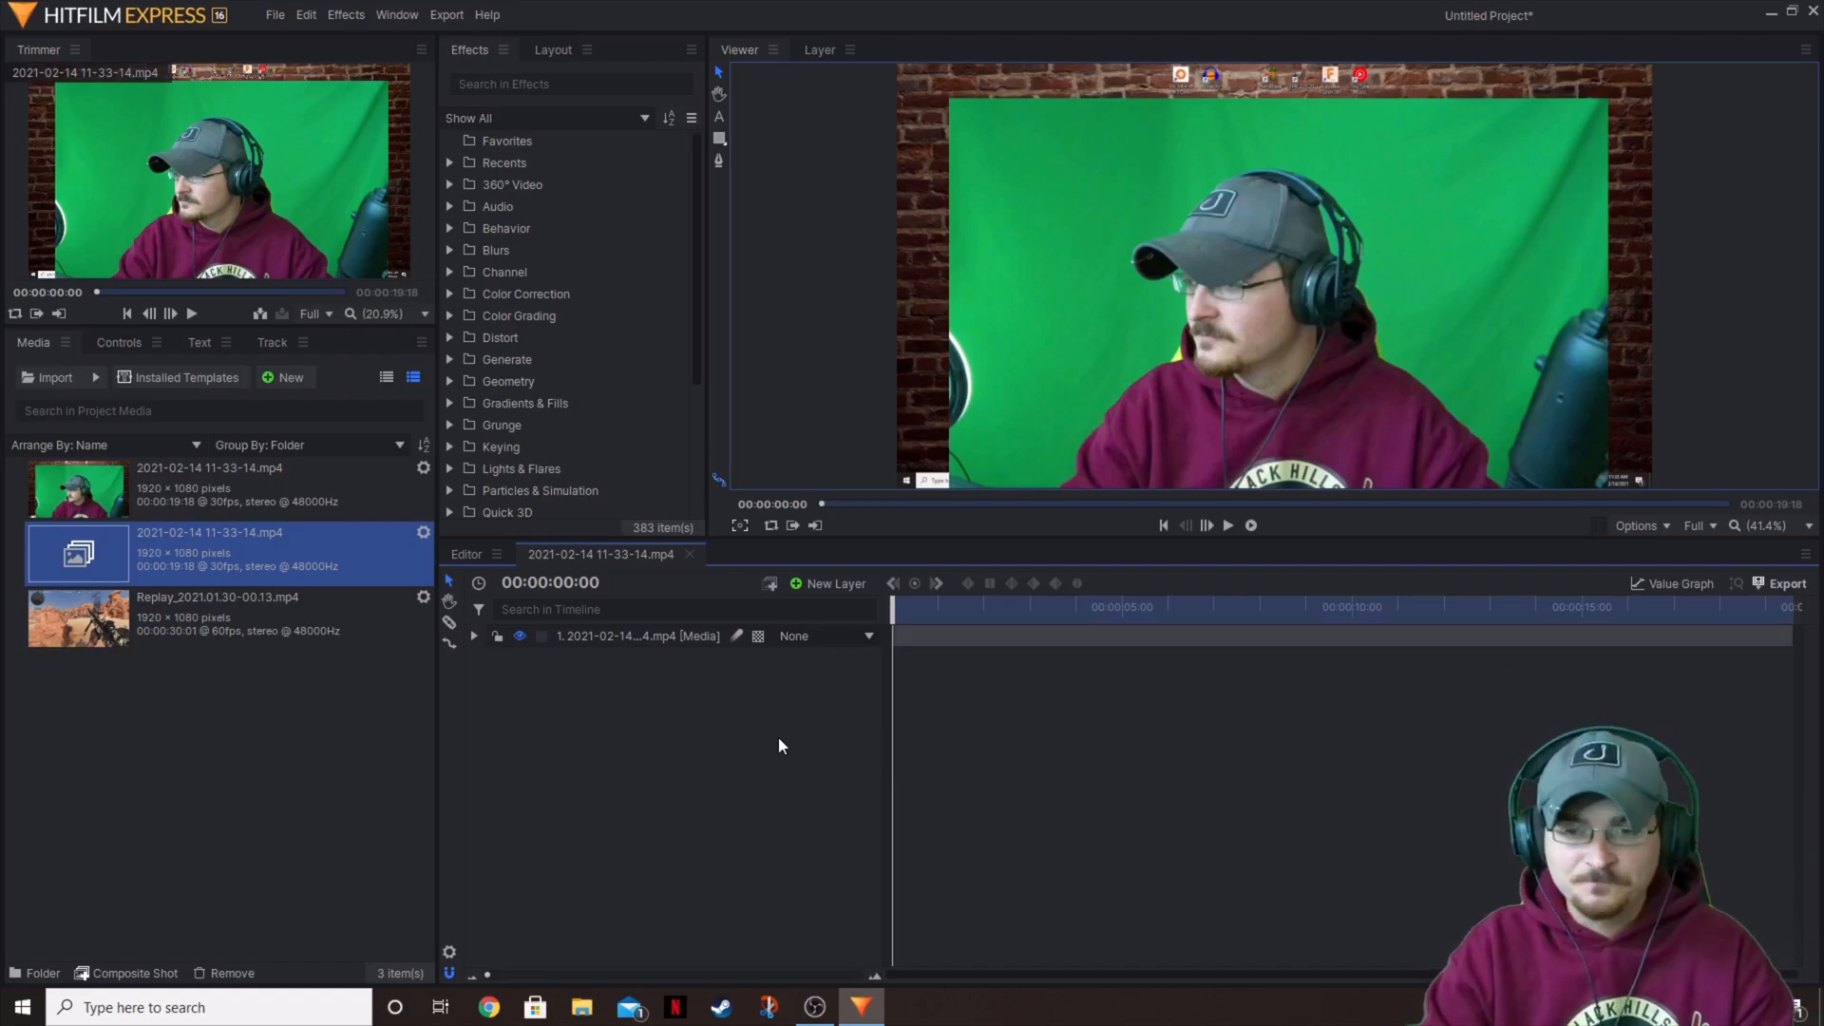
mouse_move(1106, 502)
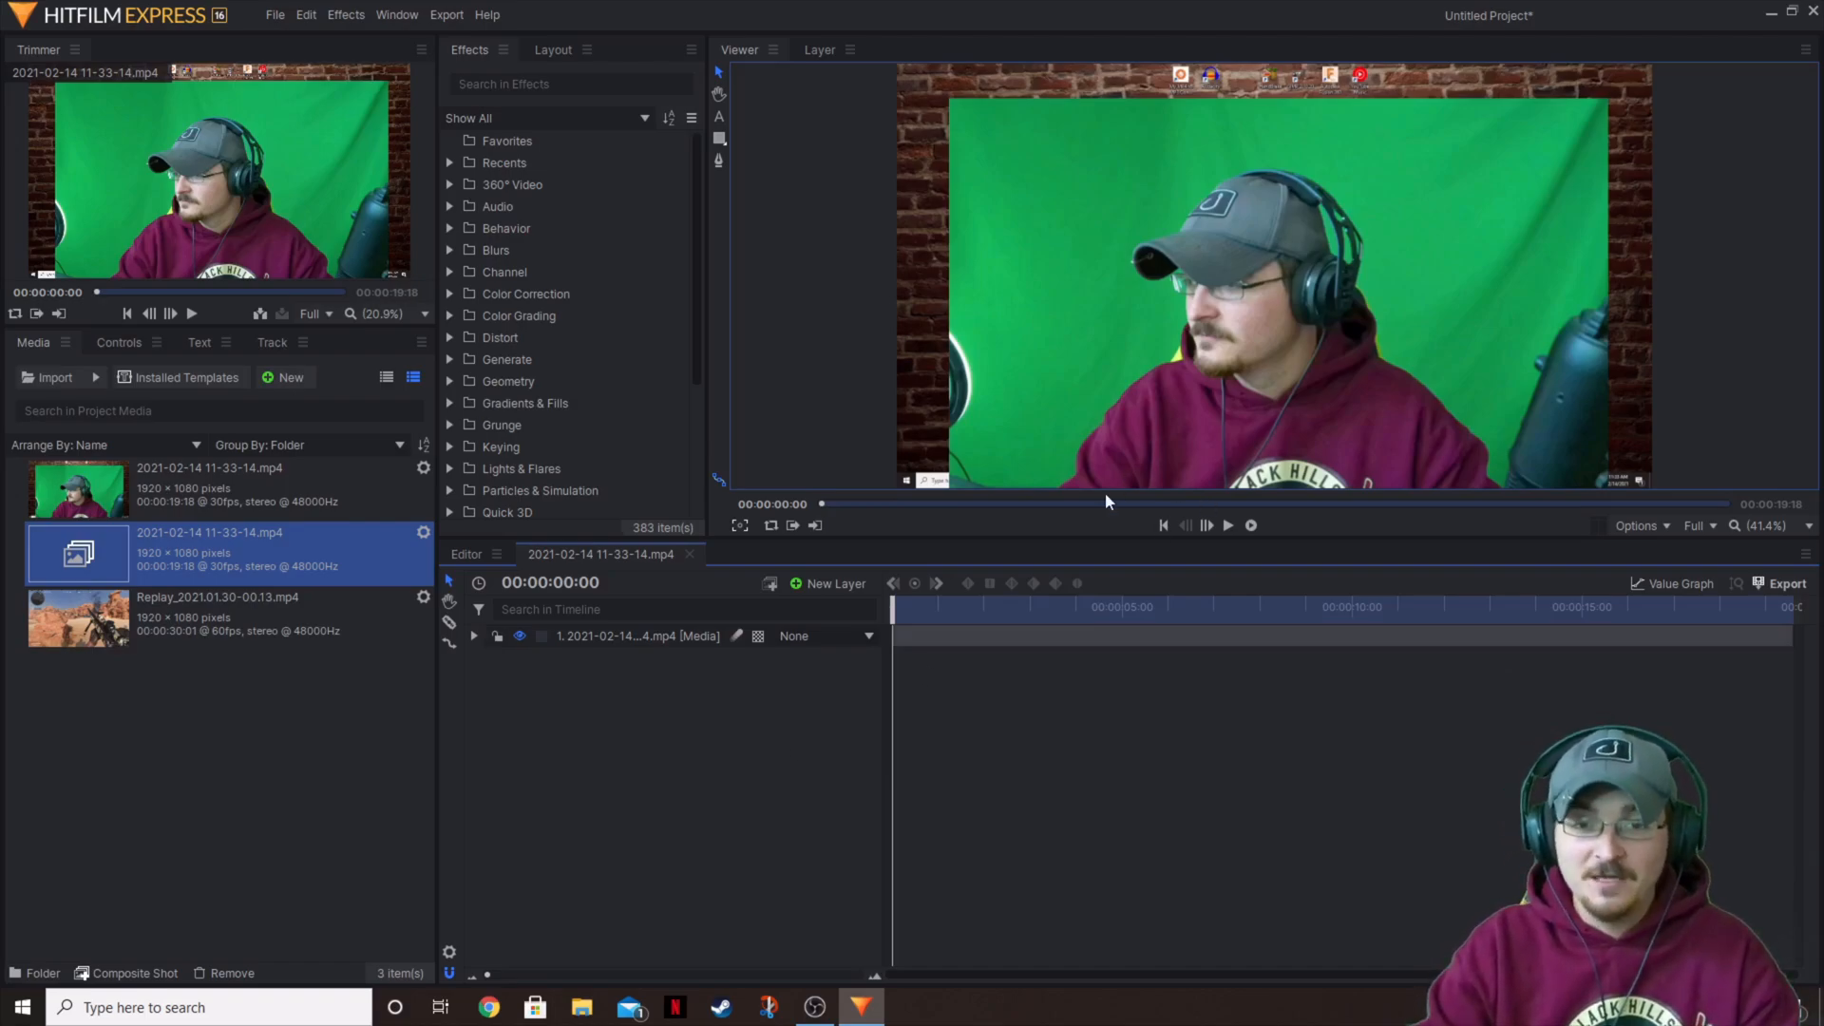
mouse_move(1489, 437)
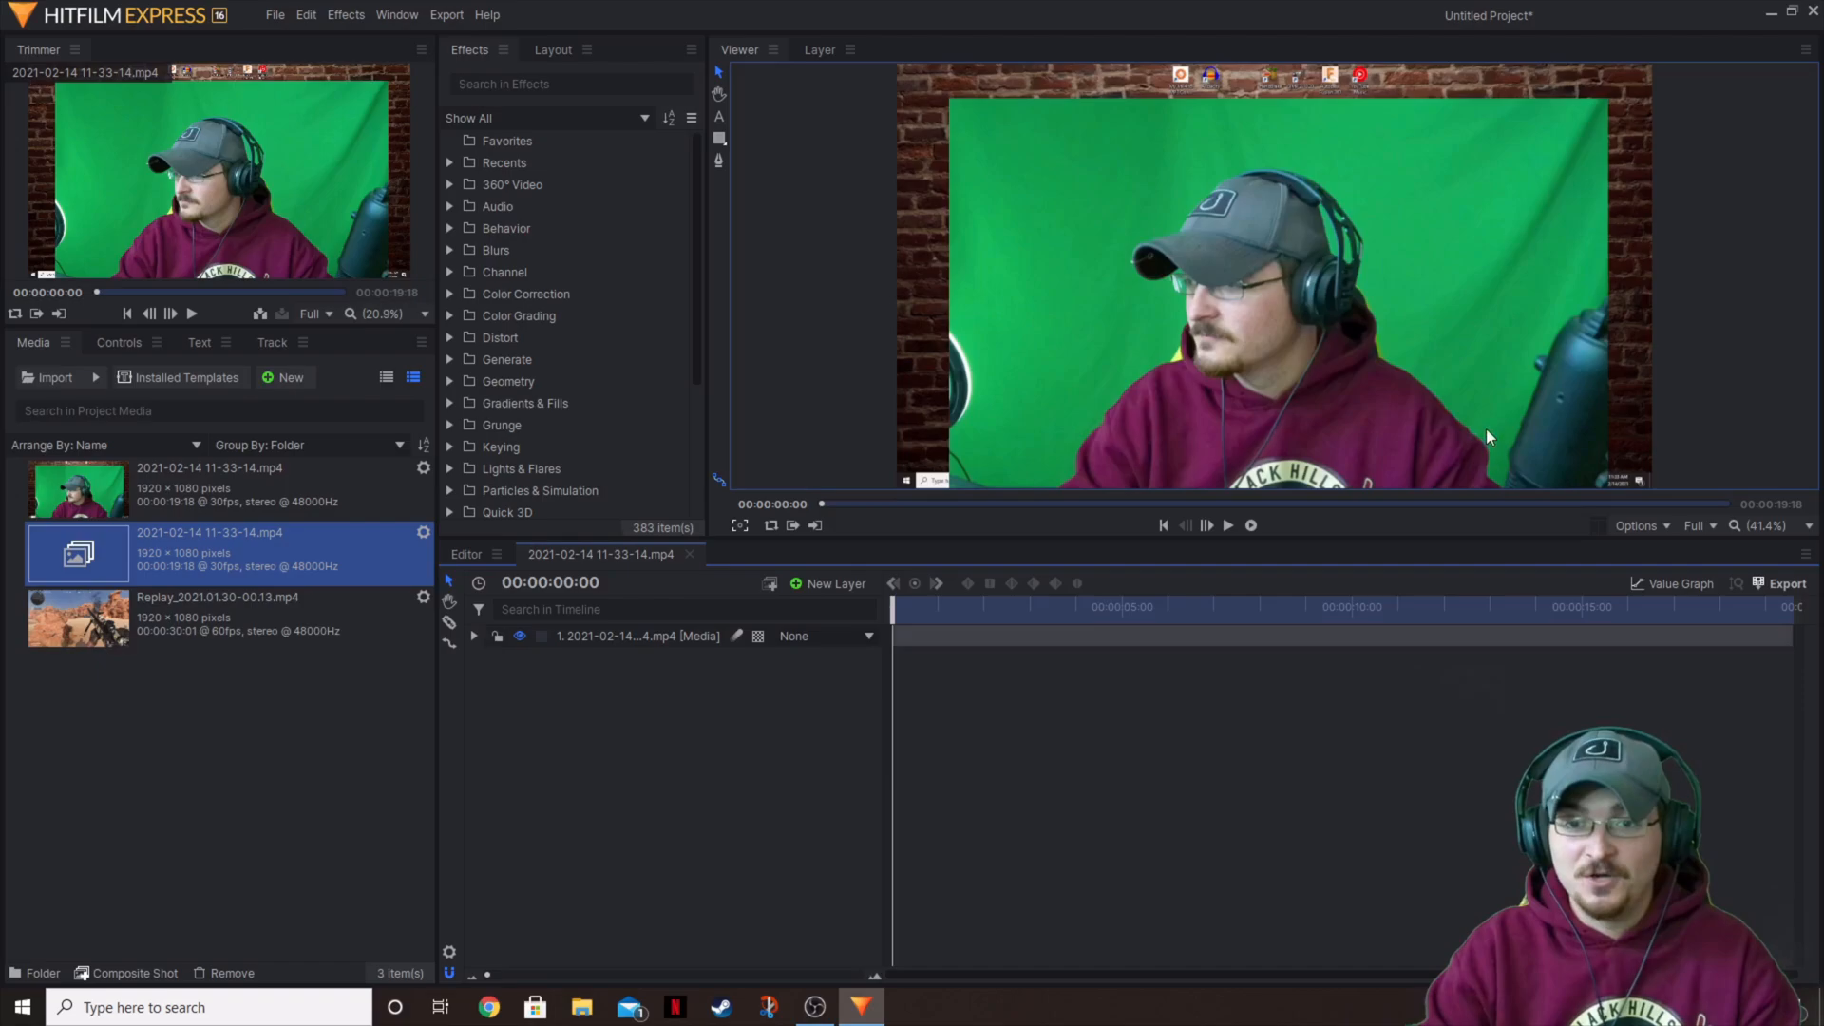
mouse_move(1385, 351)
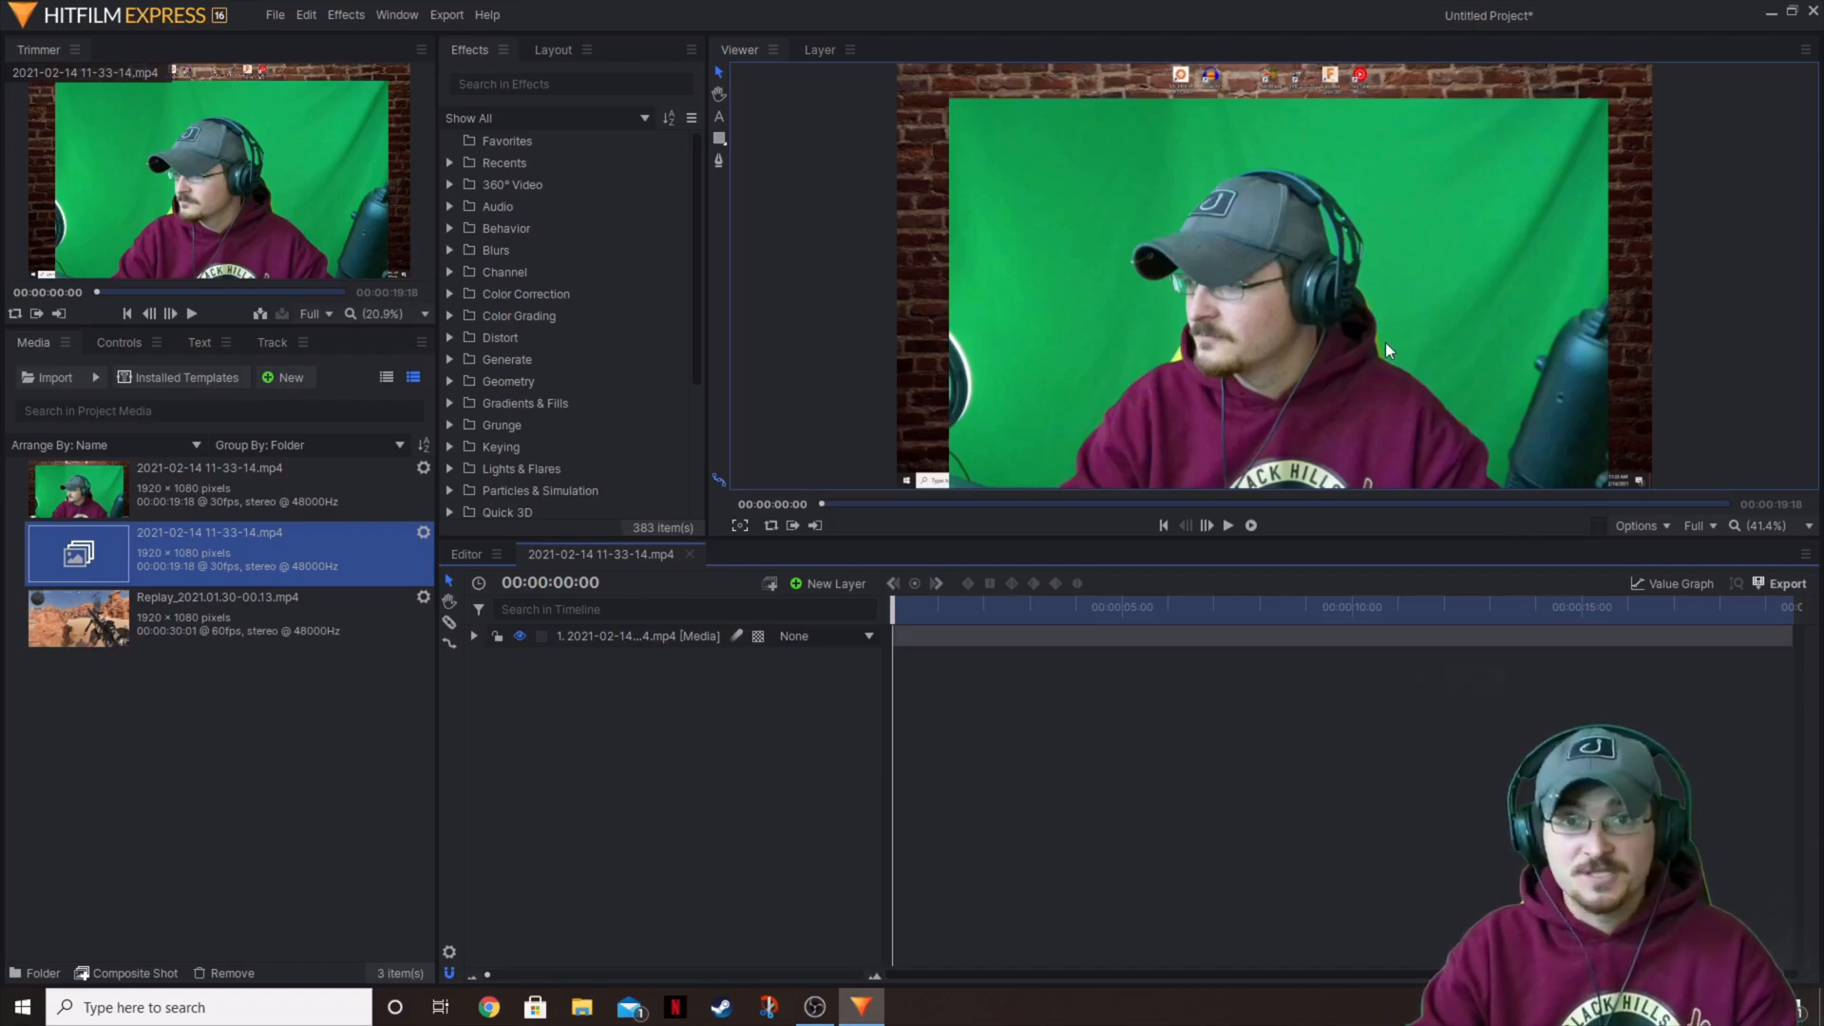
mouse_move(1334, 456)
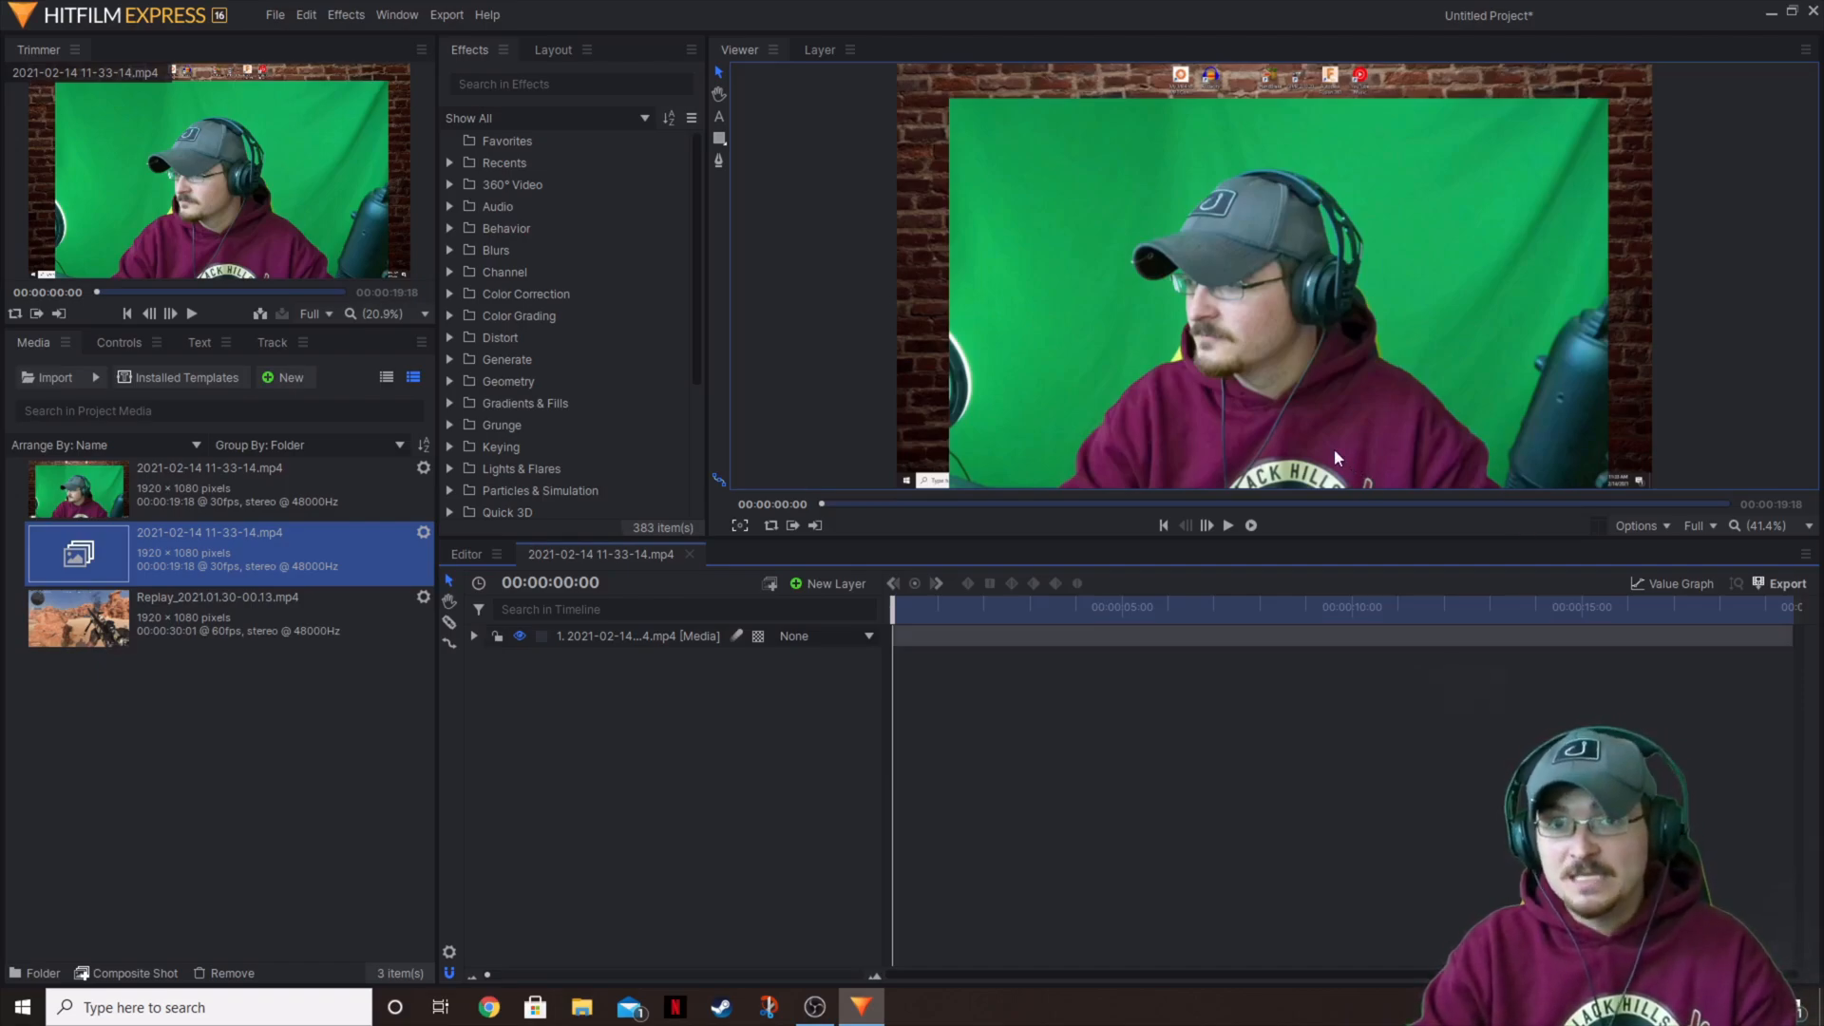
mouse_move(1336, 360)
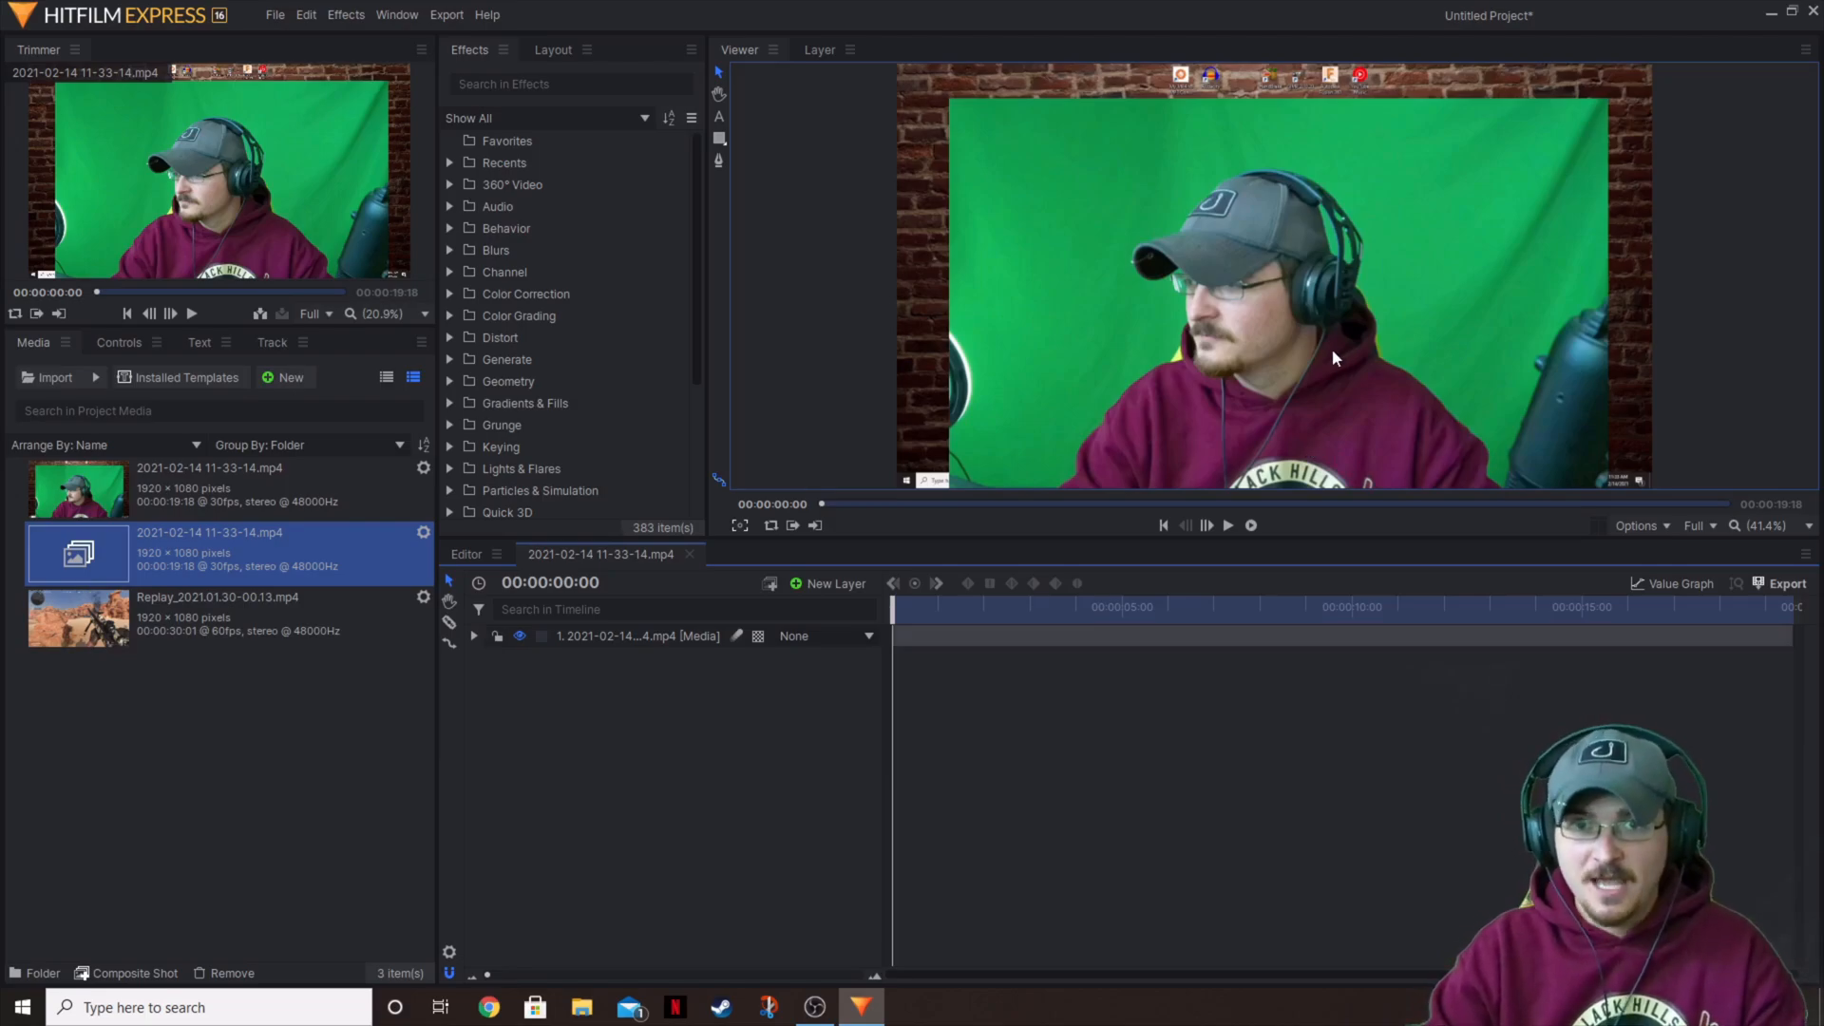
- Apply the Color Difference Key from the Keying effects to the actor layer, making the green screen transparent
scroll("down", 3)
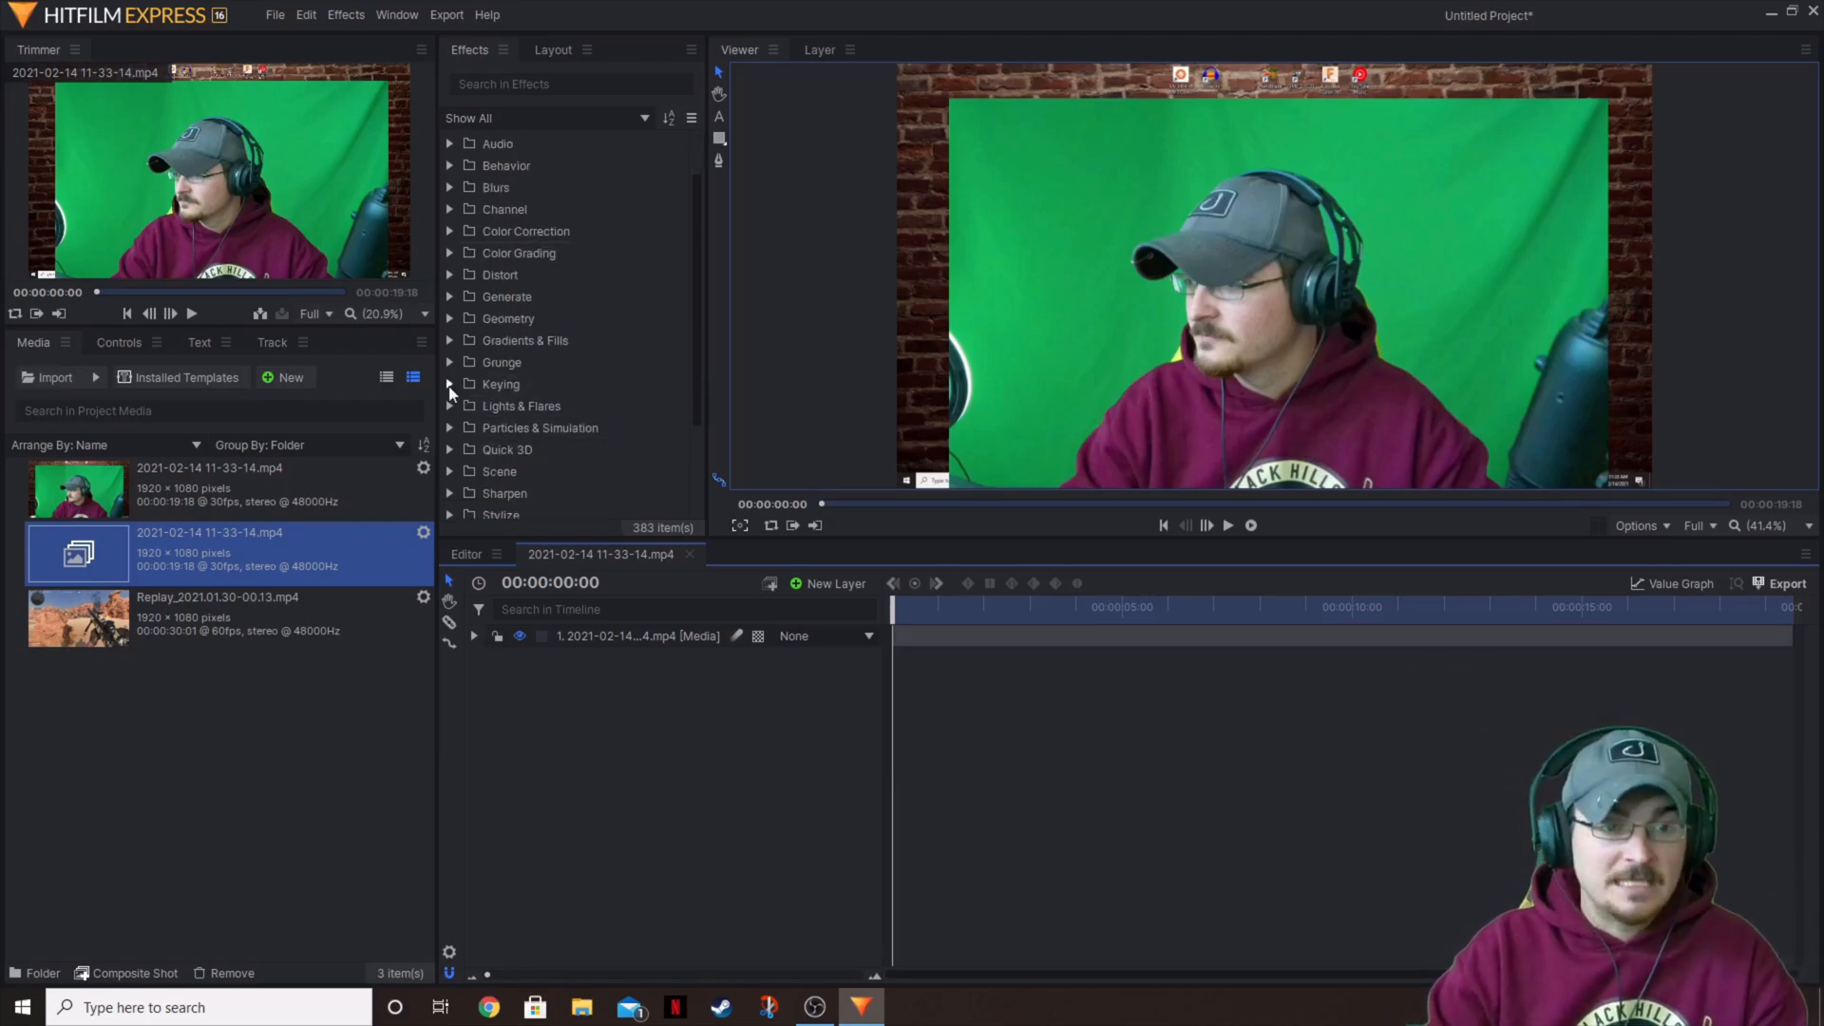
left_click(450, 384)
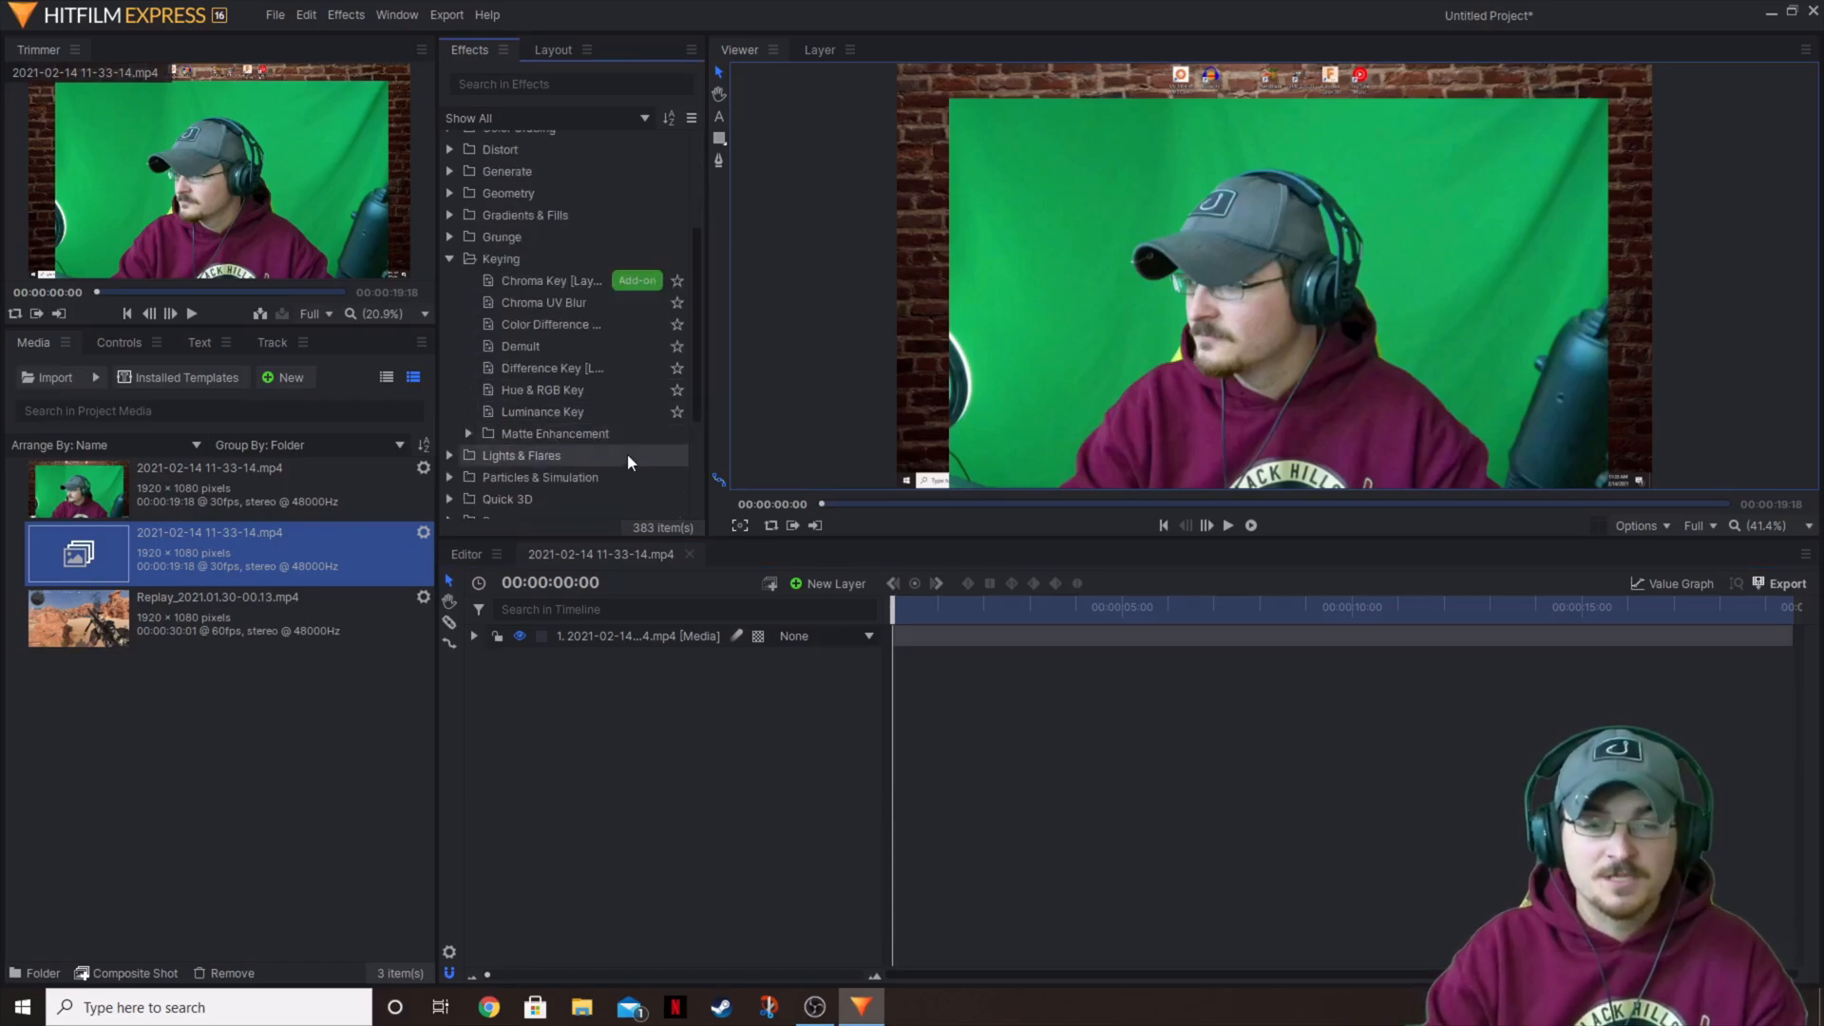
mouse_move(625, 466)
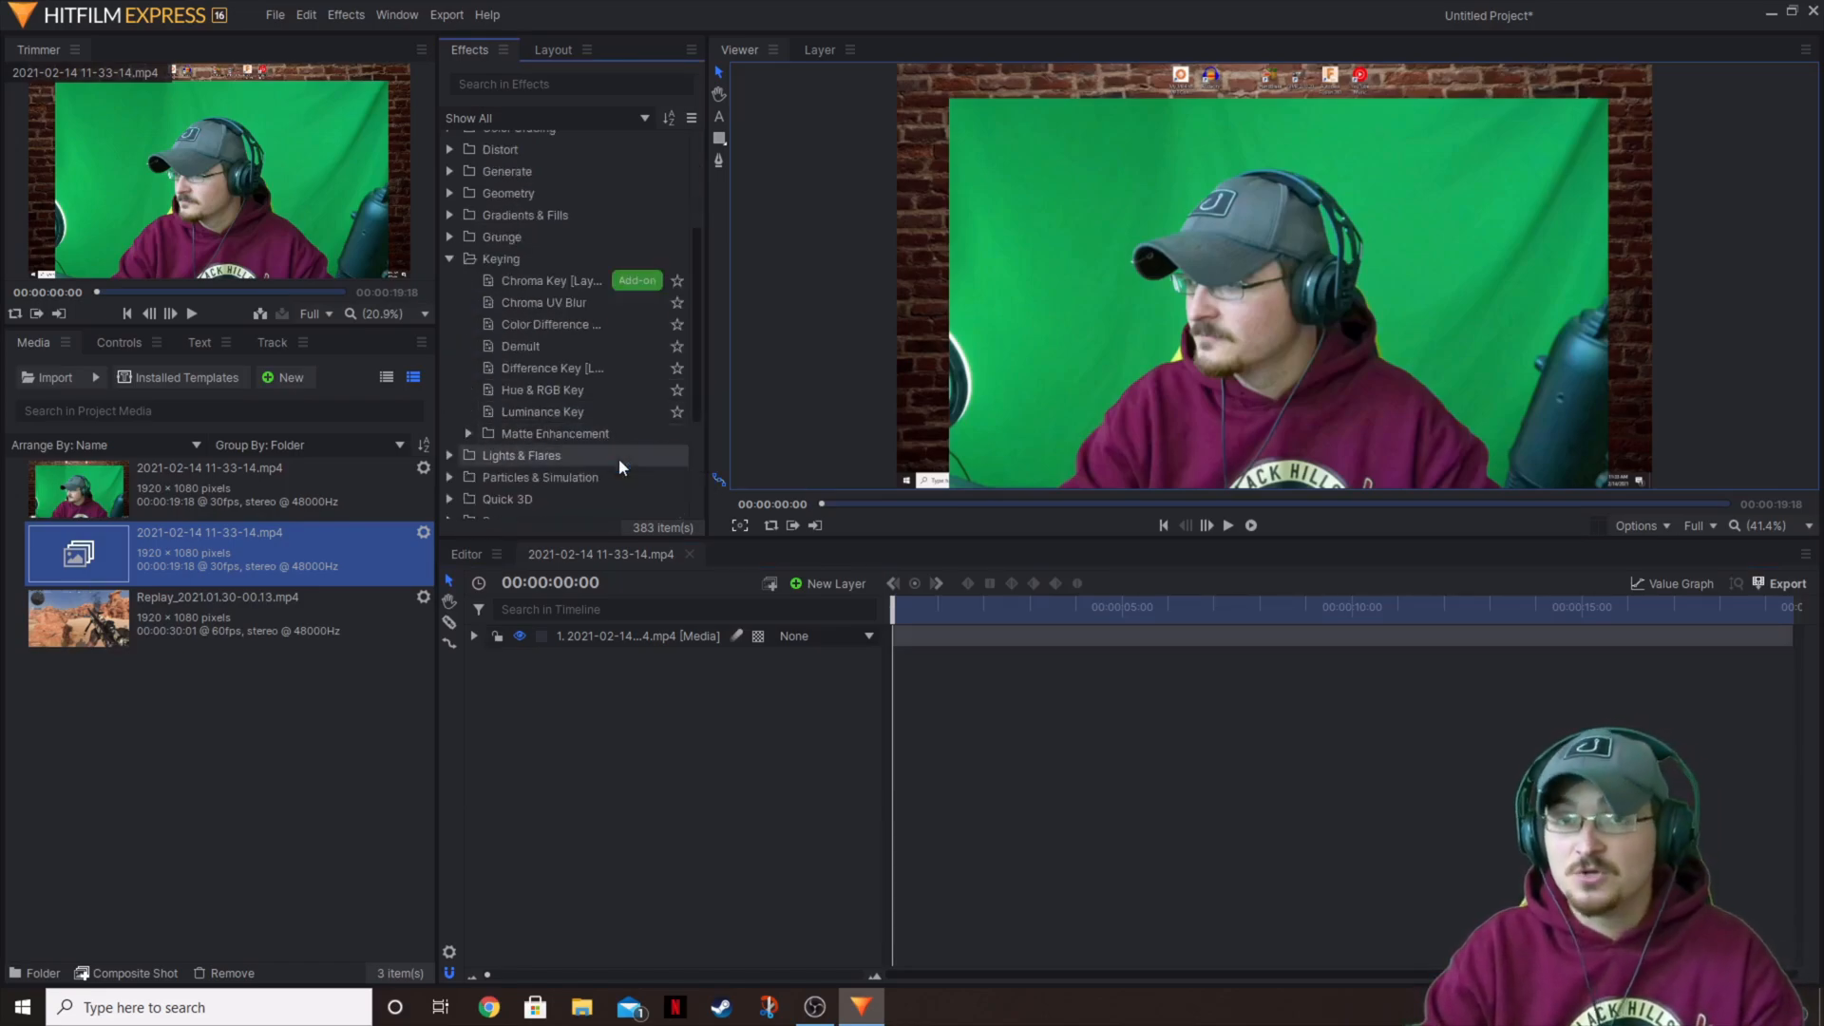
left_click(549, 323)
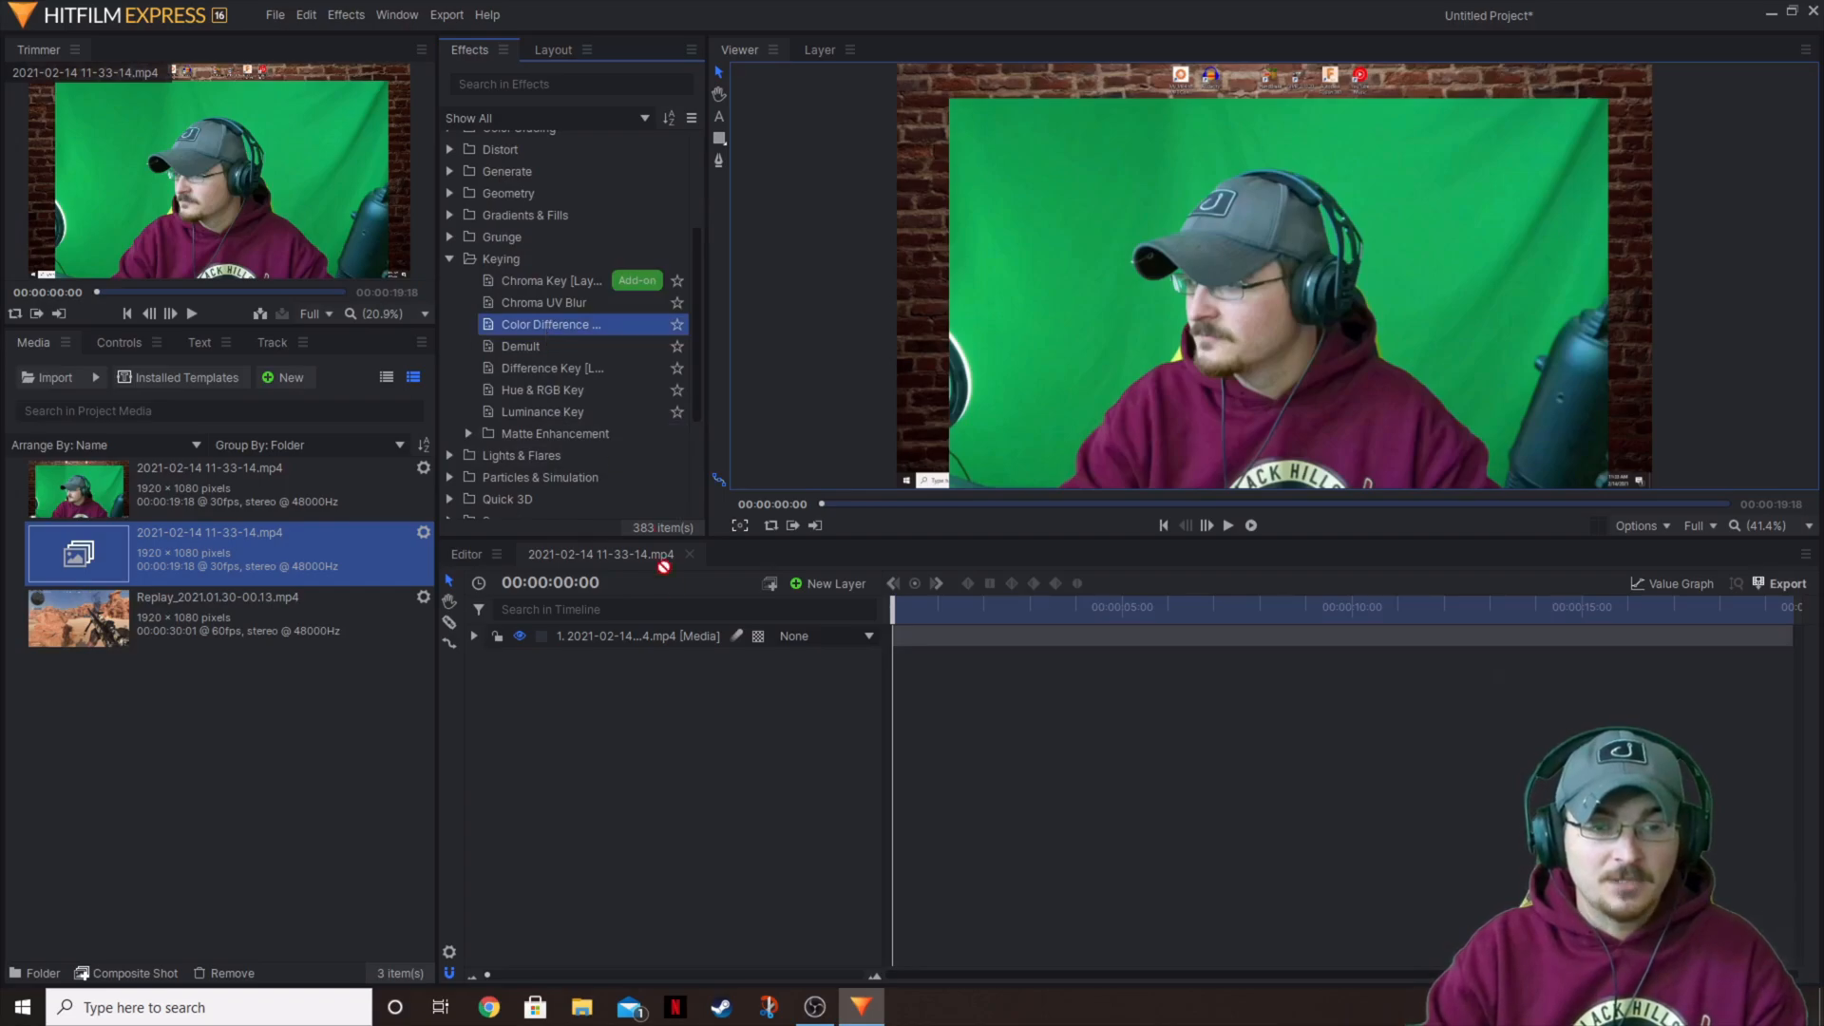
double_click(551, 323)
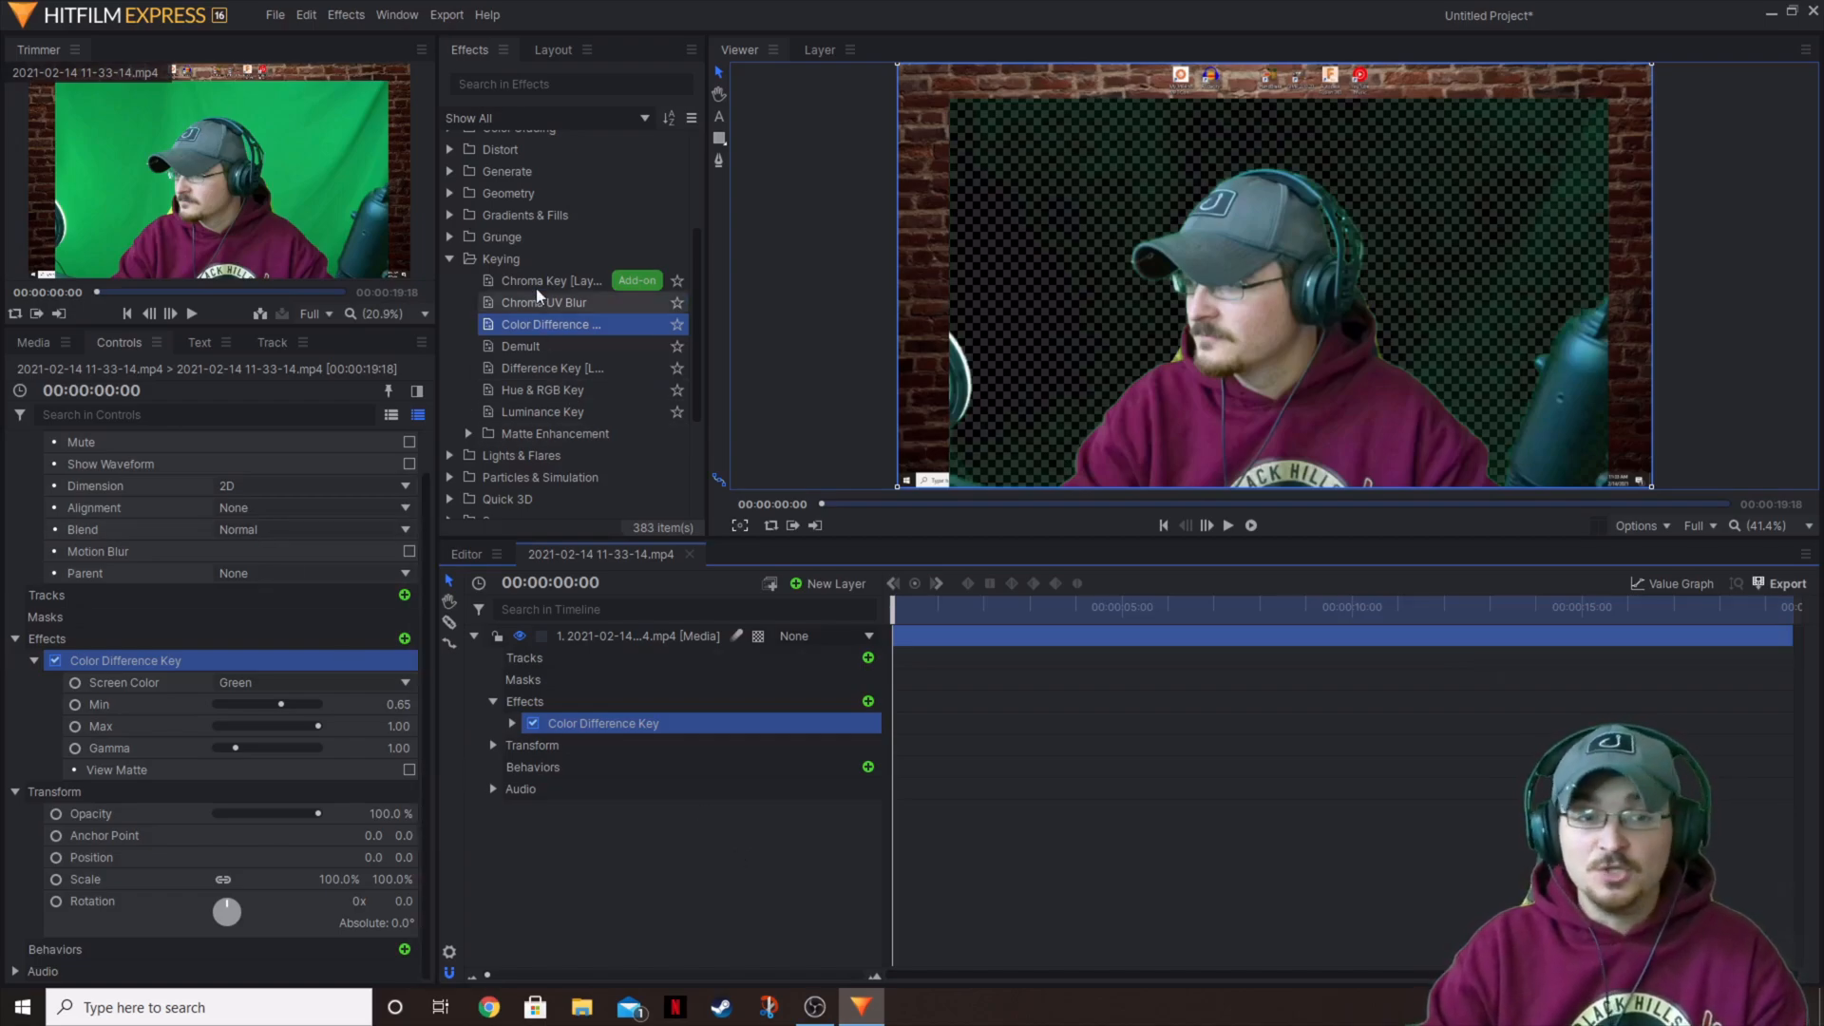
mouse_move(636, 281)
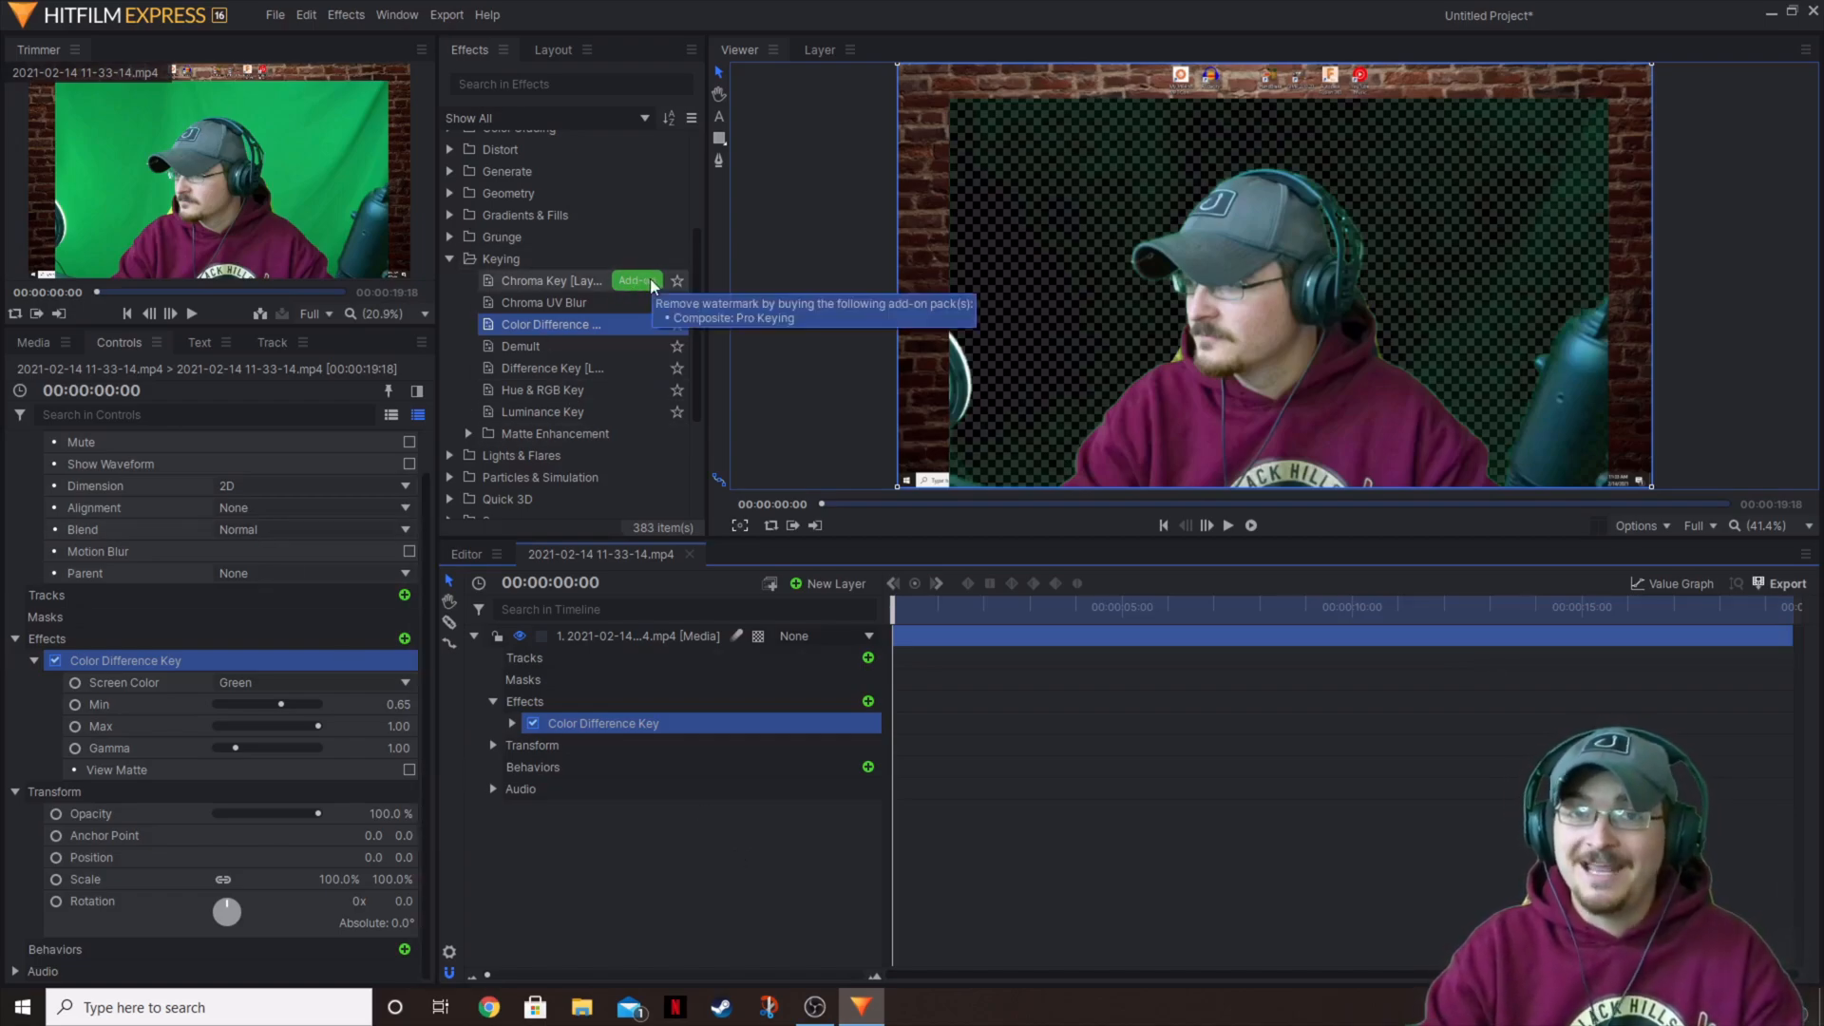
mouse_move(722, 889)
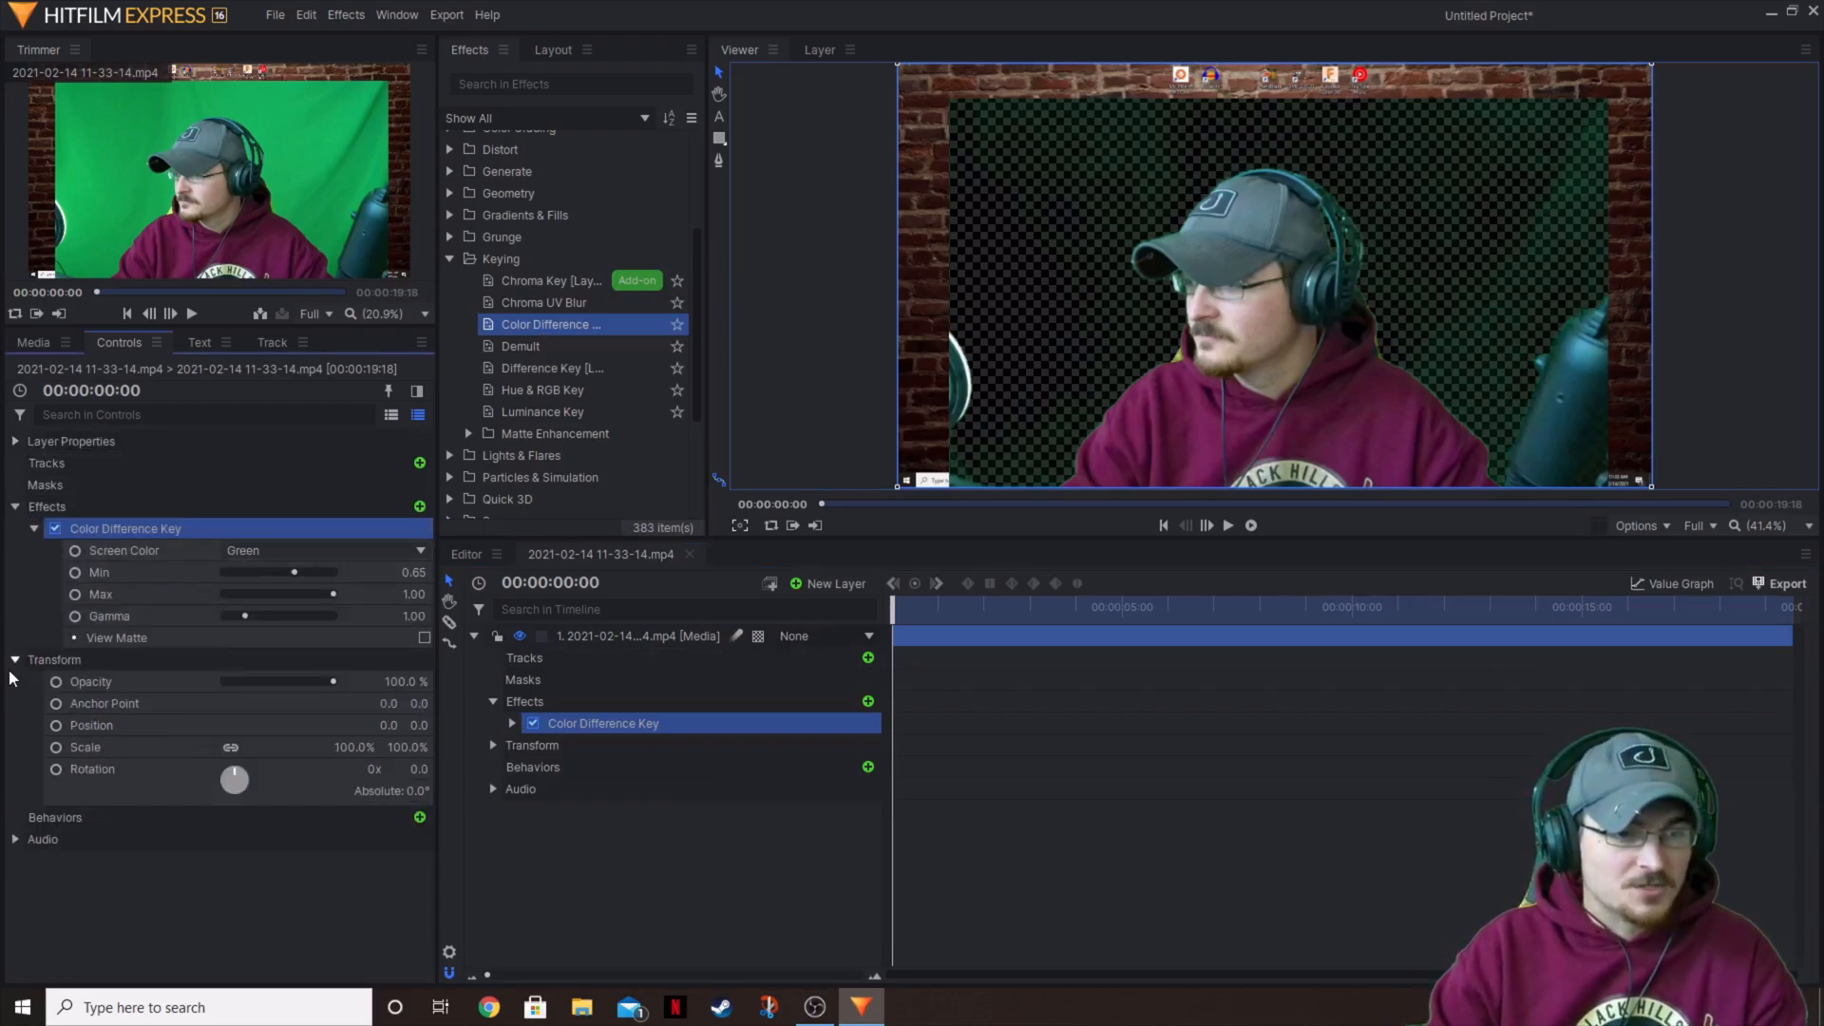
- Collapse the layer's transform properties and switch the viewer background from the transparency grid to black
left_click(53, 659)
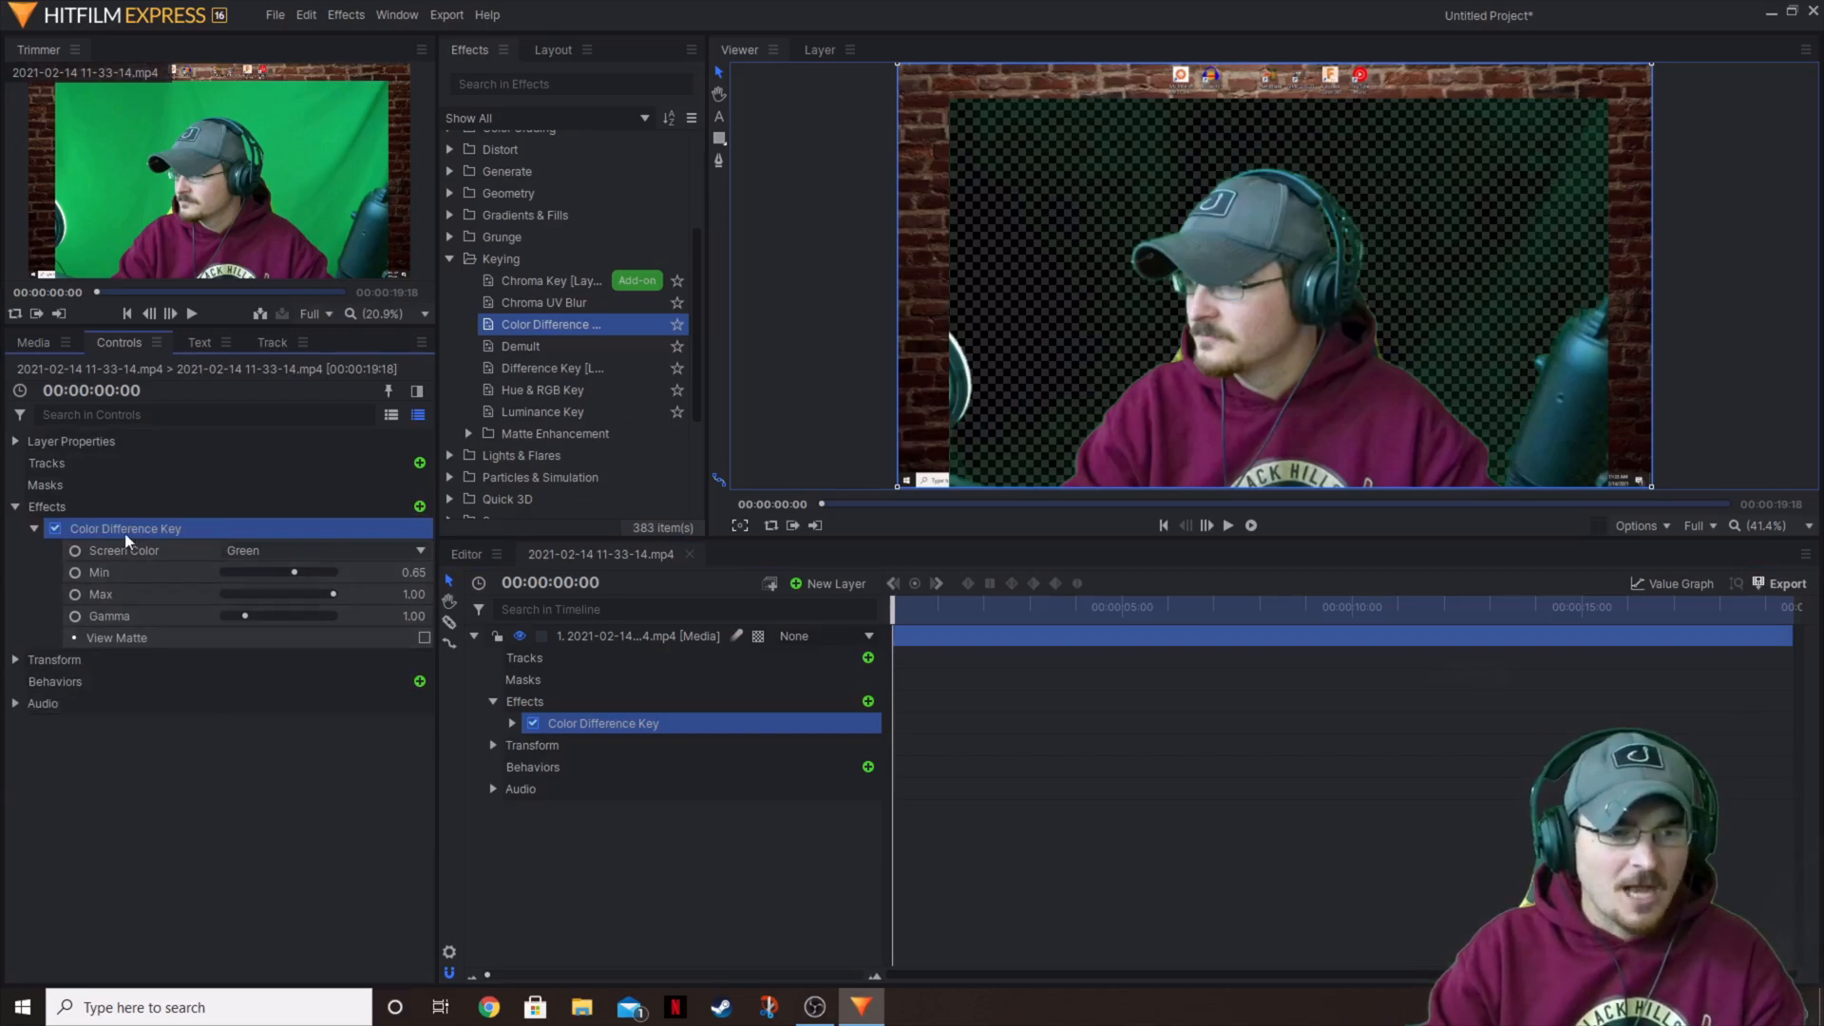
mouse_move(1298, 178)
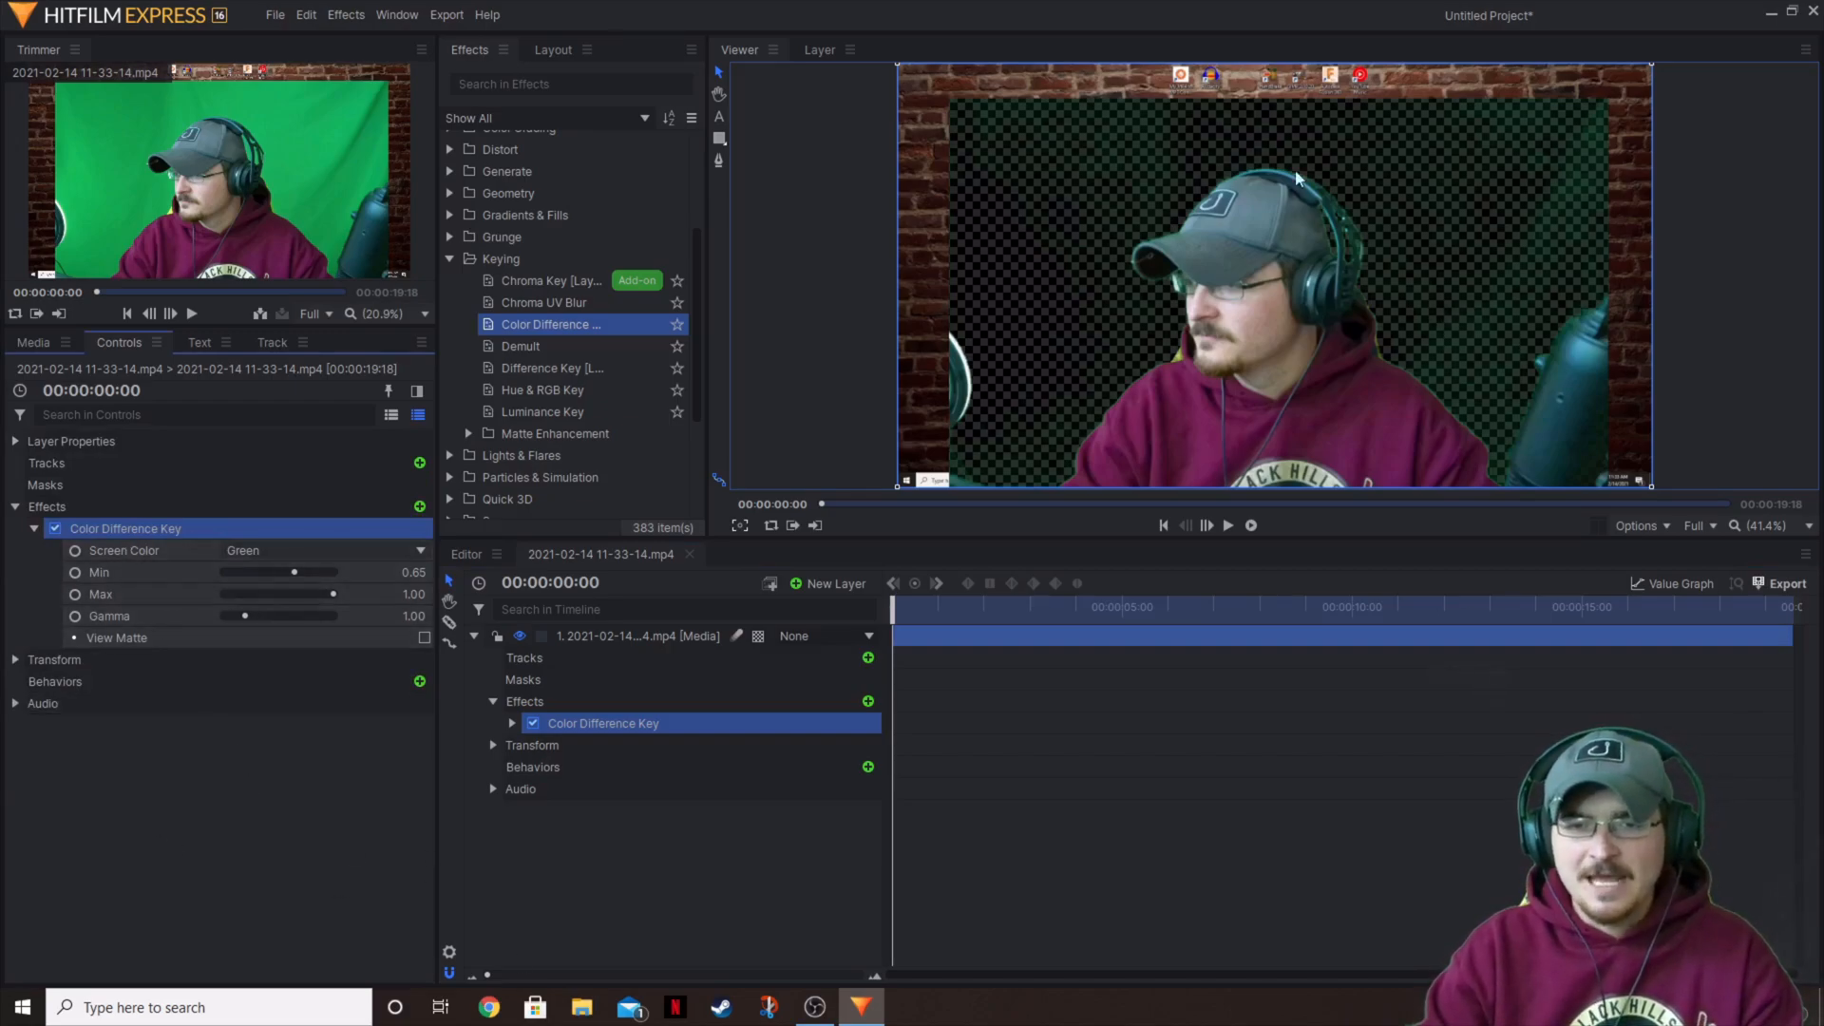
mouse_move(1493, 311)
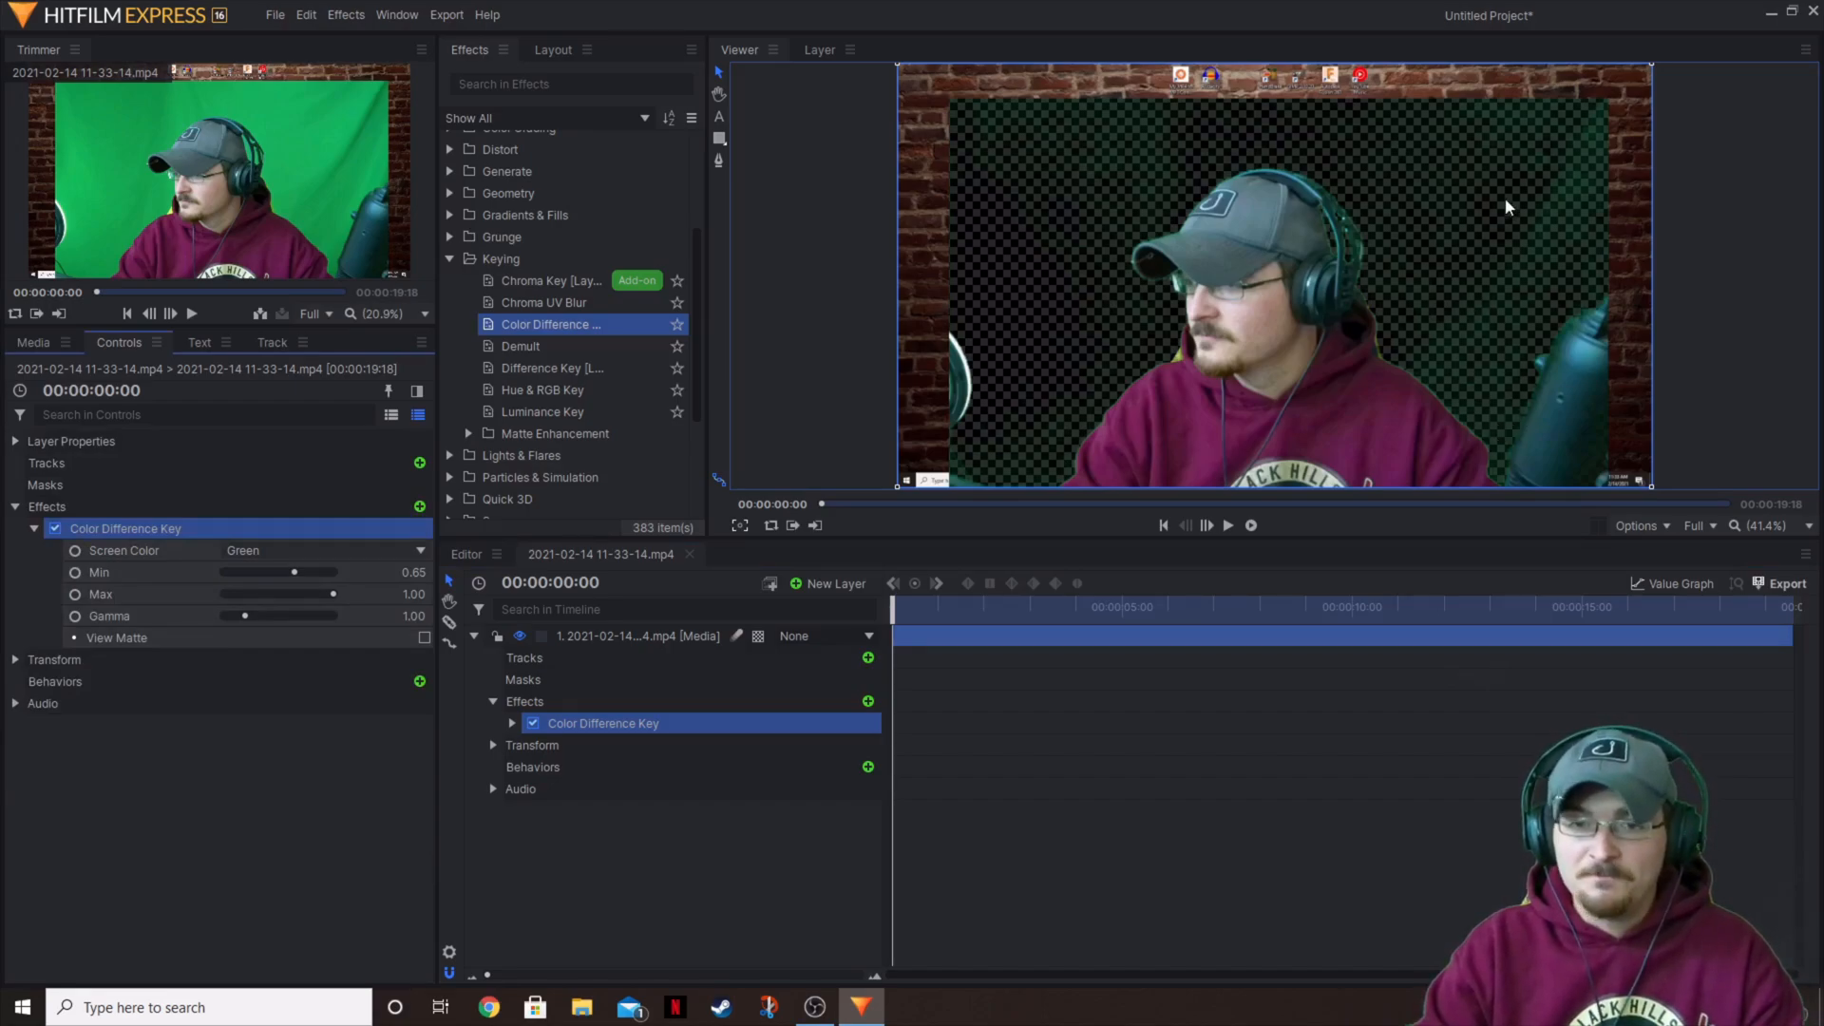
left_click(1636, 524)
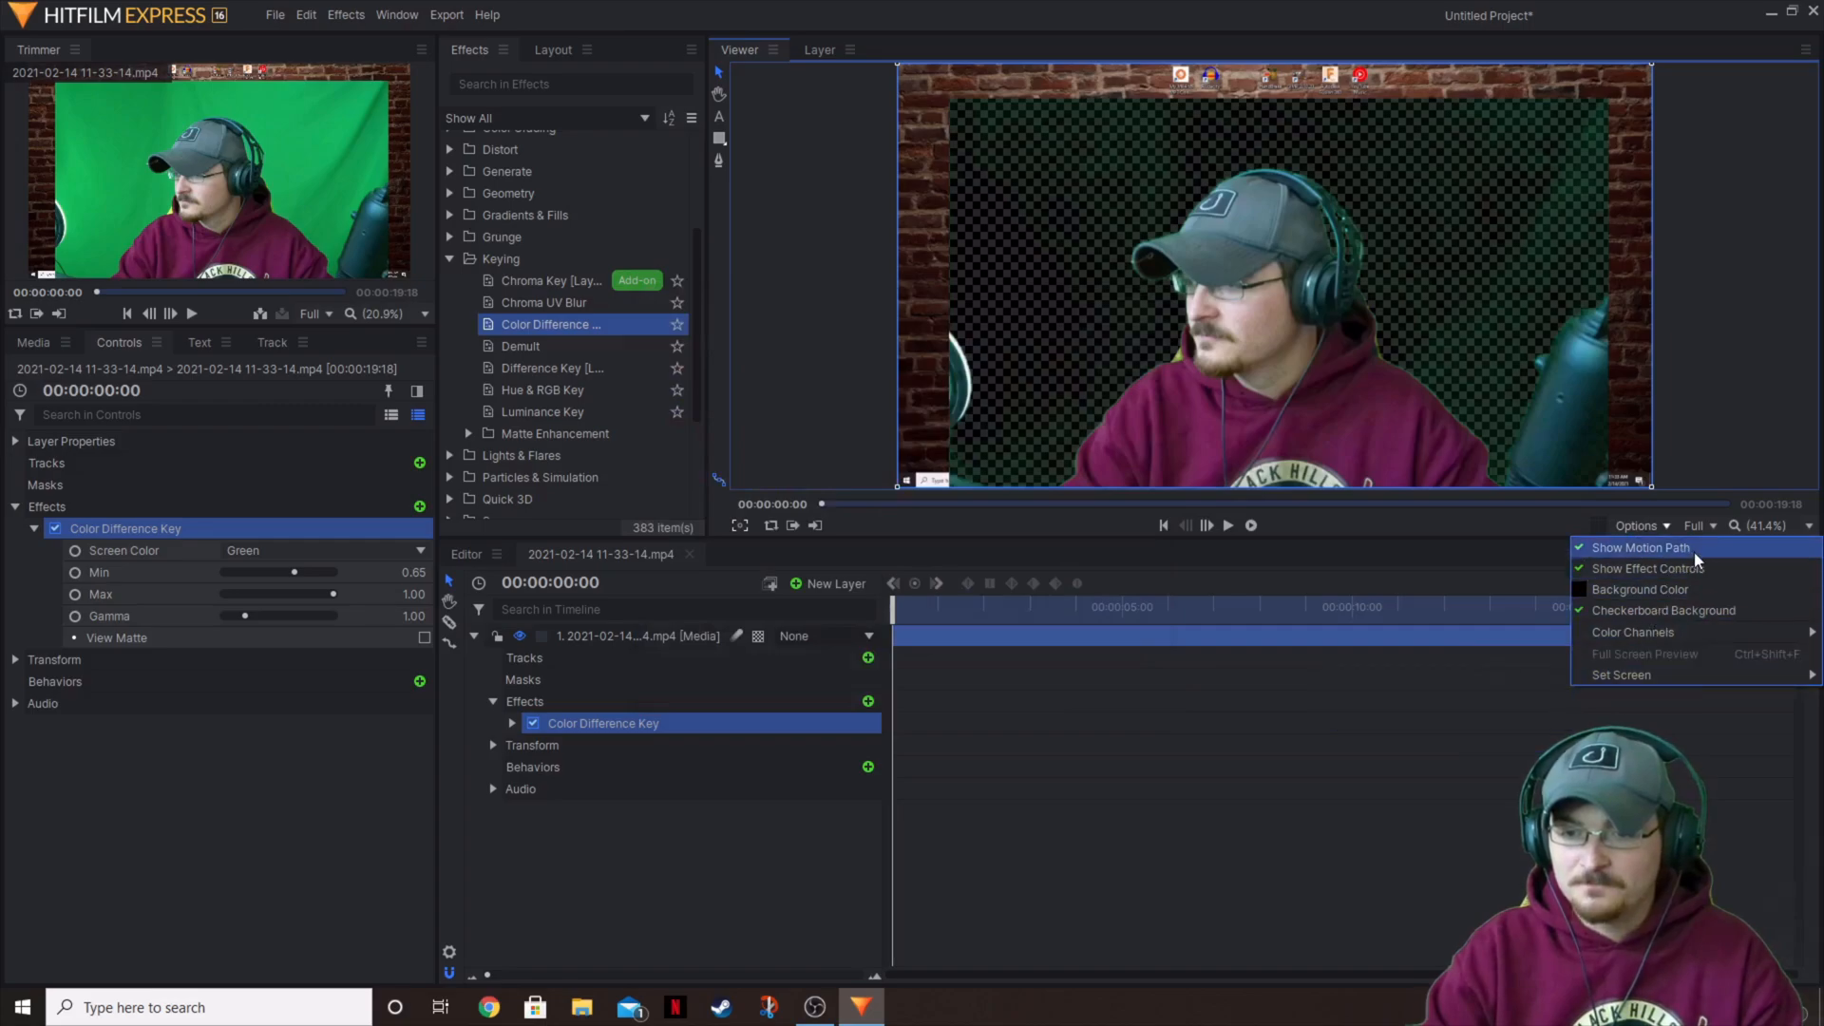
left_click(1665, 610)
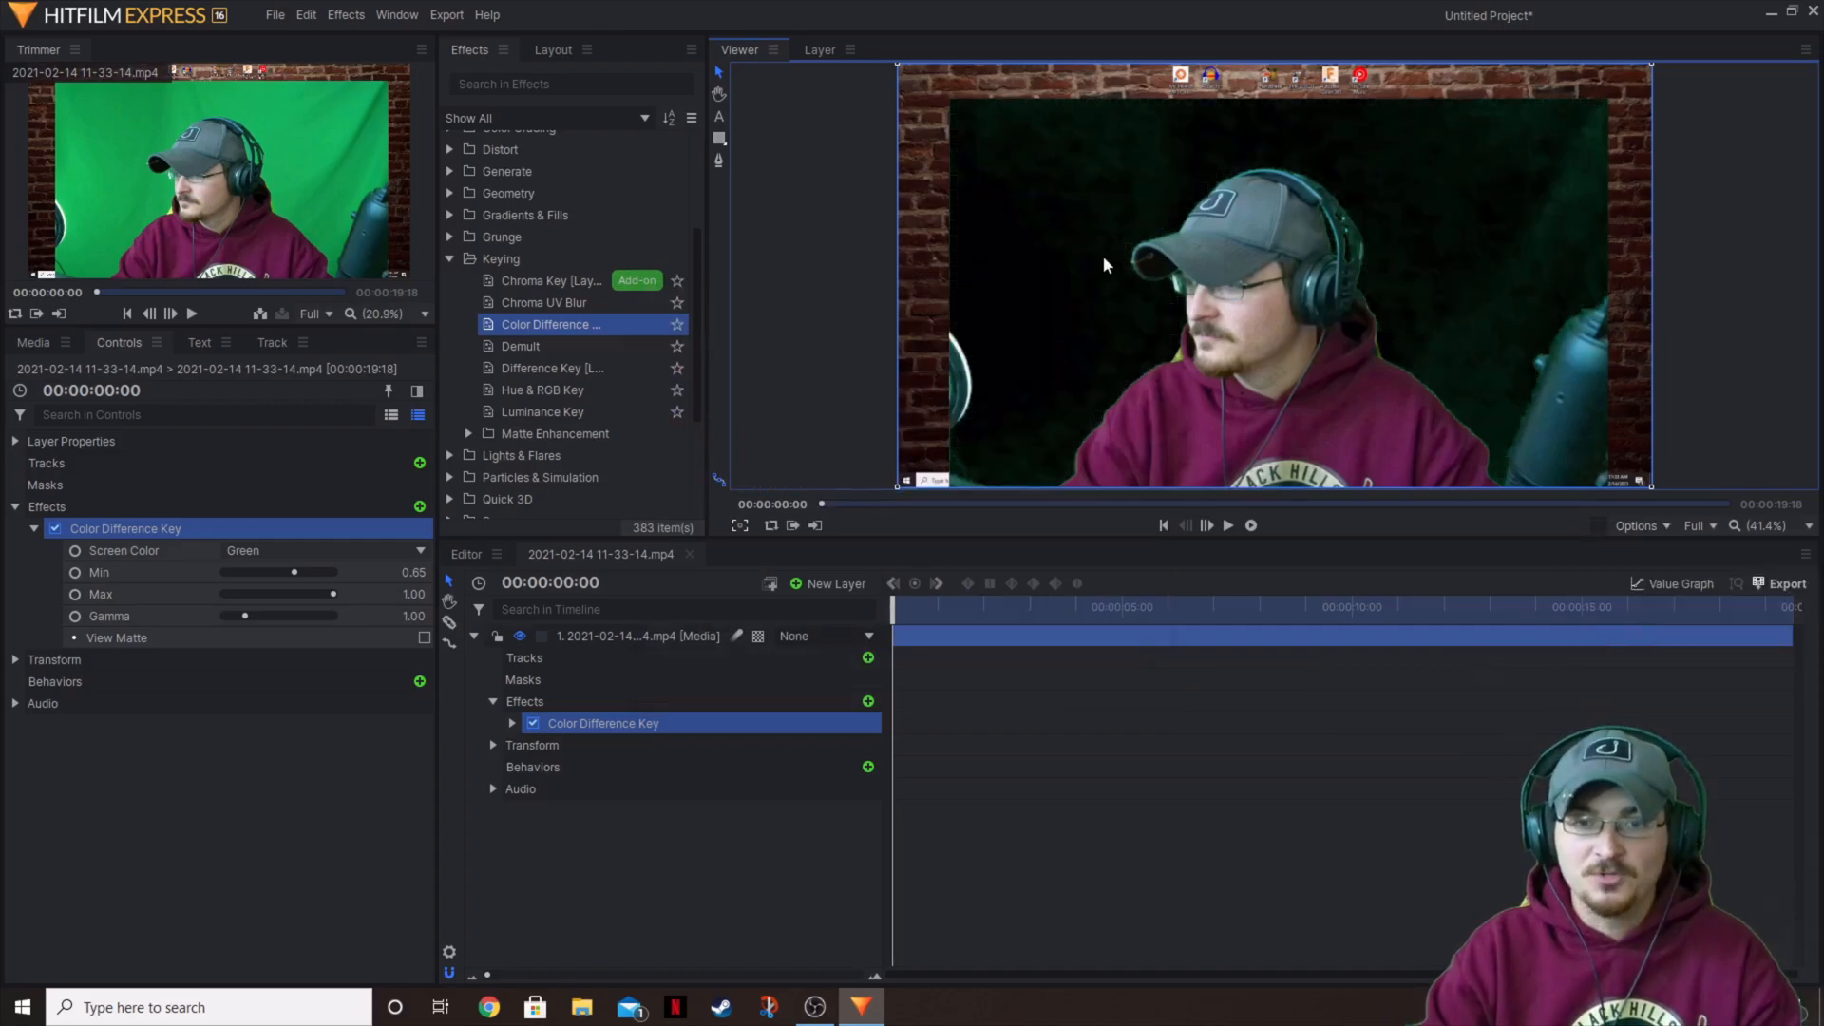
mouse_move(1533, 173)
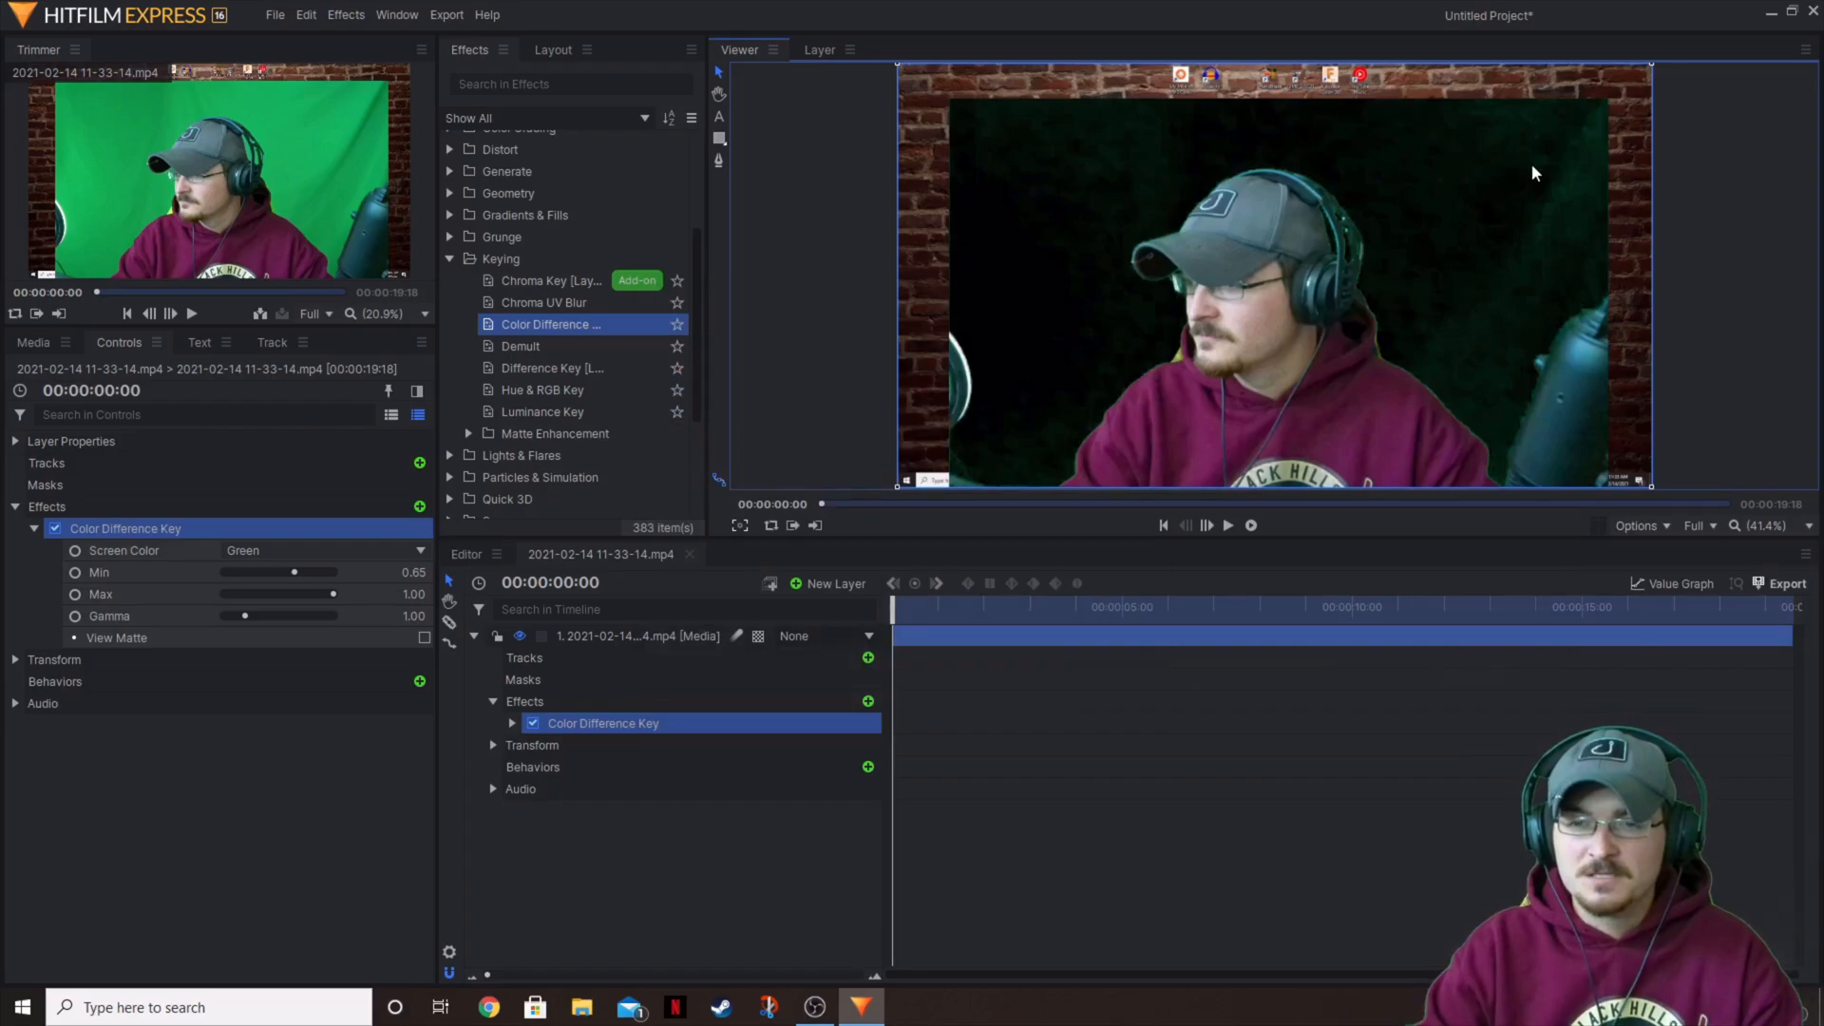
mouse_move(940, 207)
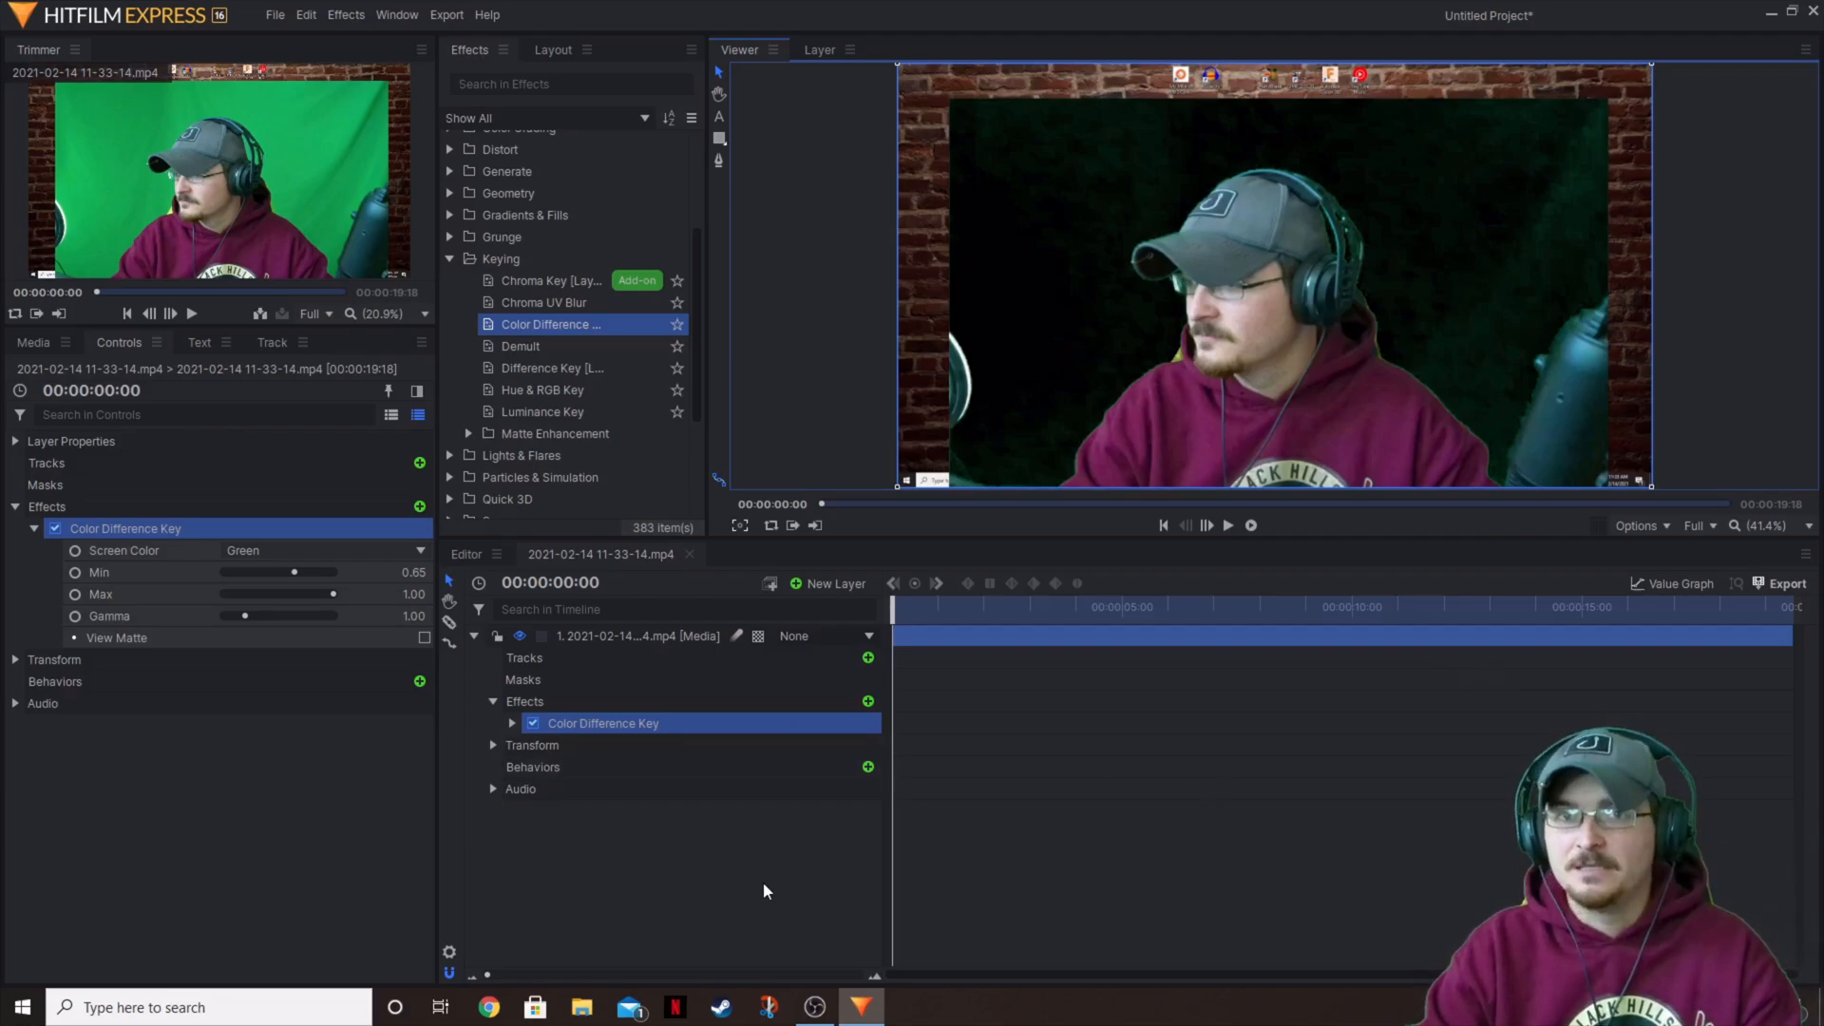
mouse_move(1337, 382)
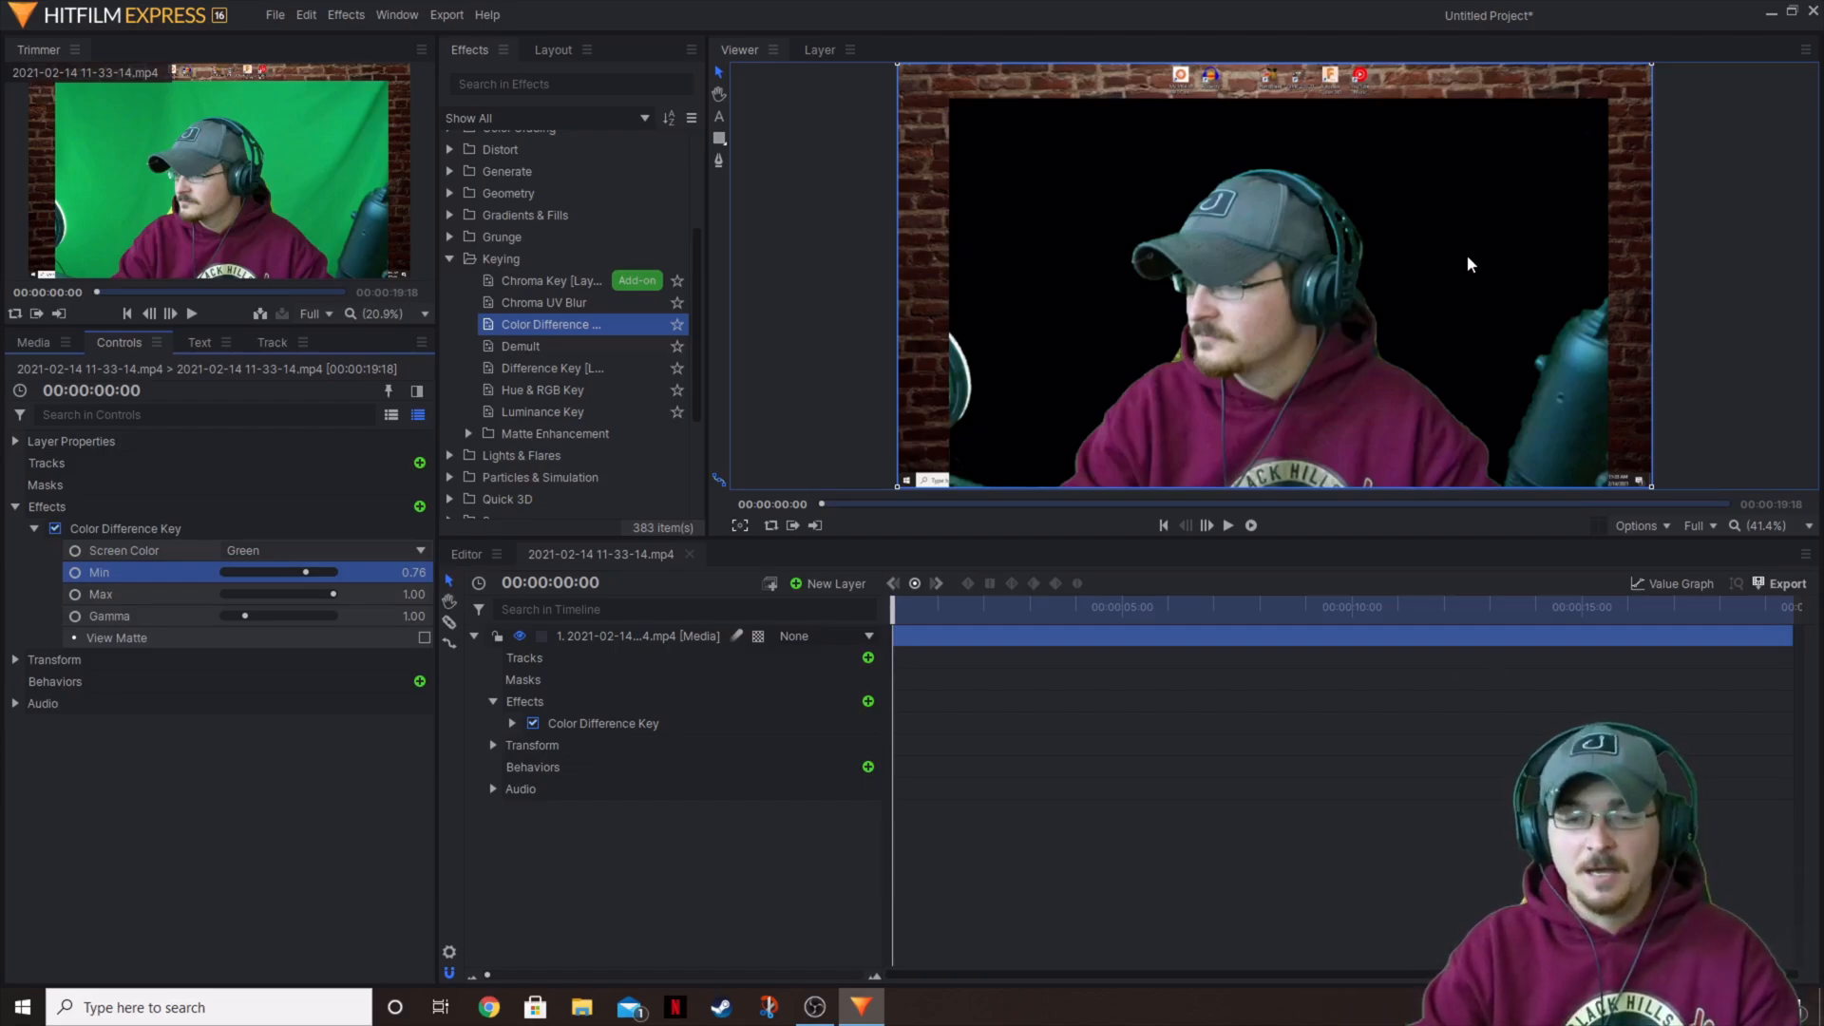
mouse_move(1159, 311)
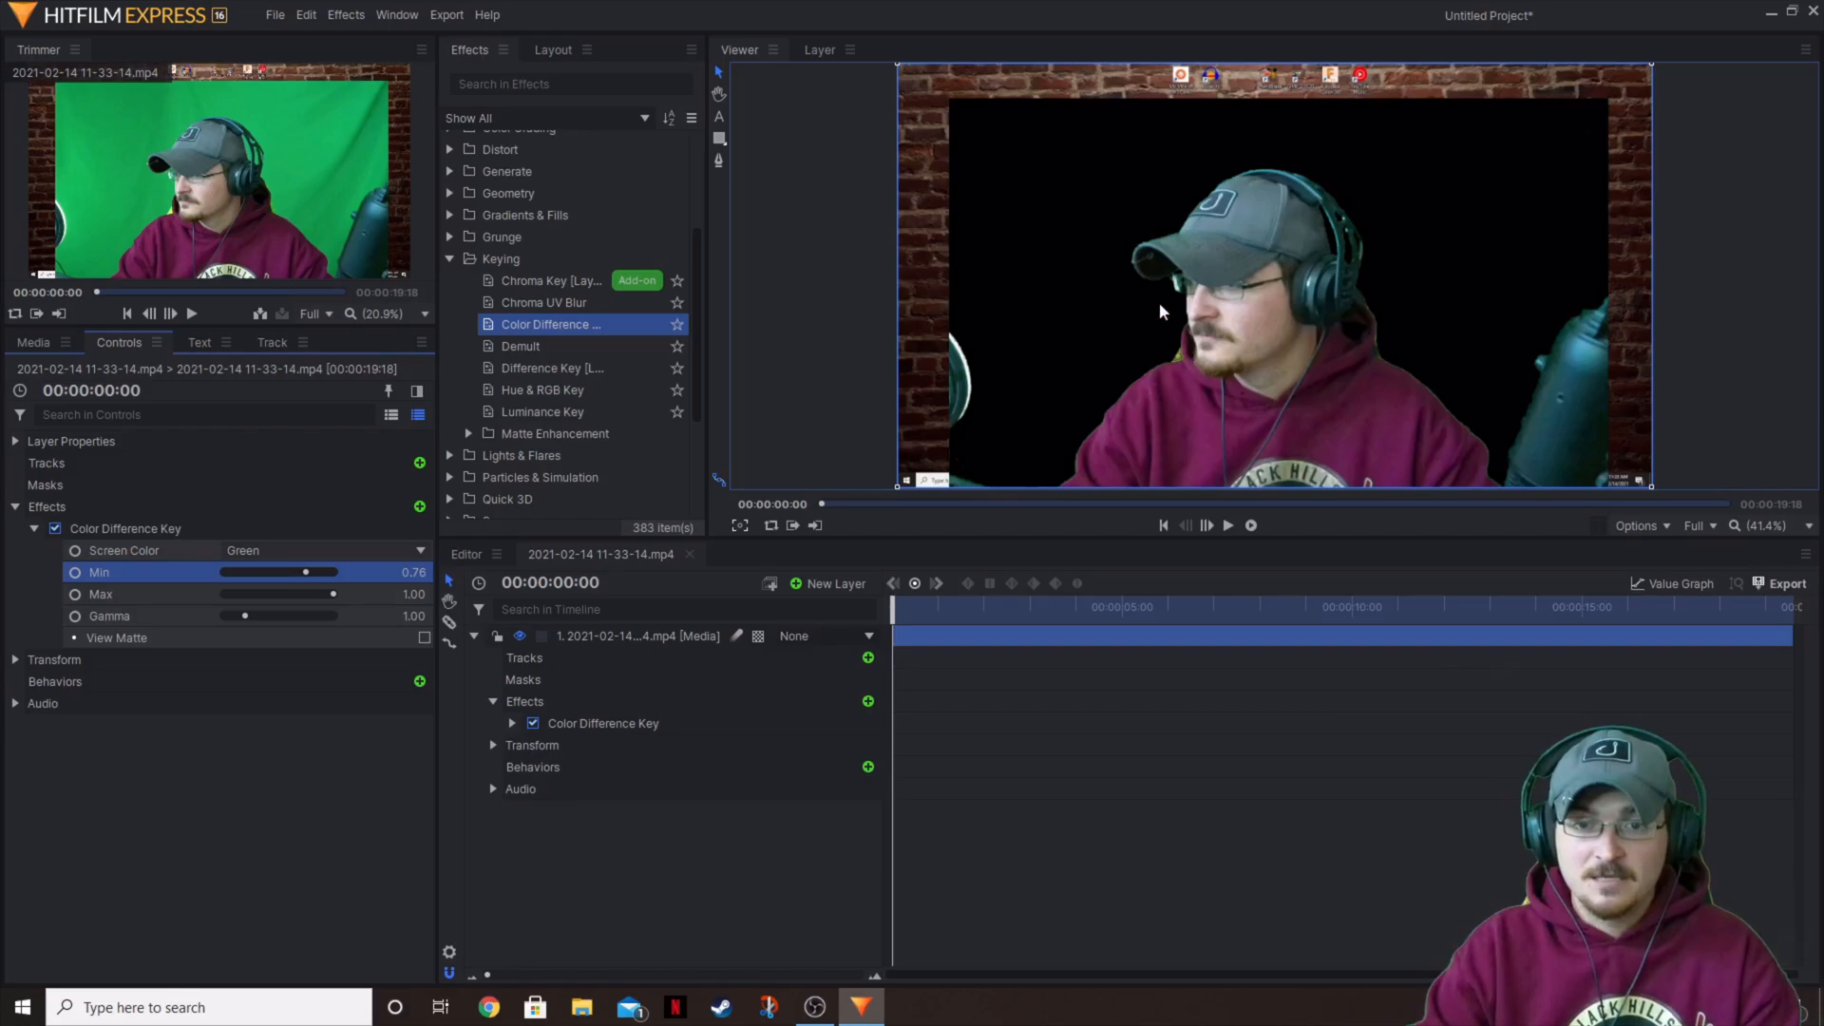
mouse_move(1480, 316)
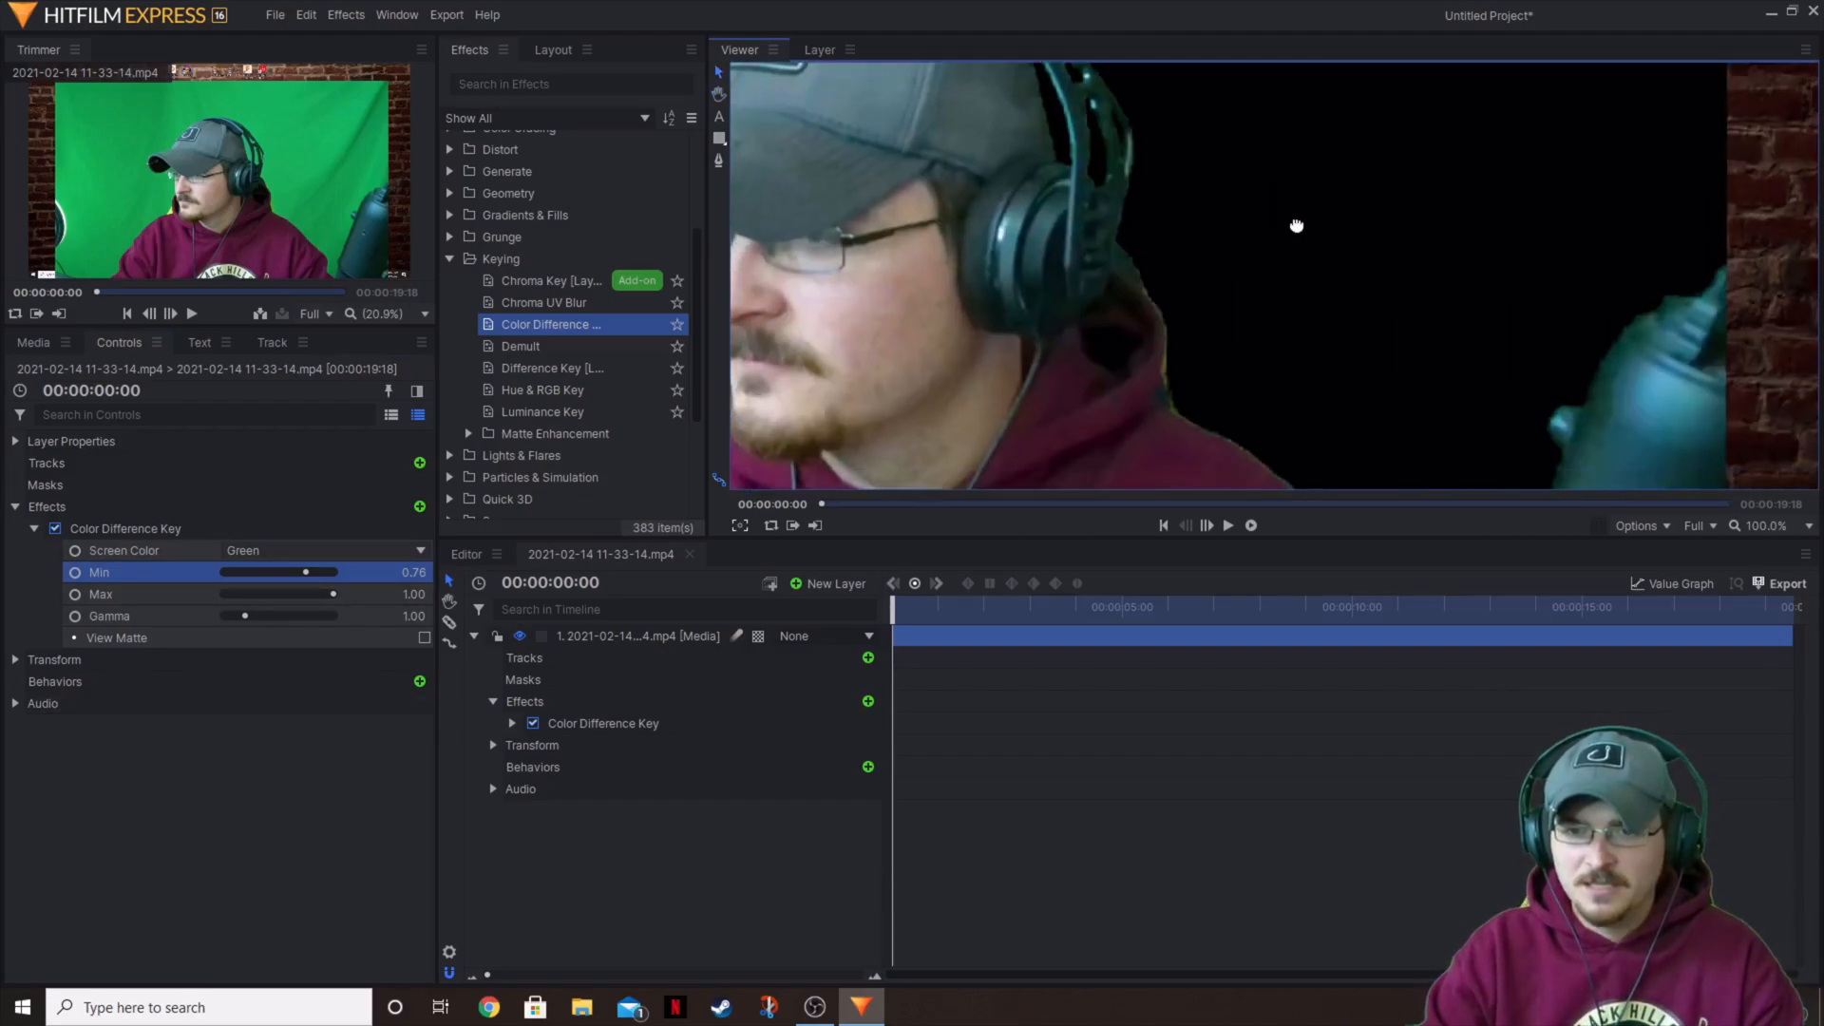
- Return the viewer magnification to fit the whole frame after checking the key at 0.76 Min
left_click(1807, 524)
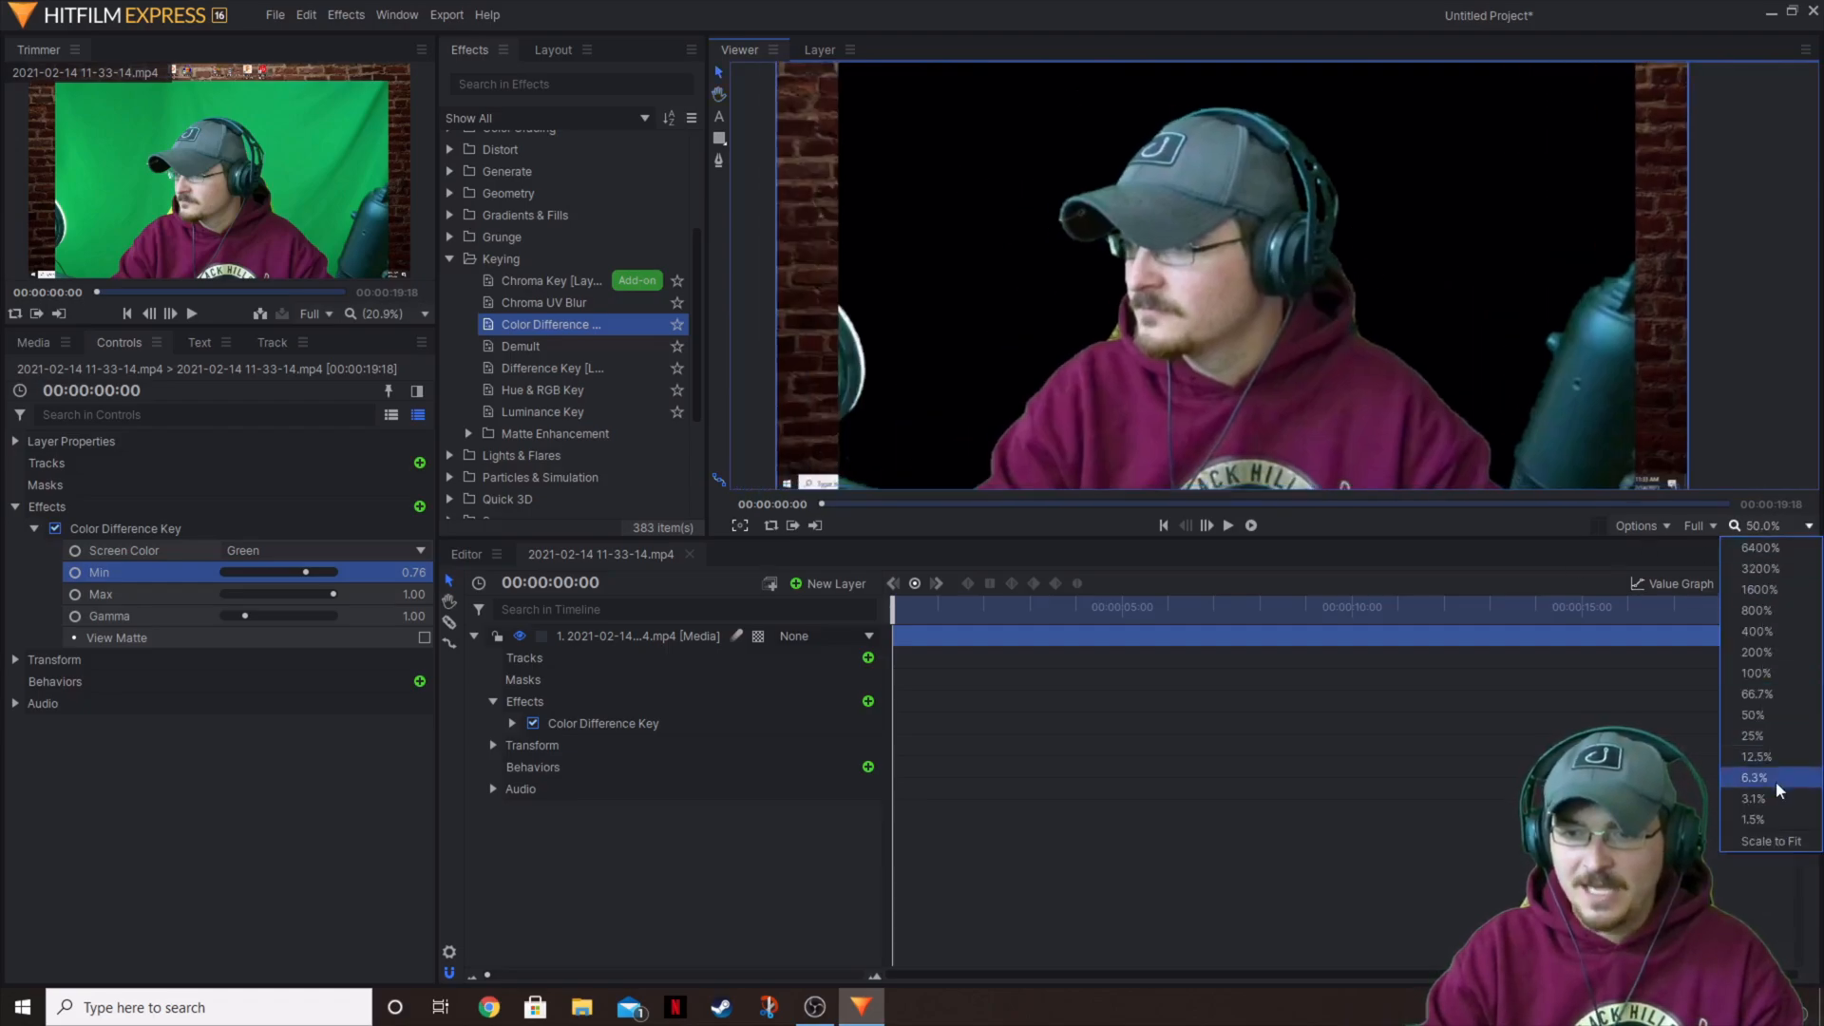
left_click(1771, 840)
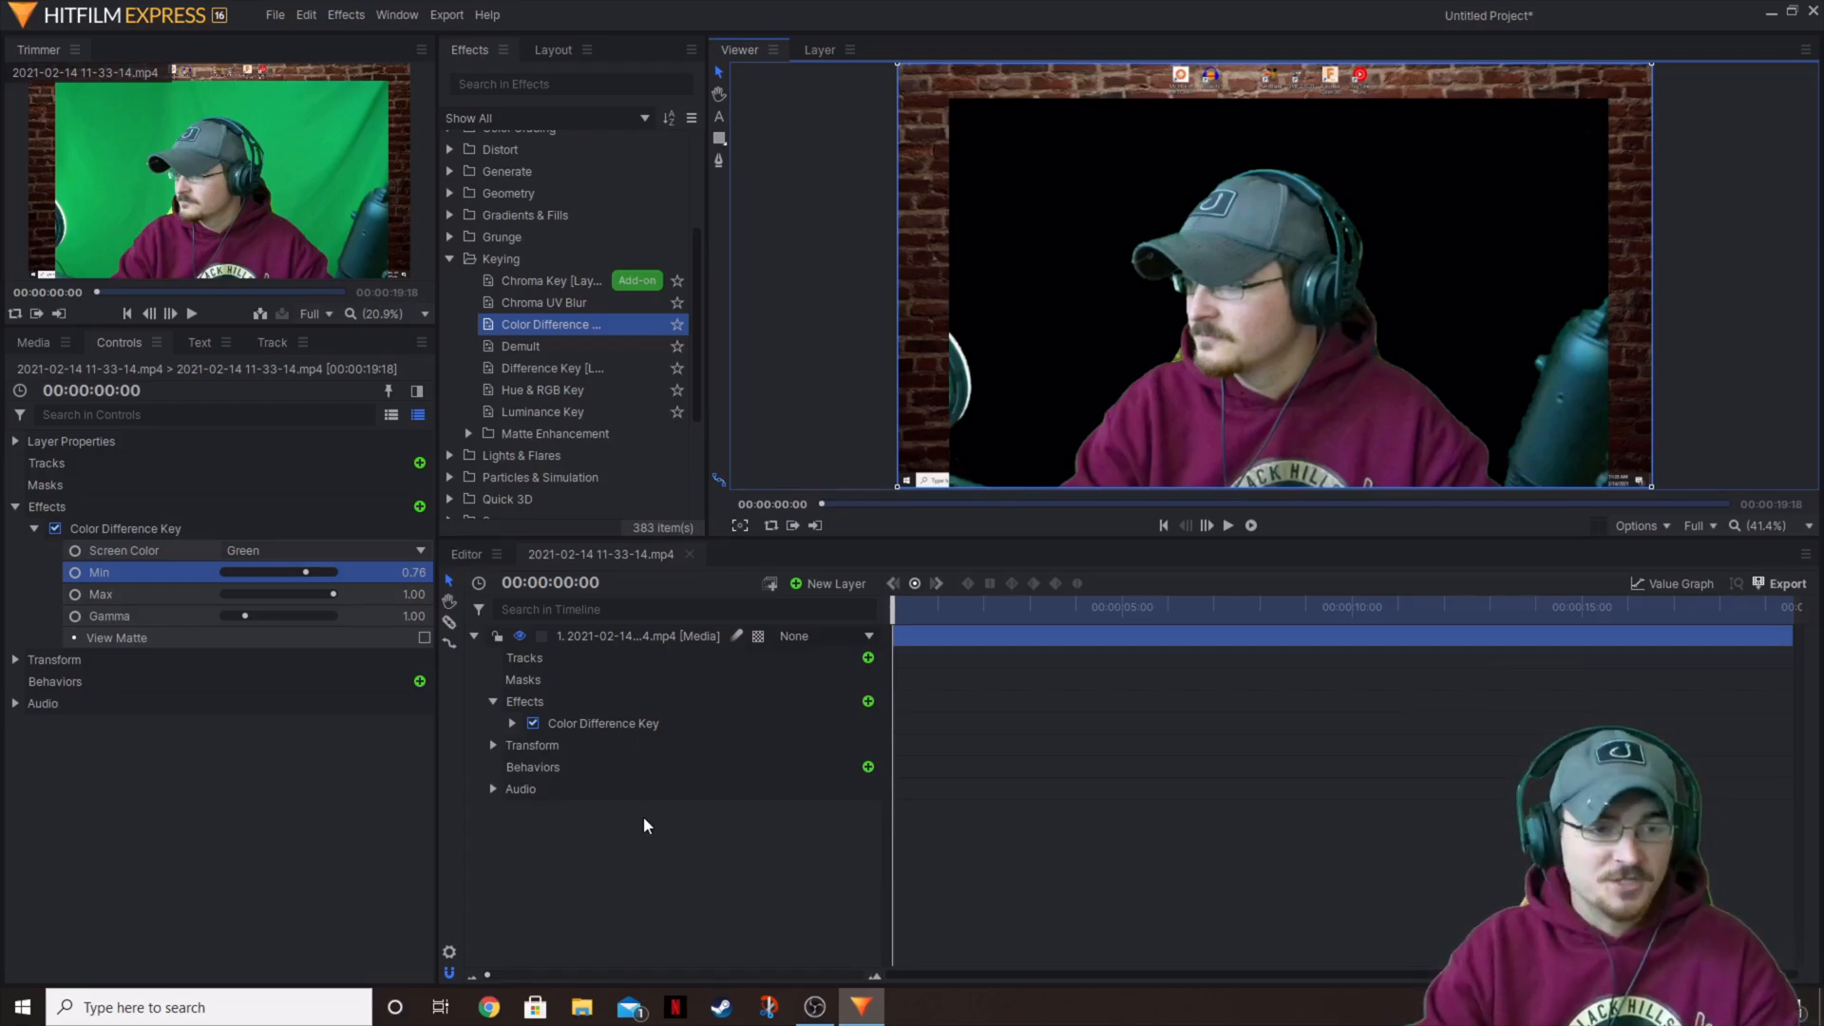
- Show the Media clips to bring in the Replay footage beneath the actor, then tidy the keying effects group
left_click(33, 342)
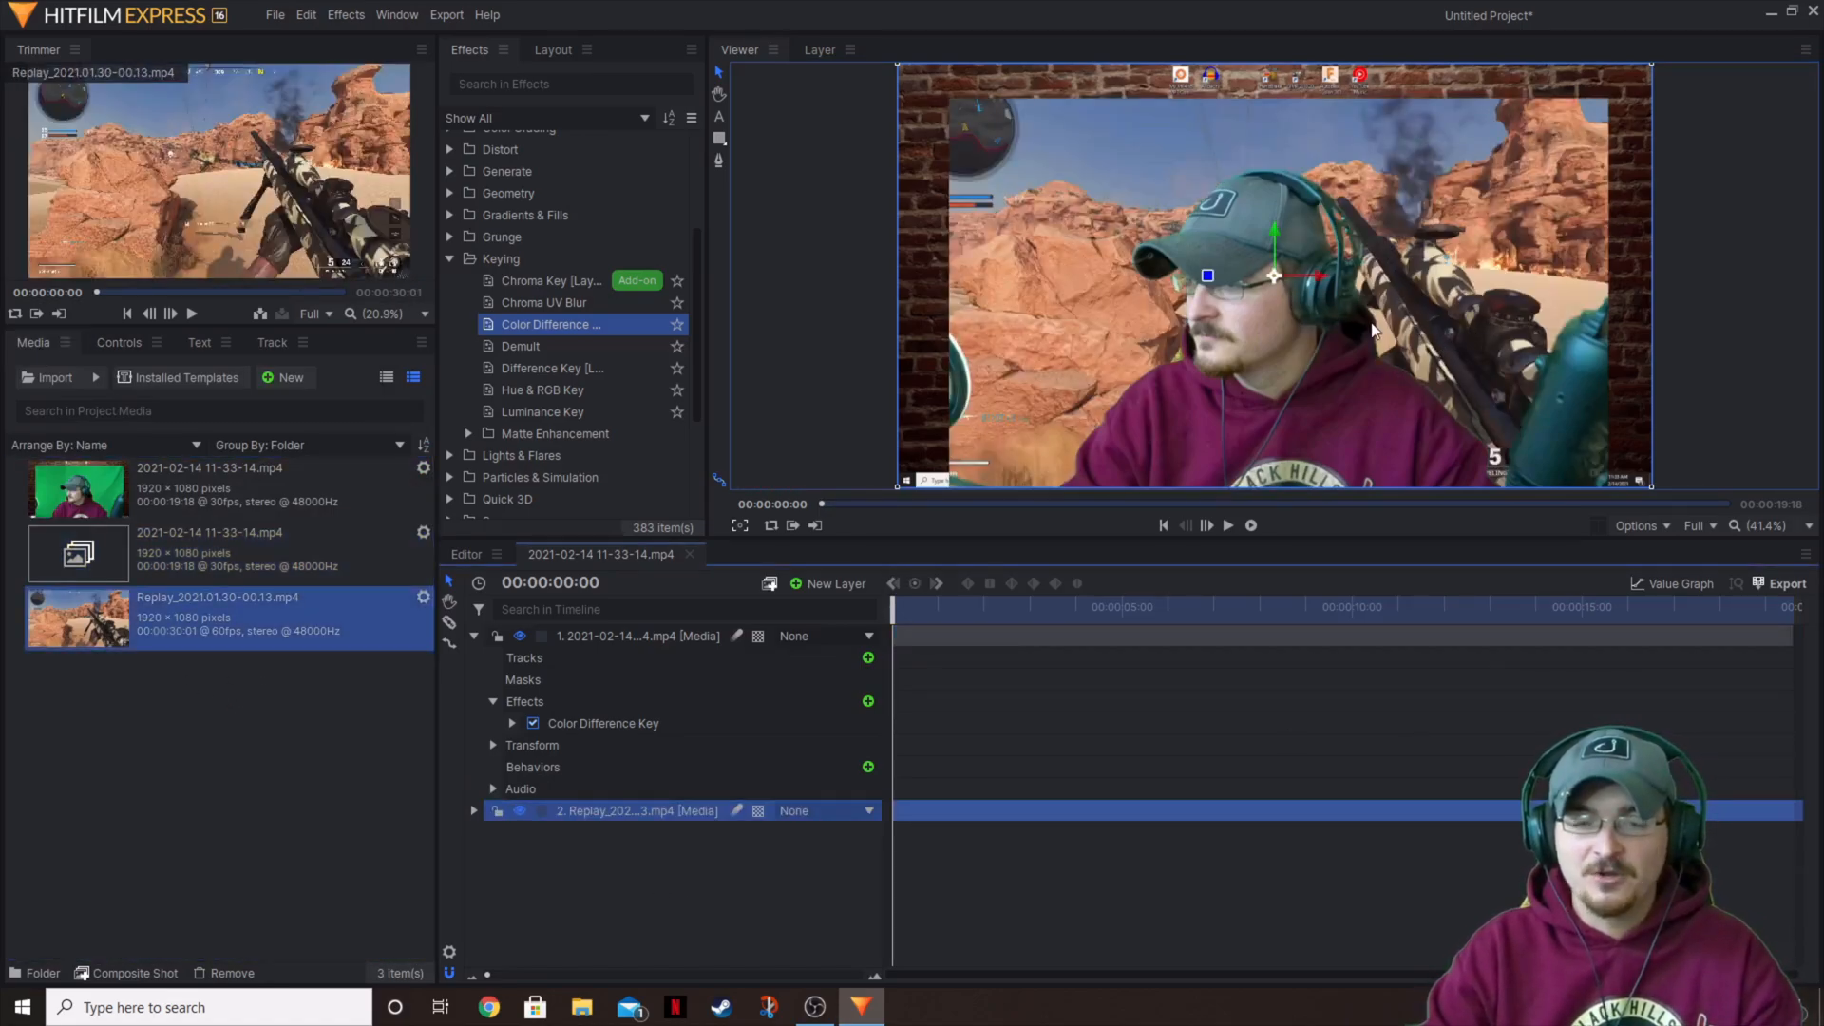
mouse_move(1336, 80)
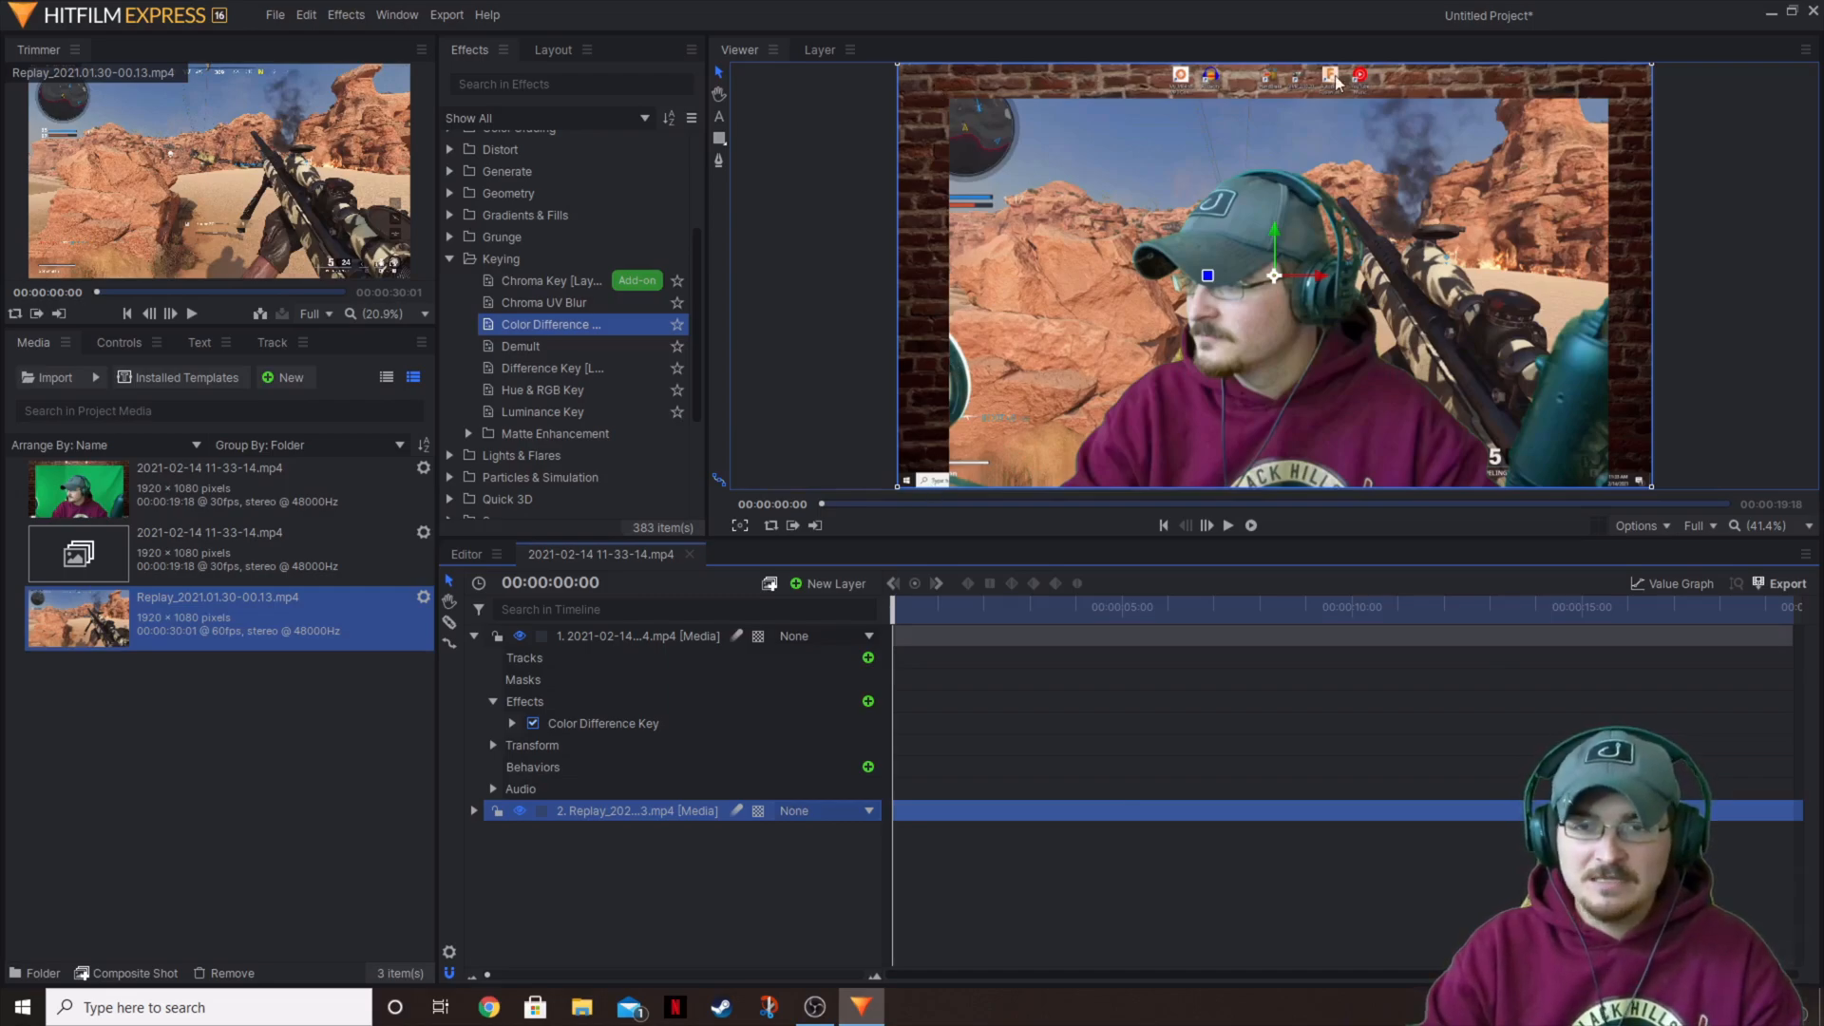
mouse_move(1753, 367)
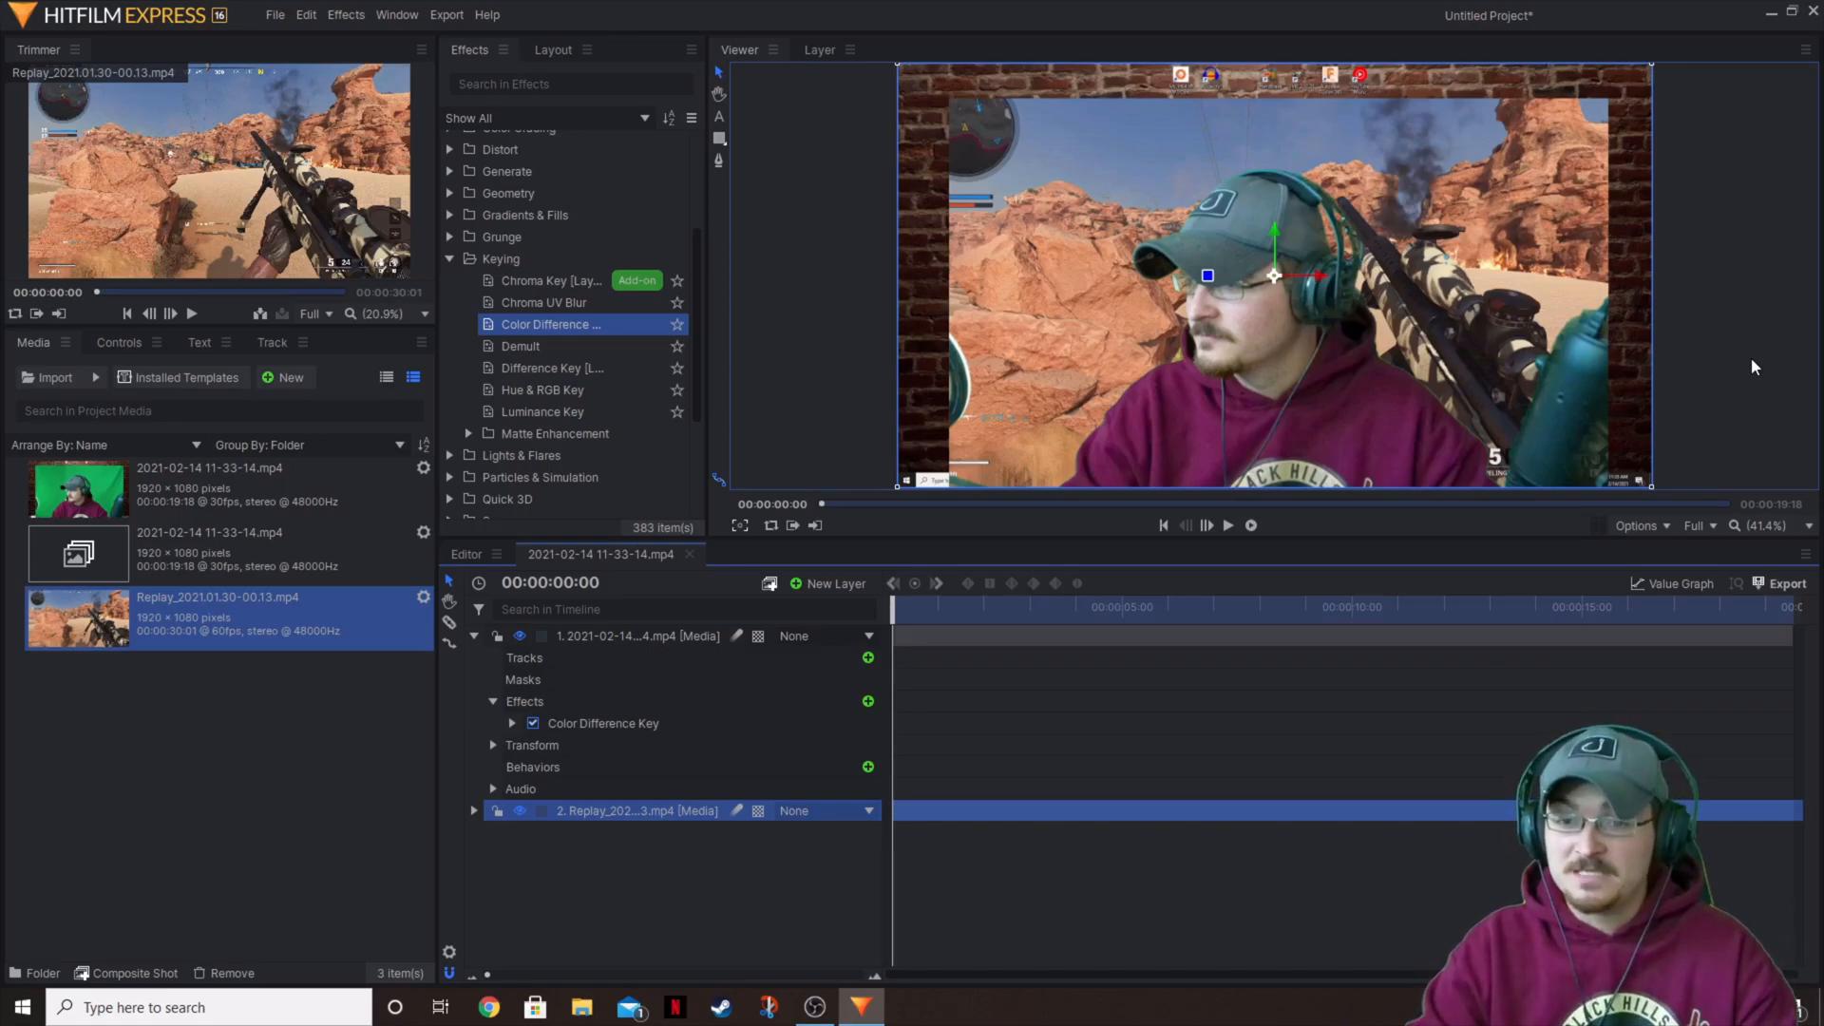
mouse_move(961, 245)
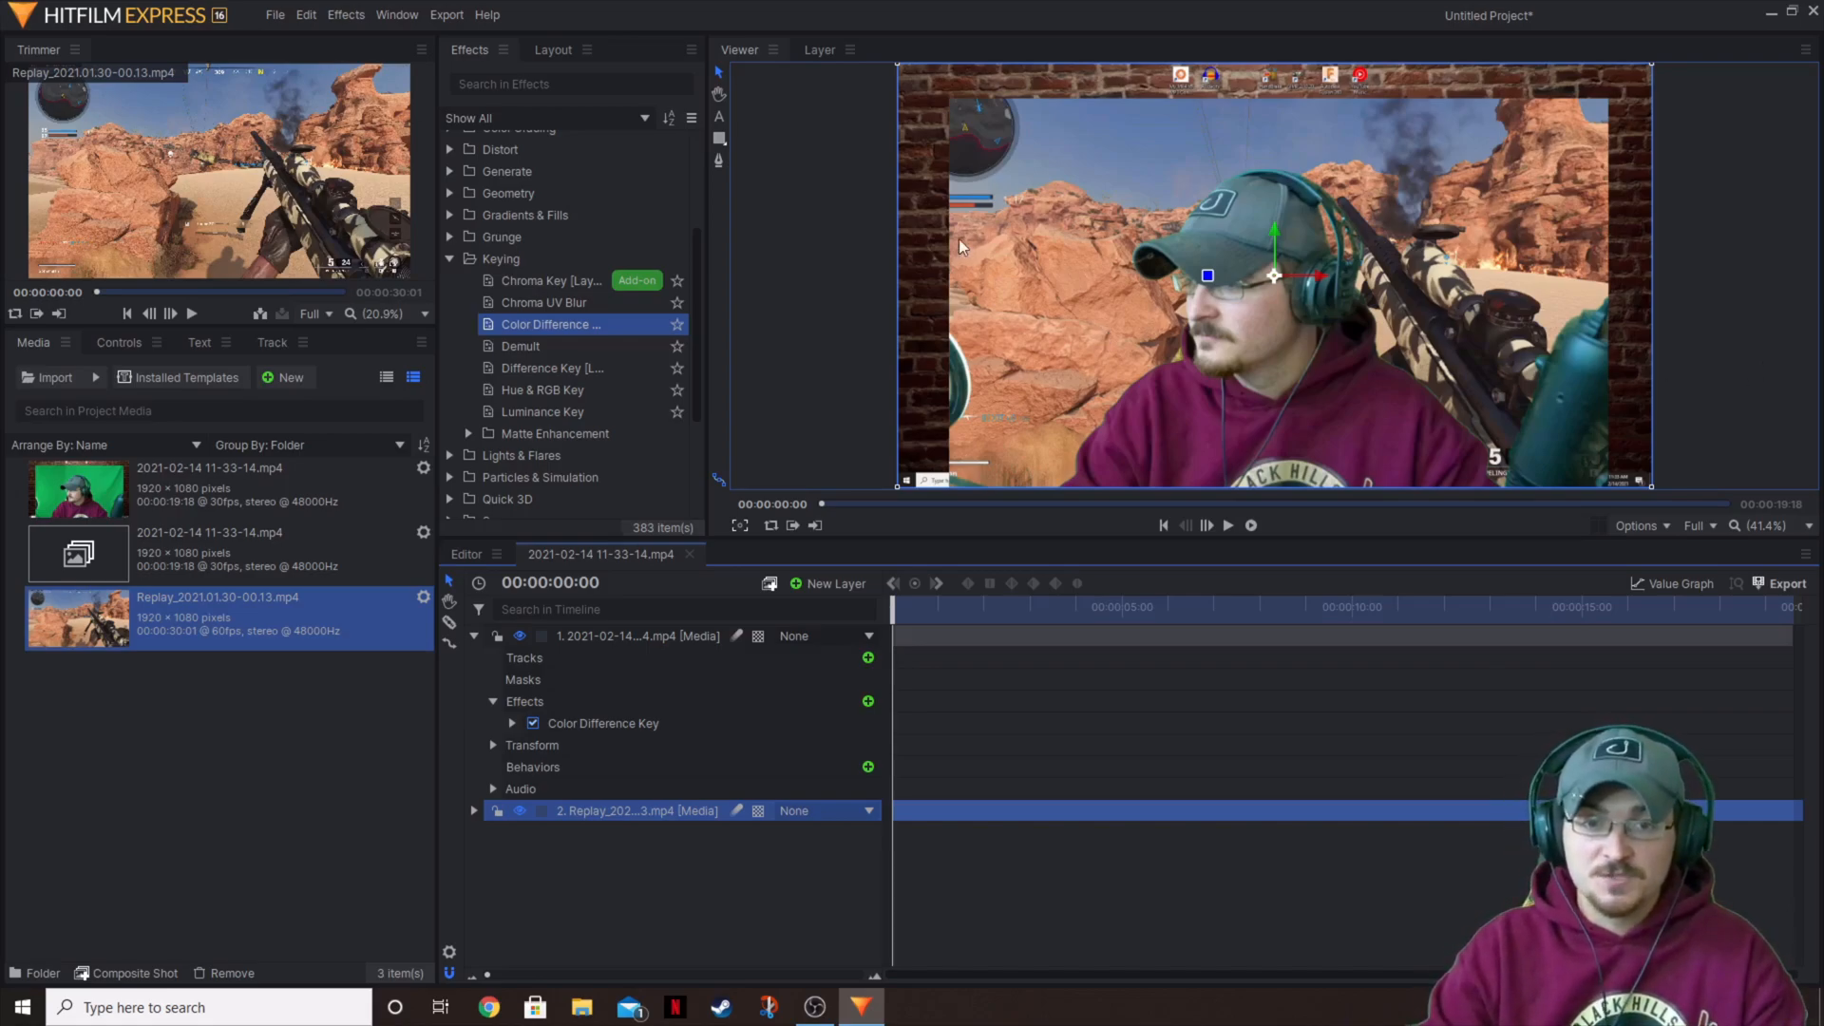
mouse_move(942, 460)
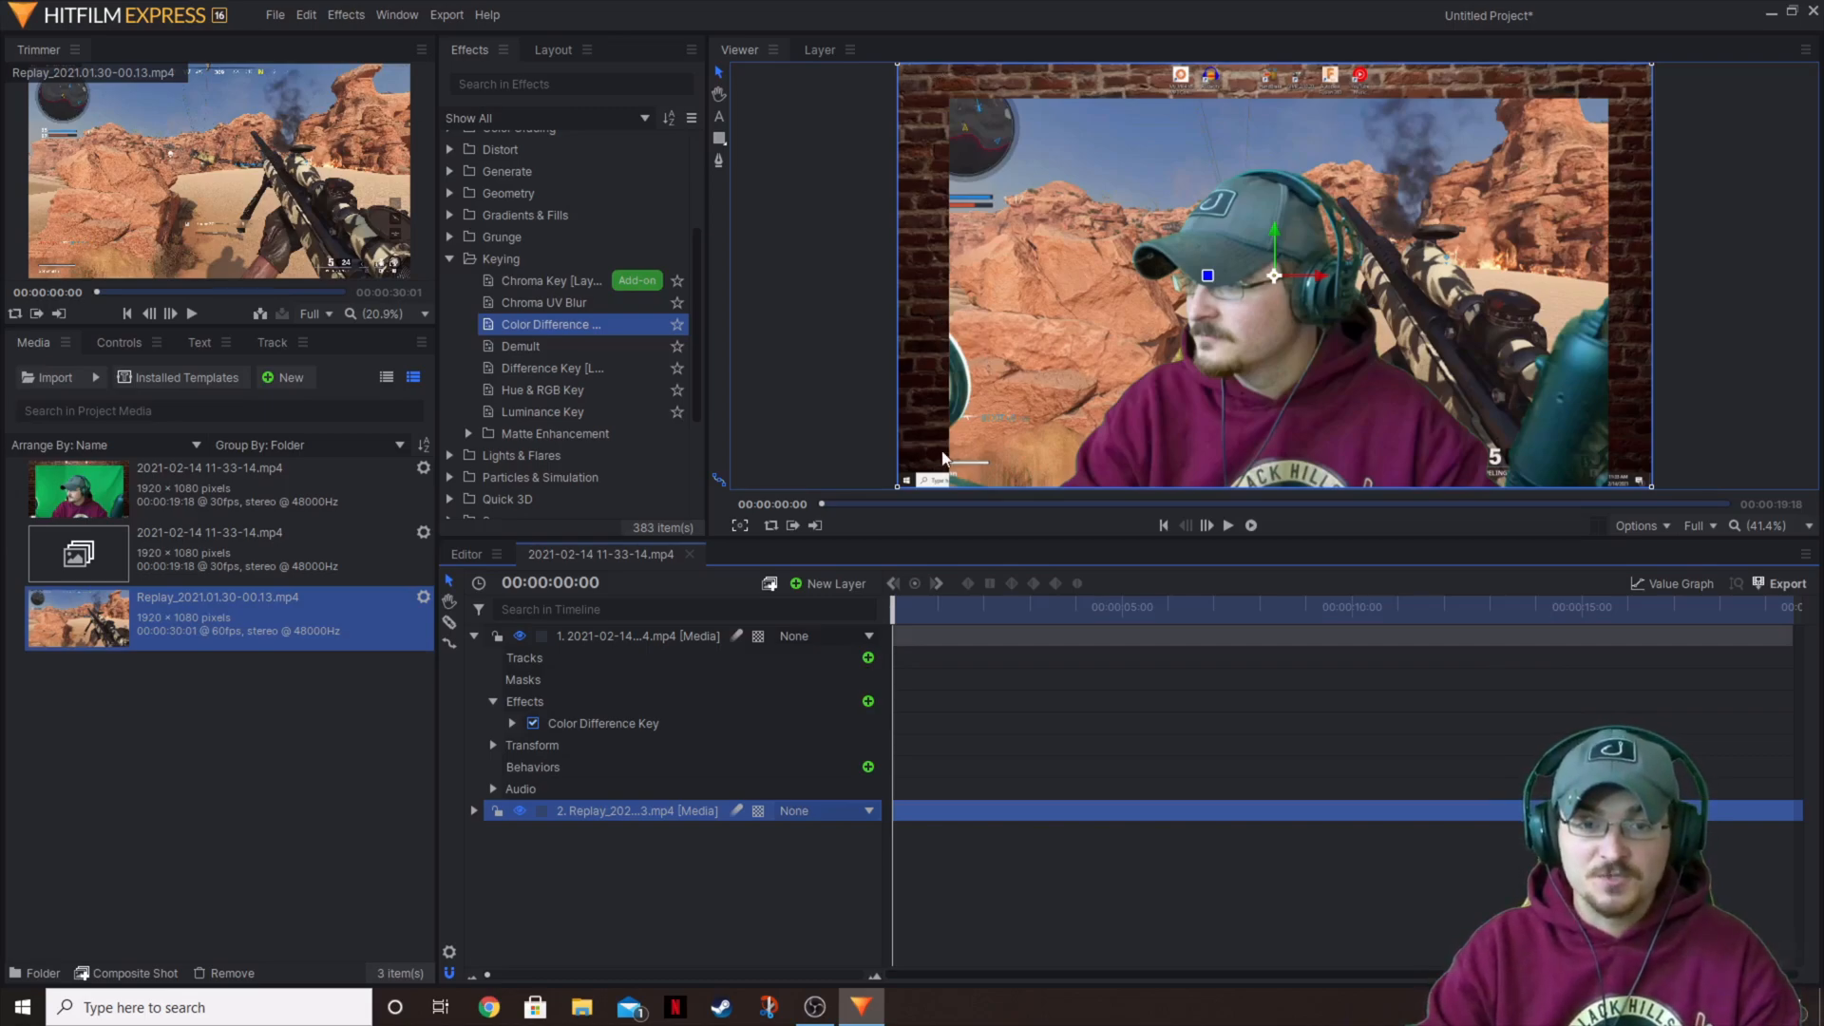
mouse_move(1436, 577)
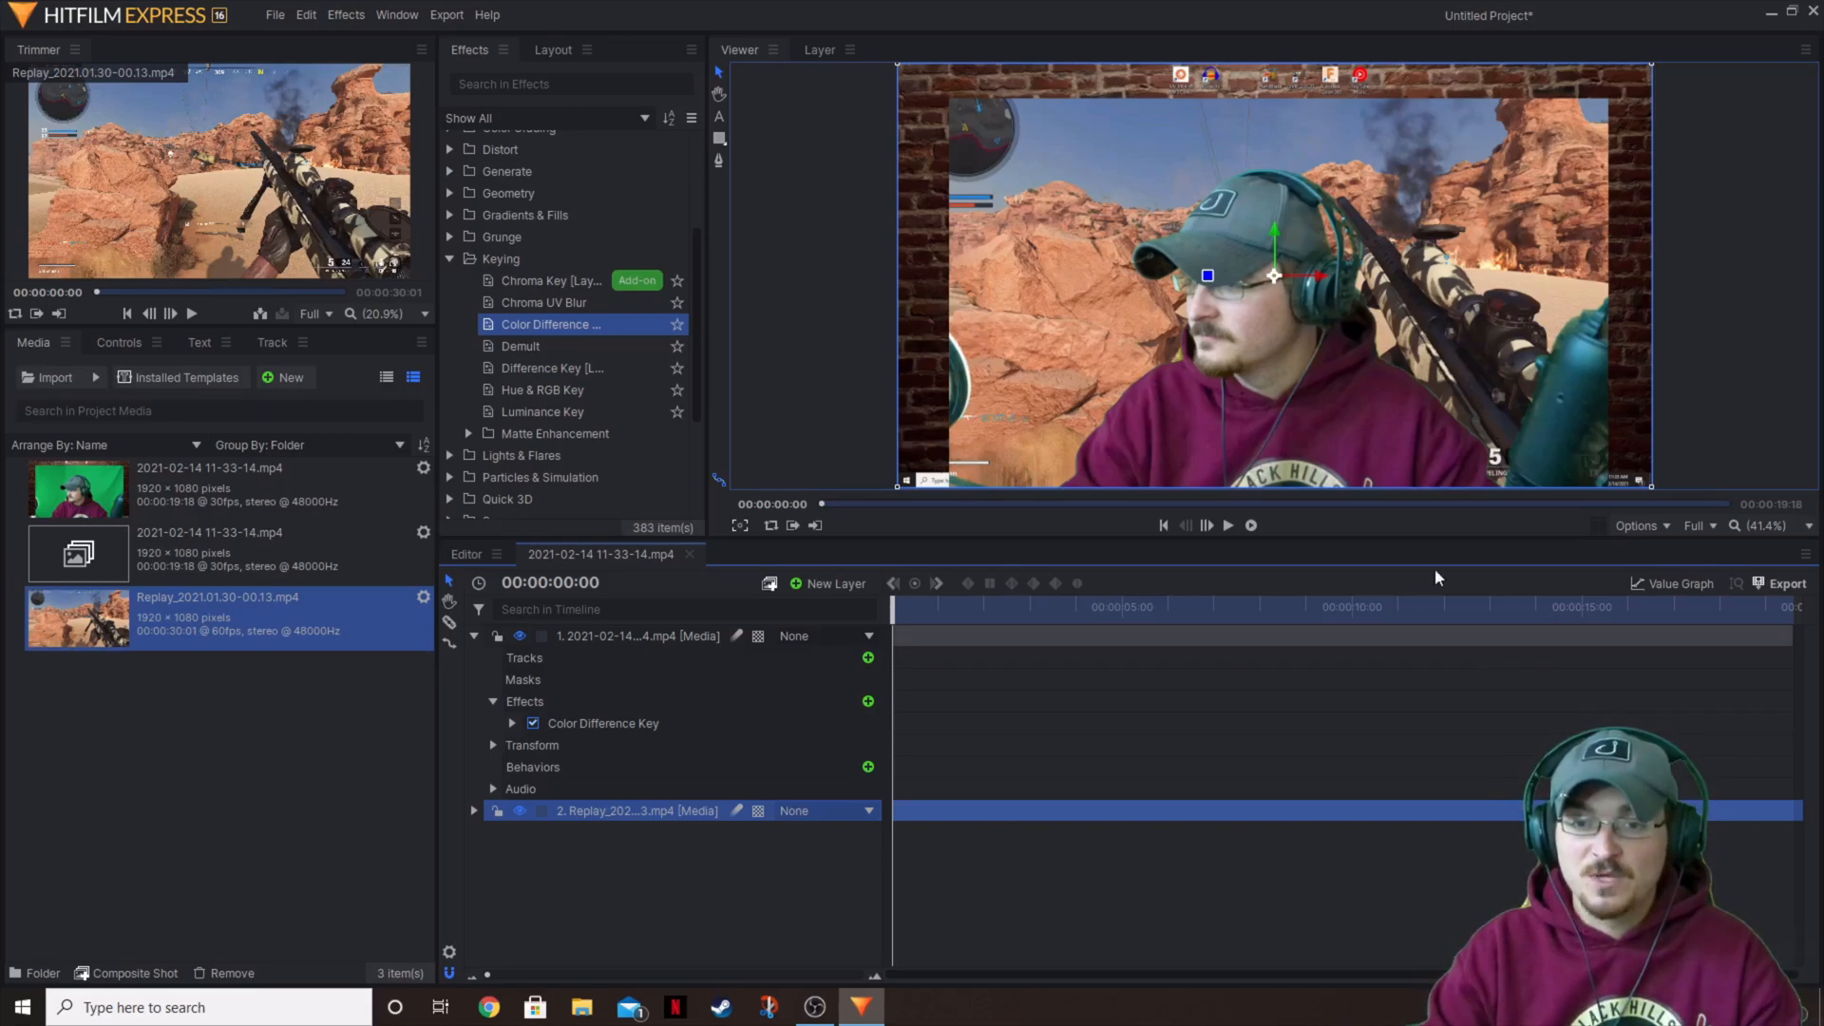
mouse_move(1528, 537)
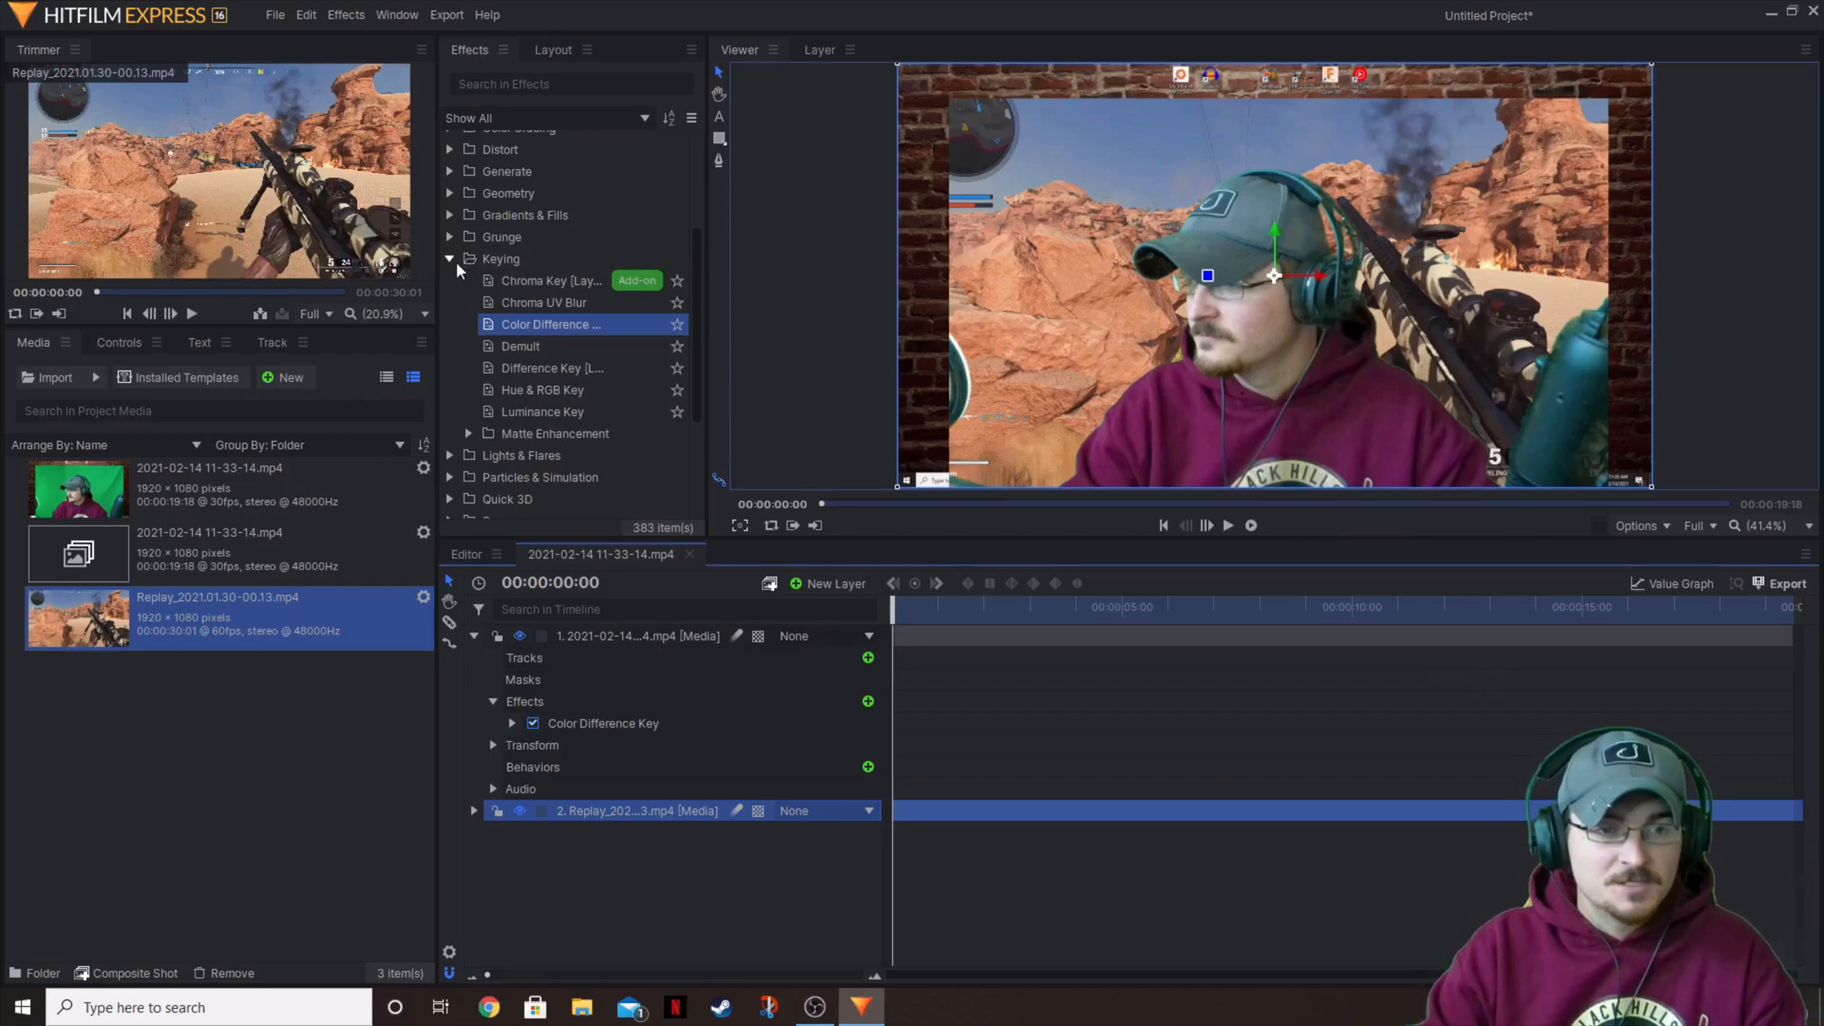
left_click(451, 258)
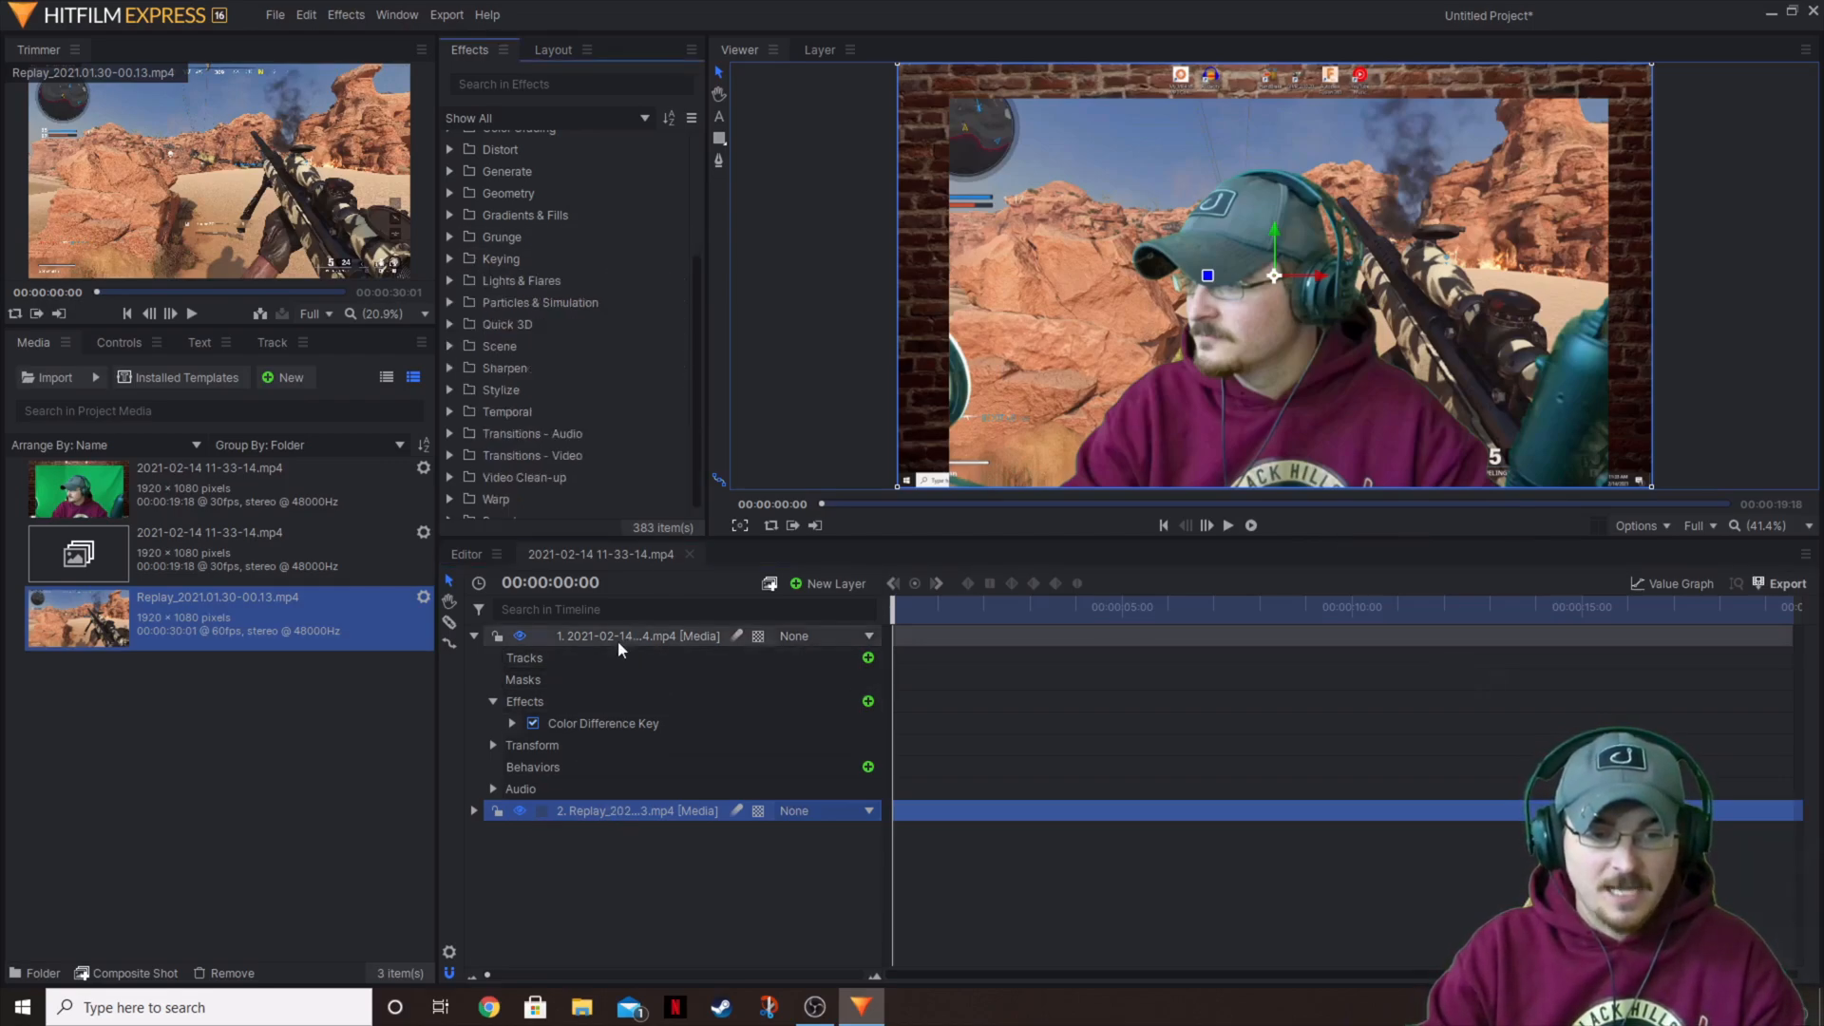
- Rename the green-screen clip layer to Actor and reselect it in the timeline
left_click(616, 635)
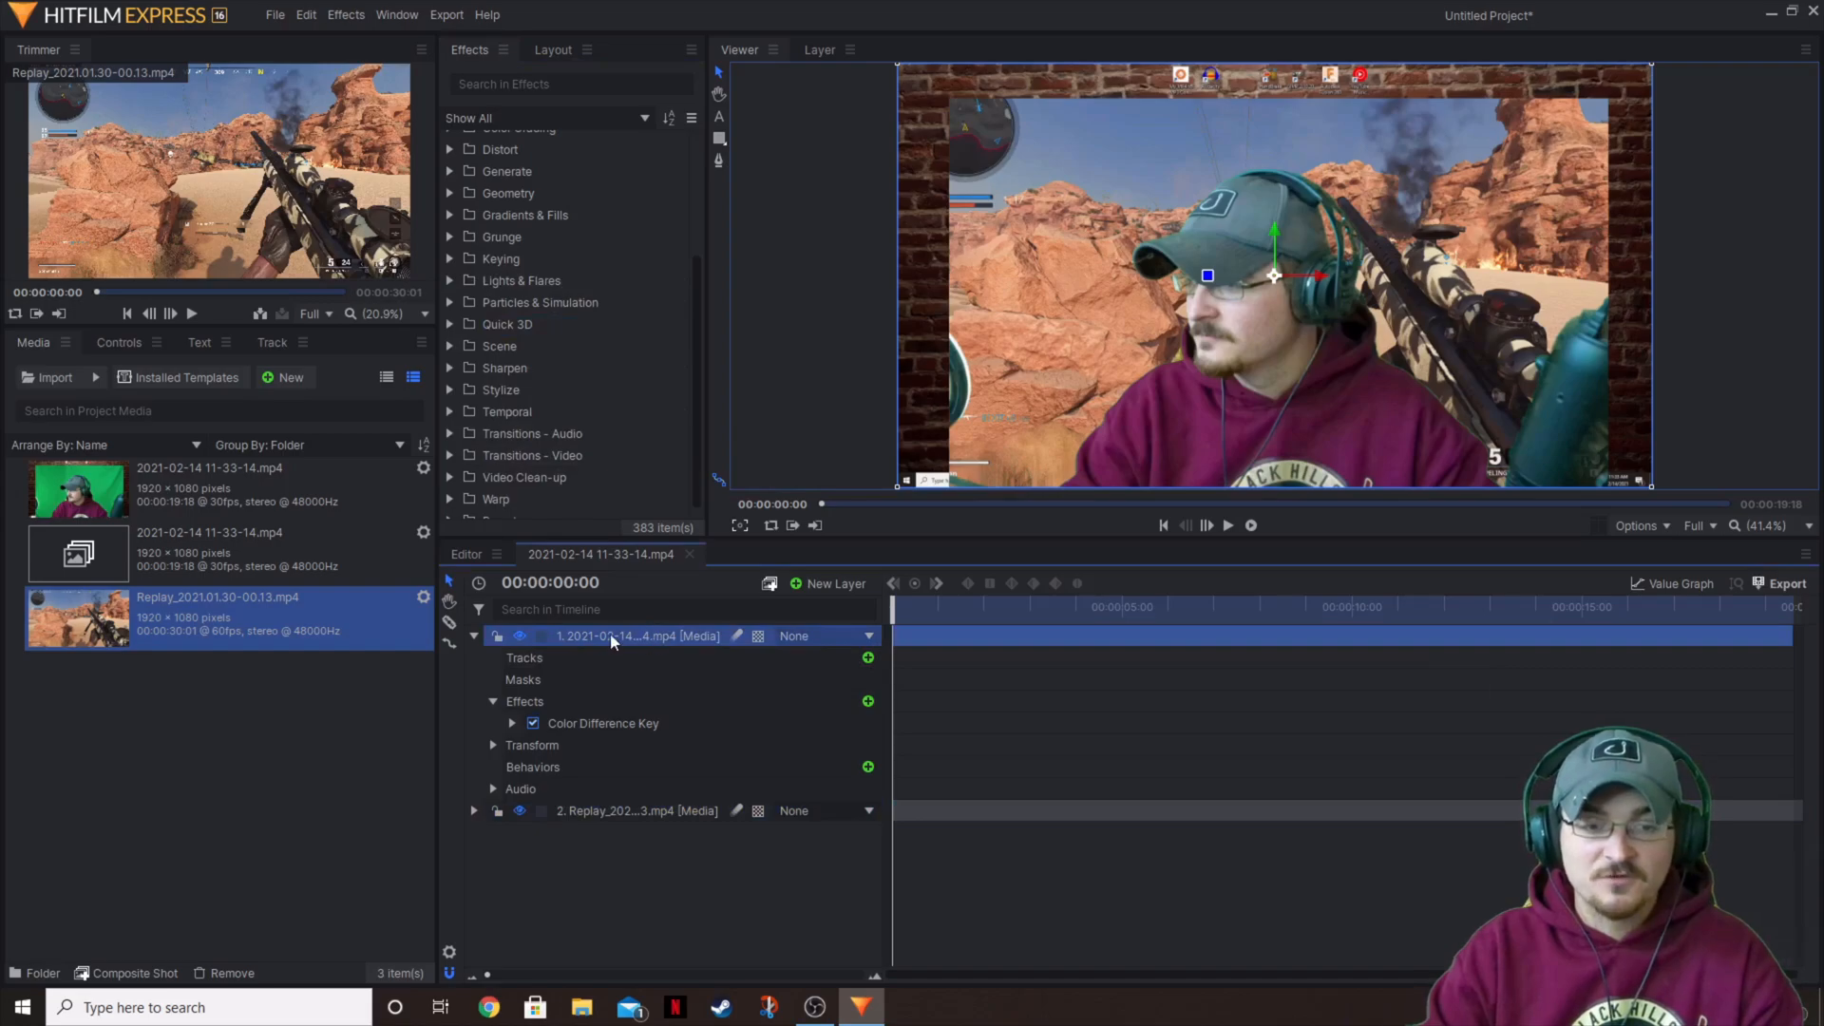
double_click(636, 634)
type("Actor")
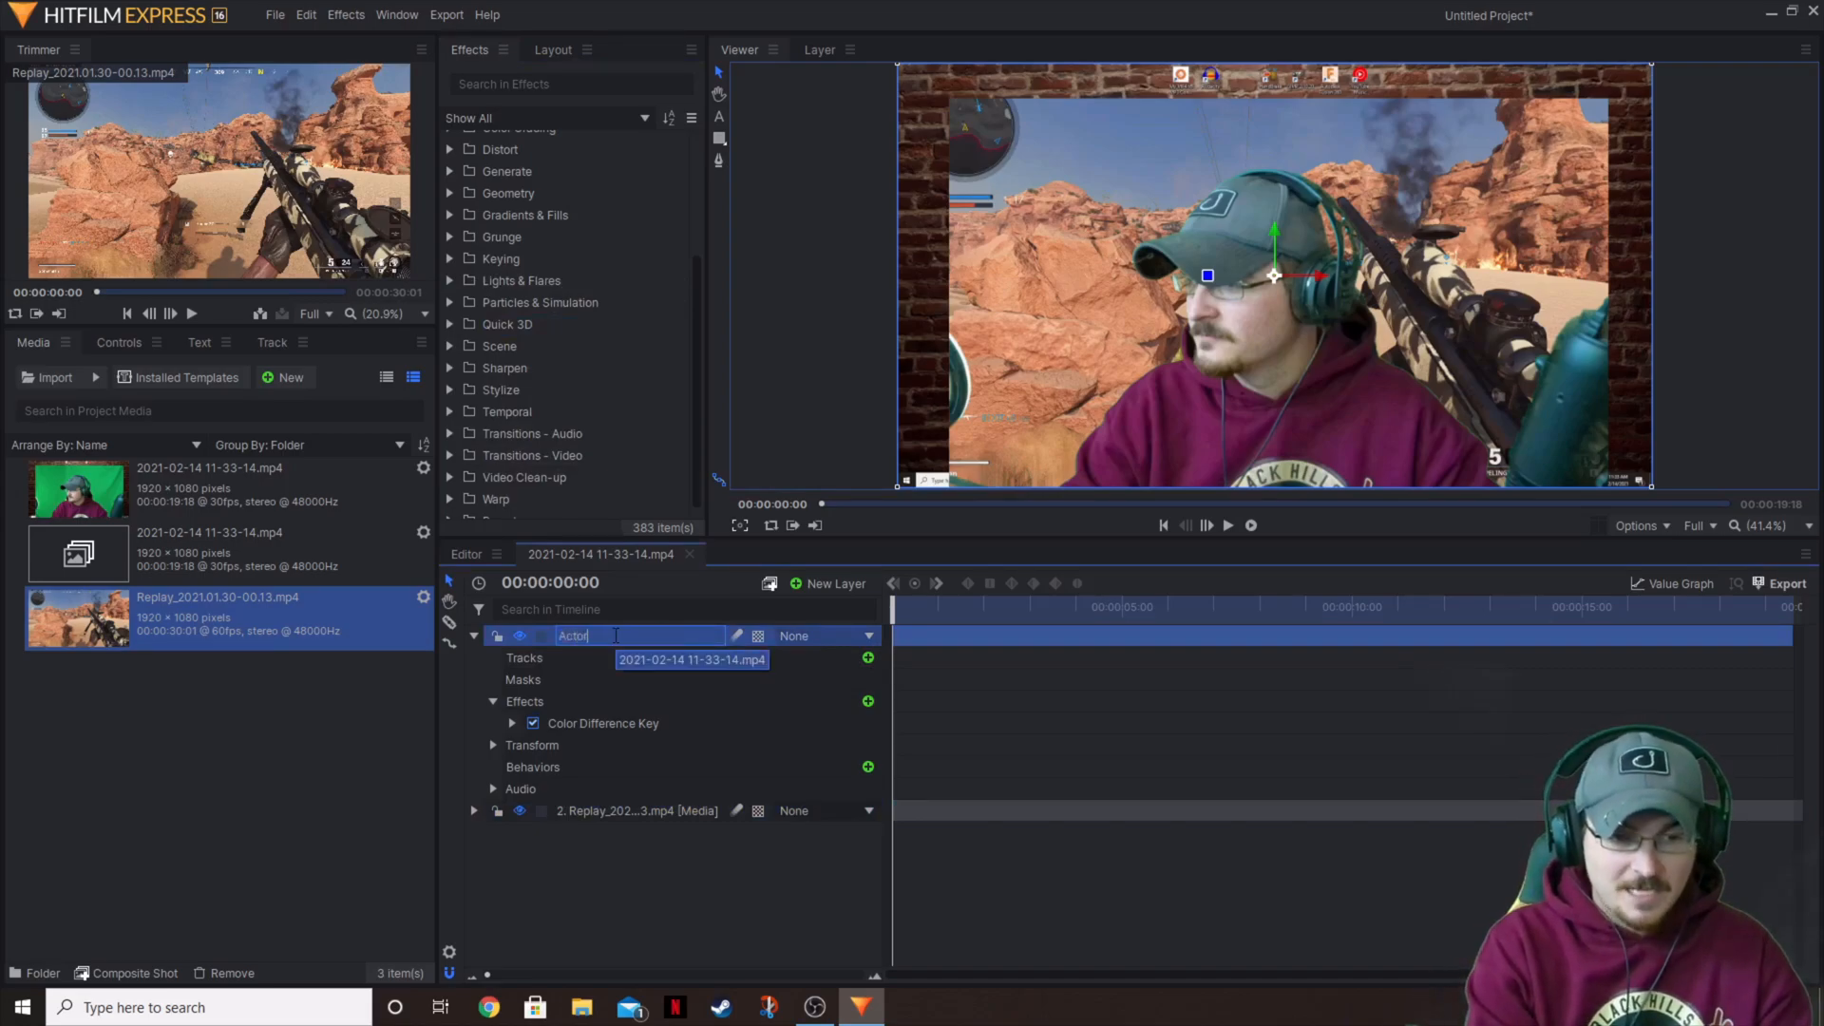
key("Return")
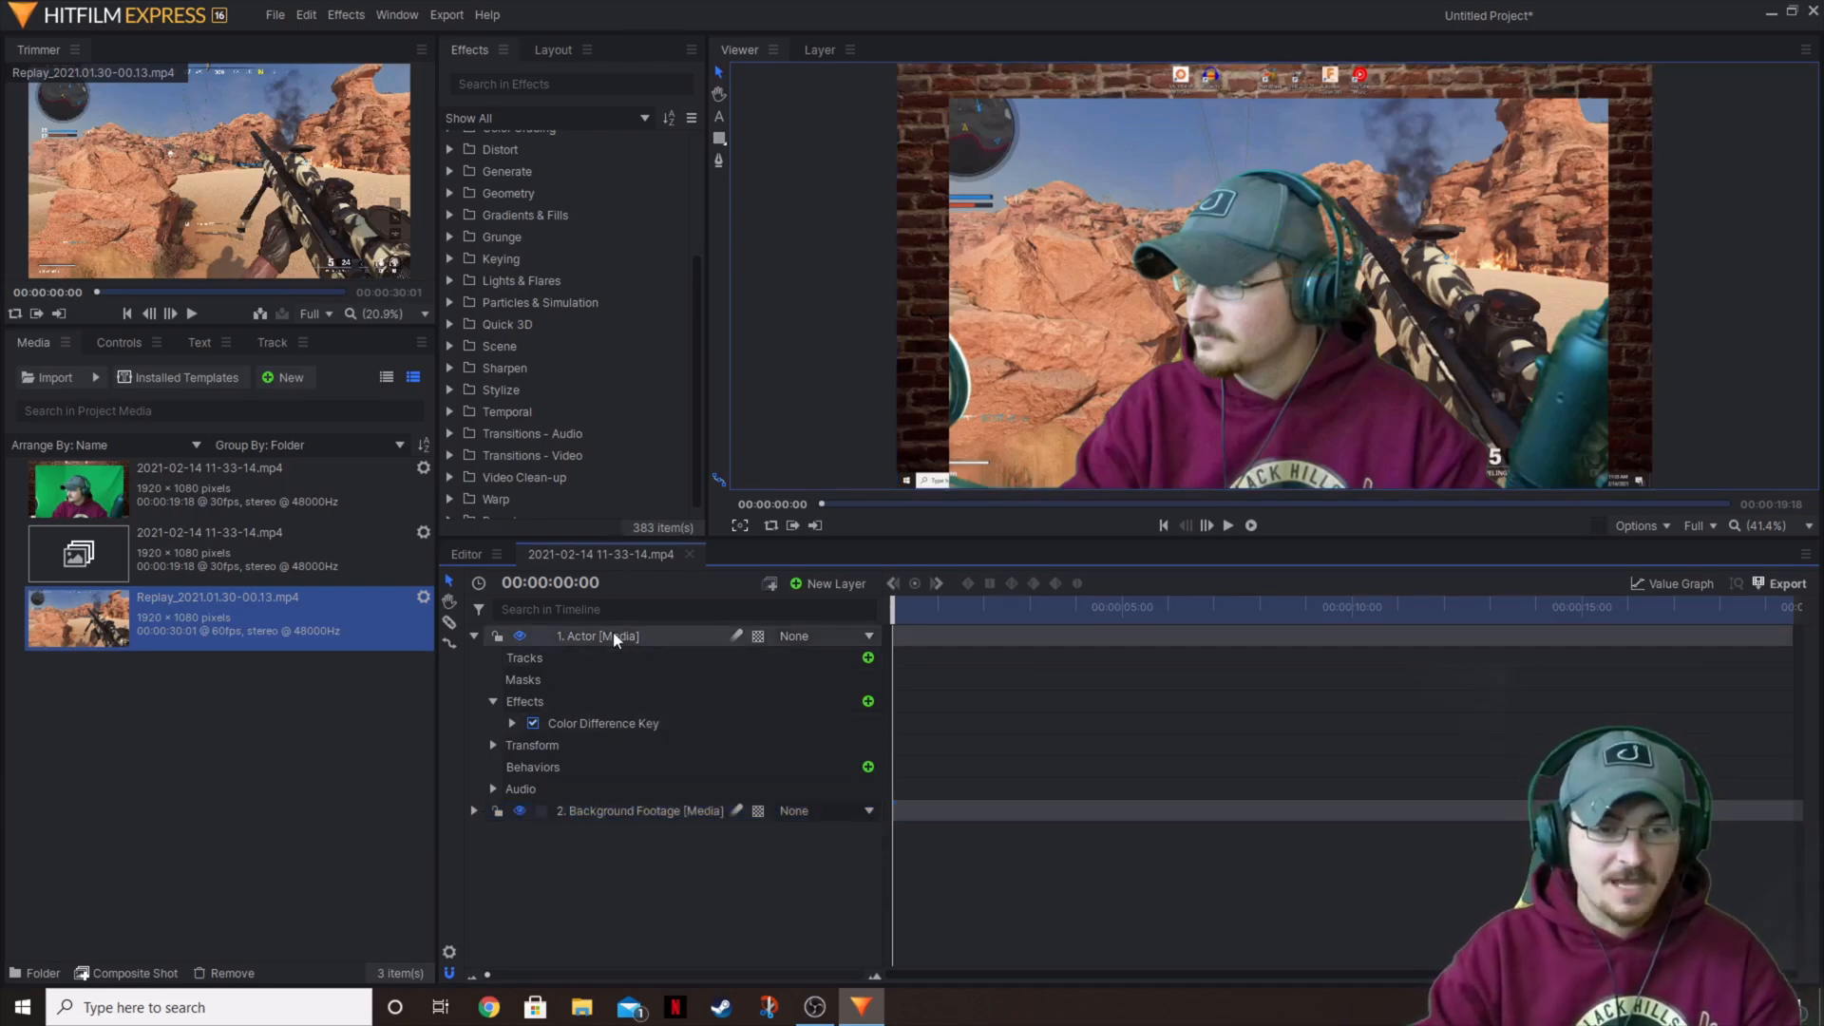
left_click(599, 634)
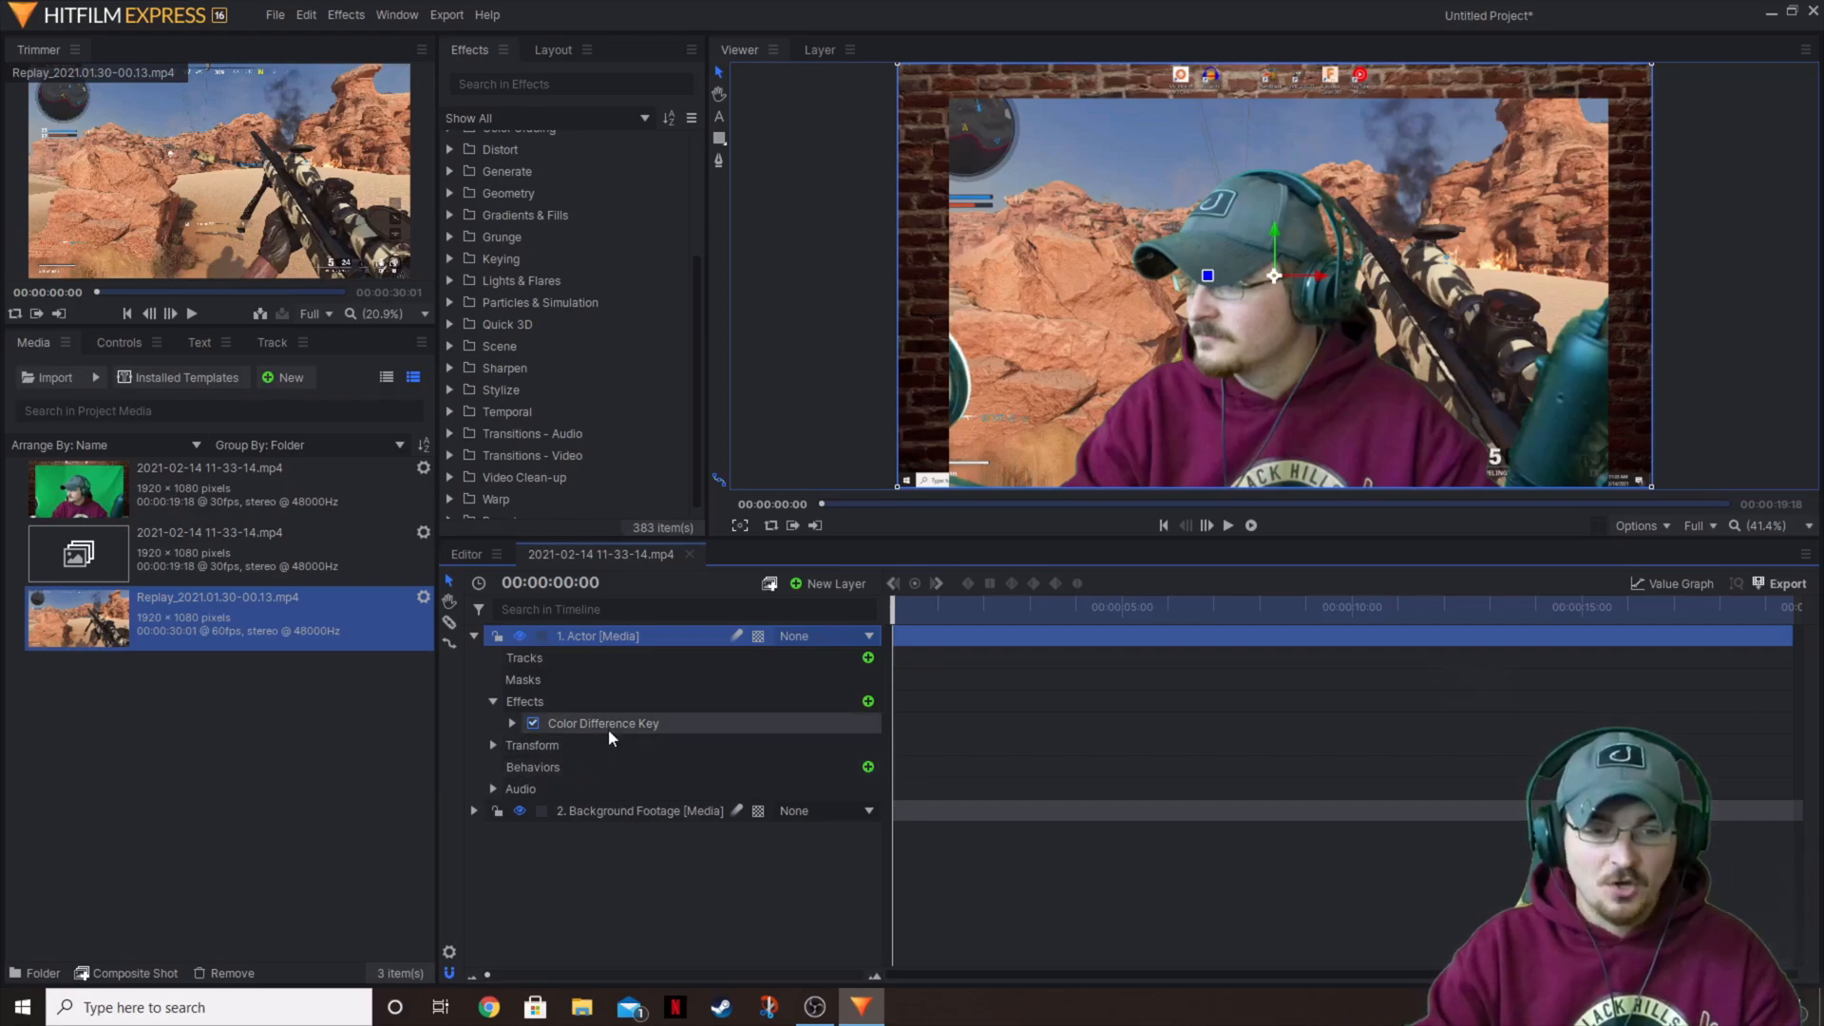
mouse_move(1307, 352)
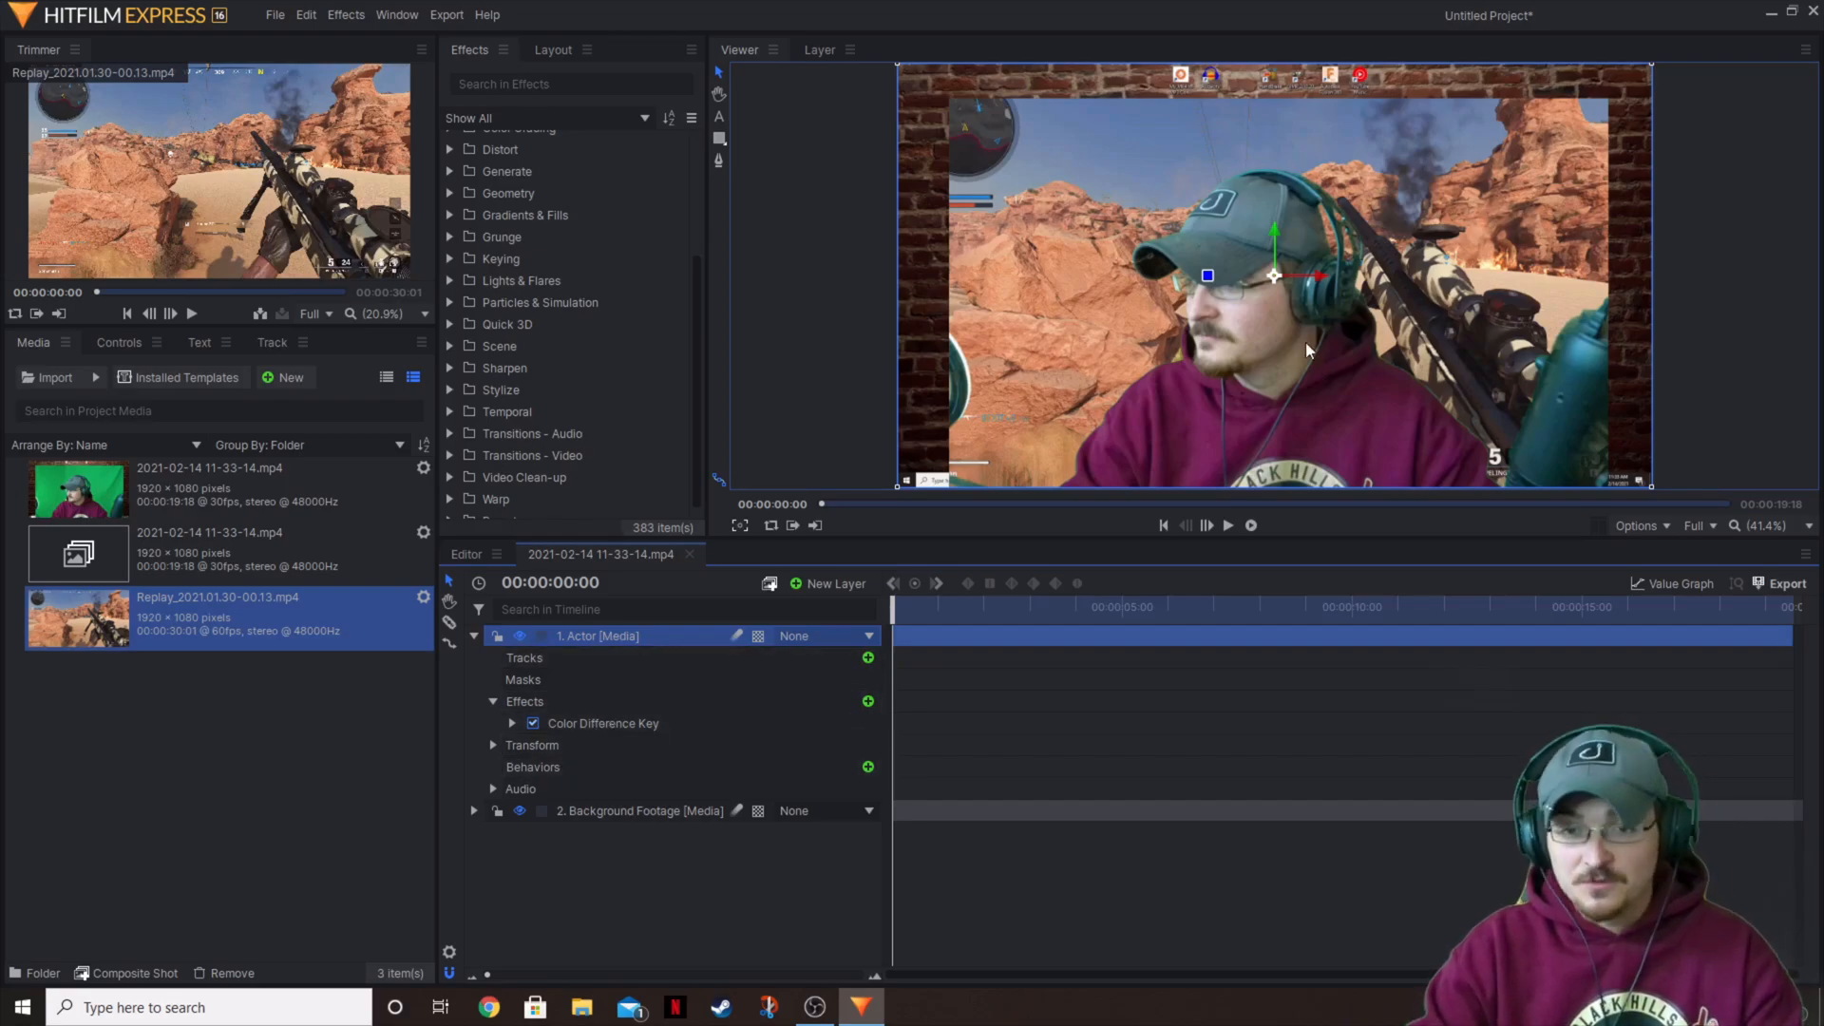
mouse_move(775, 585)
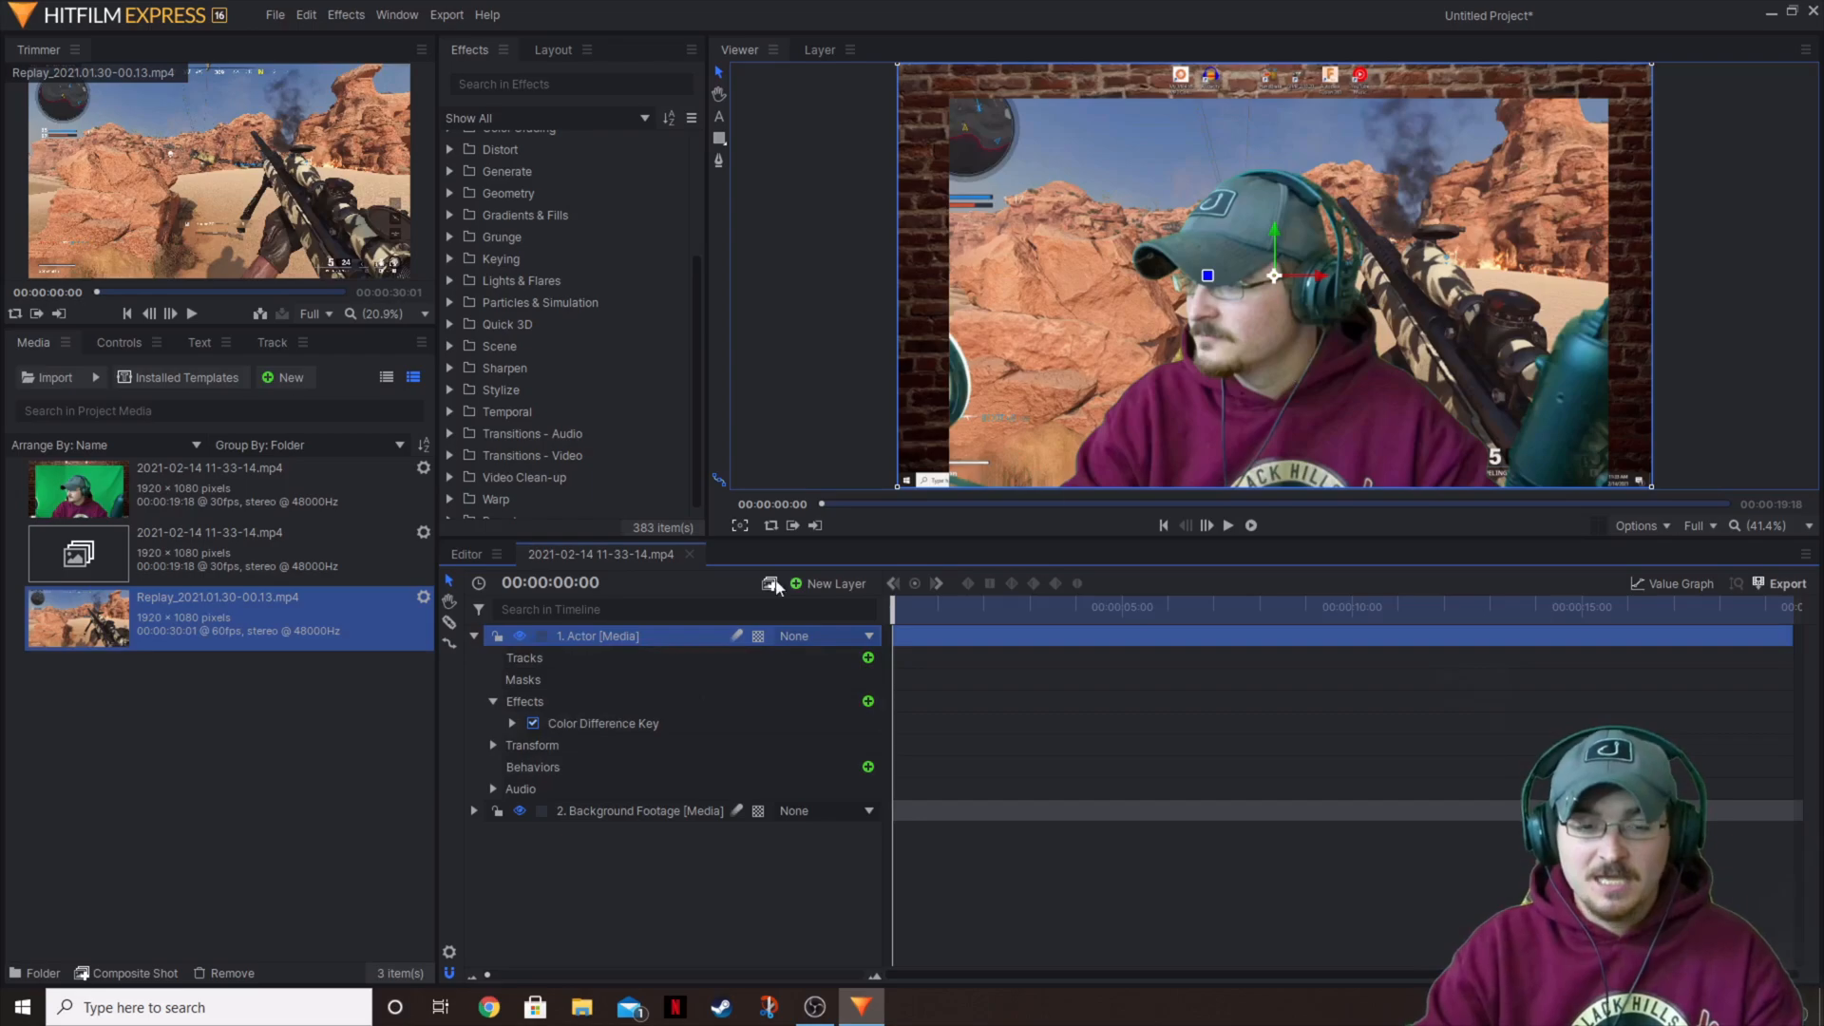
mouse_move(616, 646)
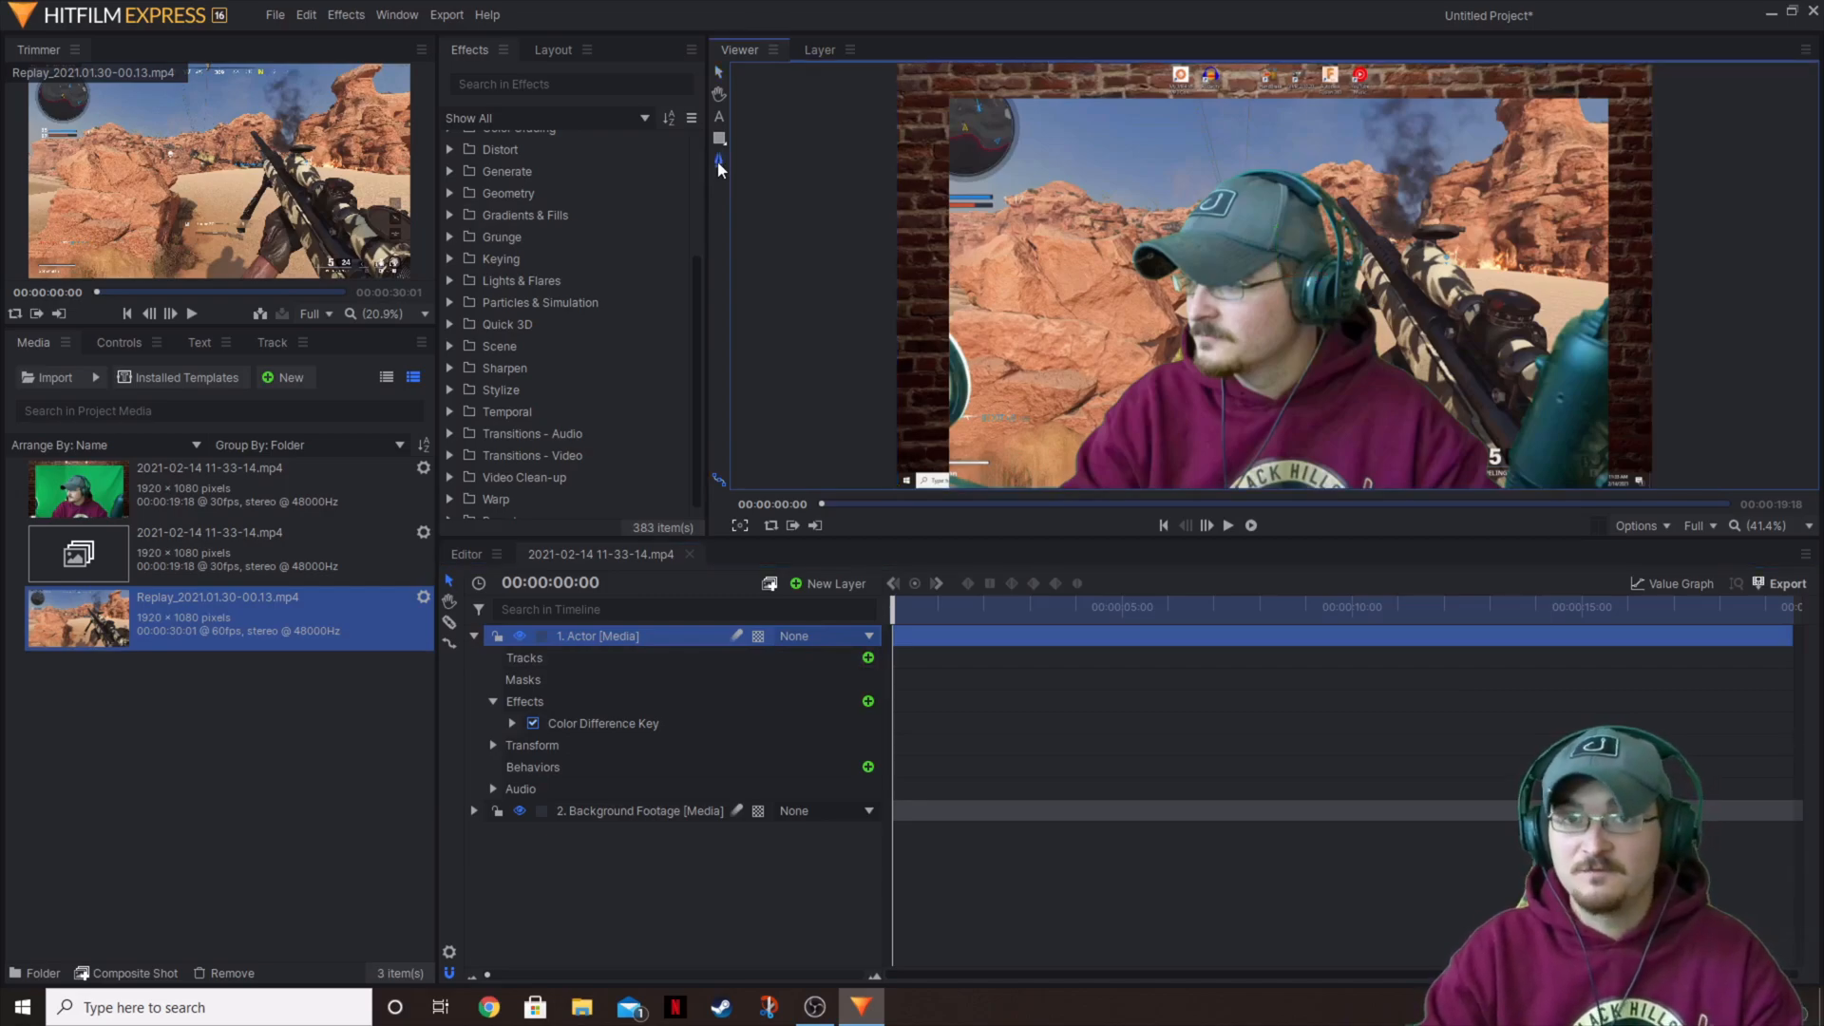
mouse_move(1041, 492)
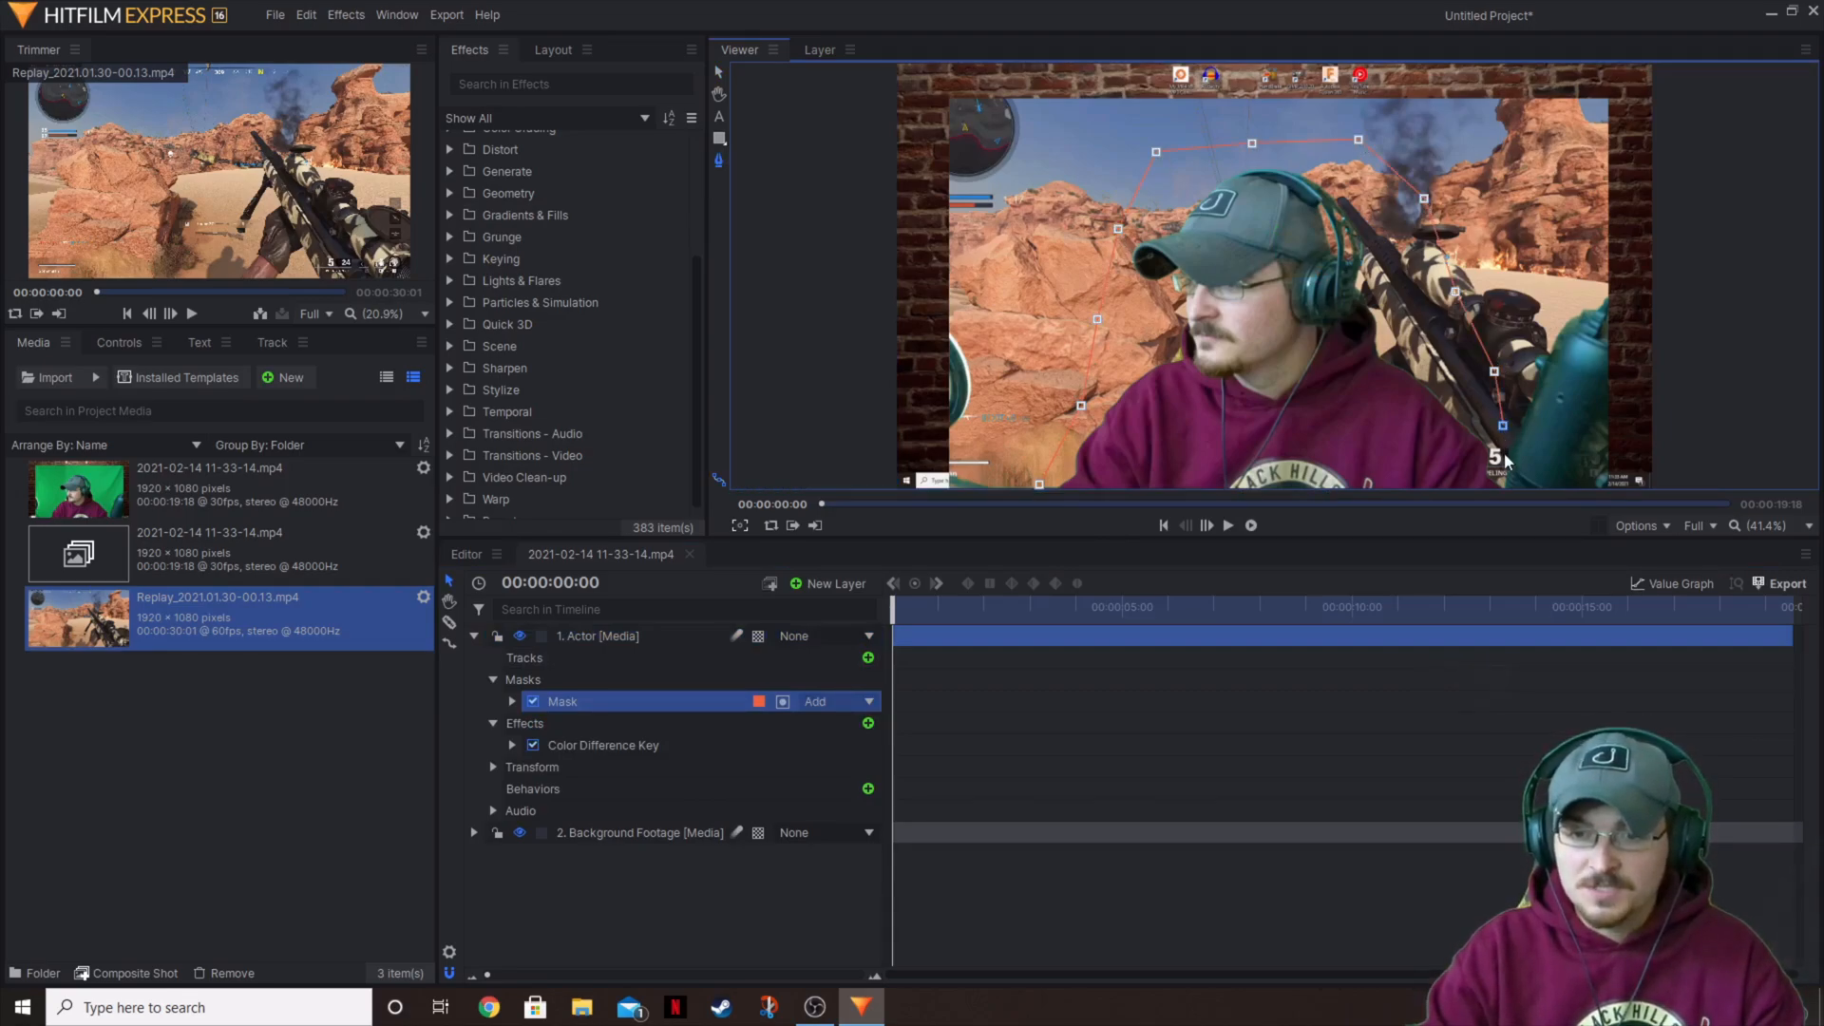
- After drawing the freehand mask around the person, select the Actor layer itself rather than its mask
scroll("down", 3)
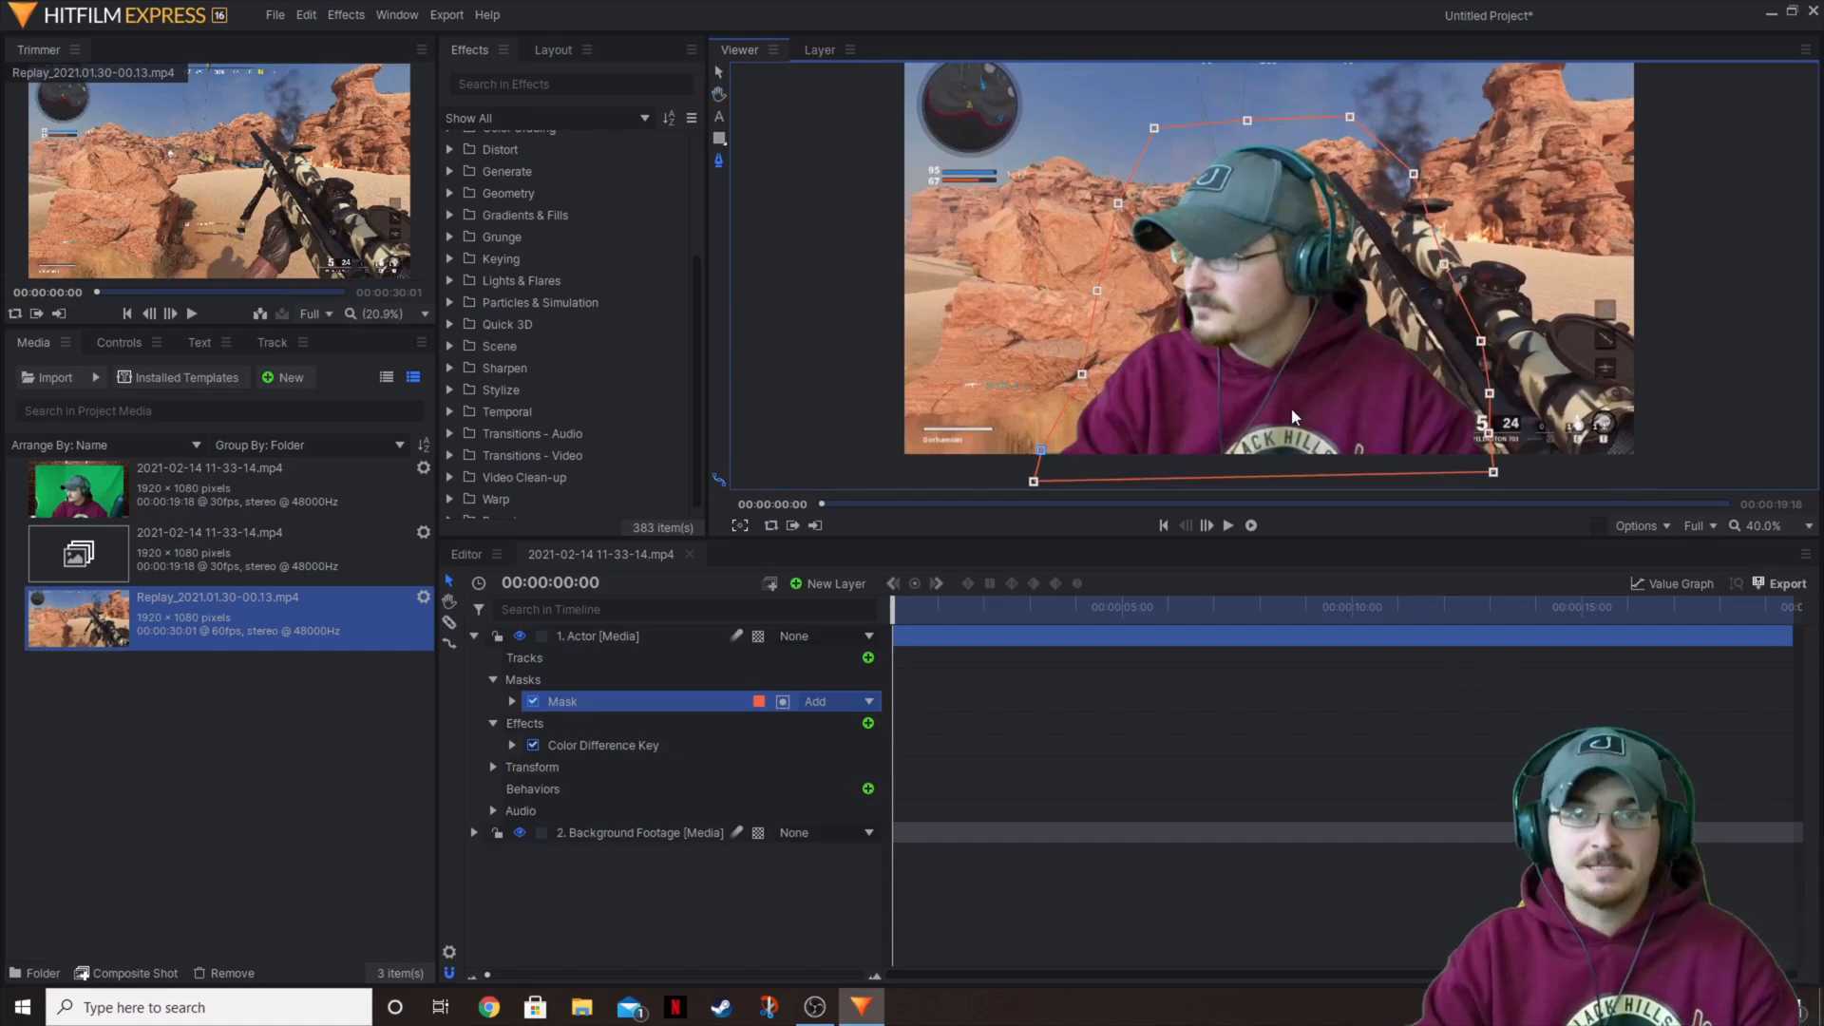
mouse_move(1244, 428)
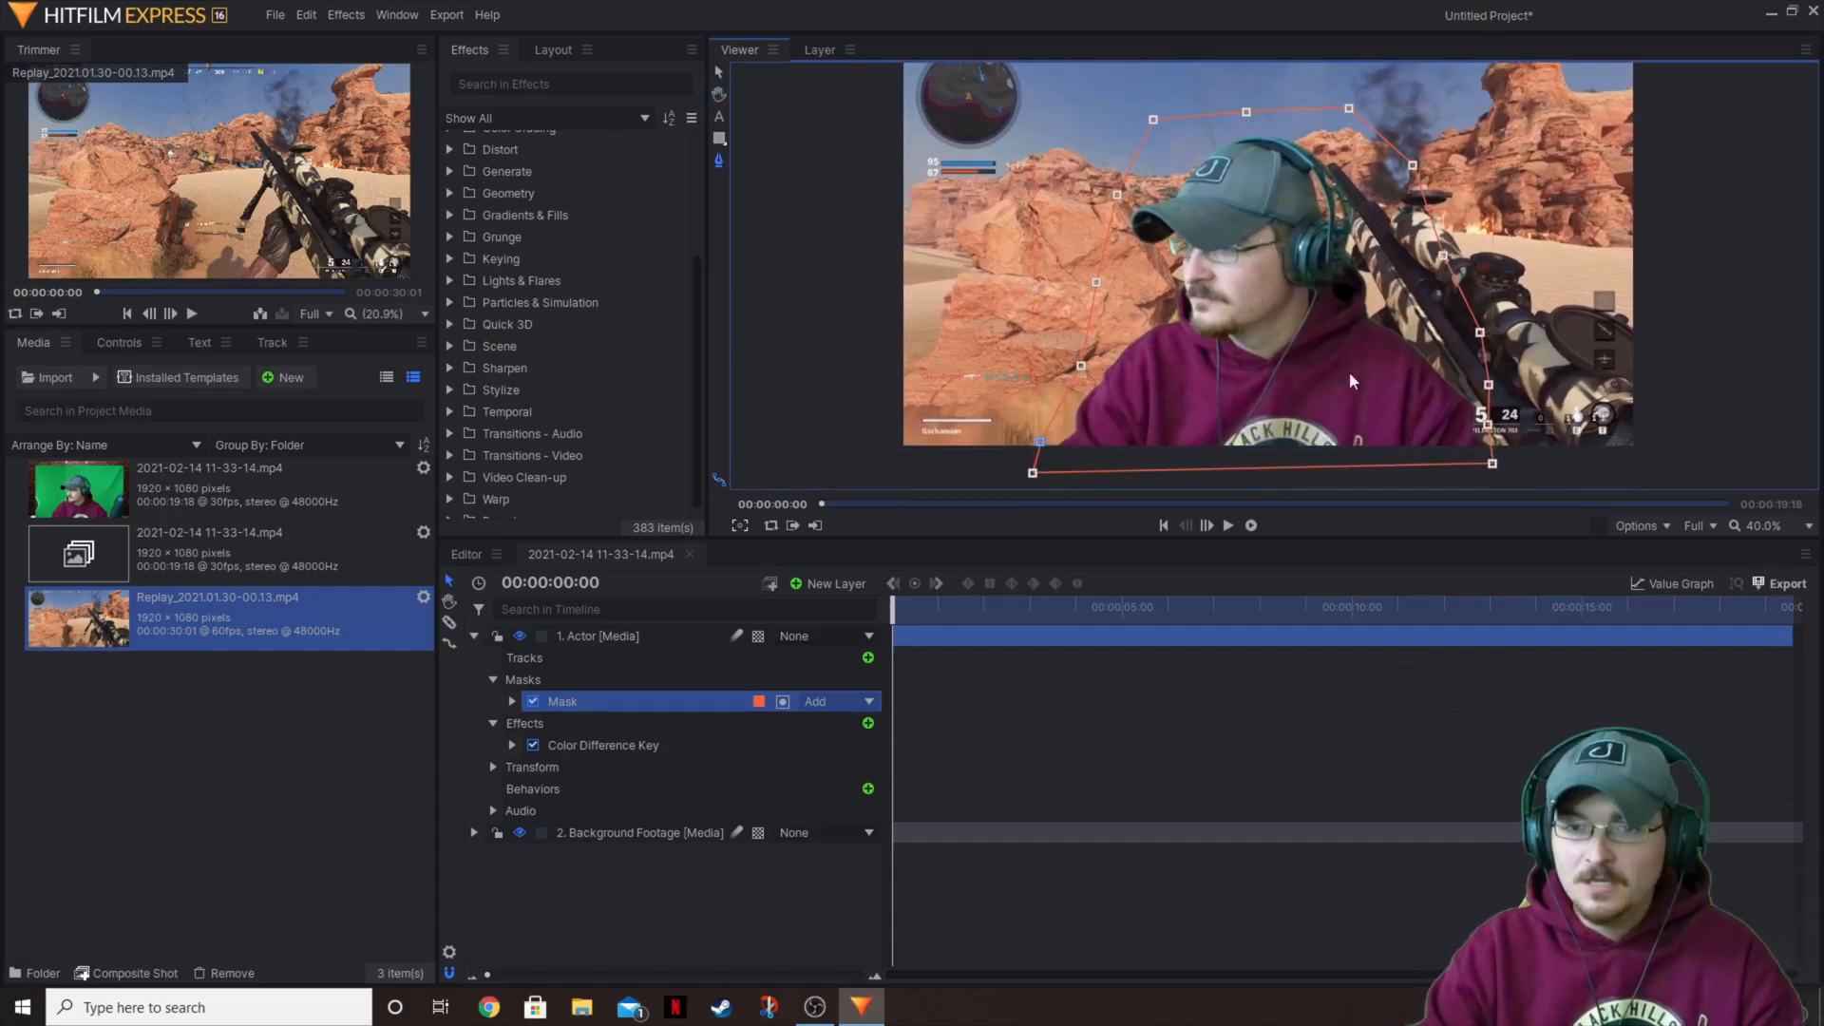
left_click(599, 634)
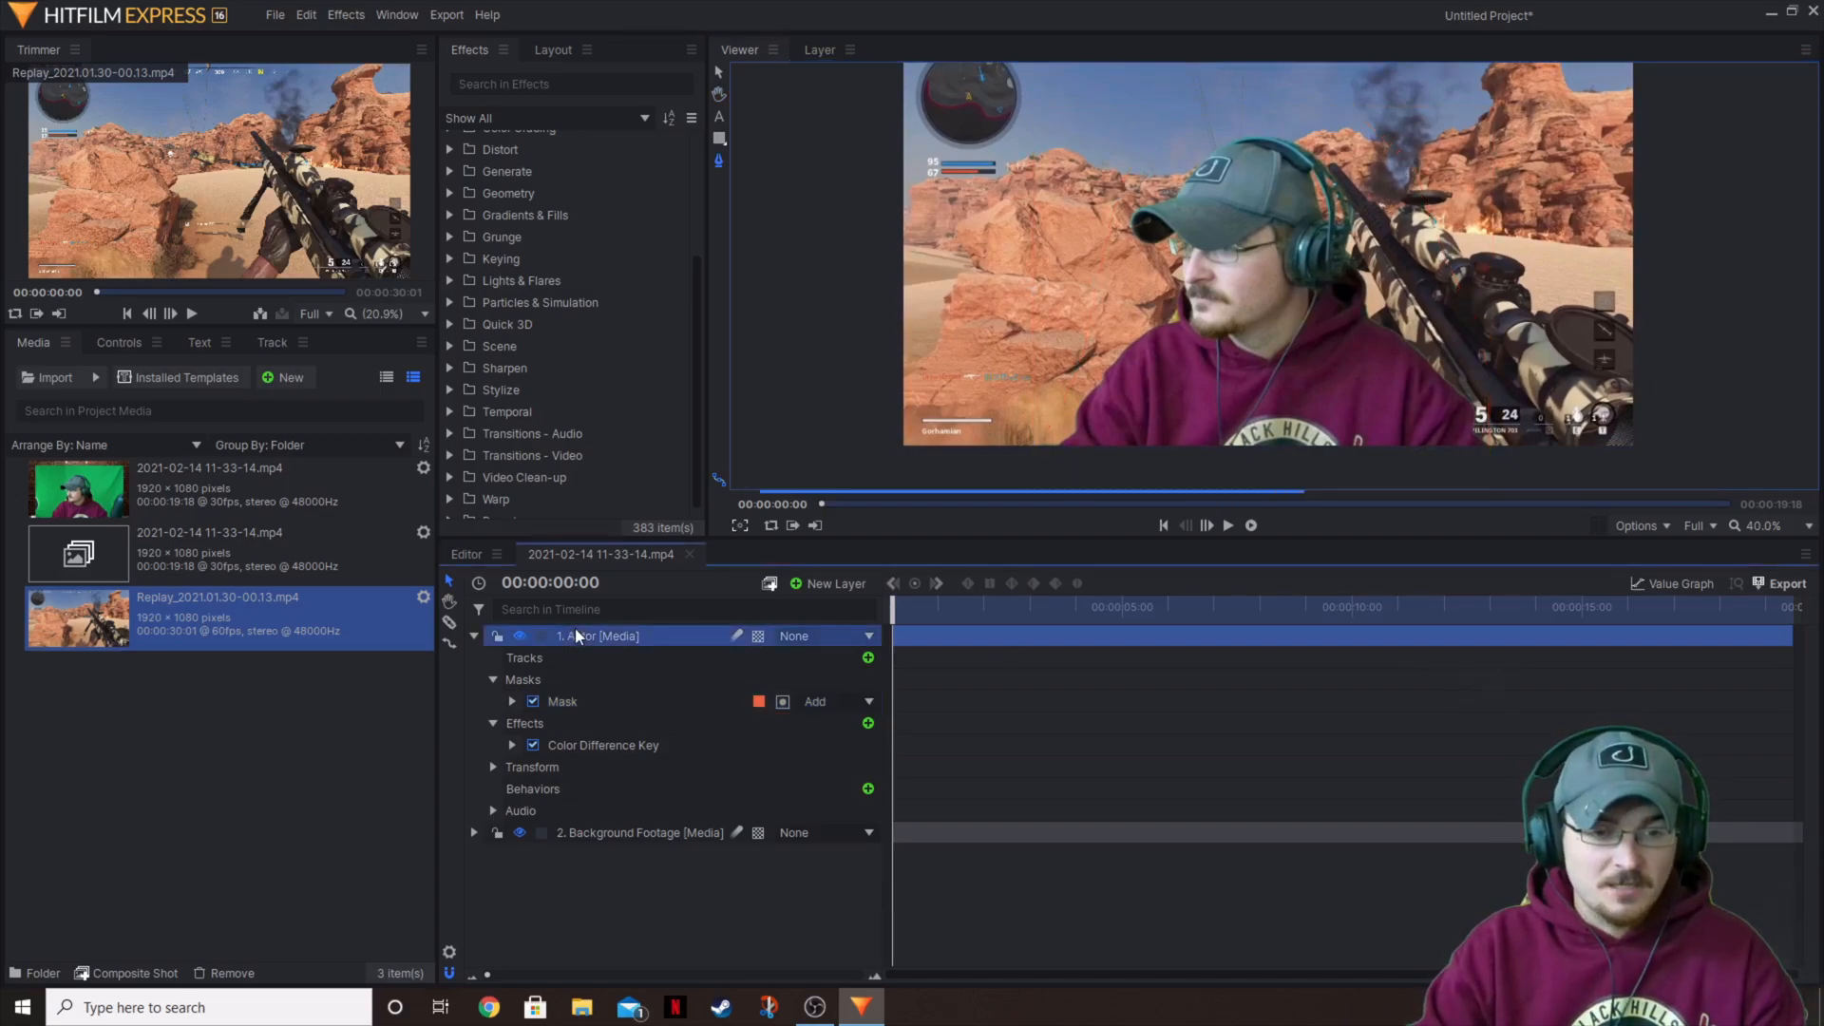
- Move the playhead to about two seconds in and zoom the viewer in then back out to inspect the key edges
left_click(1227, 525)
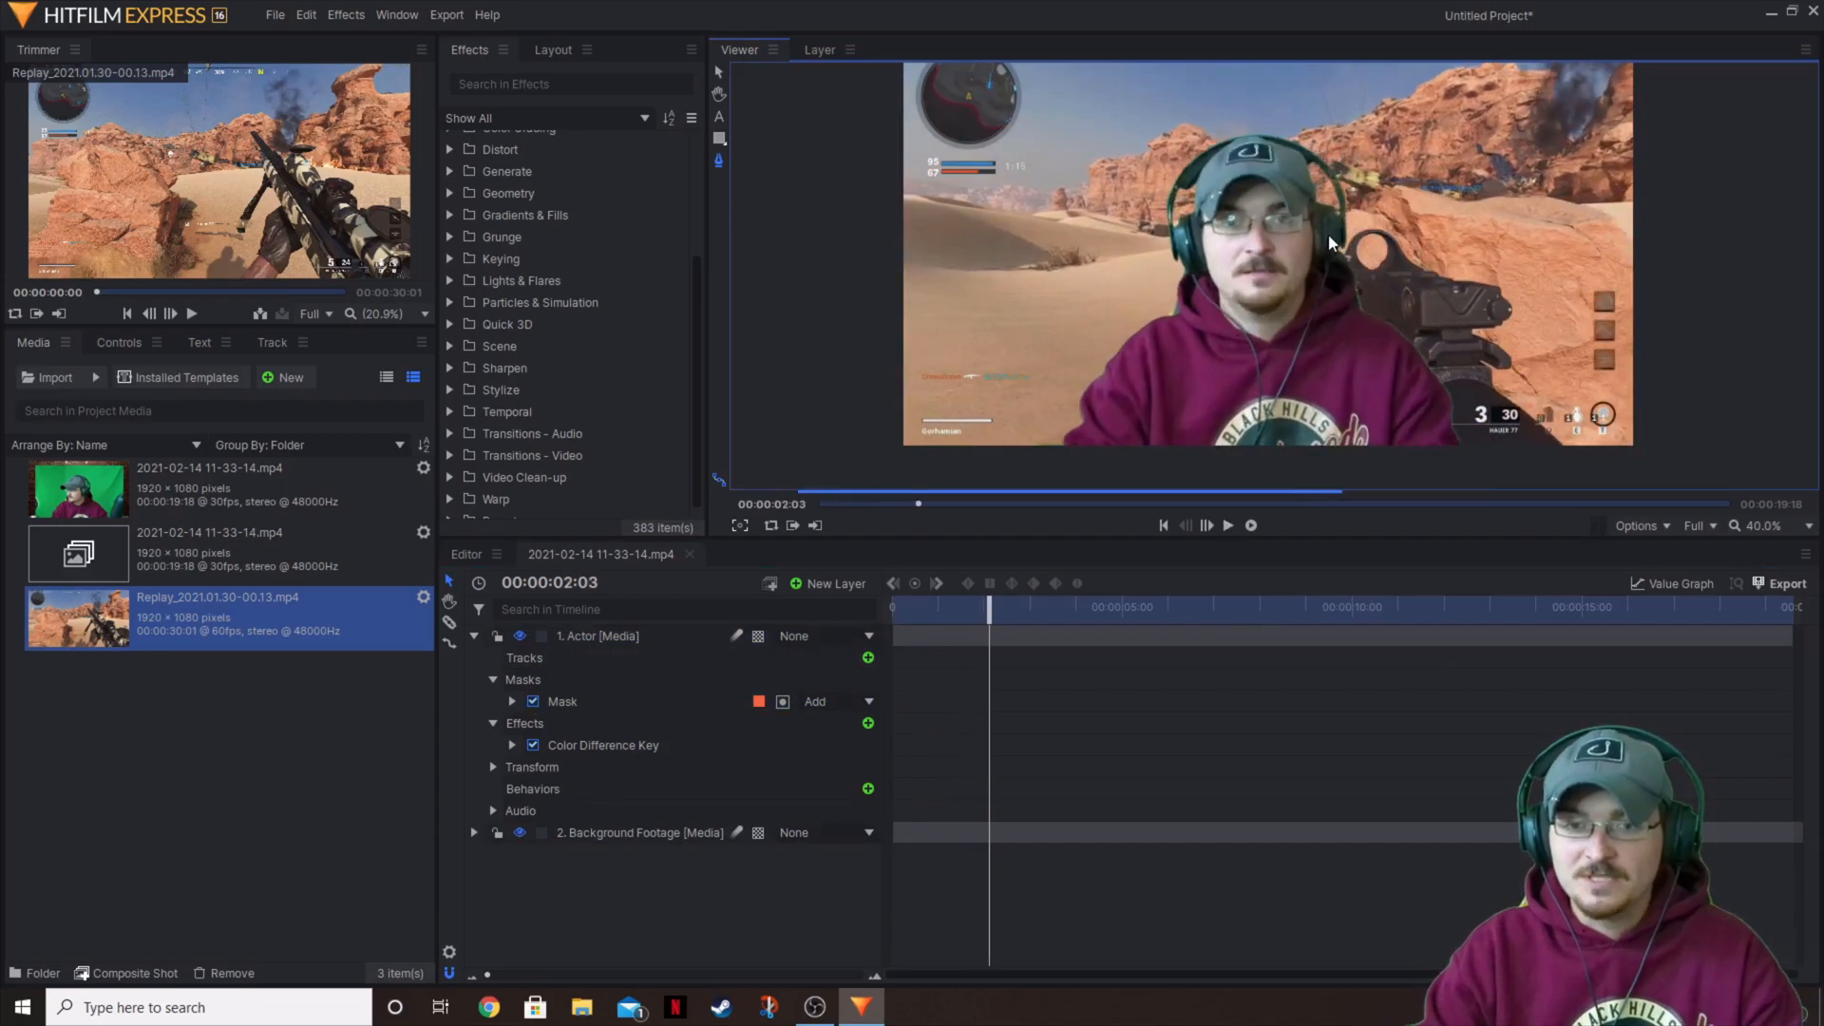
mouse_move(1321, 293)
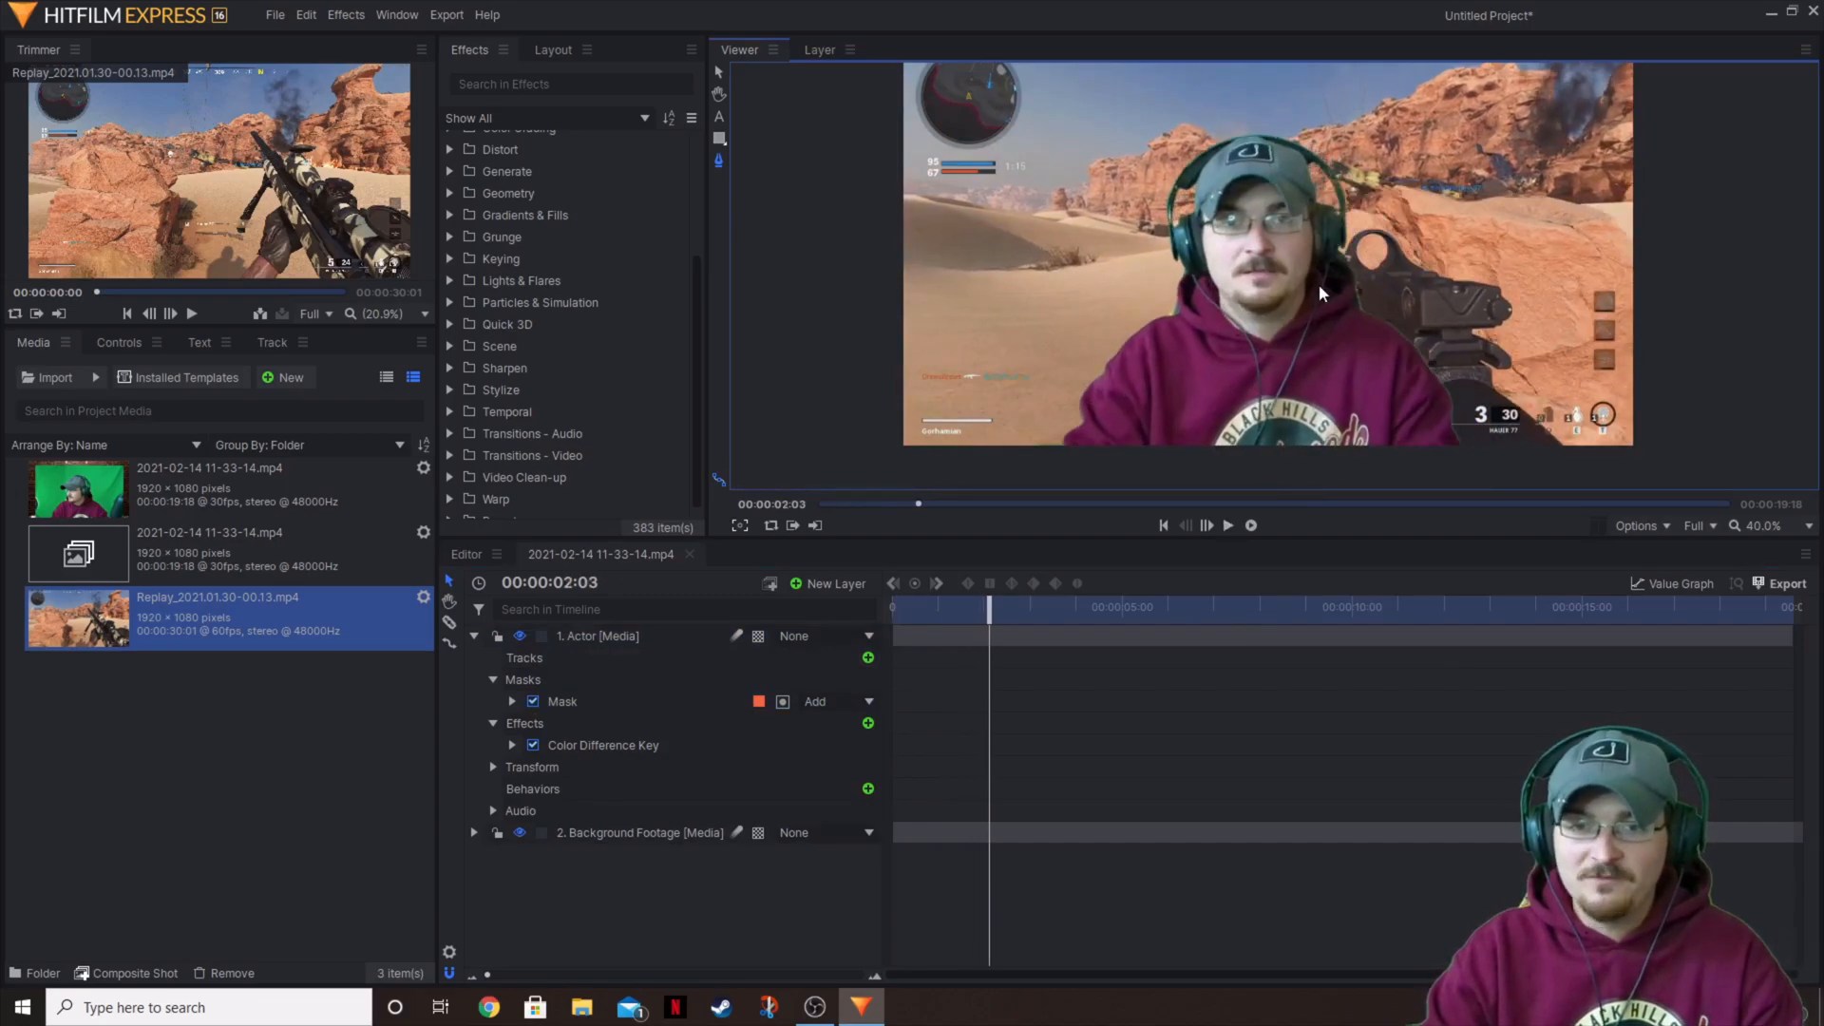
left_click(1759, 524)
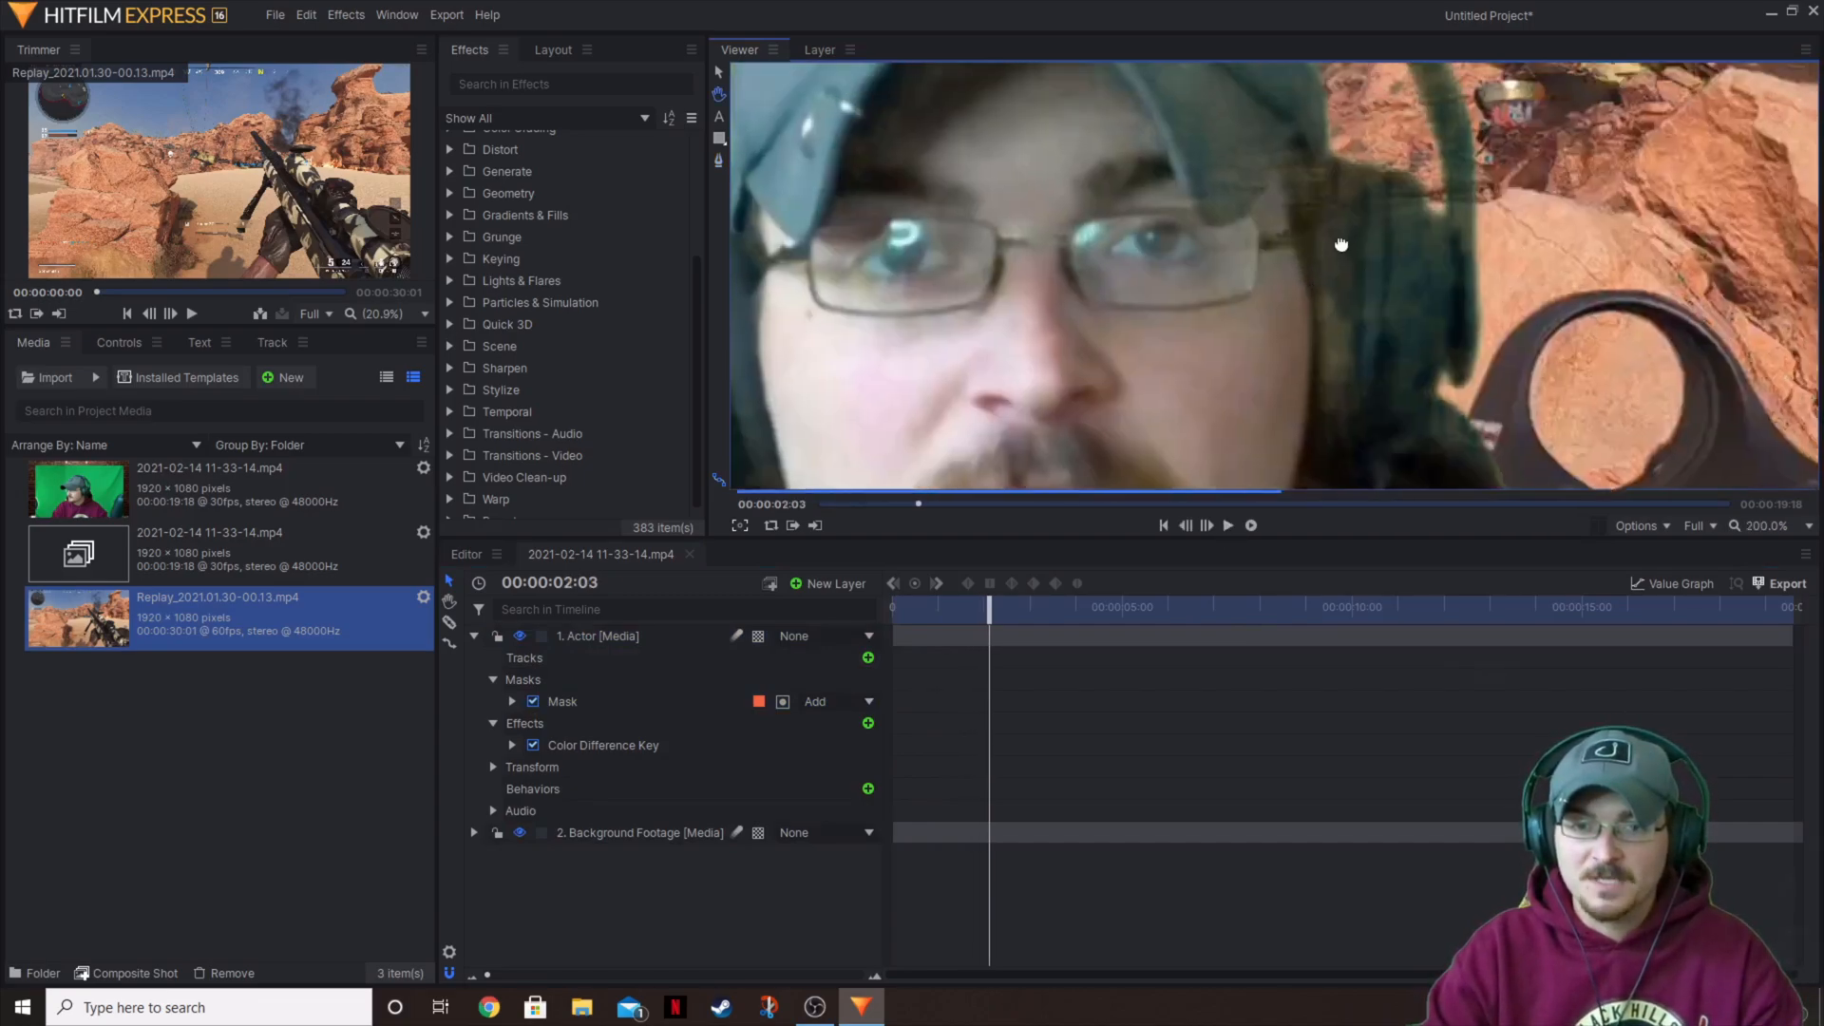
left_click(1763, 524)
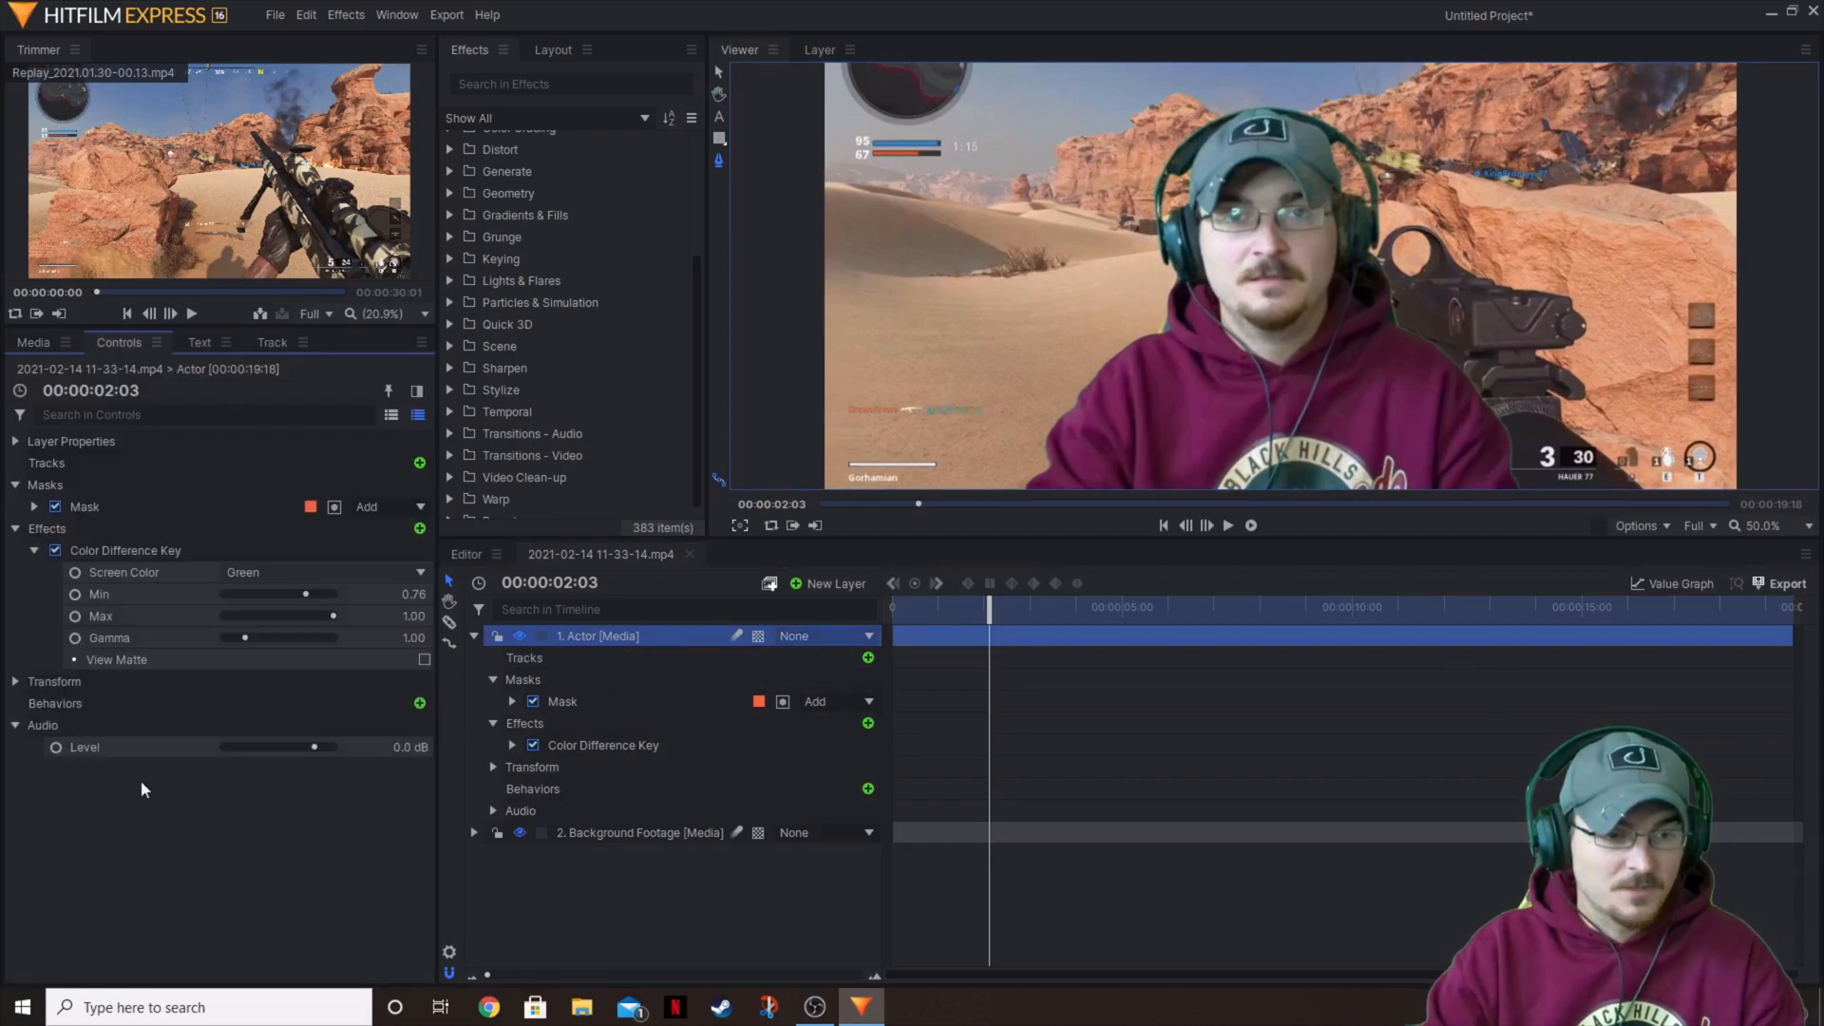
- Collapse the Background Footage layer's transform settings, show the Actor layer's controls and preview the keyed actor to 7:10
left_click(640, 832)
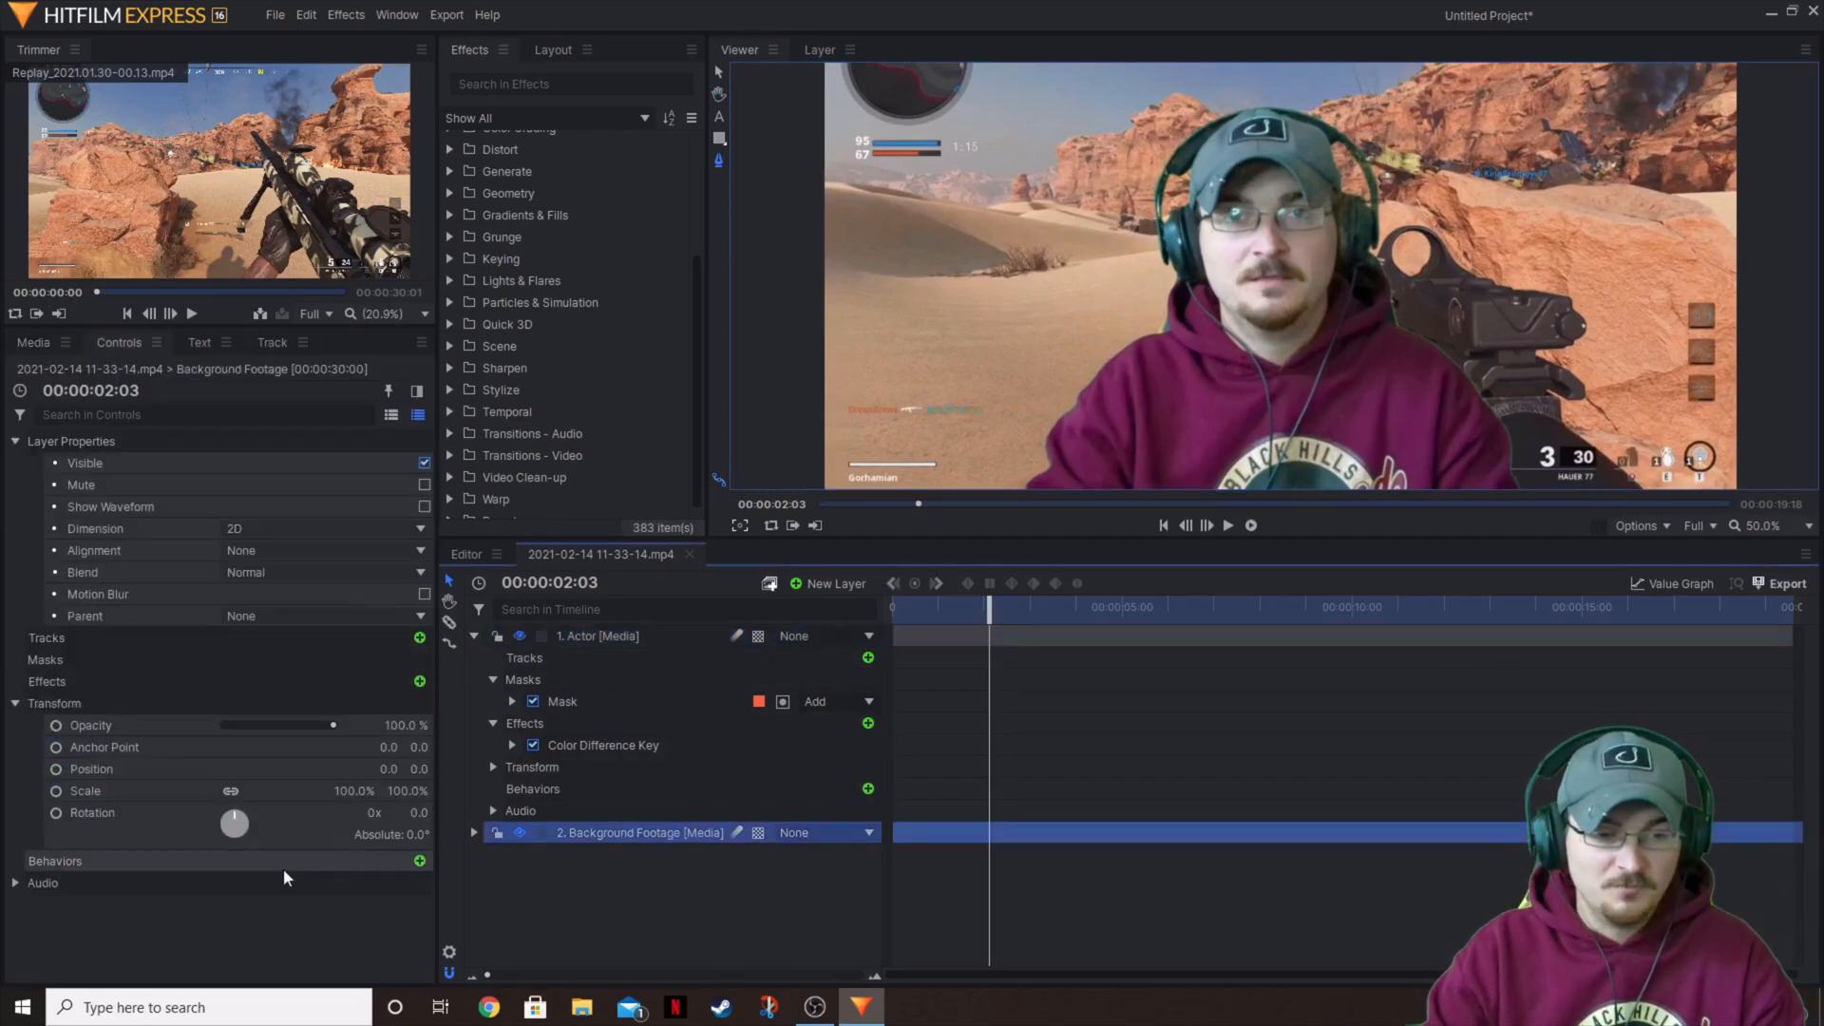
left_click(15, 882)
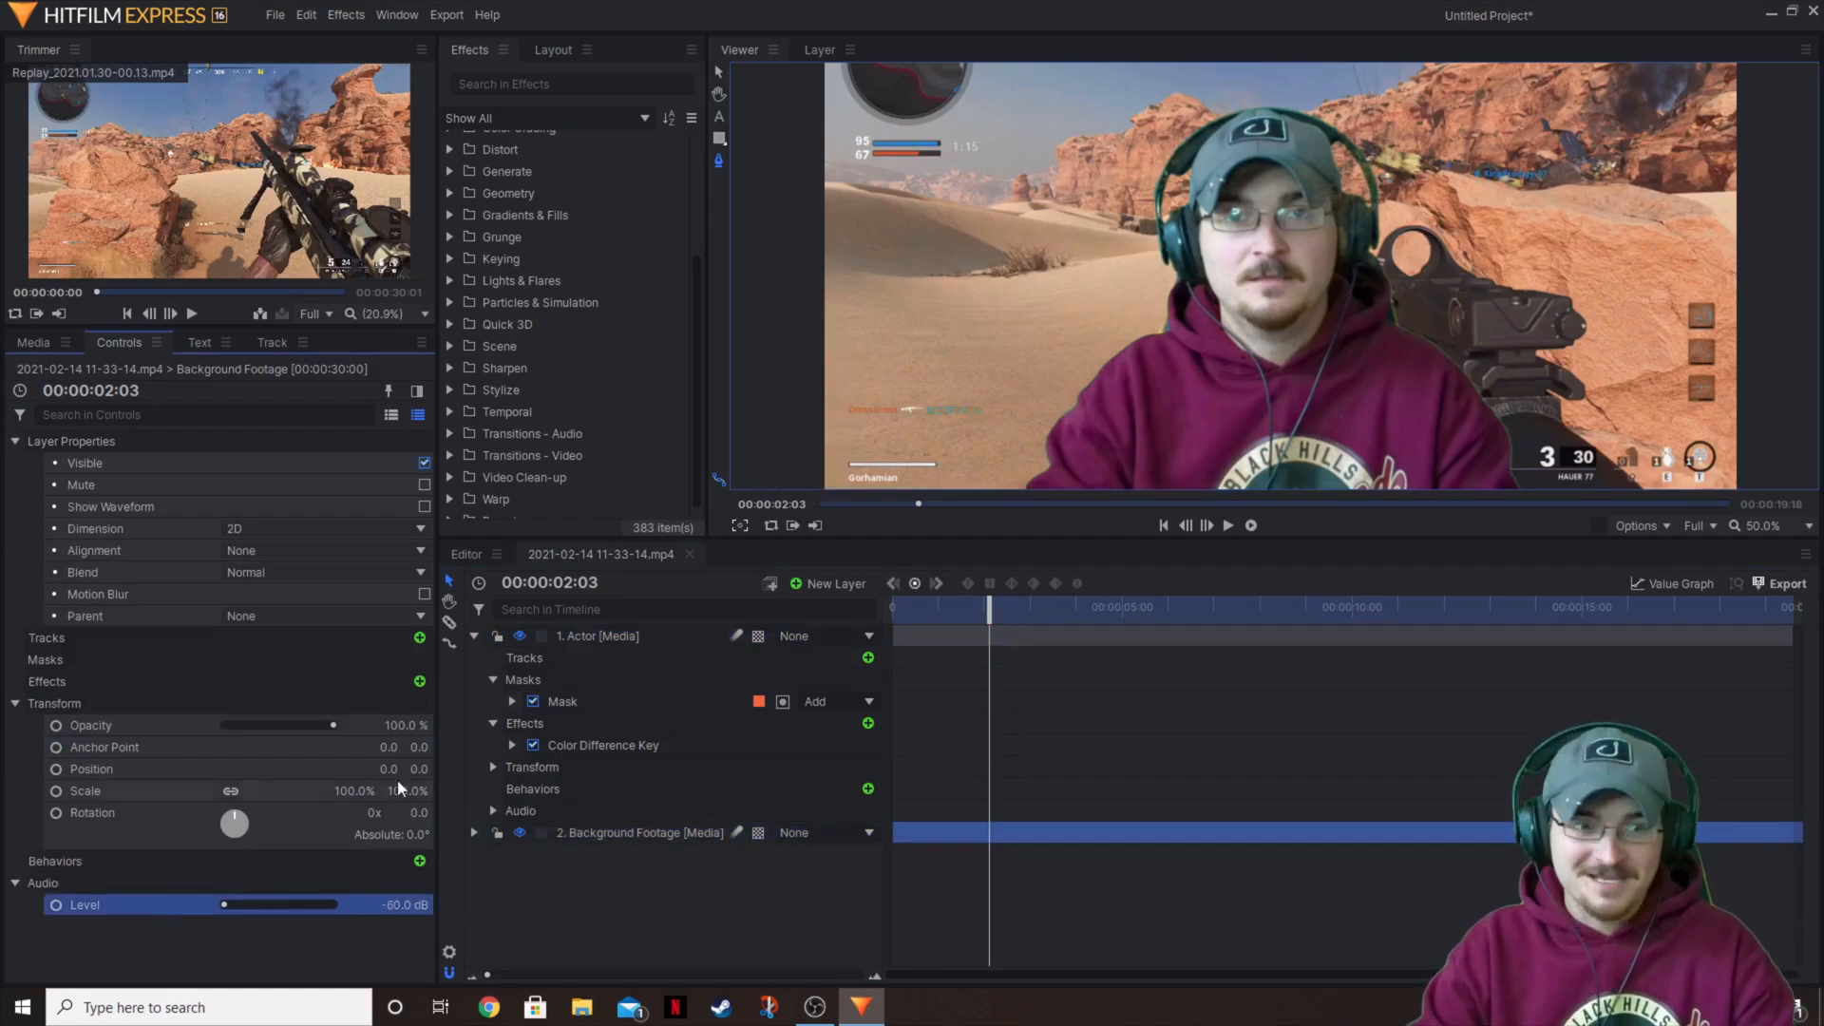
left_click(15, 703)
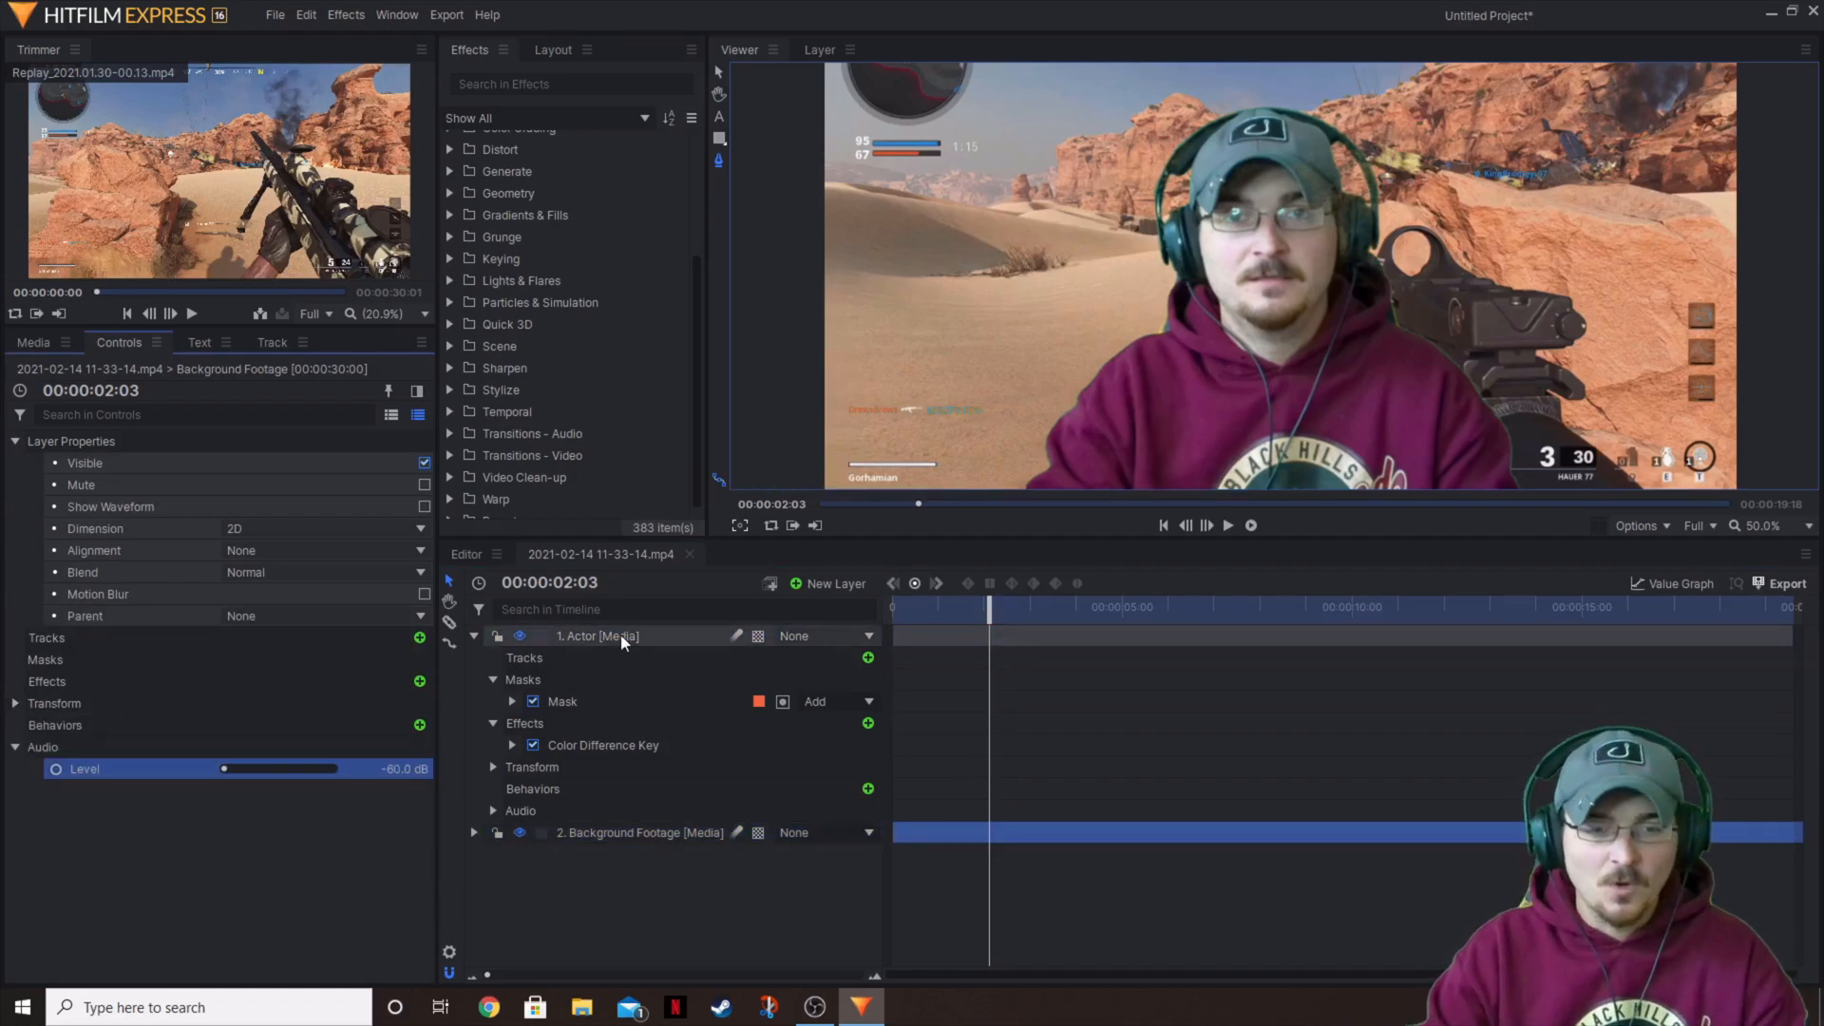
left_click(602, 745)
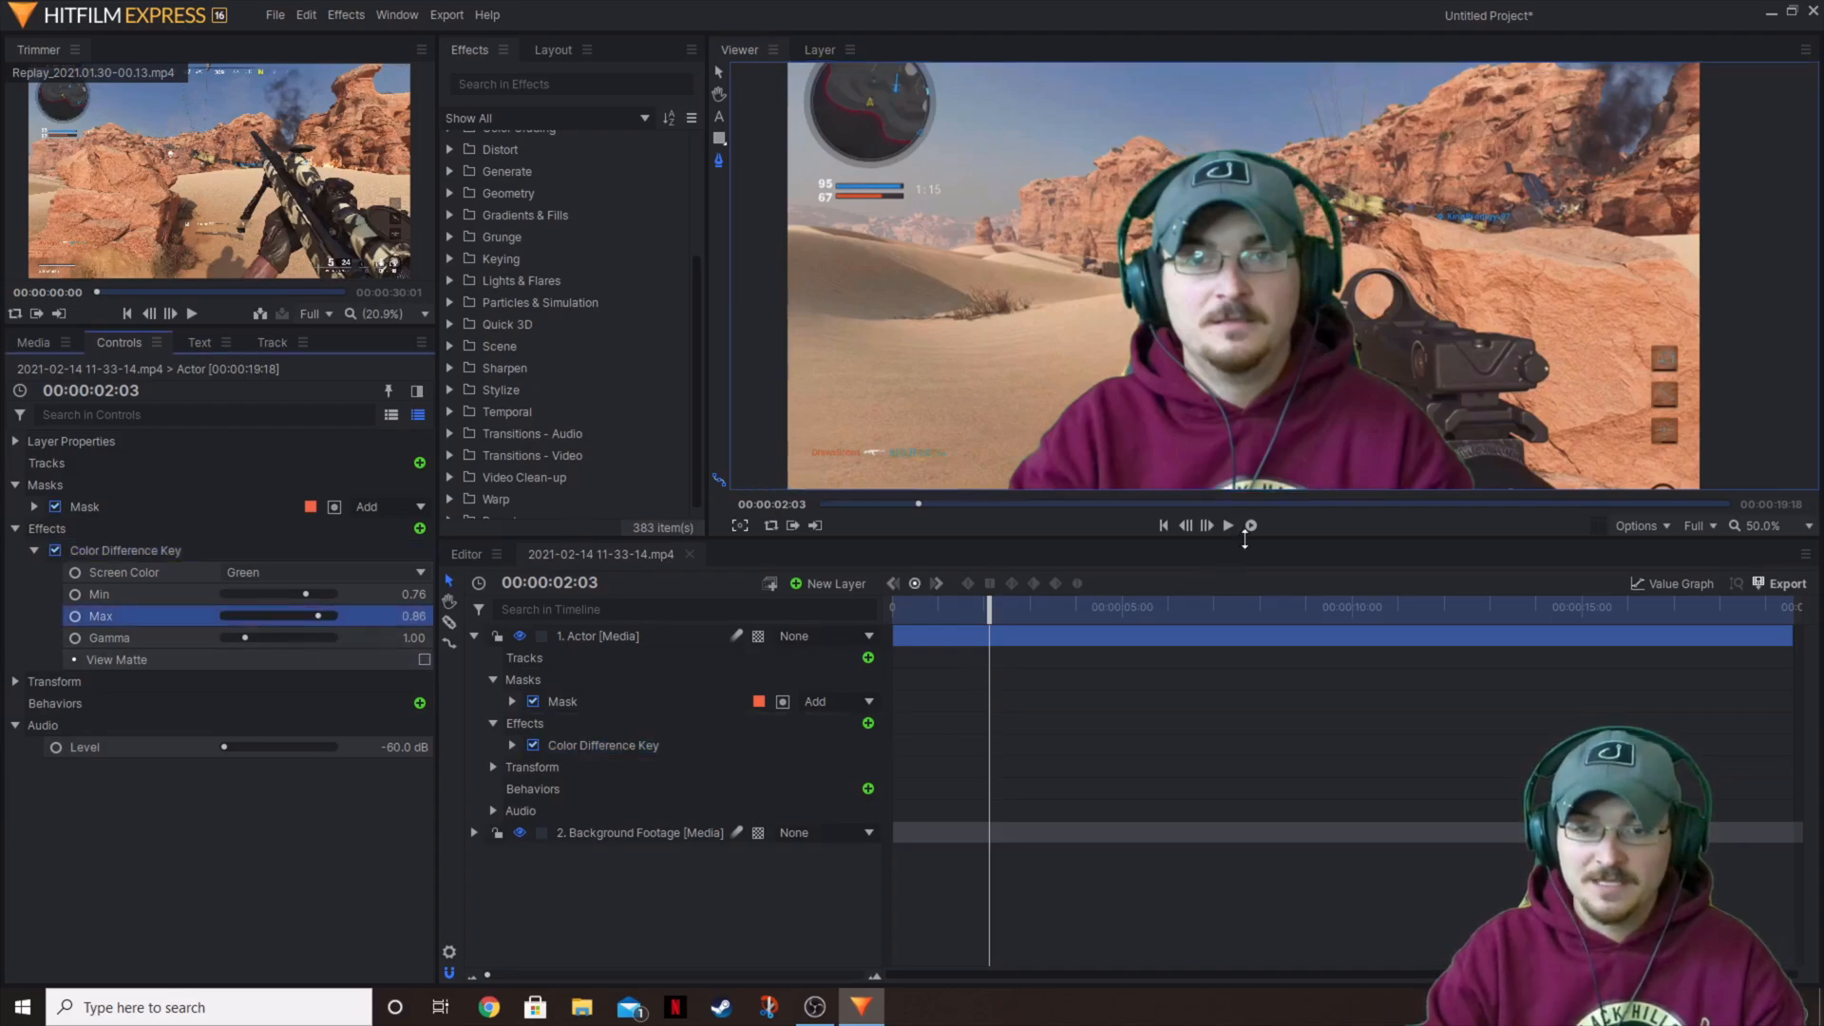
left_click(1227, 524)
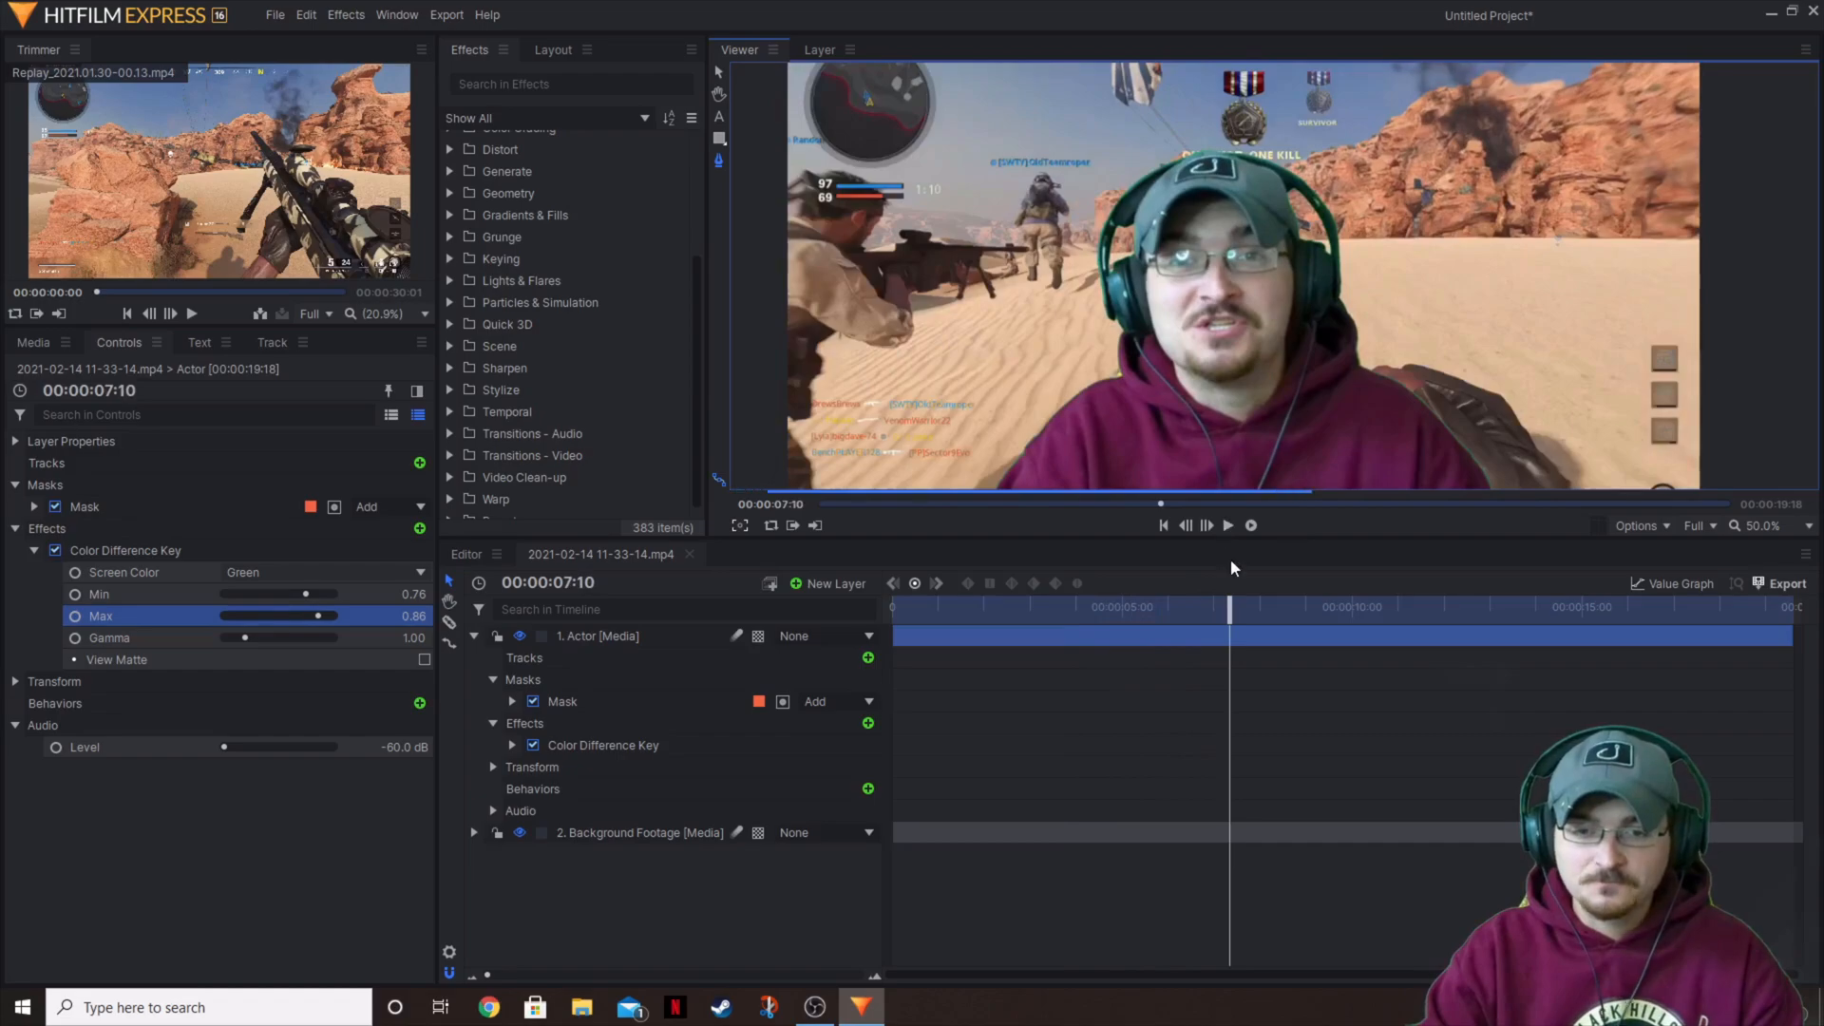
mouse_move(1268, 578)
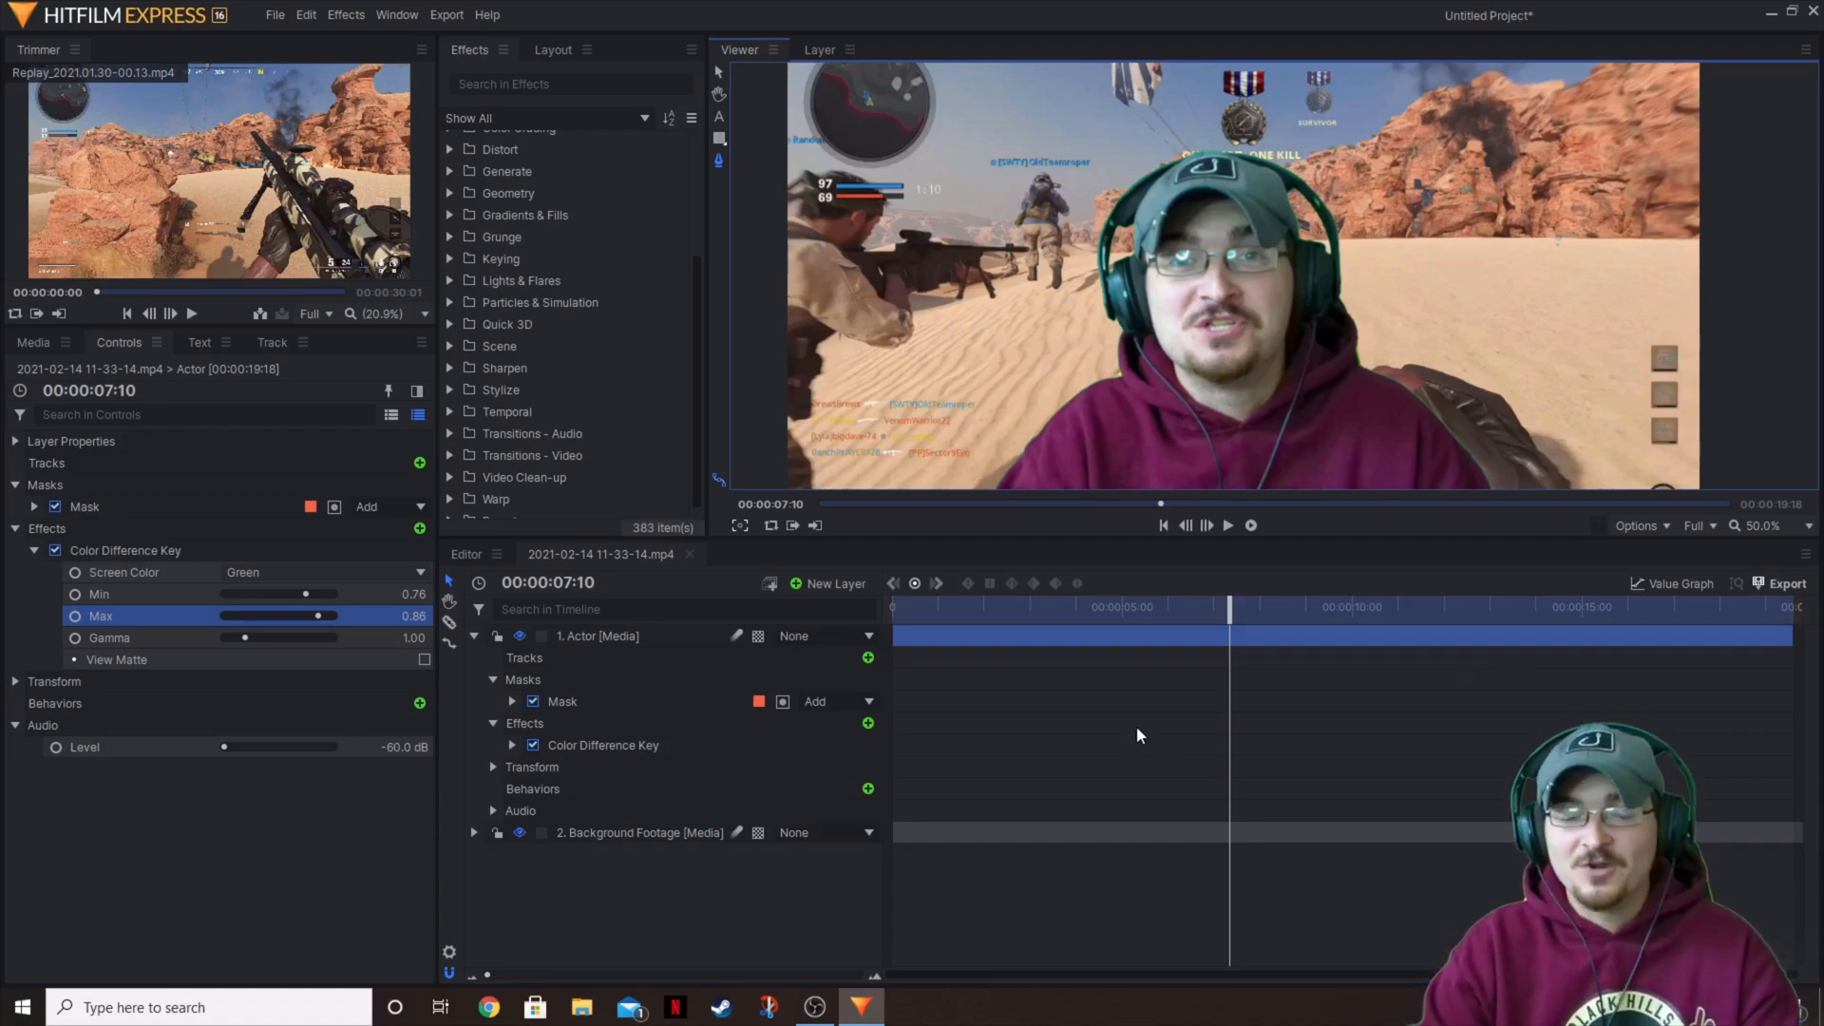
mouse_move(1126, 731)
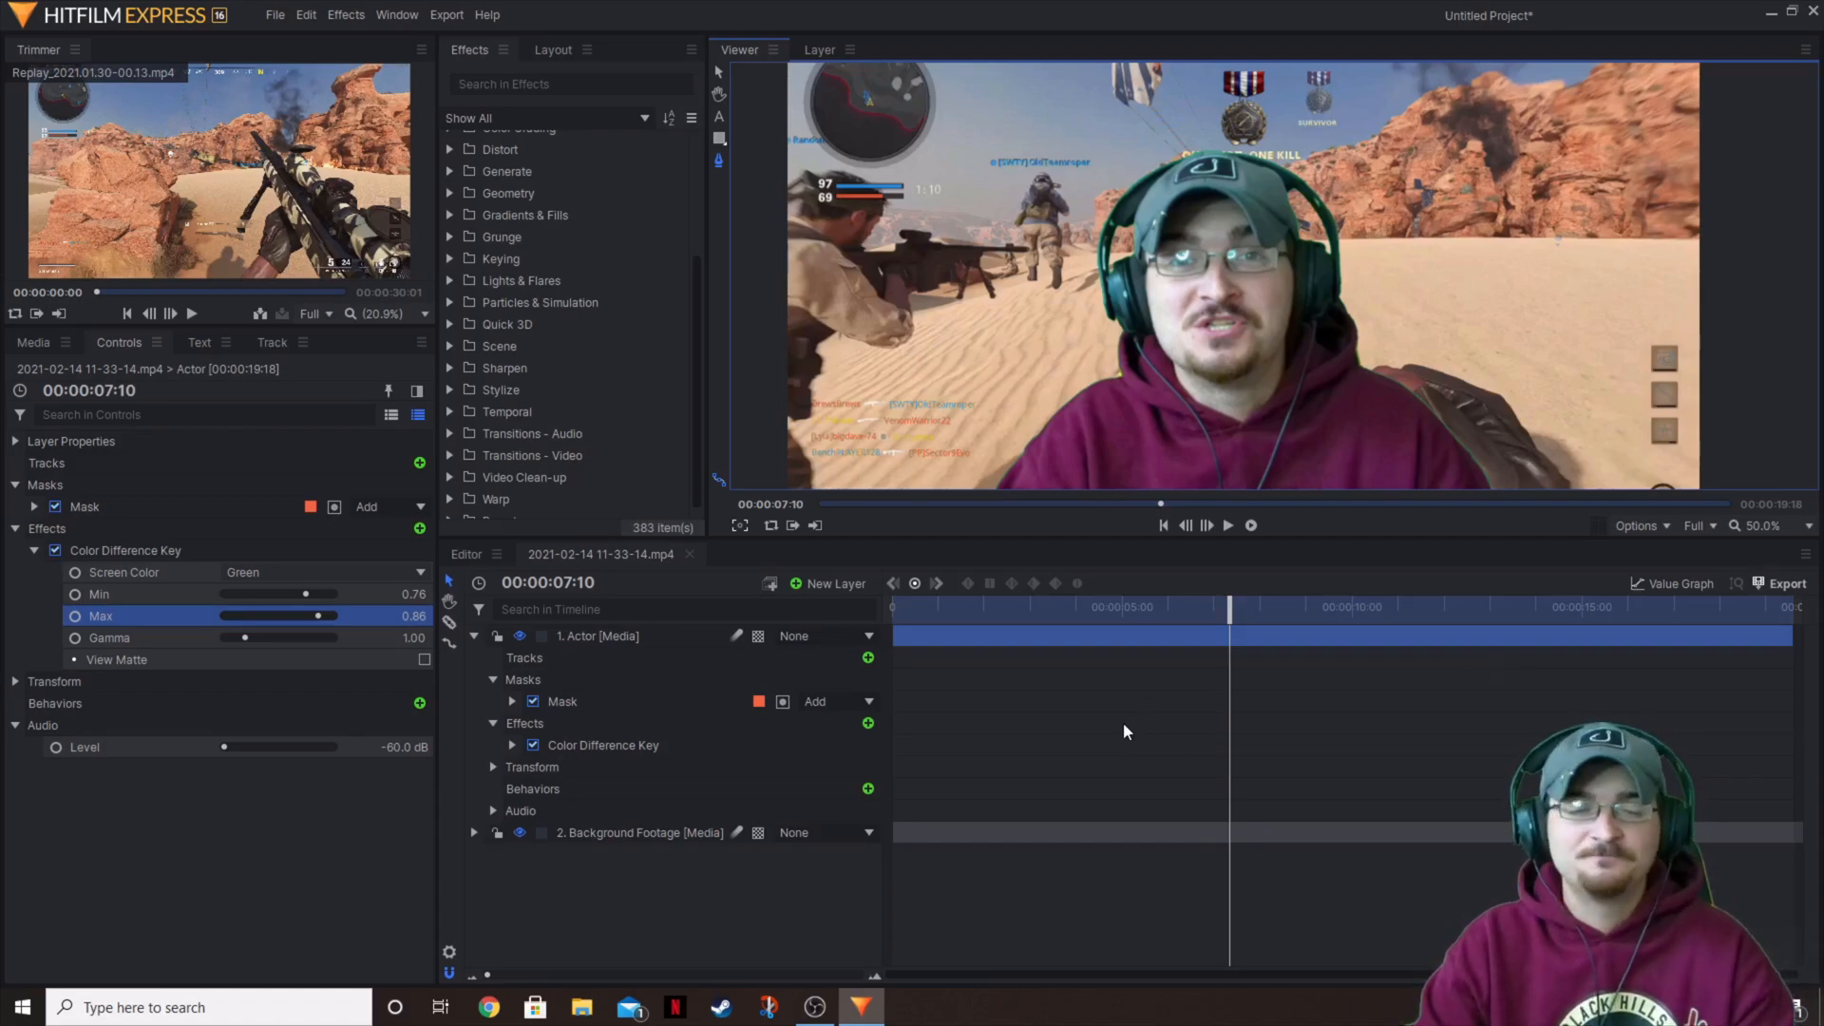
mouse_move(1083, 742)
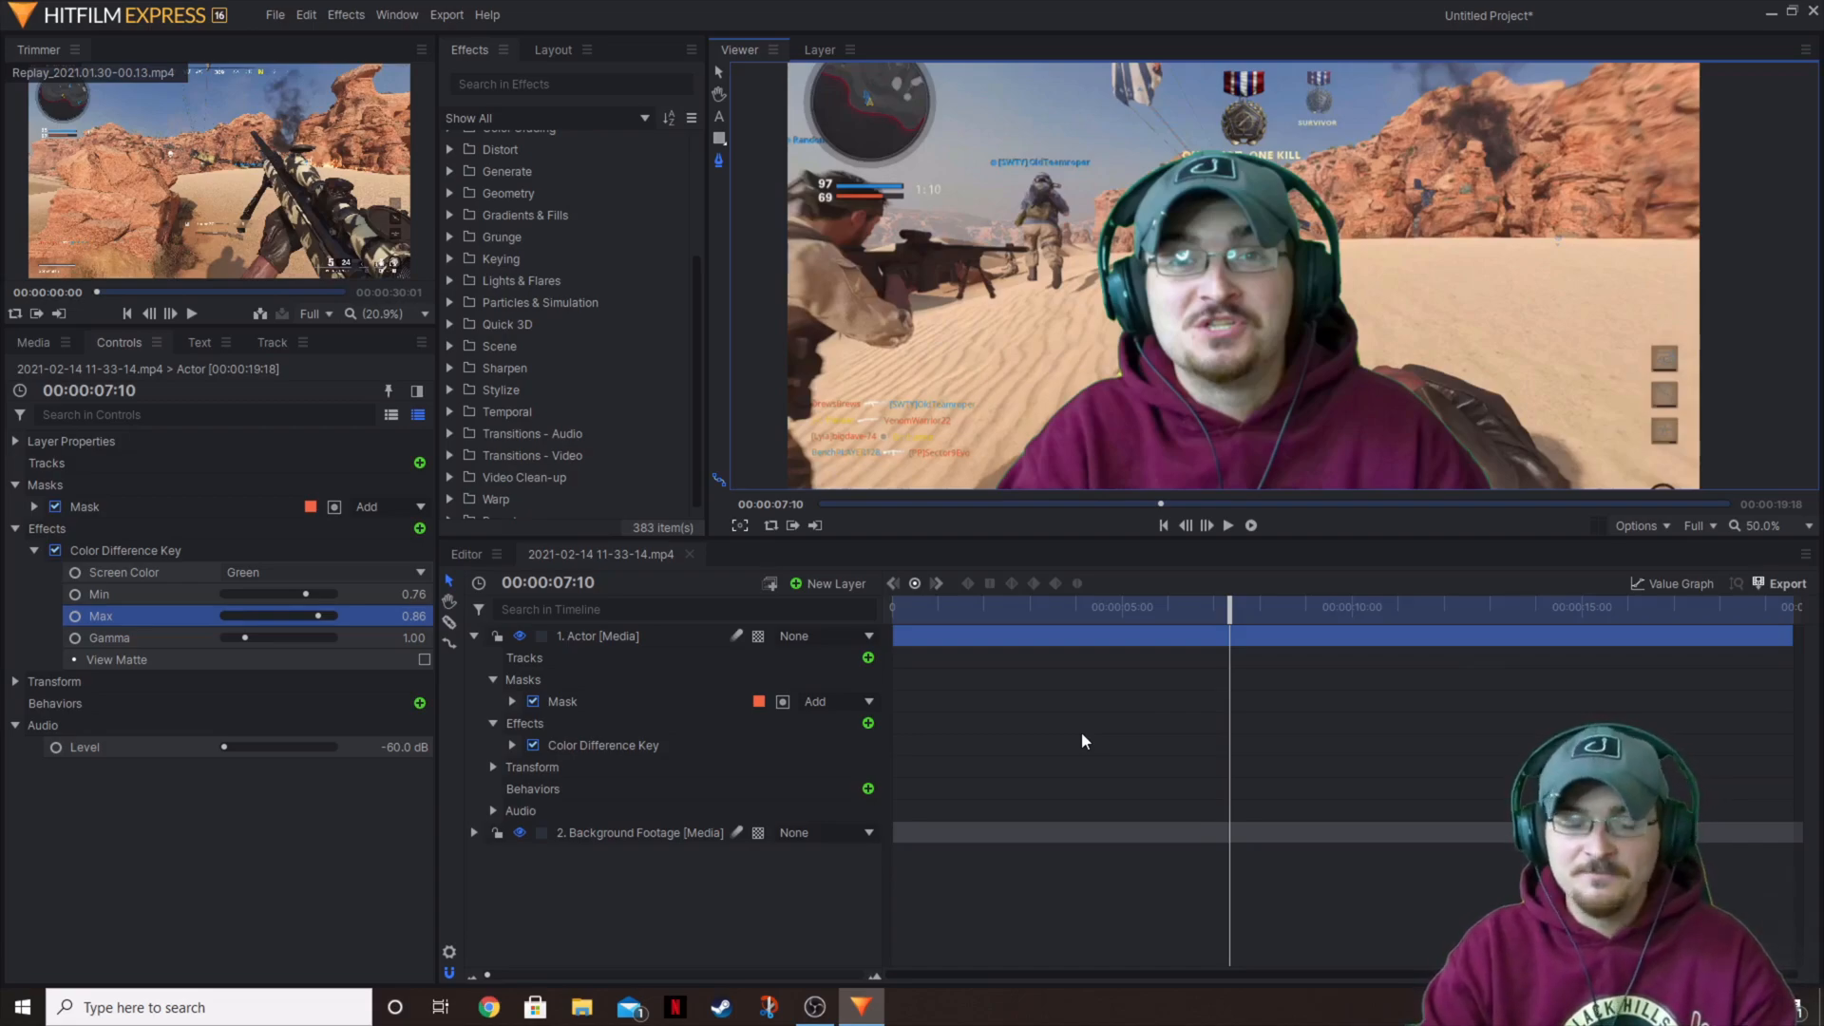
mouse_move(988, 705)
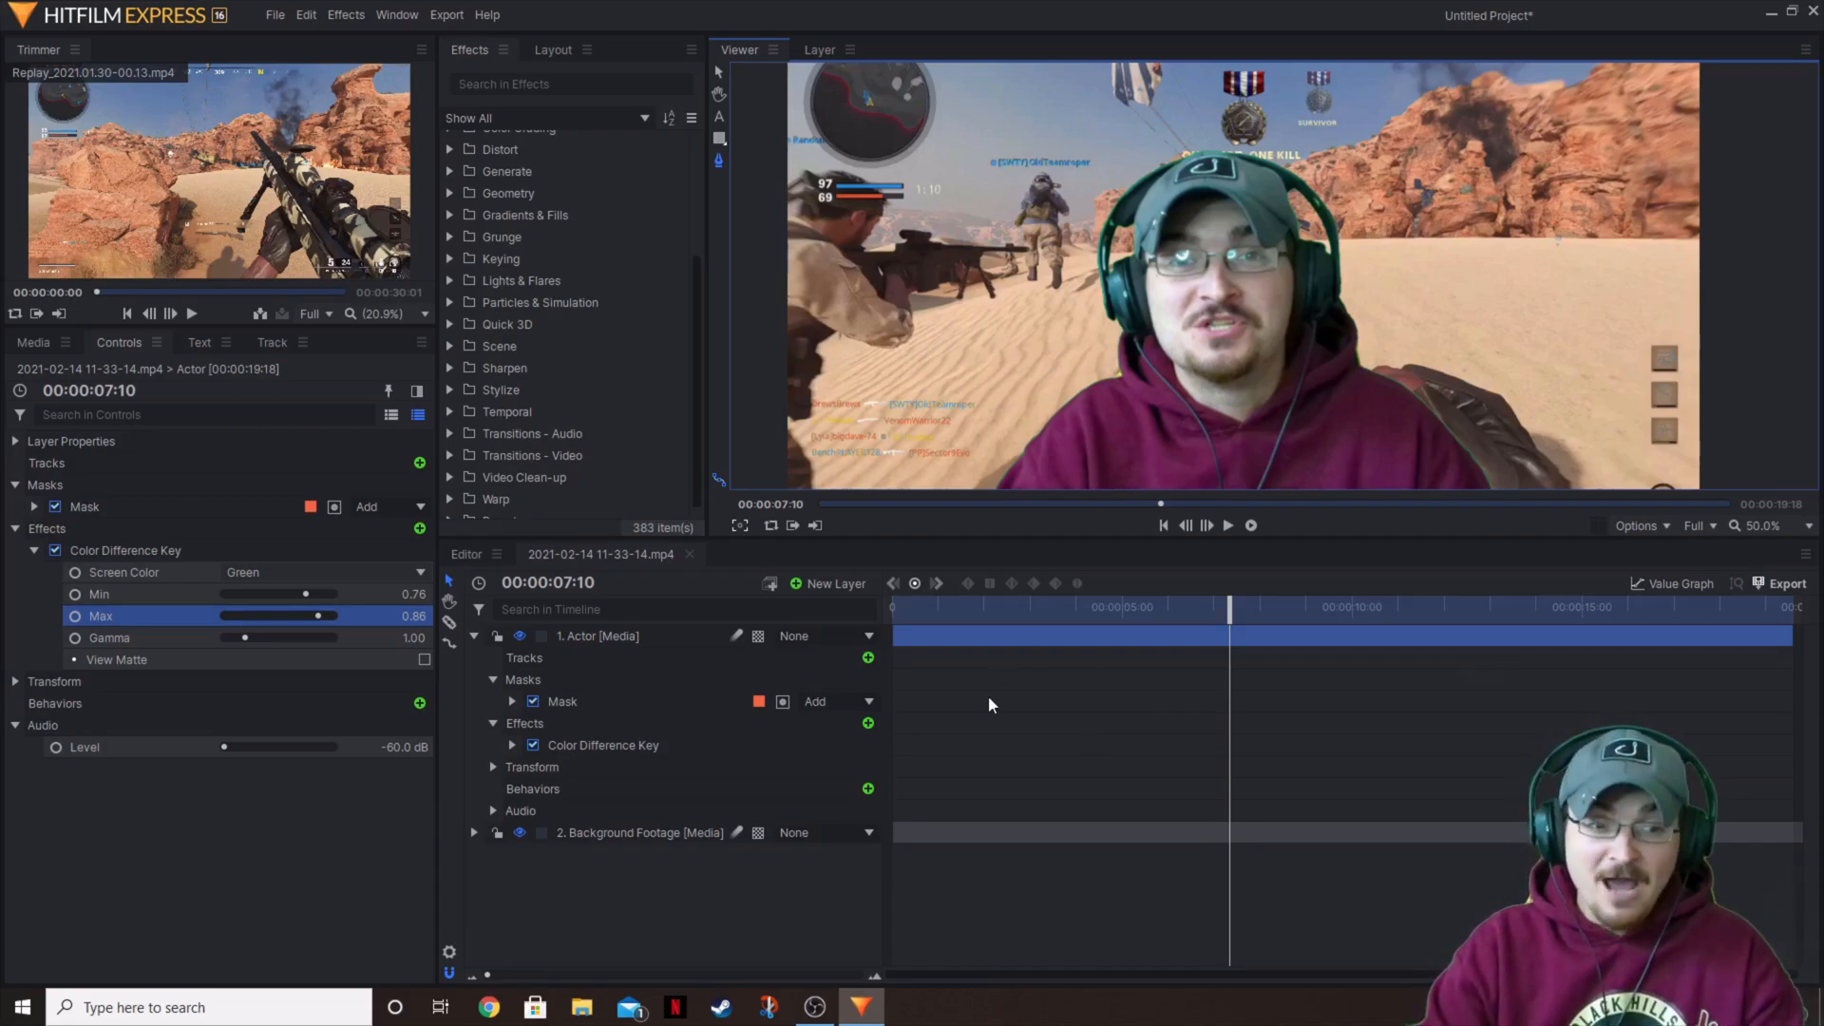
- Move the playhead to a later frame to inspect the keyed headset edge against the desert footage
left_click(1227, 524)
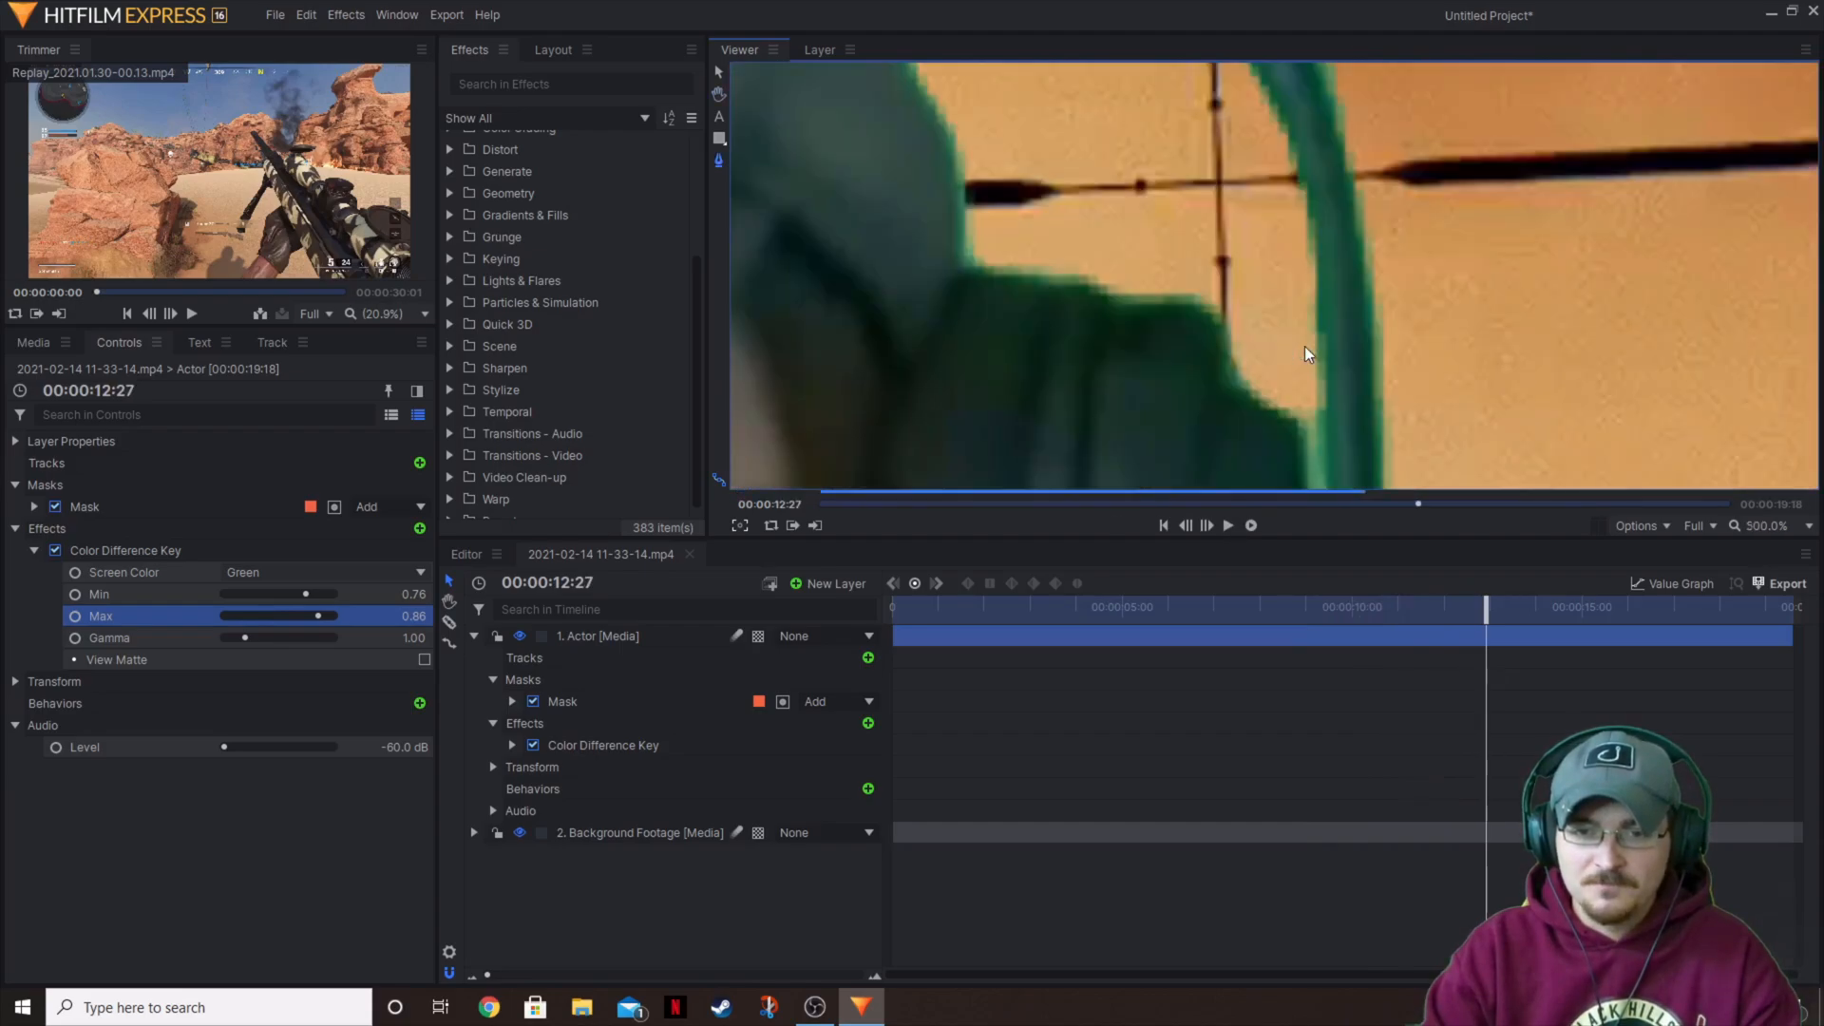
mouse_move(1231, 318)
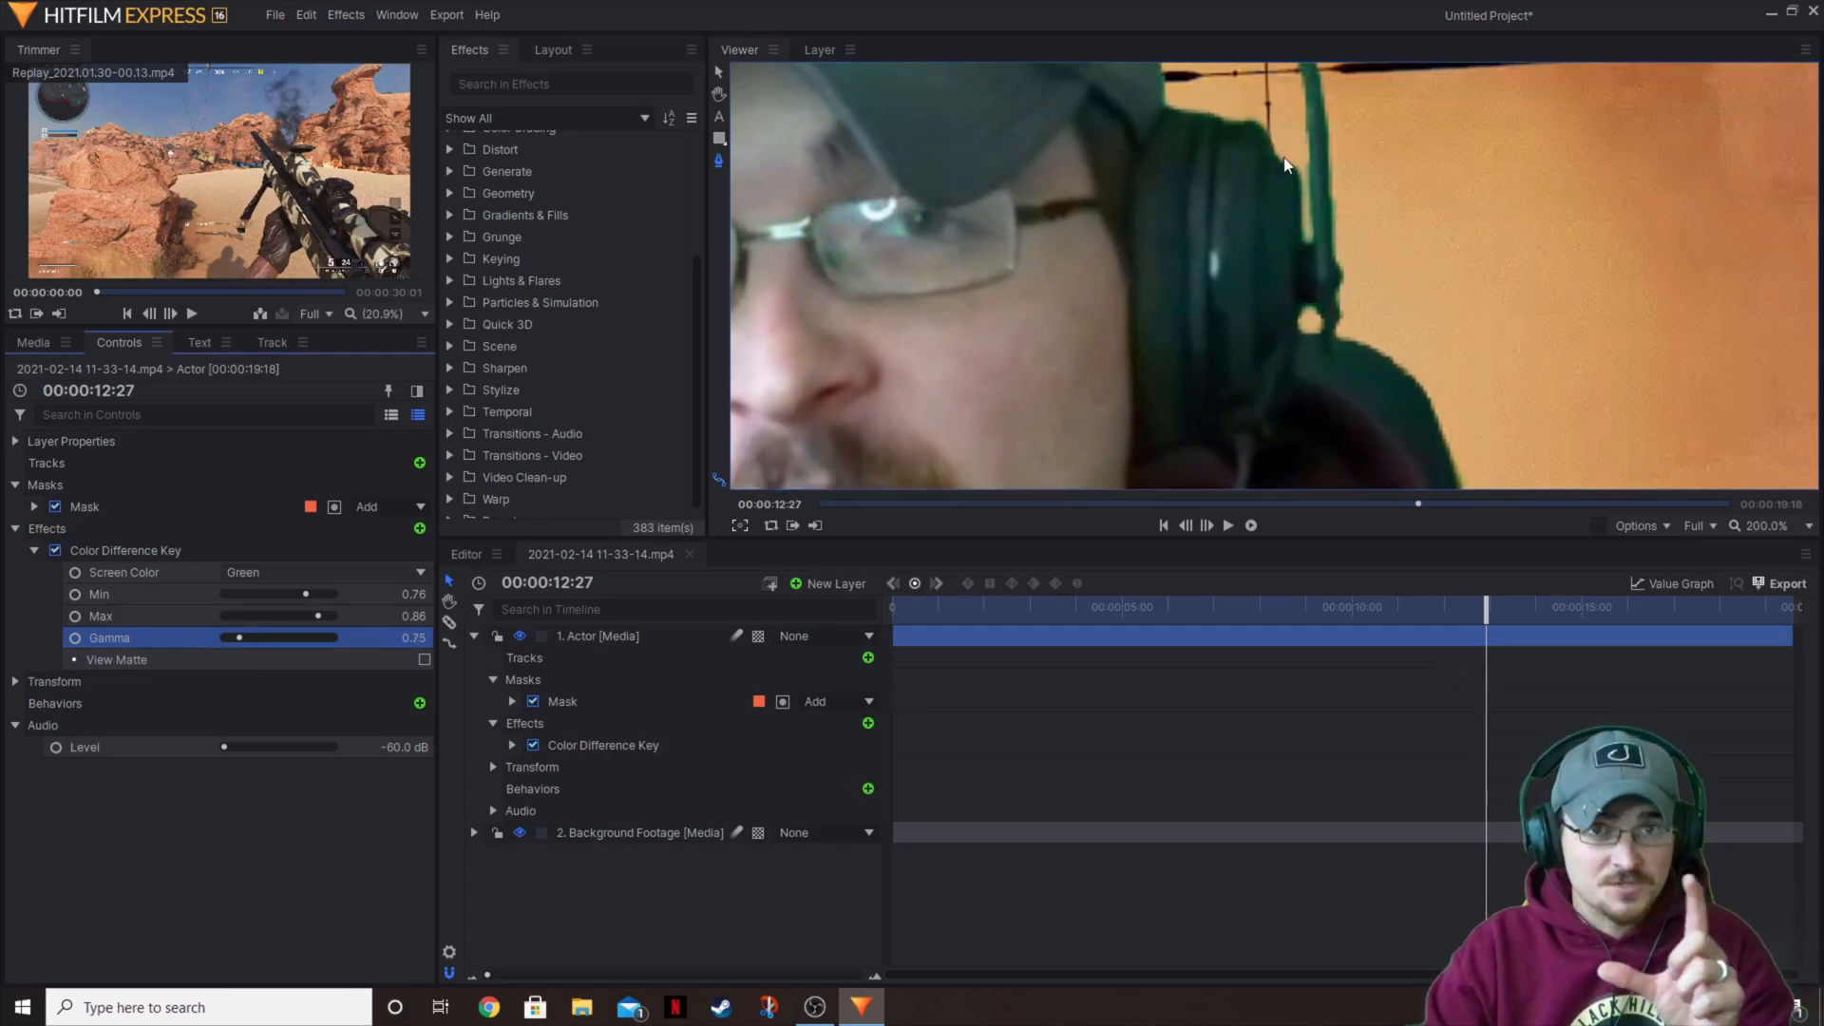
mouse_move(1320, 95)
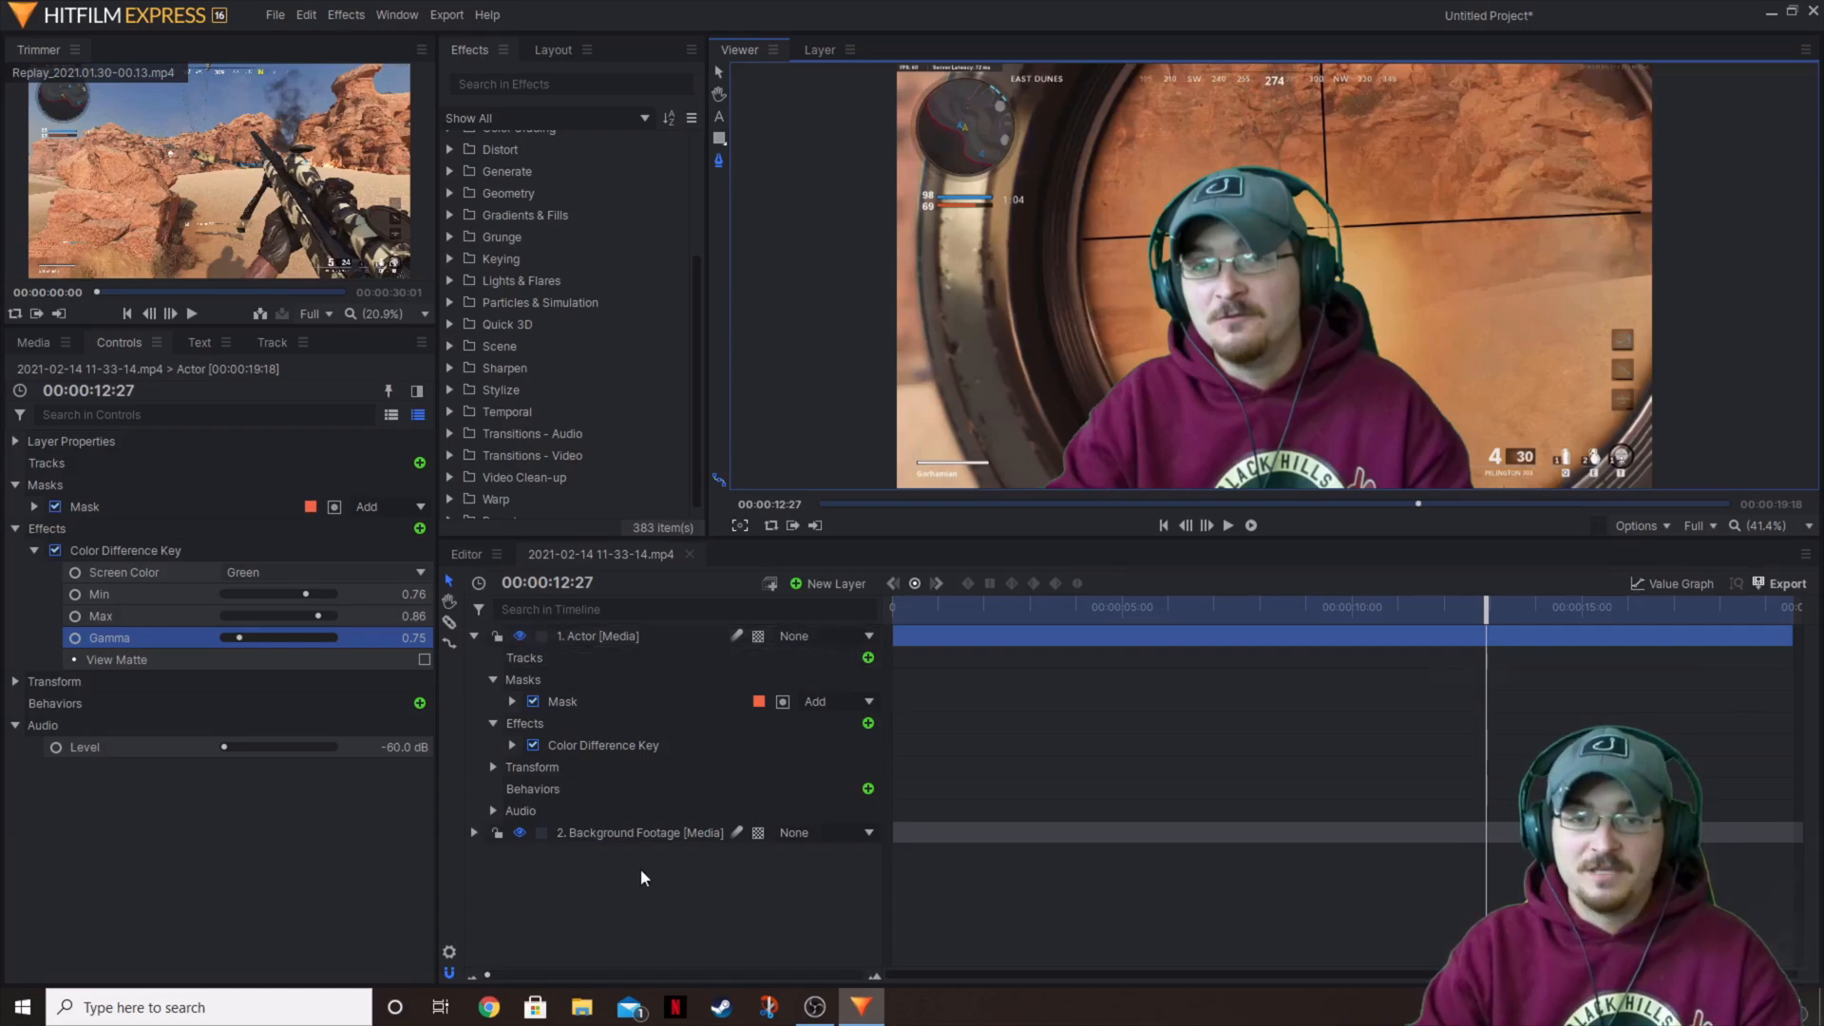
mouse_move(701, 912)
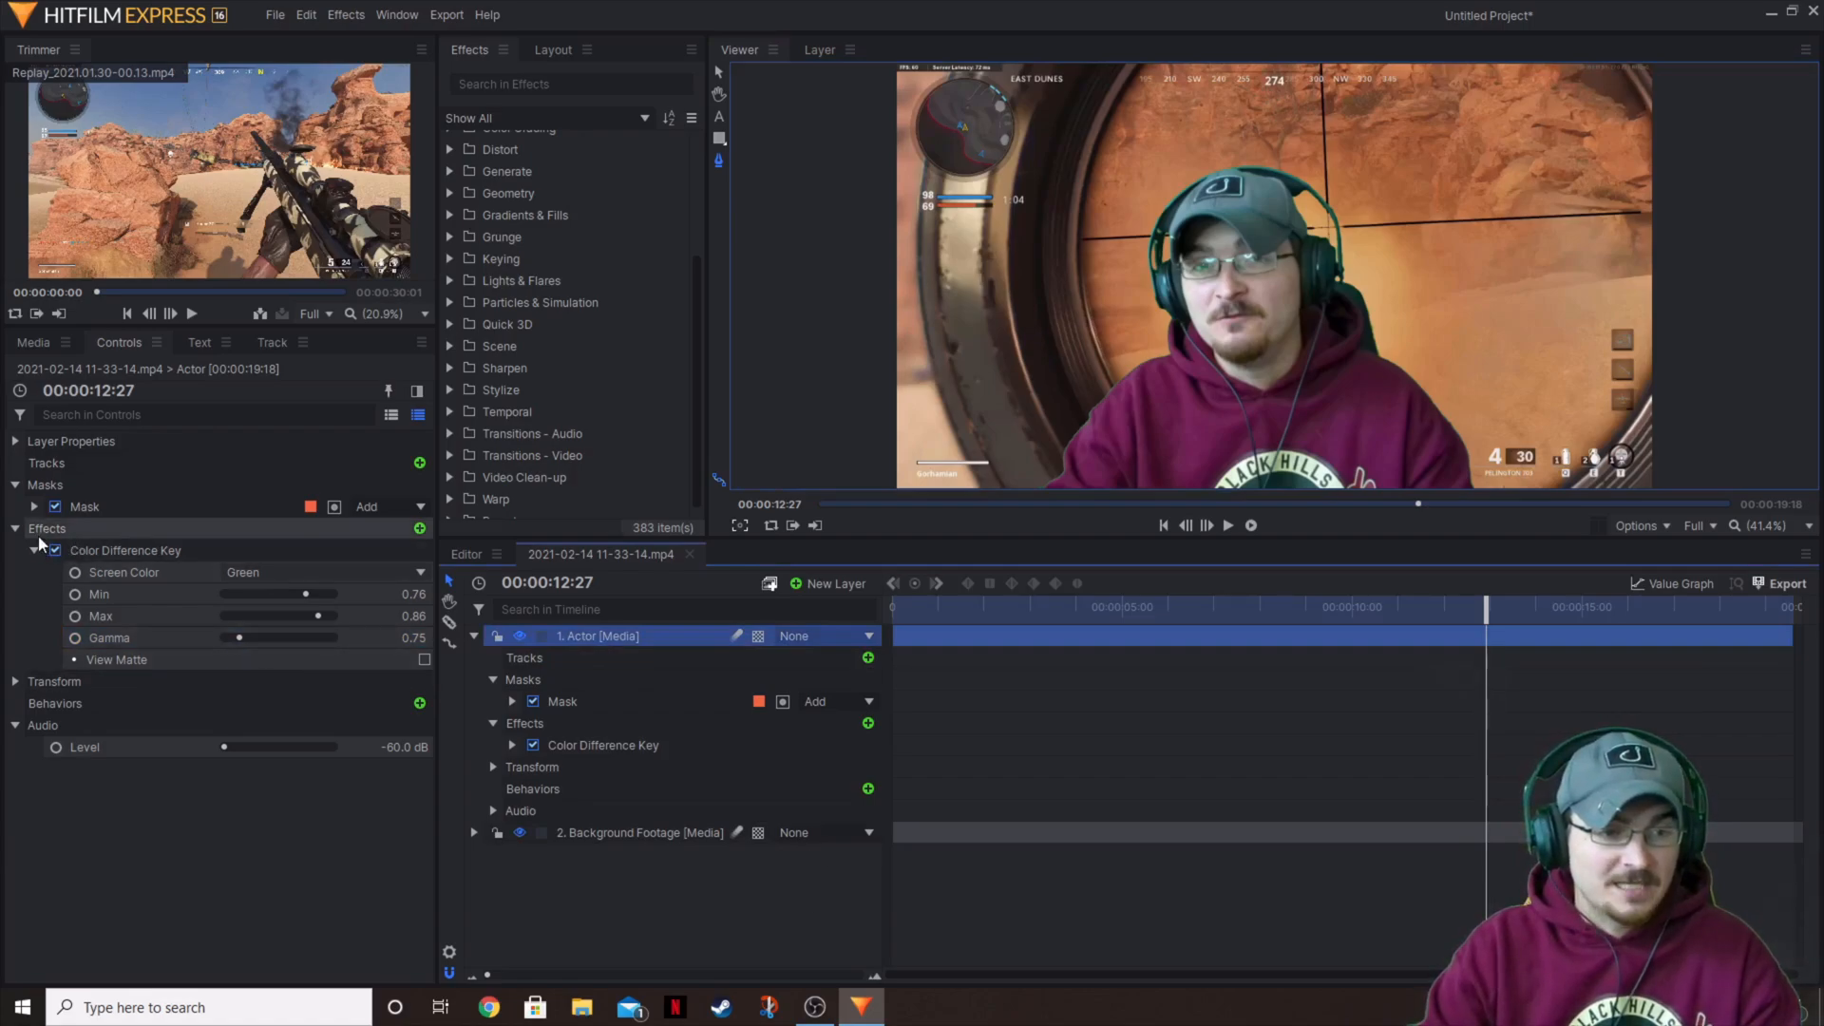
- Scale the Actor layer down to 55% in its Transform controls
left_click(15, 529)
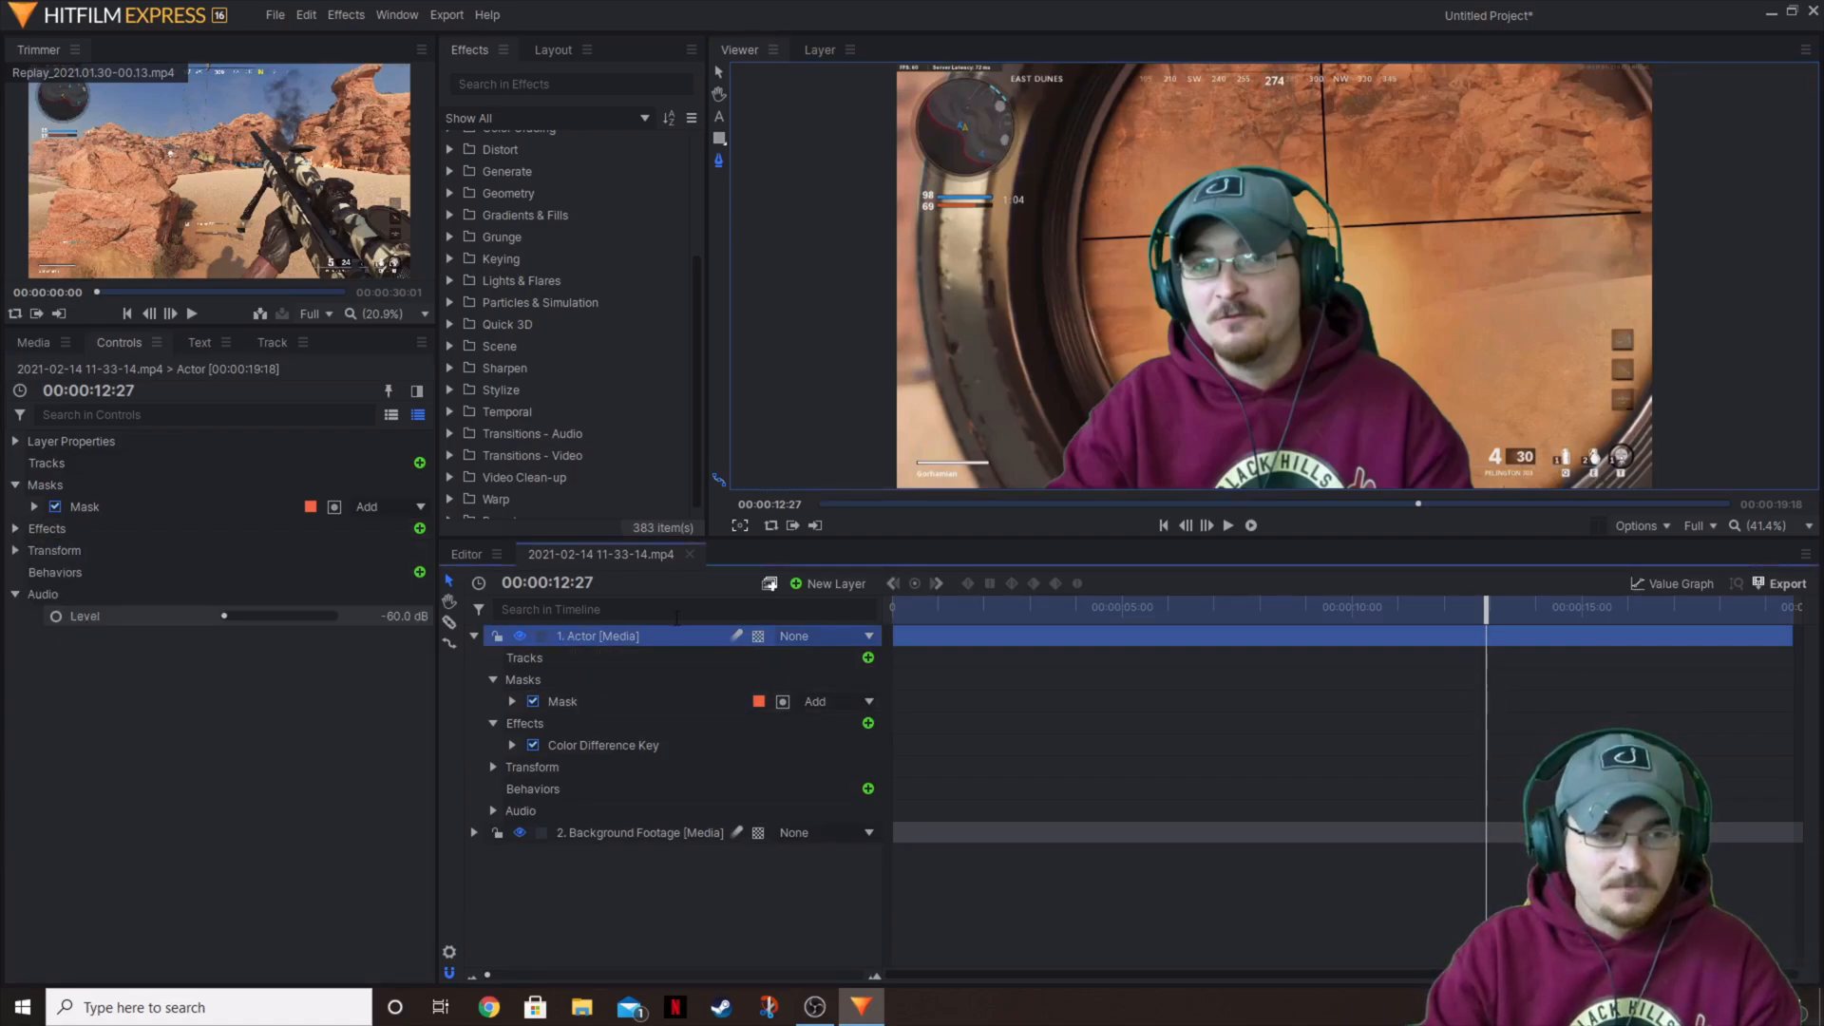
left_click(15, 551)
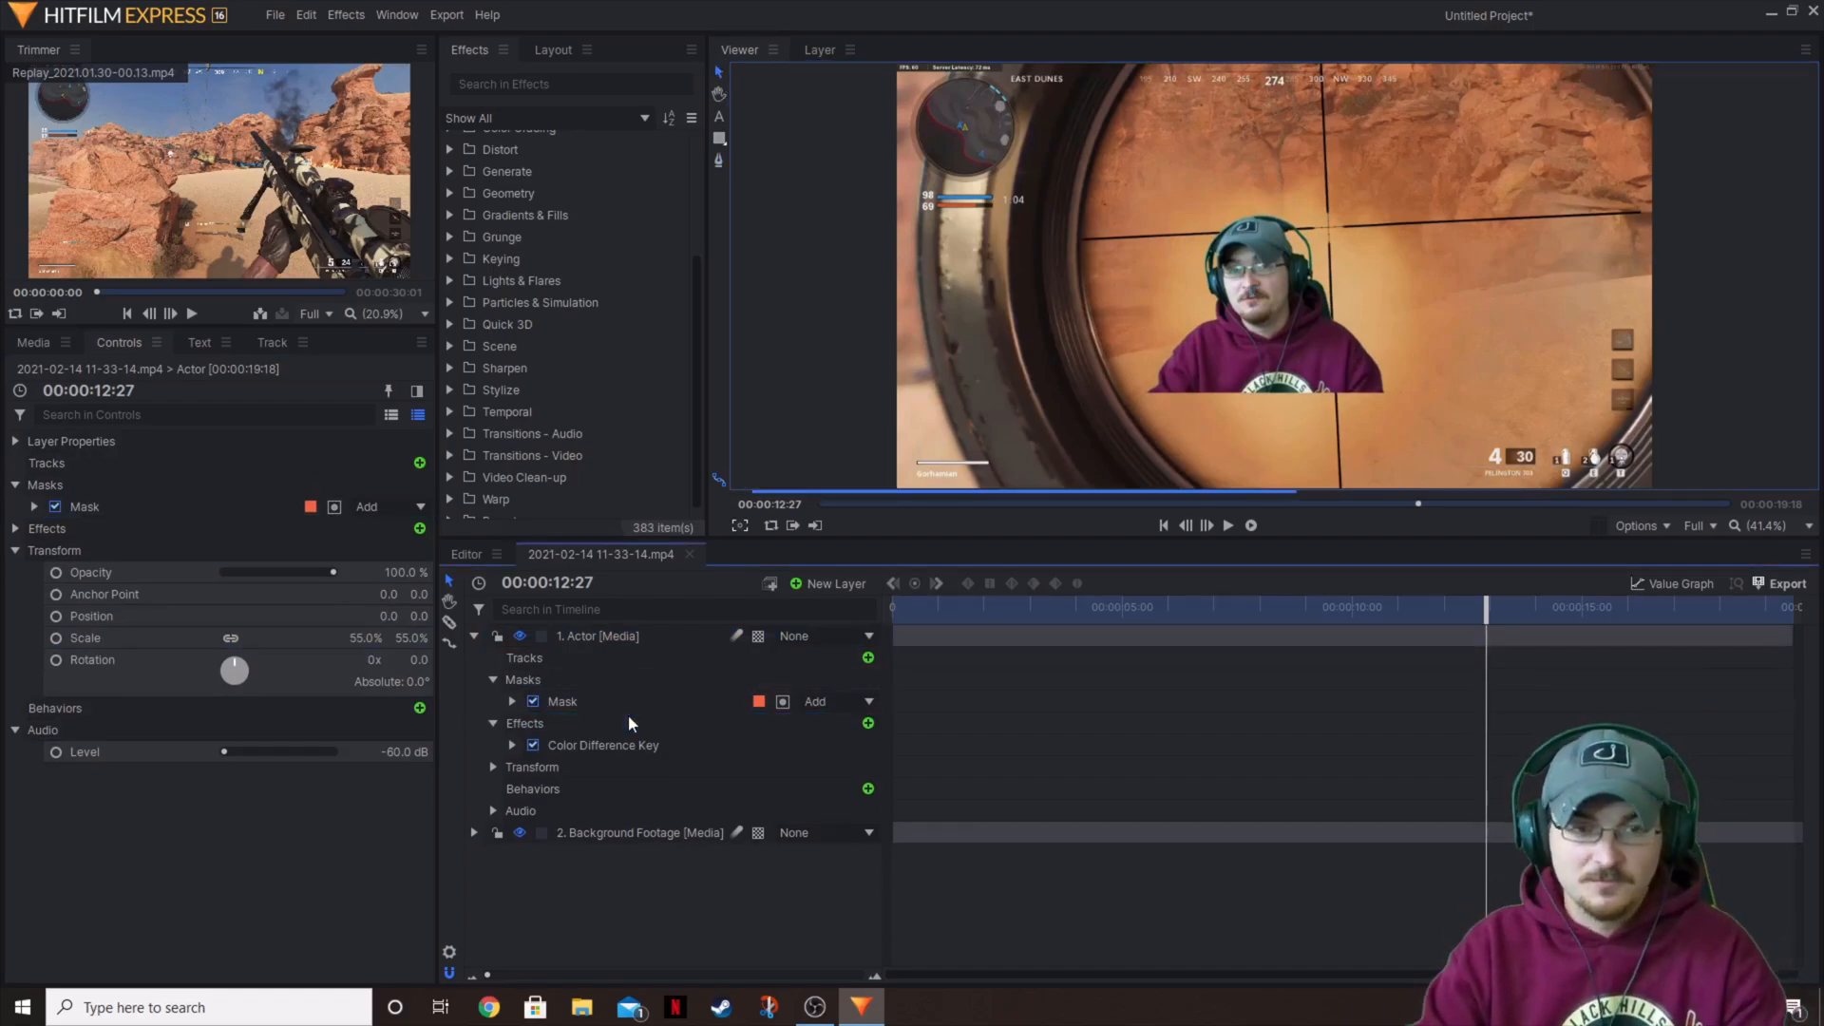
mouse_move(1286, 359)
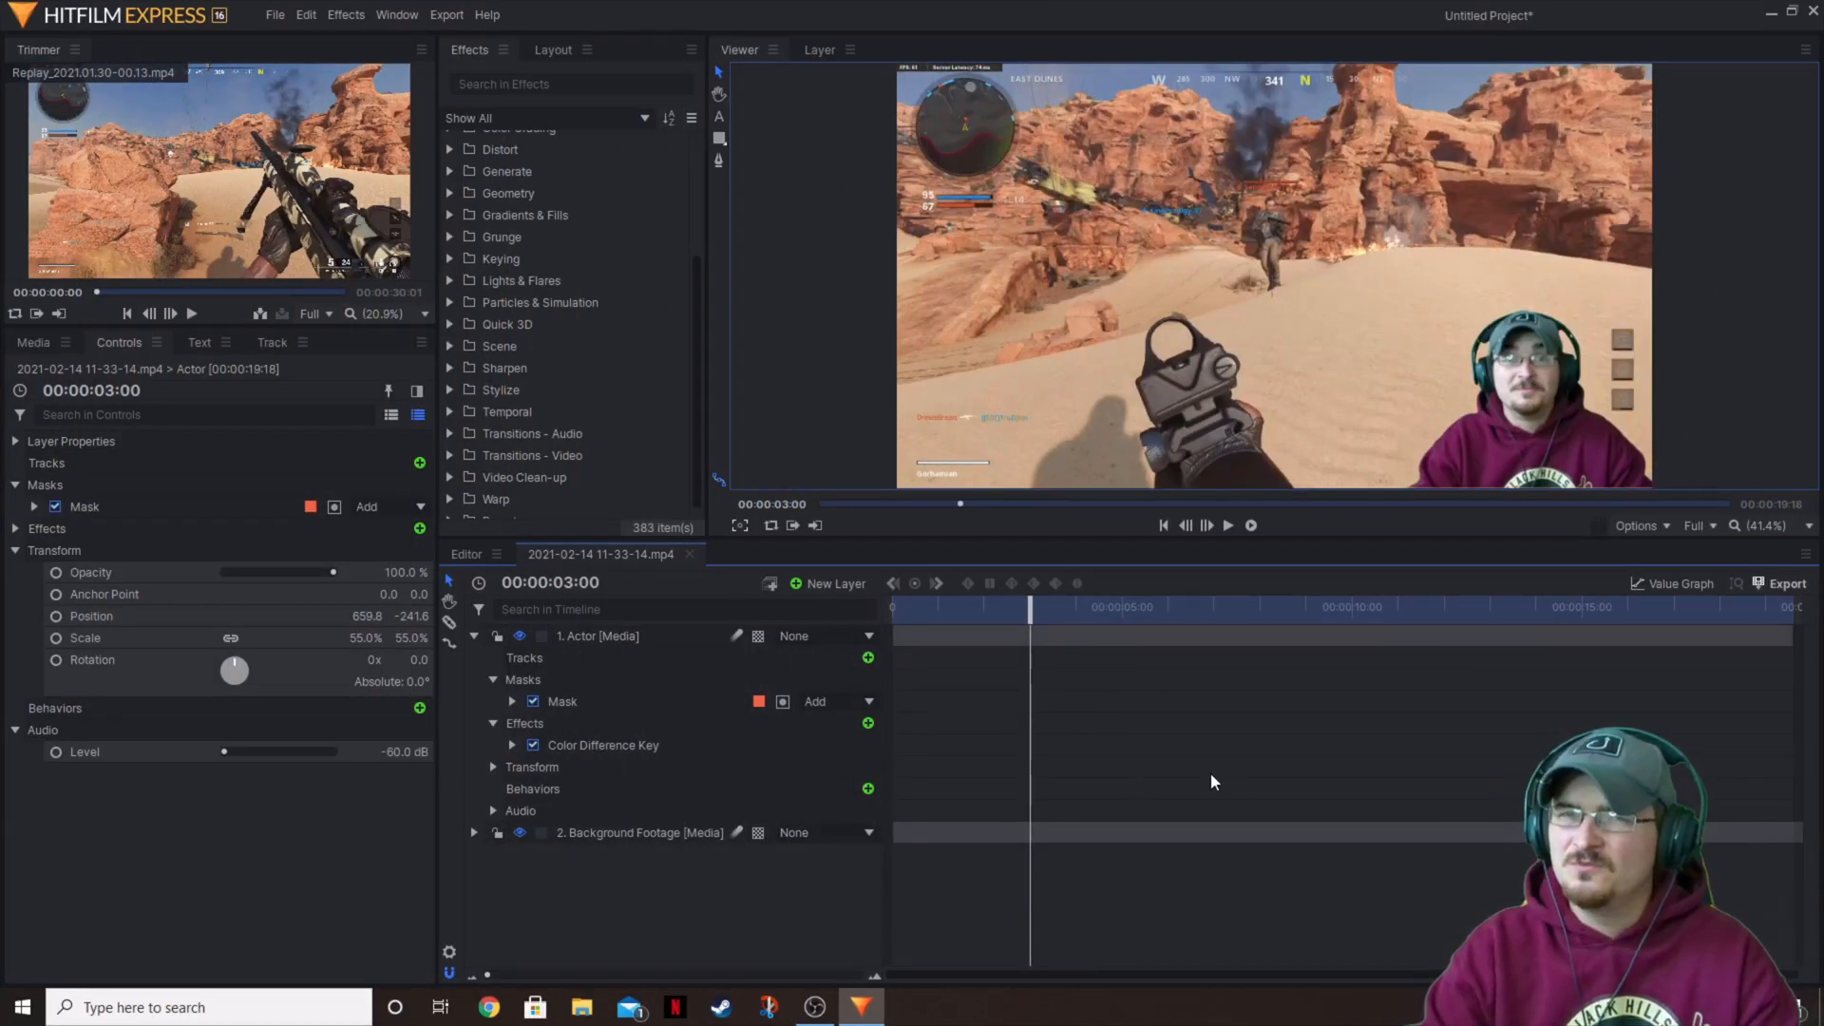
- Select the Actor layer's Mask and edit its points to hug the head and shoulders
left_click(596, 635)
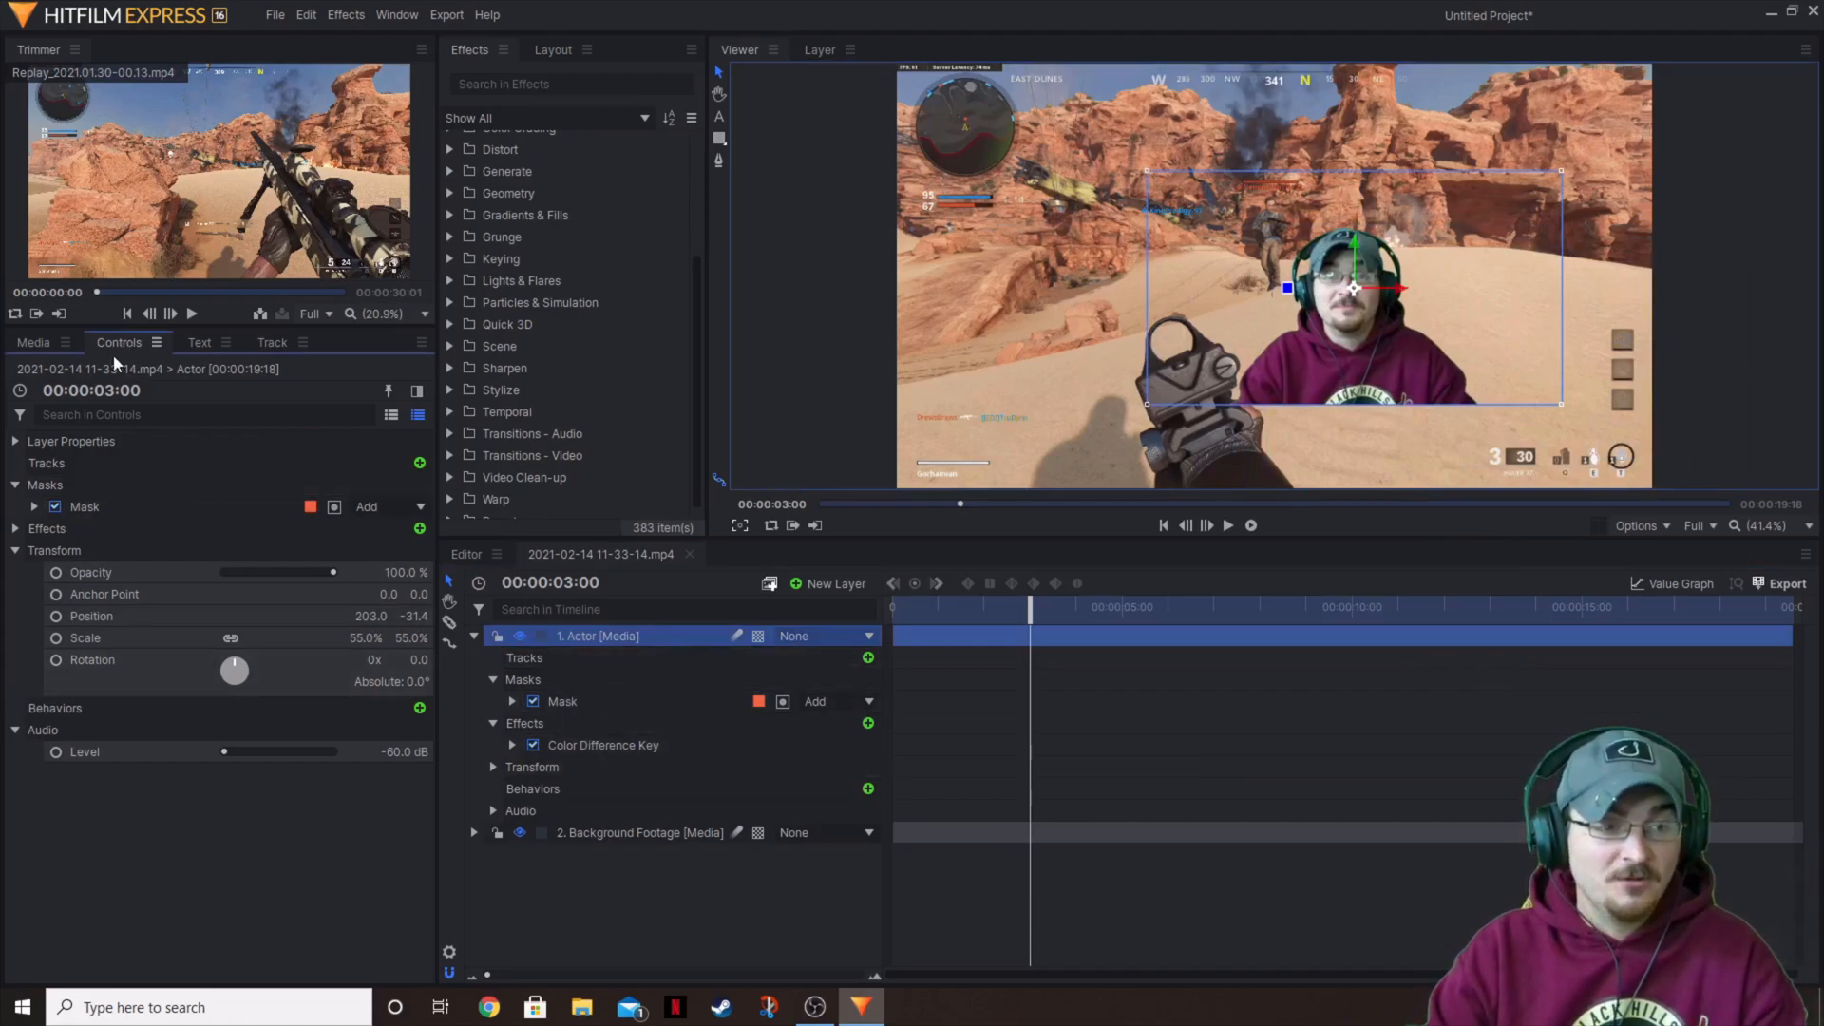
left_click(560, 701)
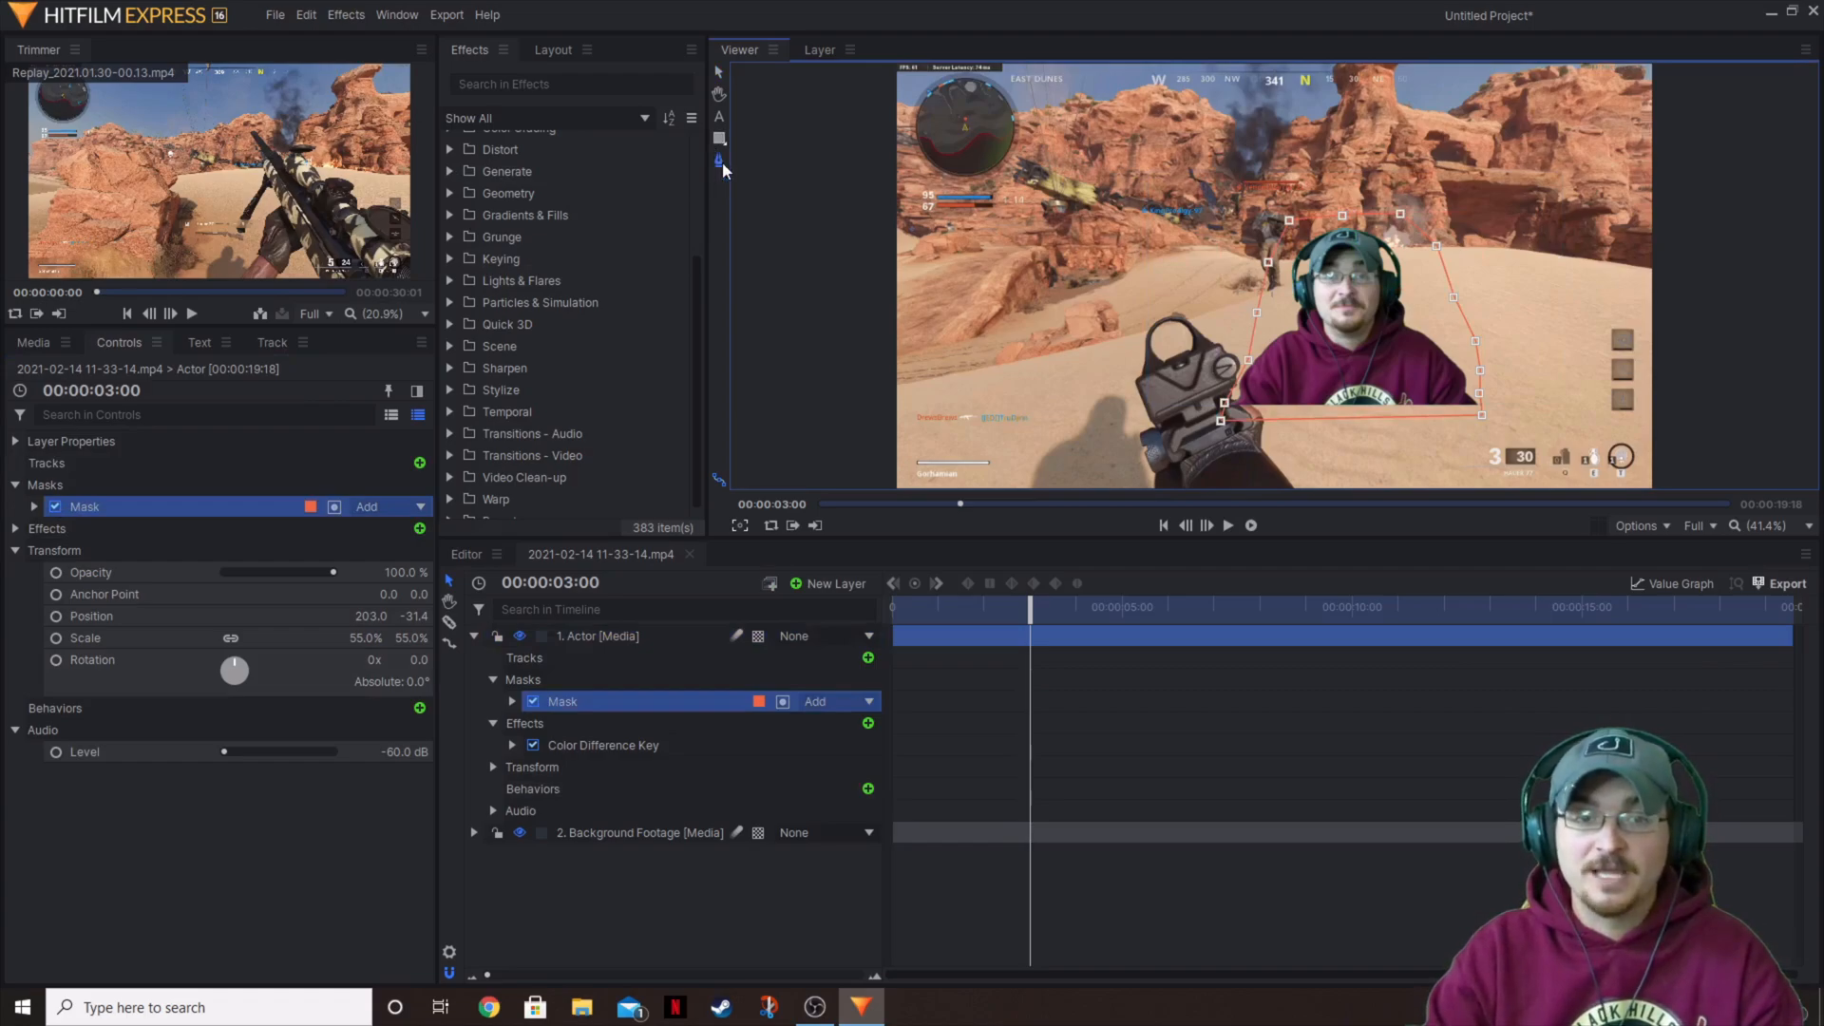
left_click(718, 139)
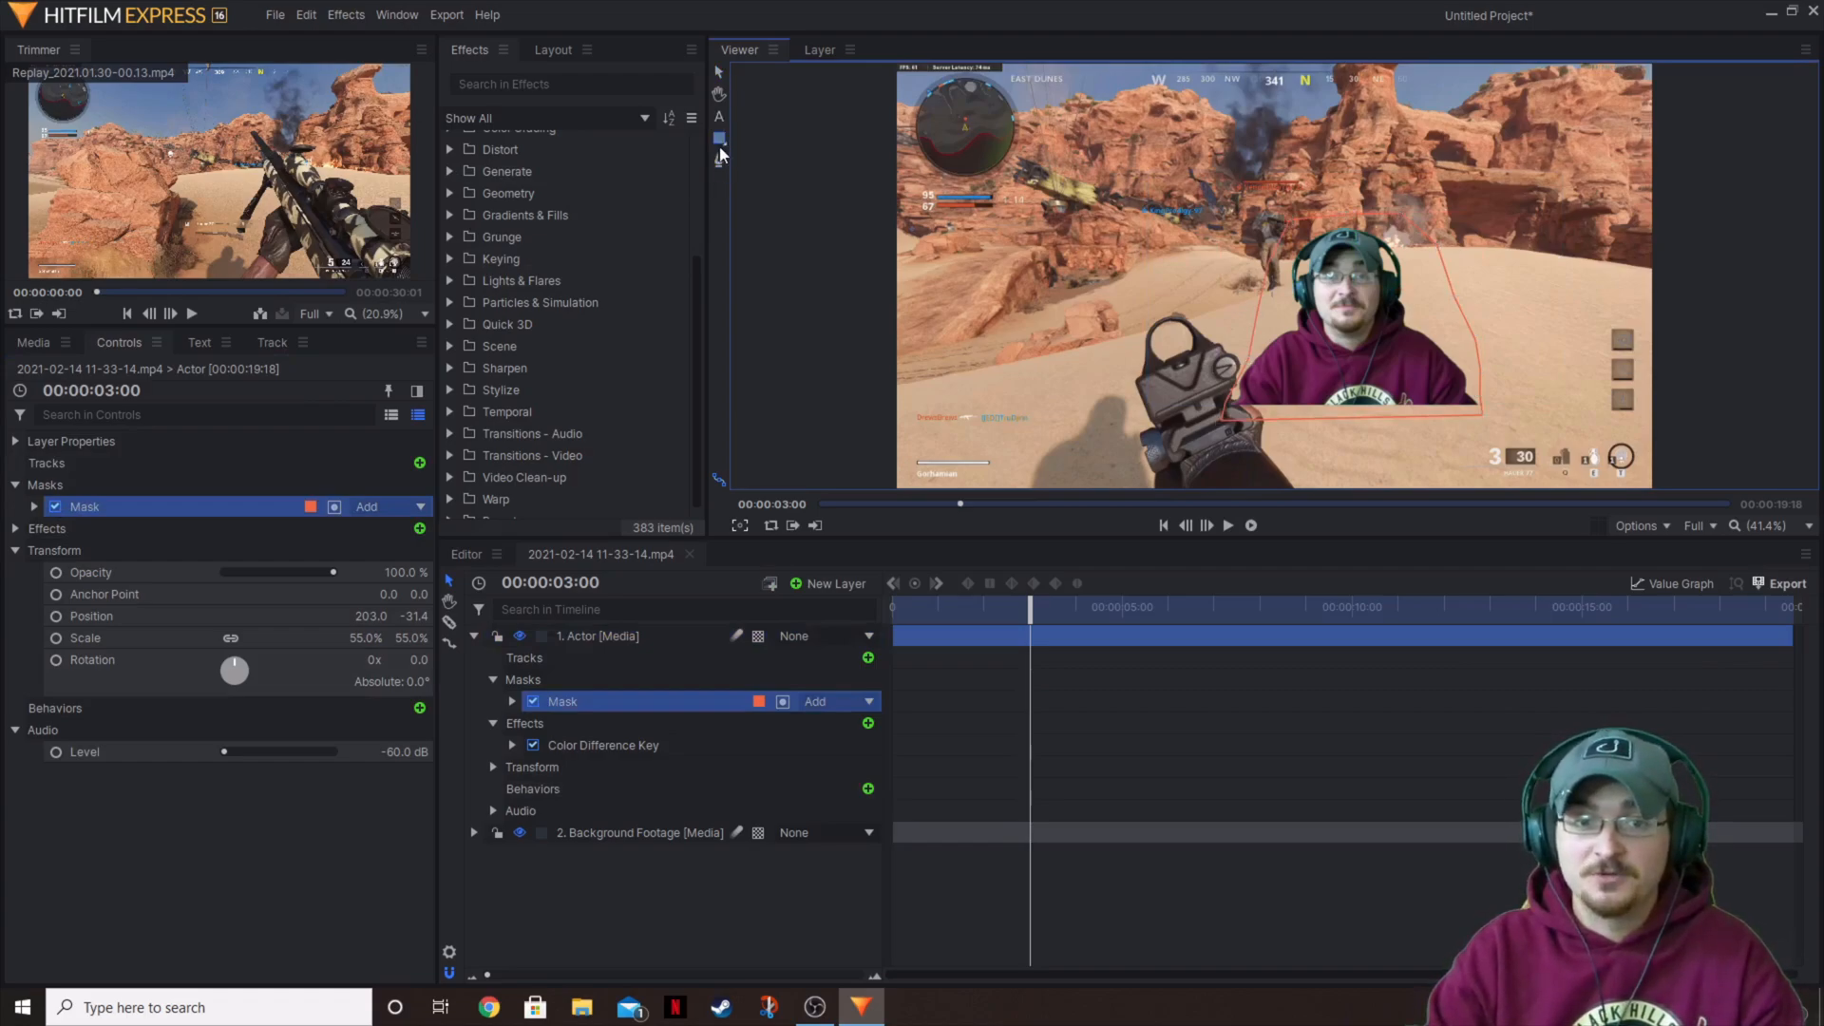
left_click(718, 138)
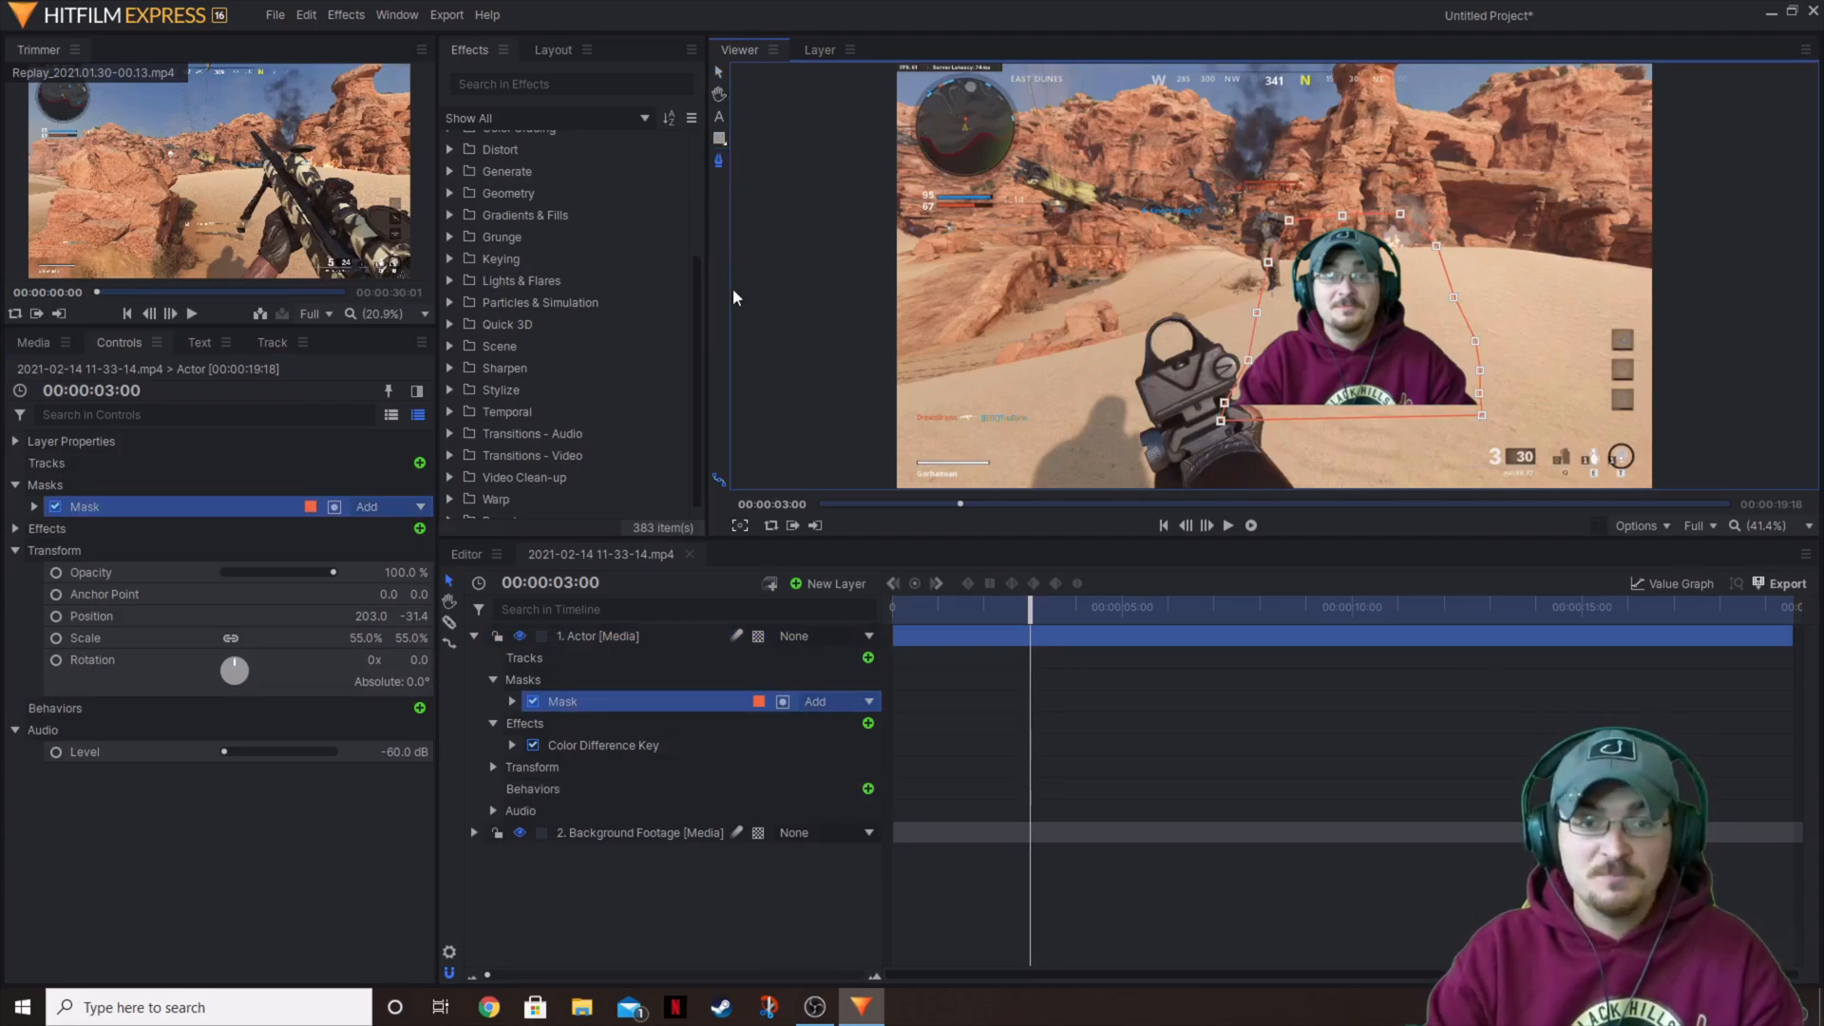
mouse_move(719, 160)
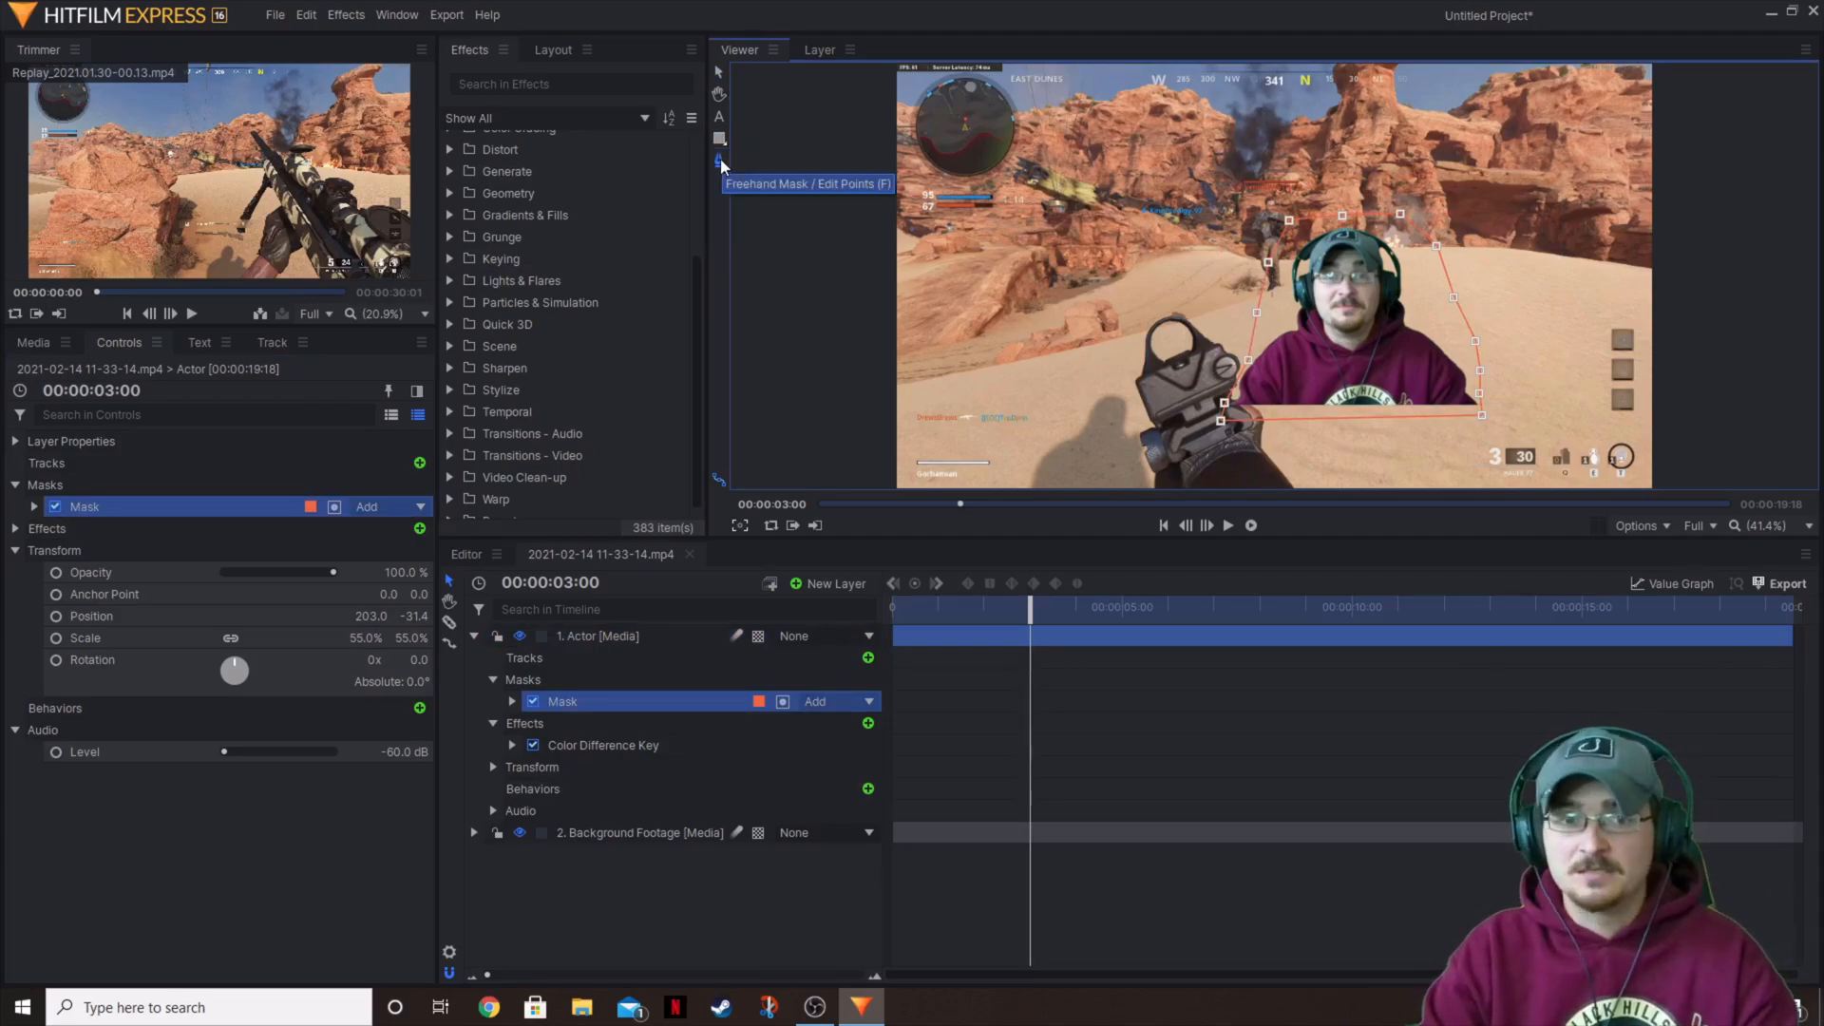
mouse_move(1364, 359)
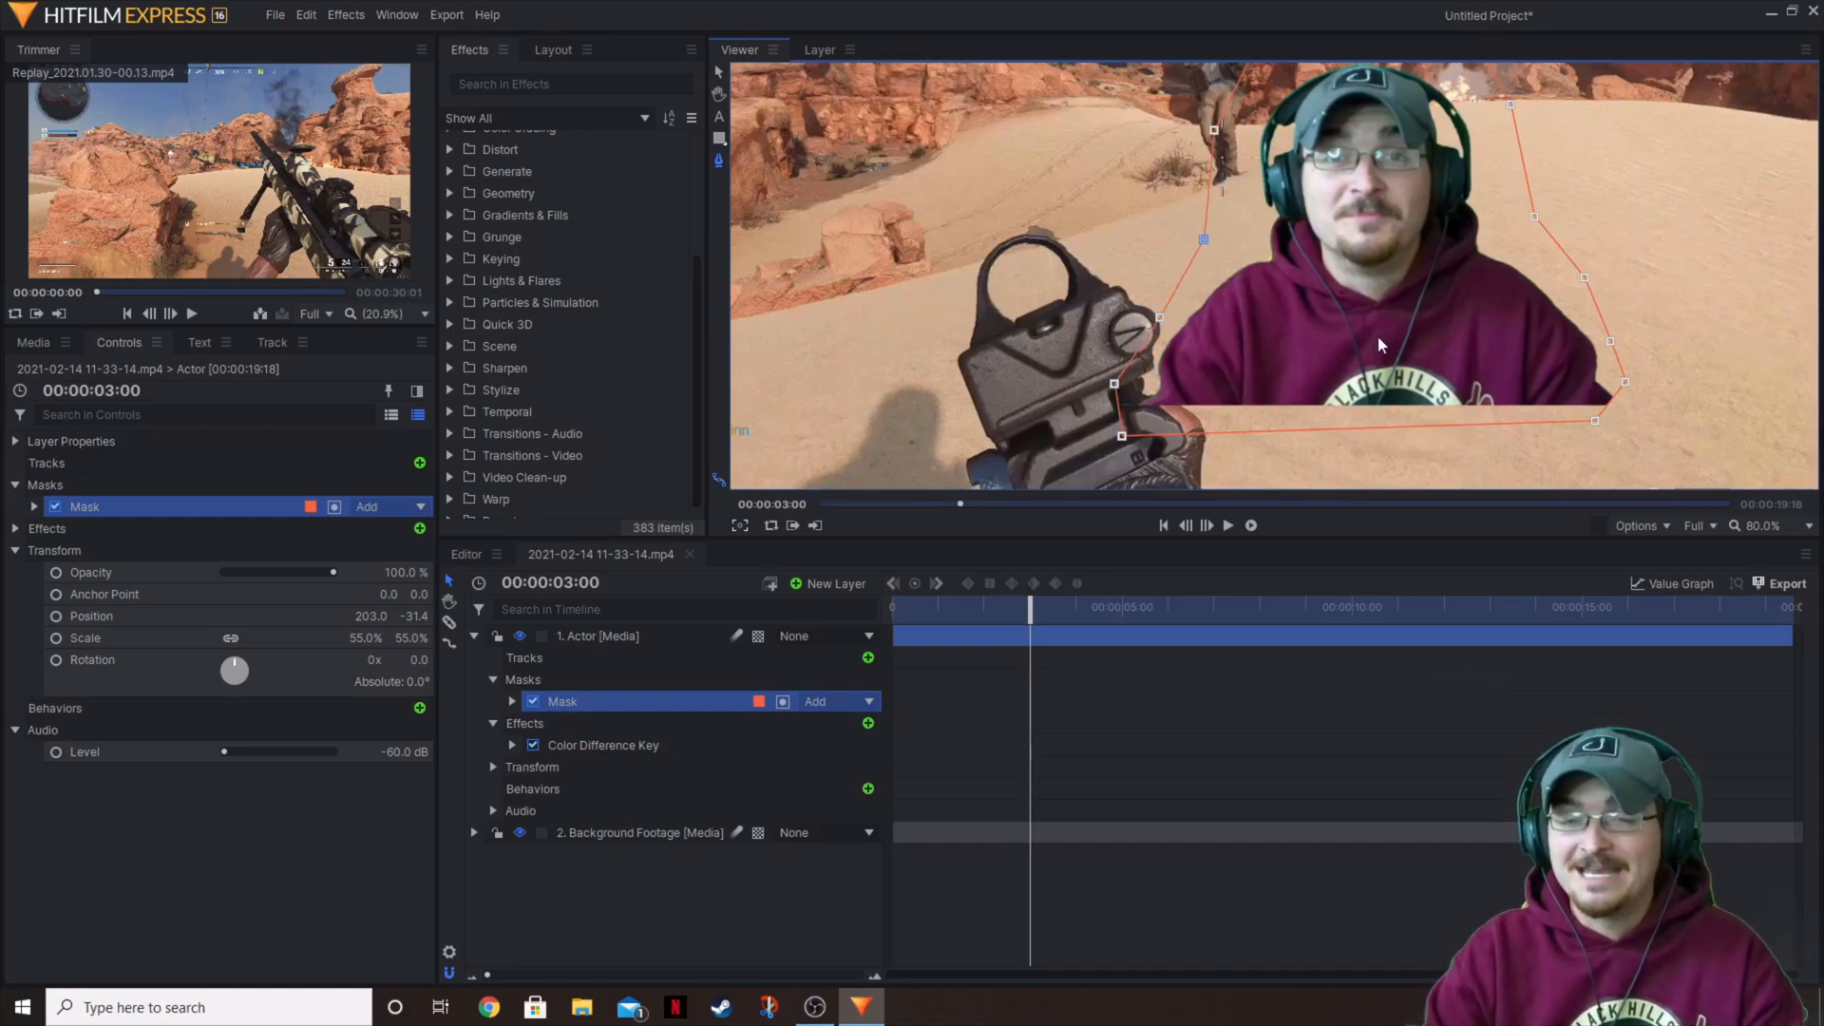
mouse_move(1429, 301)
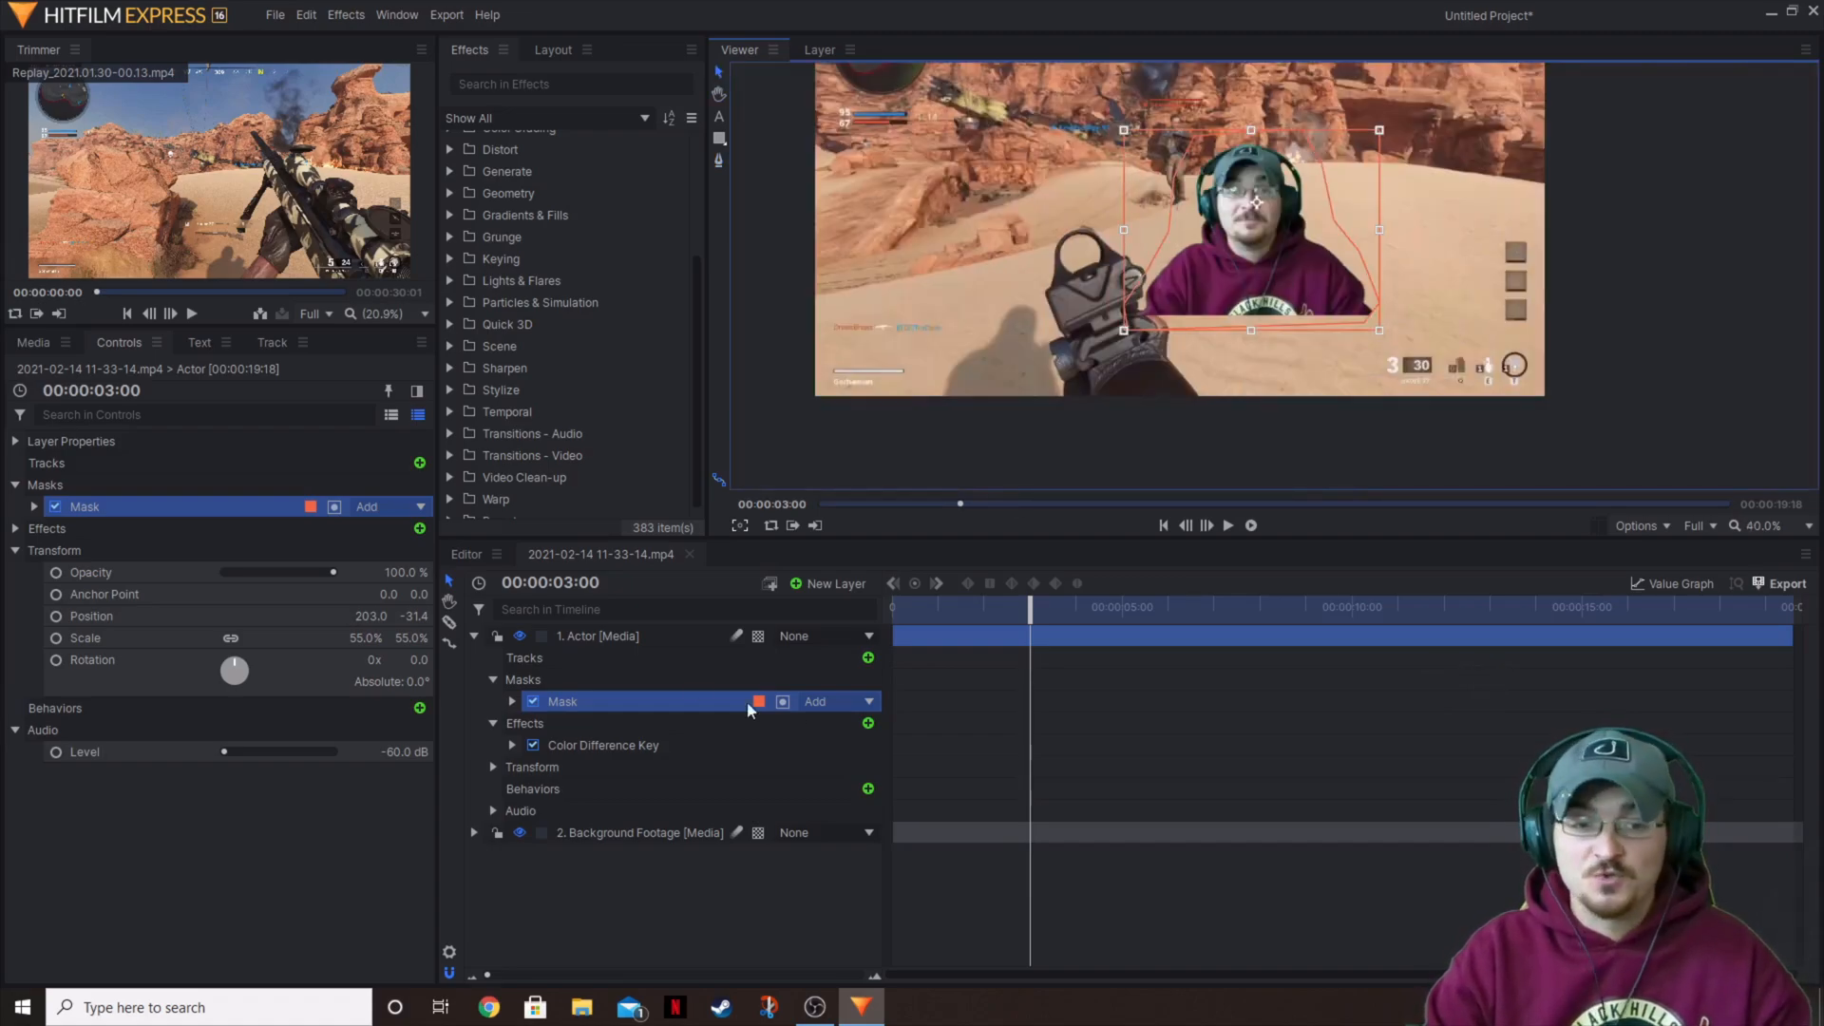
- Move the Actor layer to the bottom-right corner, Position about 642.7, -255.7
left_click(594, 635)
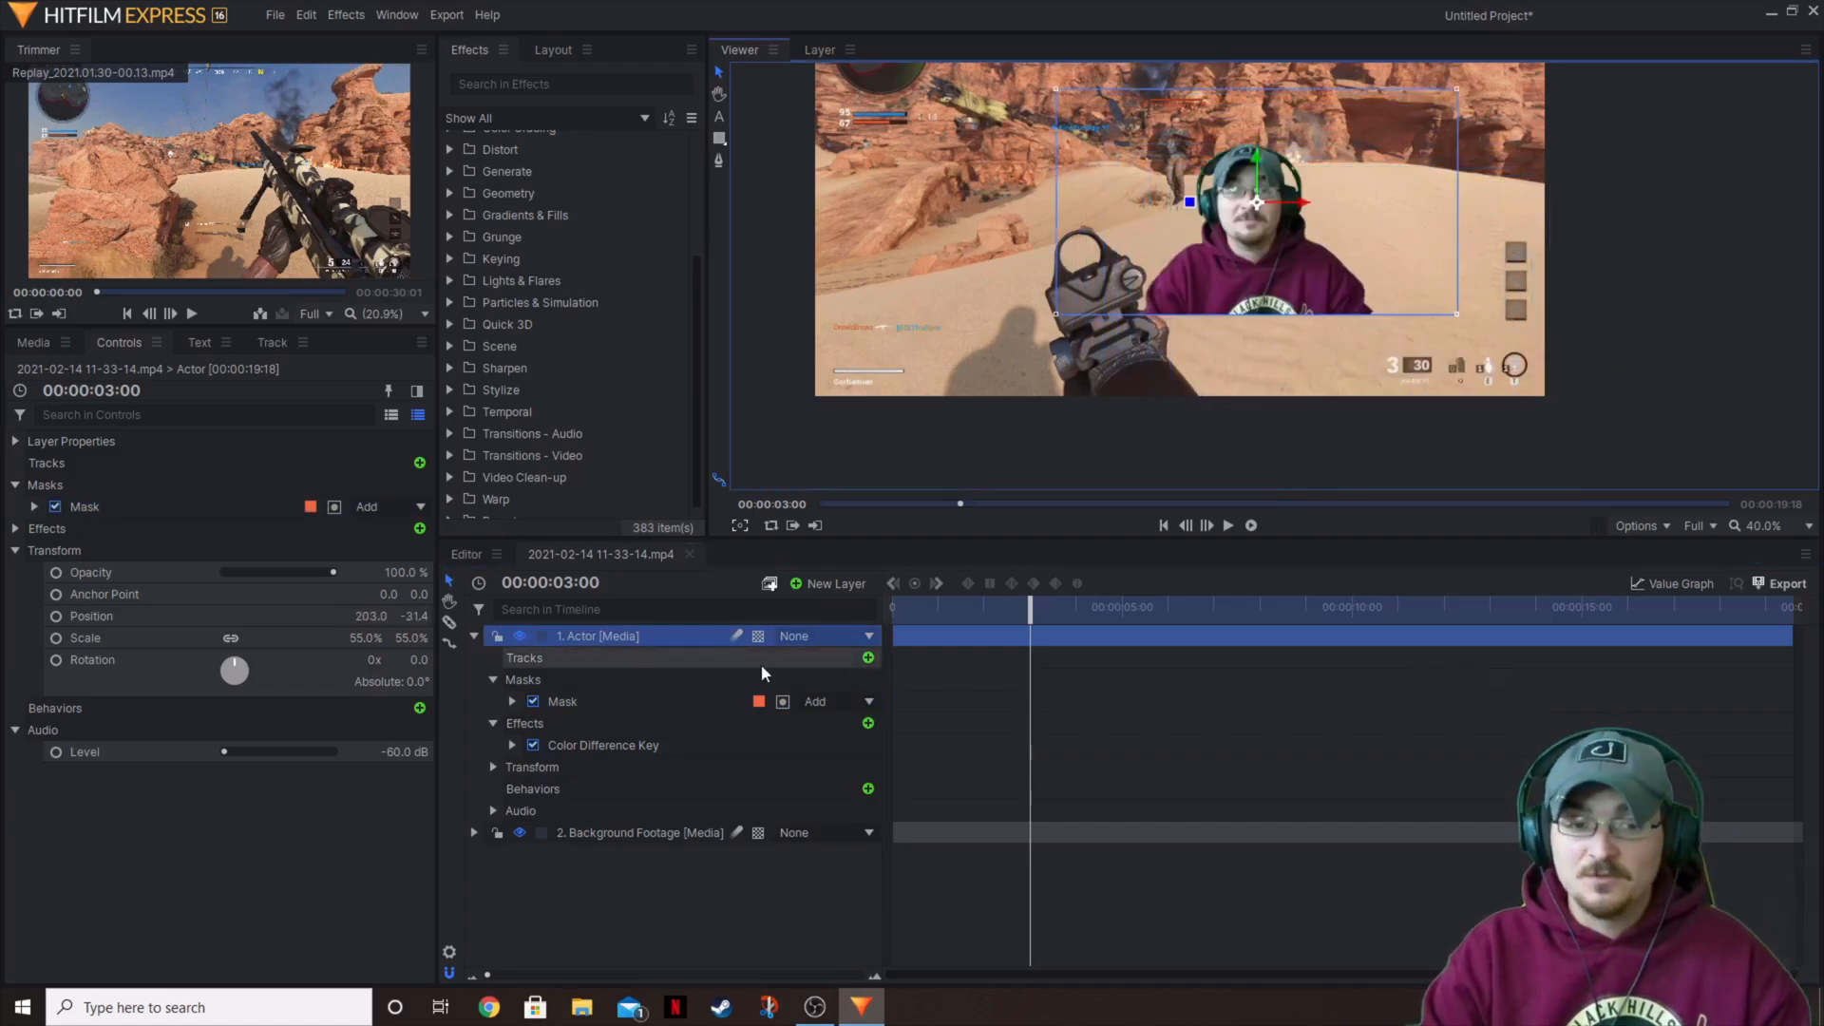
left_click(562, 701)
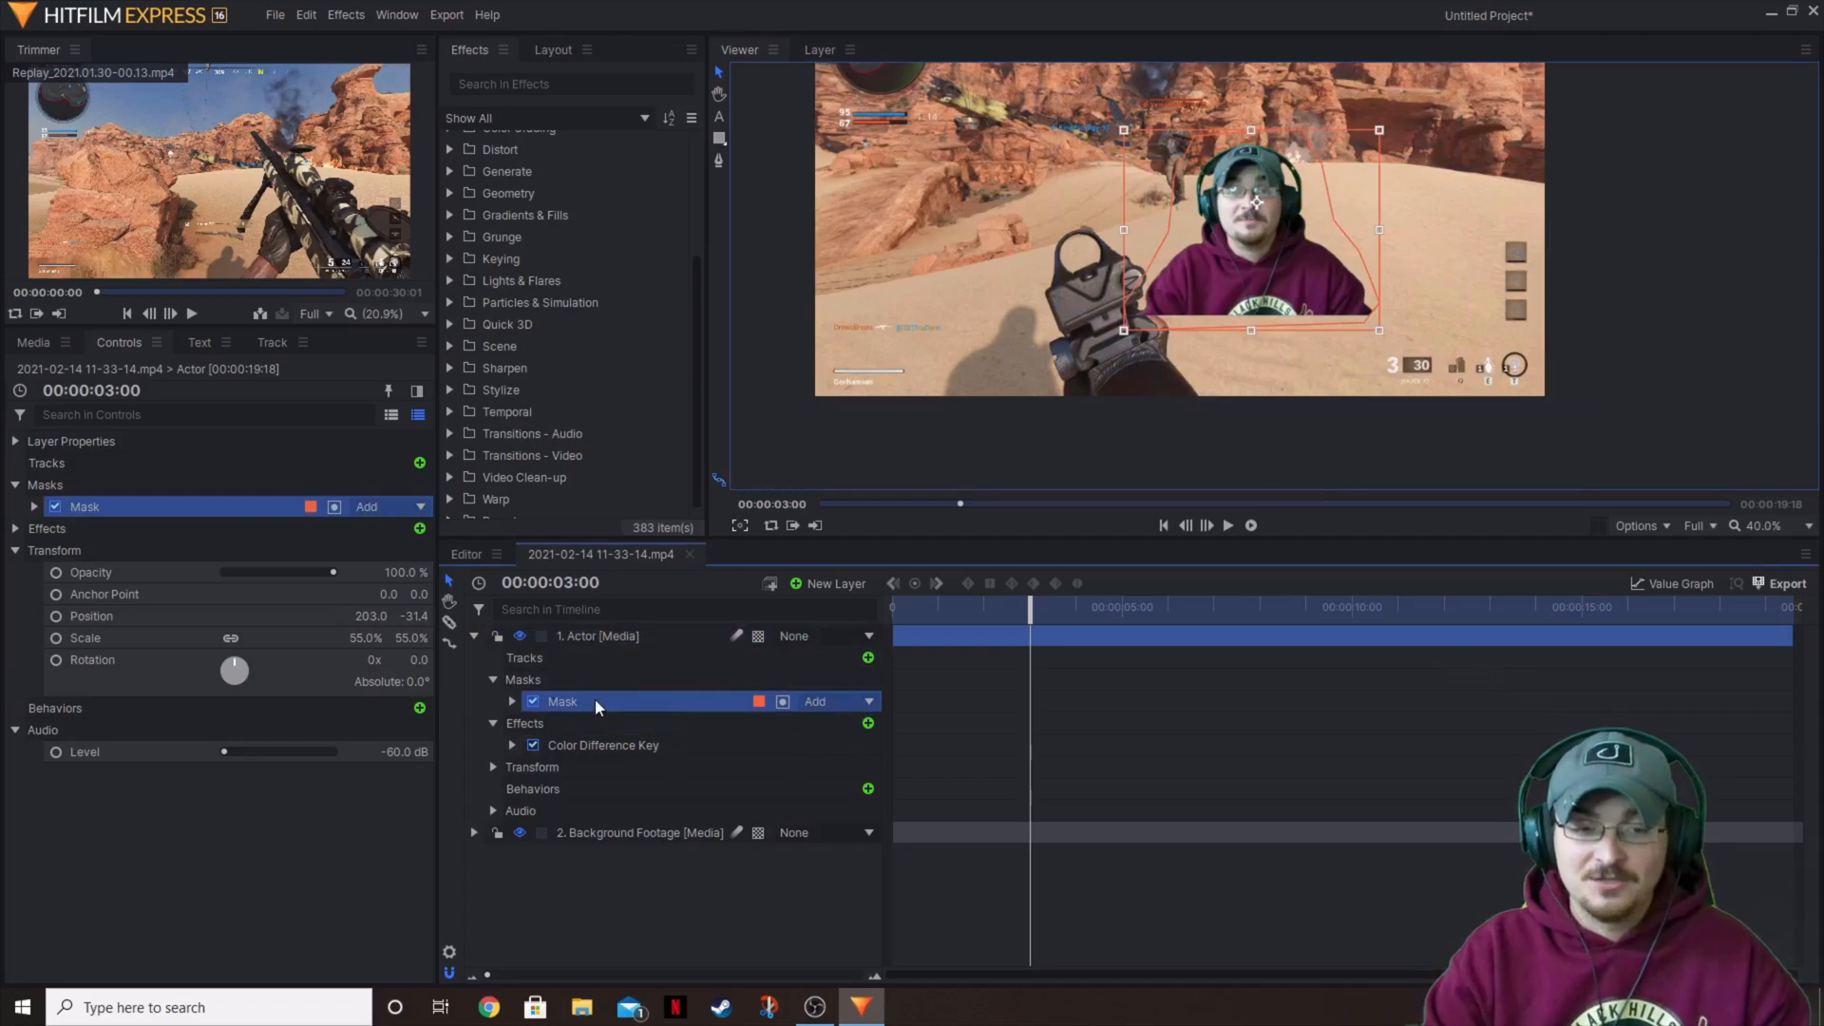
mouse_move(724, 84)
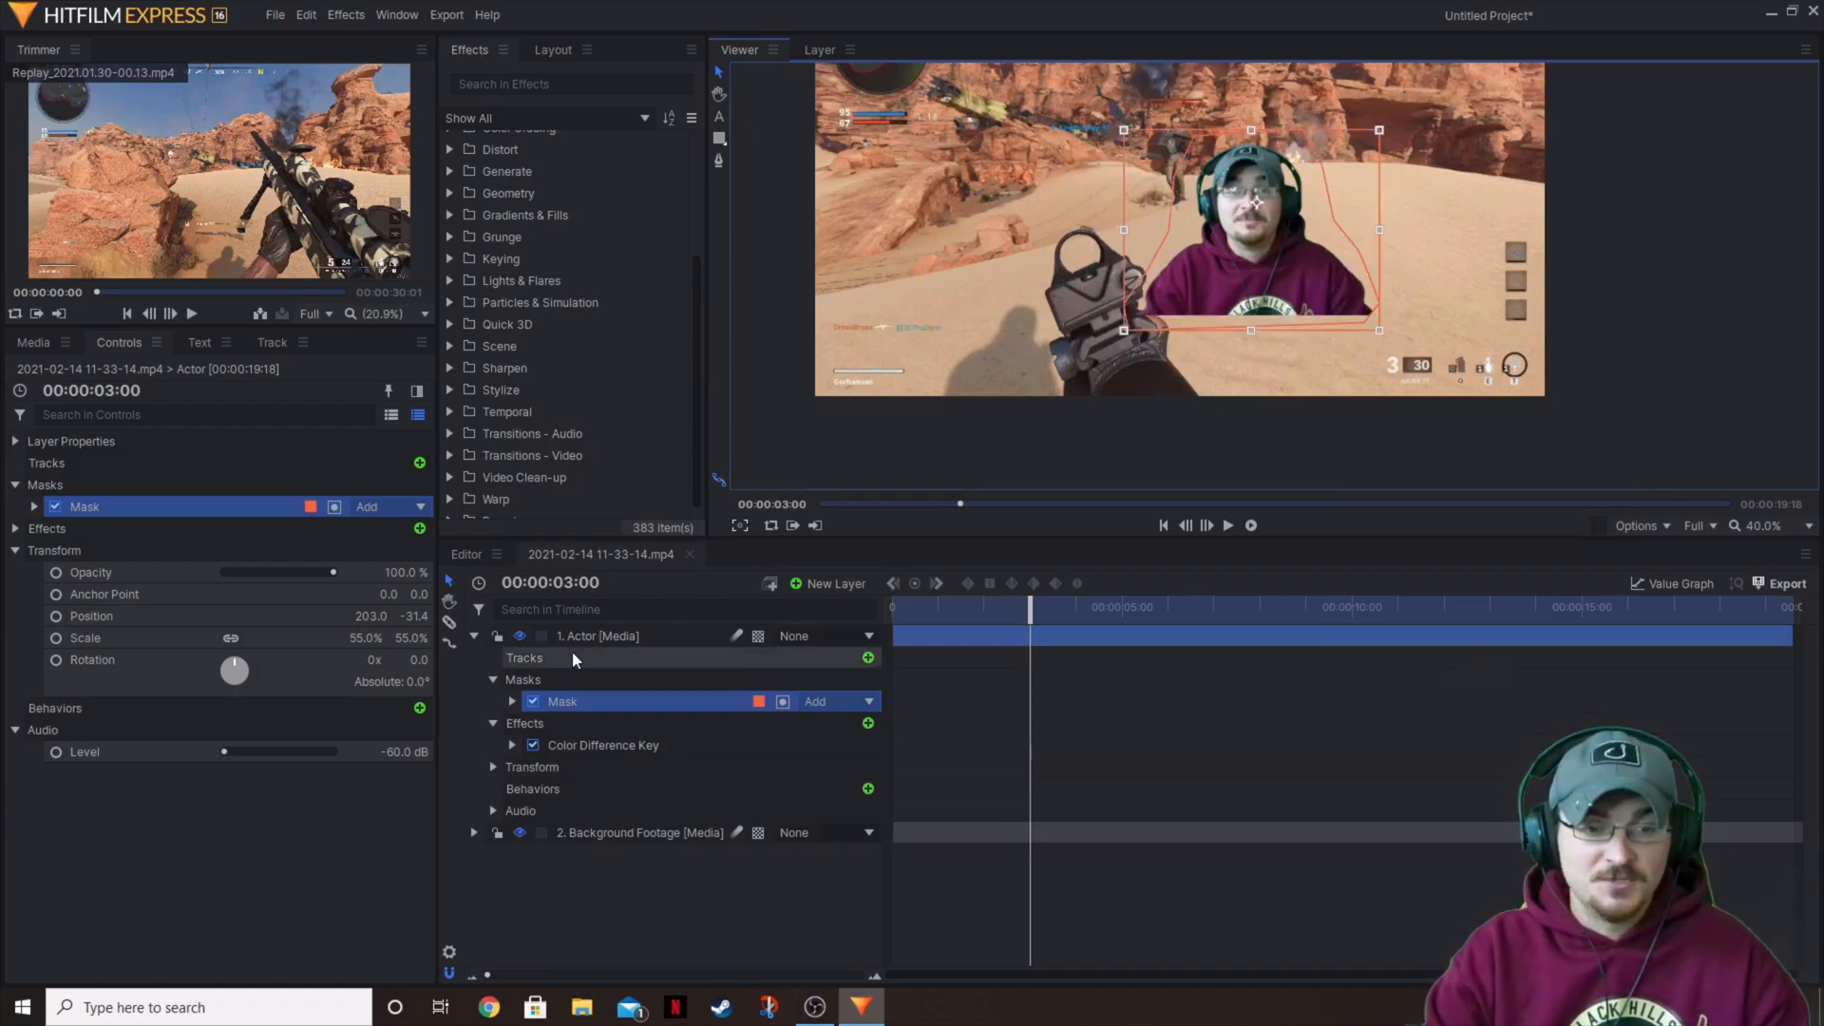
left_click(594, 634)
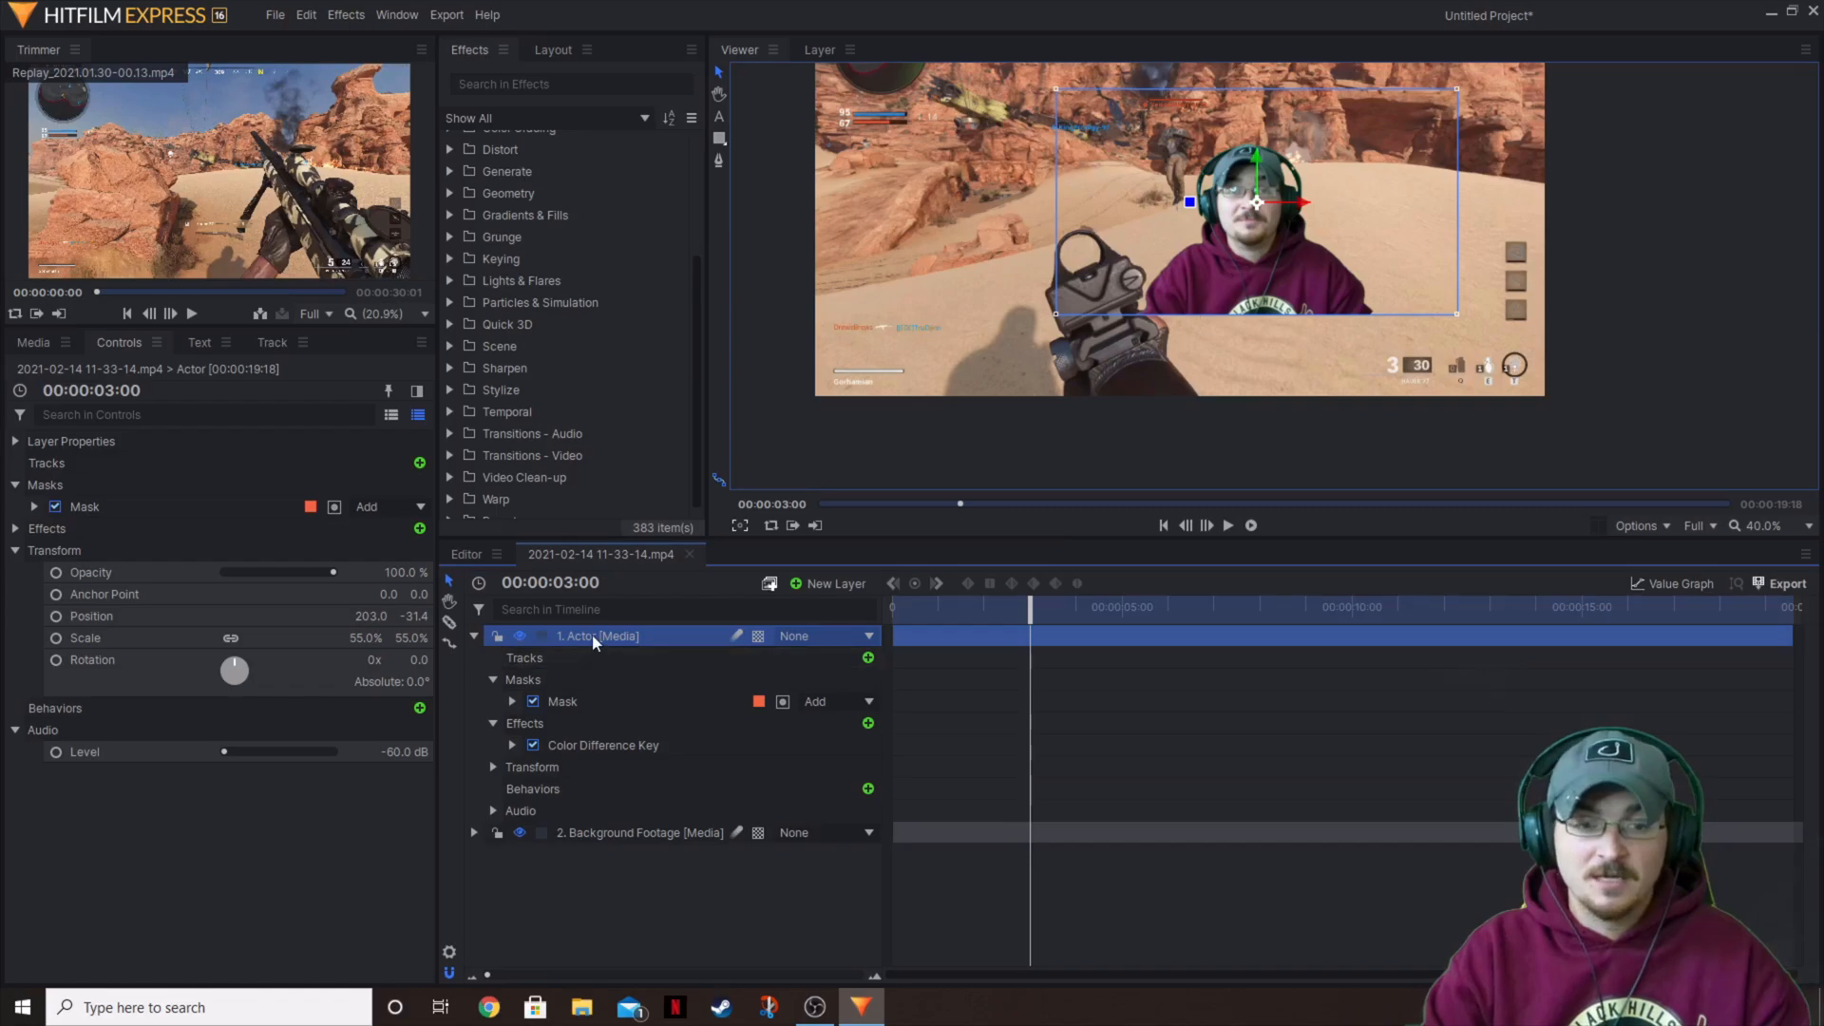
mouse_move(631, 650)
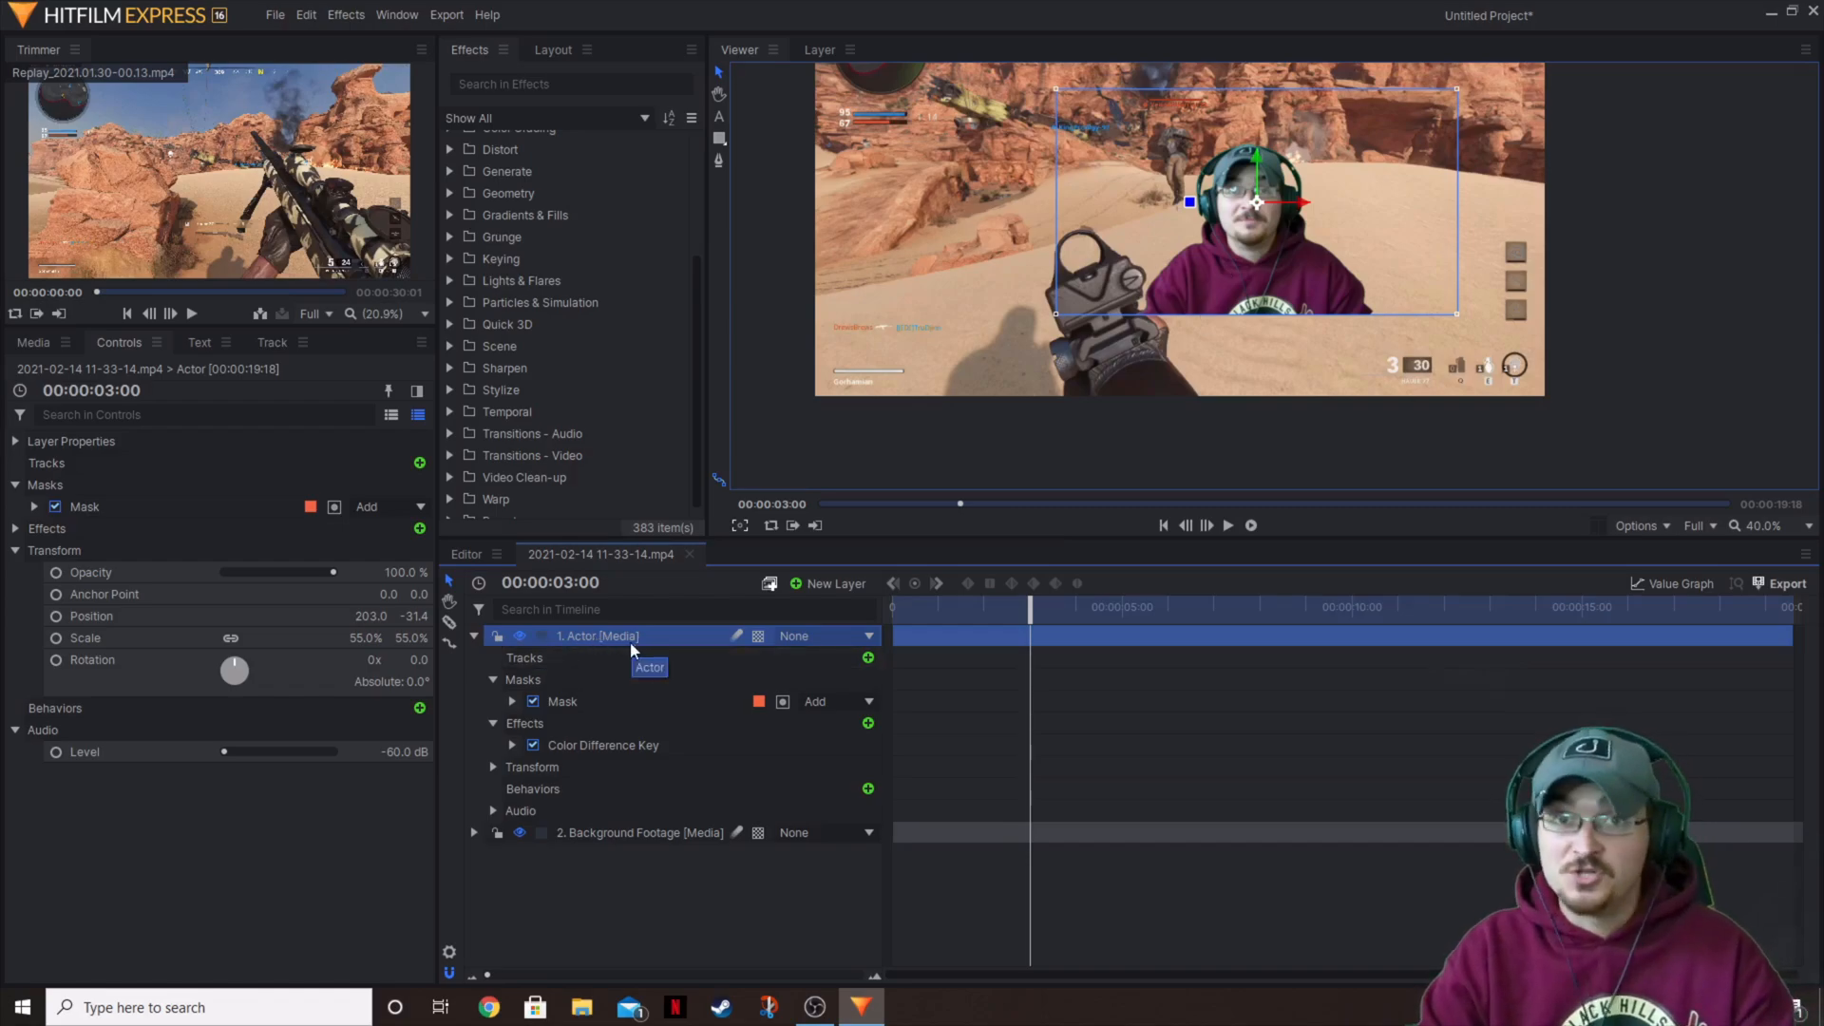
mouse_move(1261, 257)
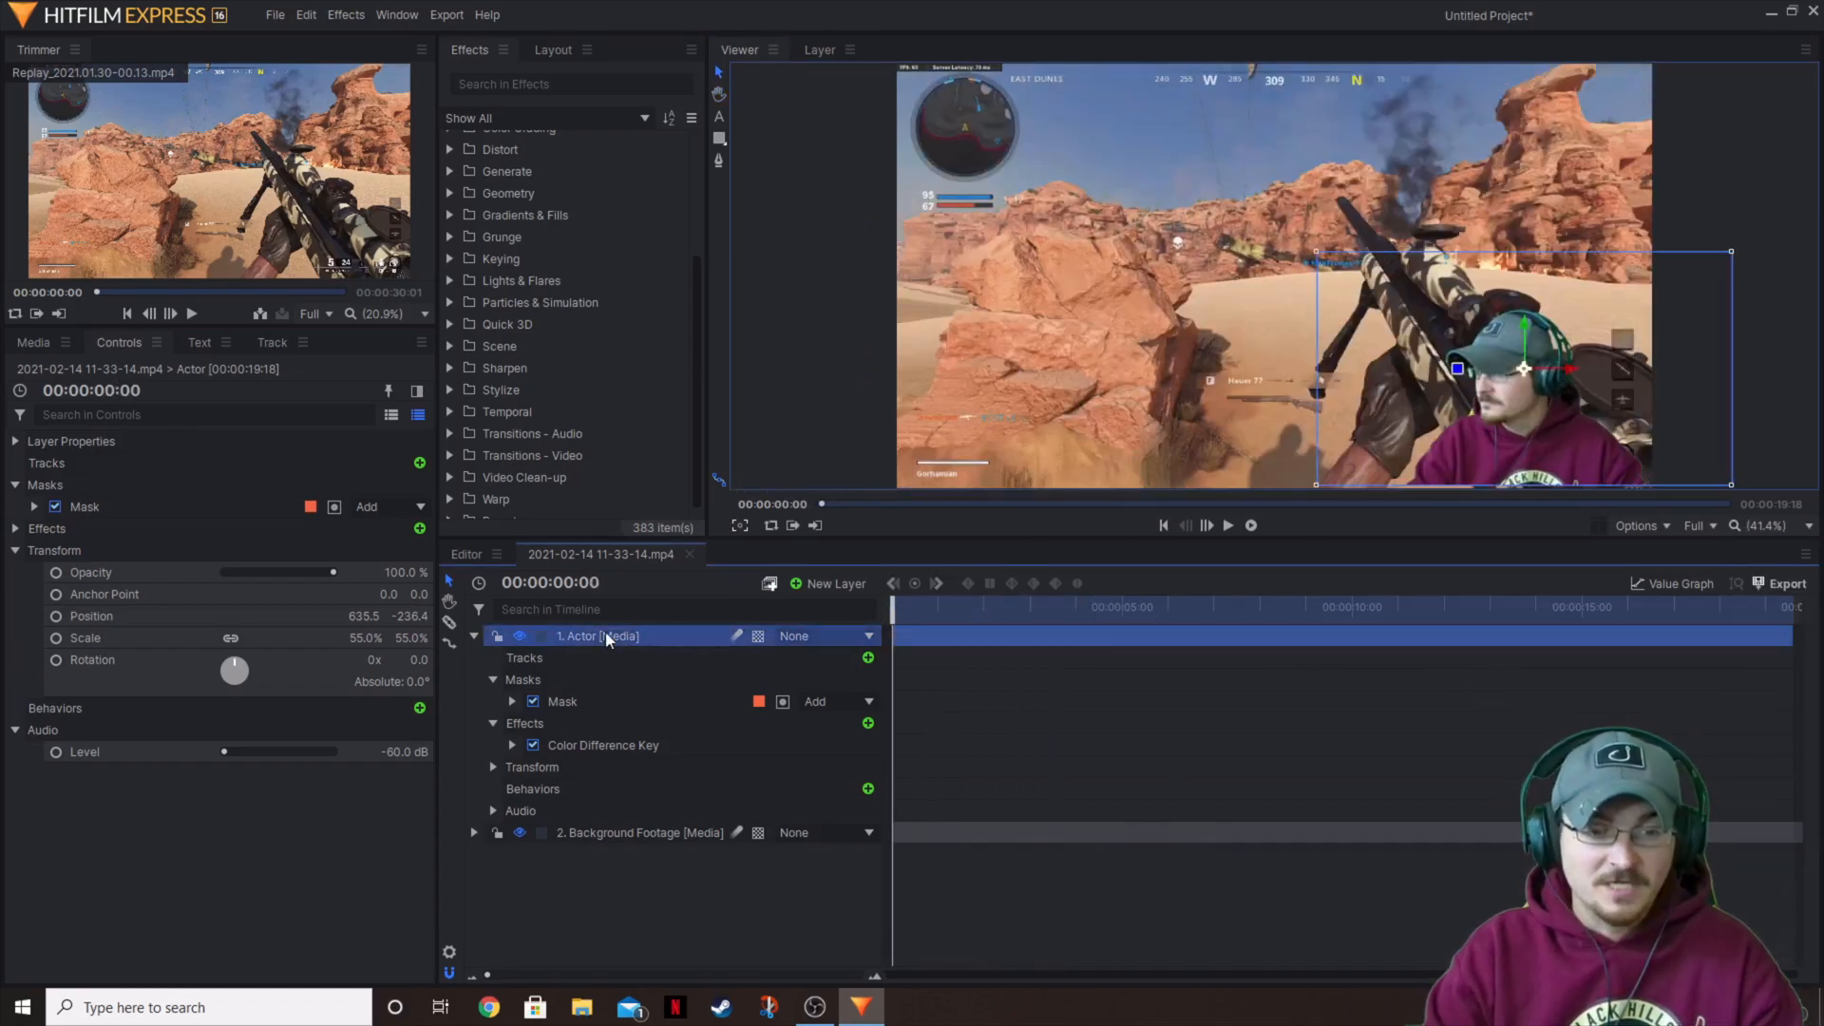
mouse_move(1518, 401)
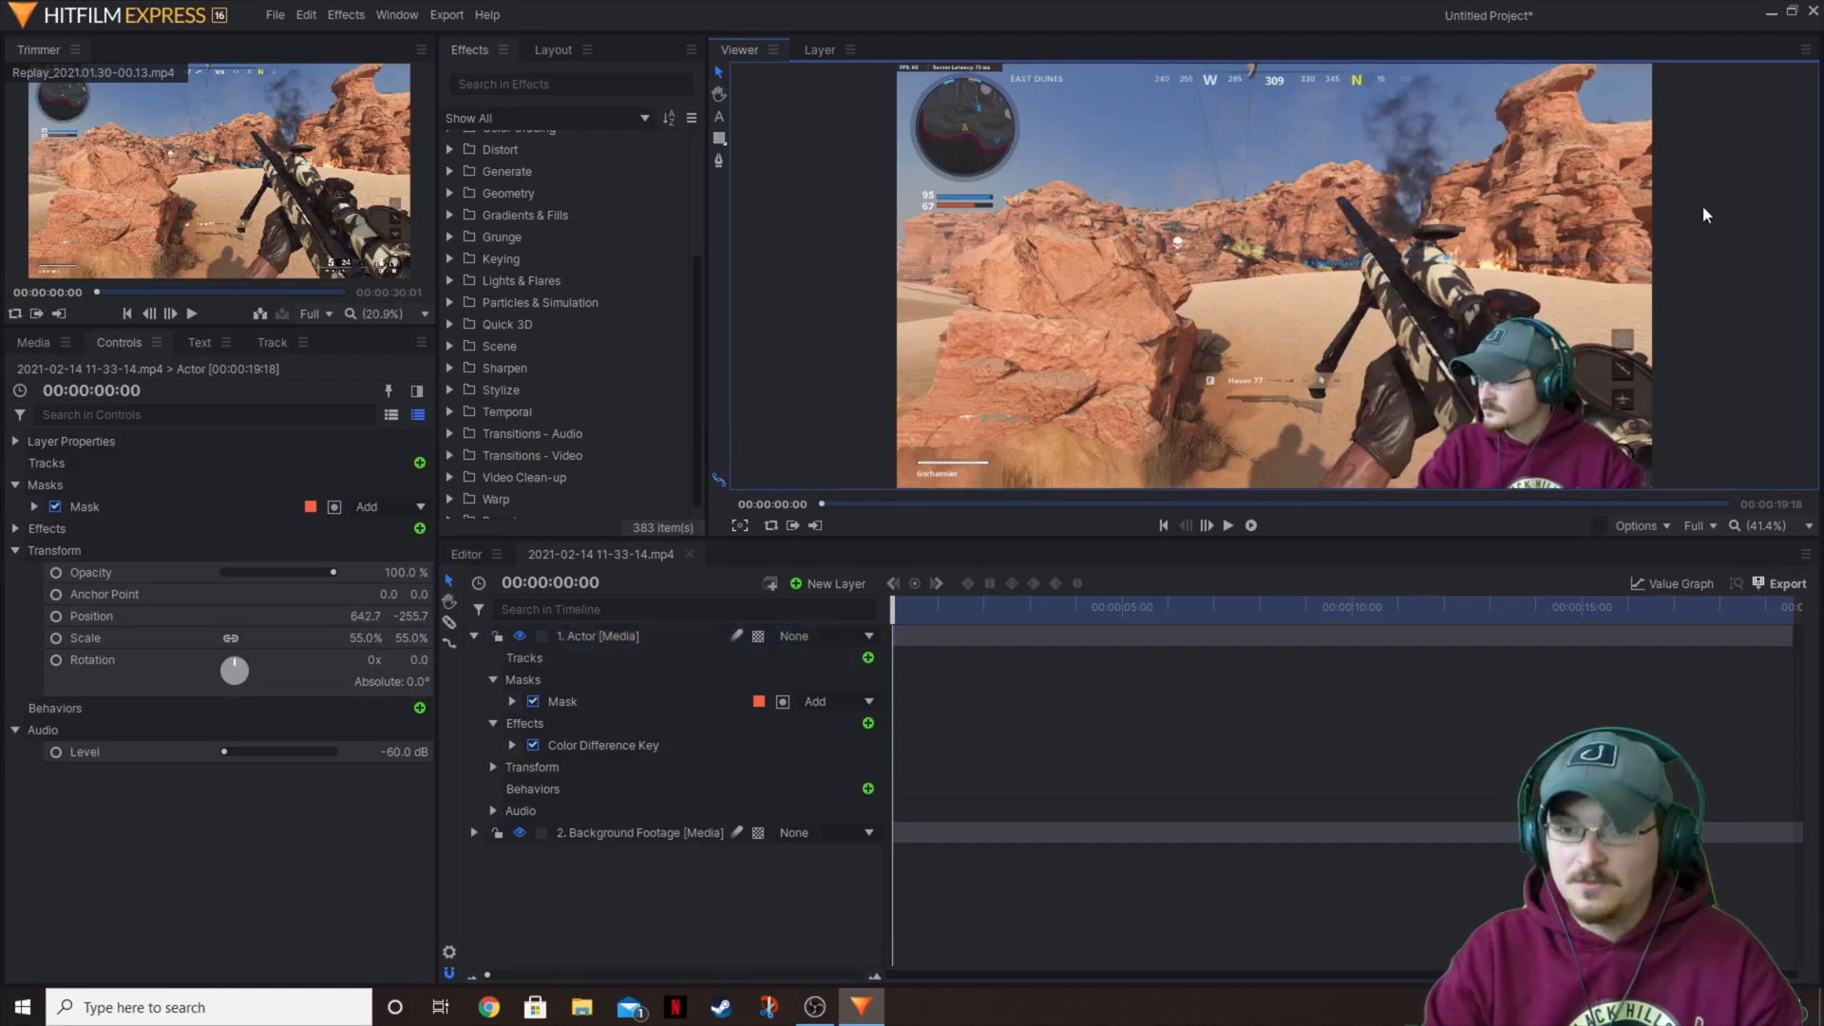
mouse_move(1687, 317)
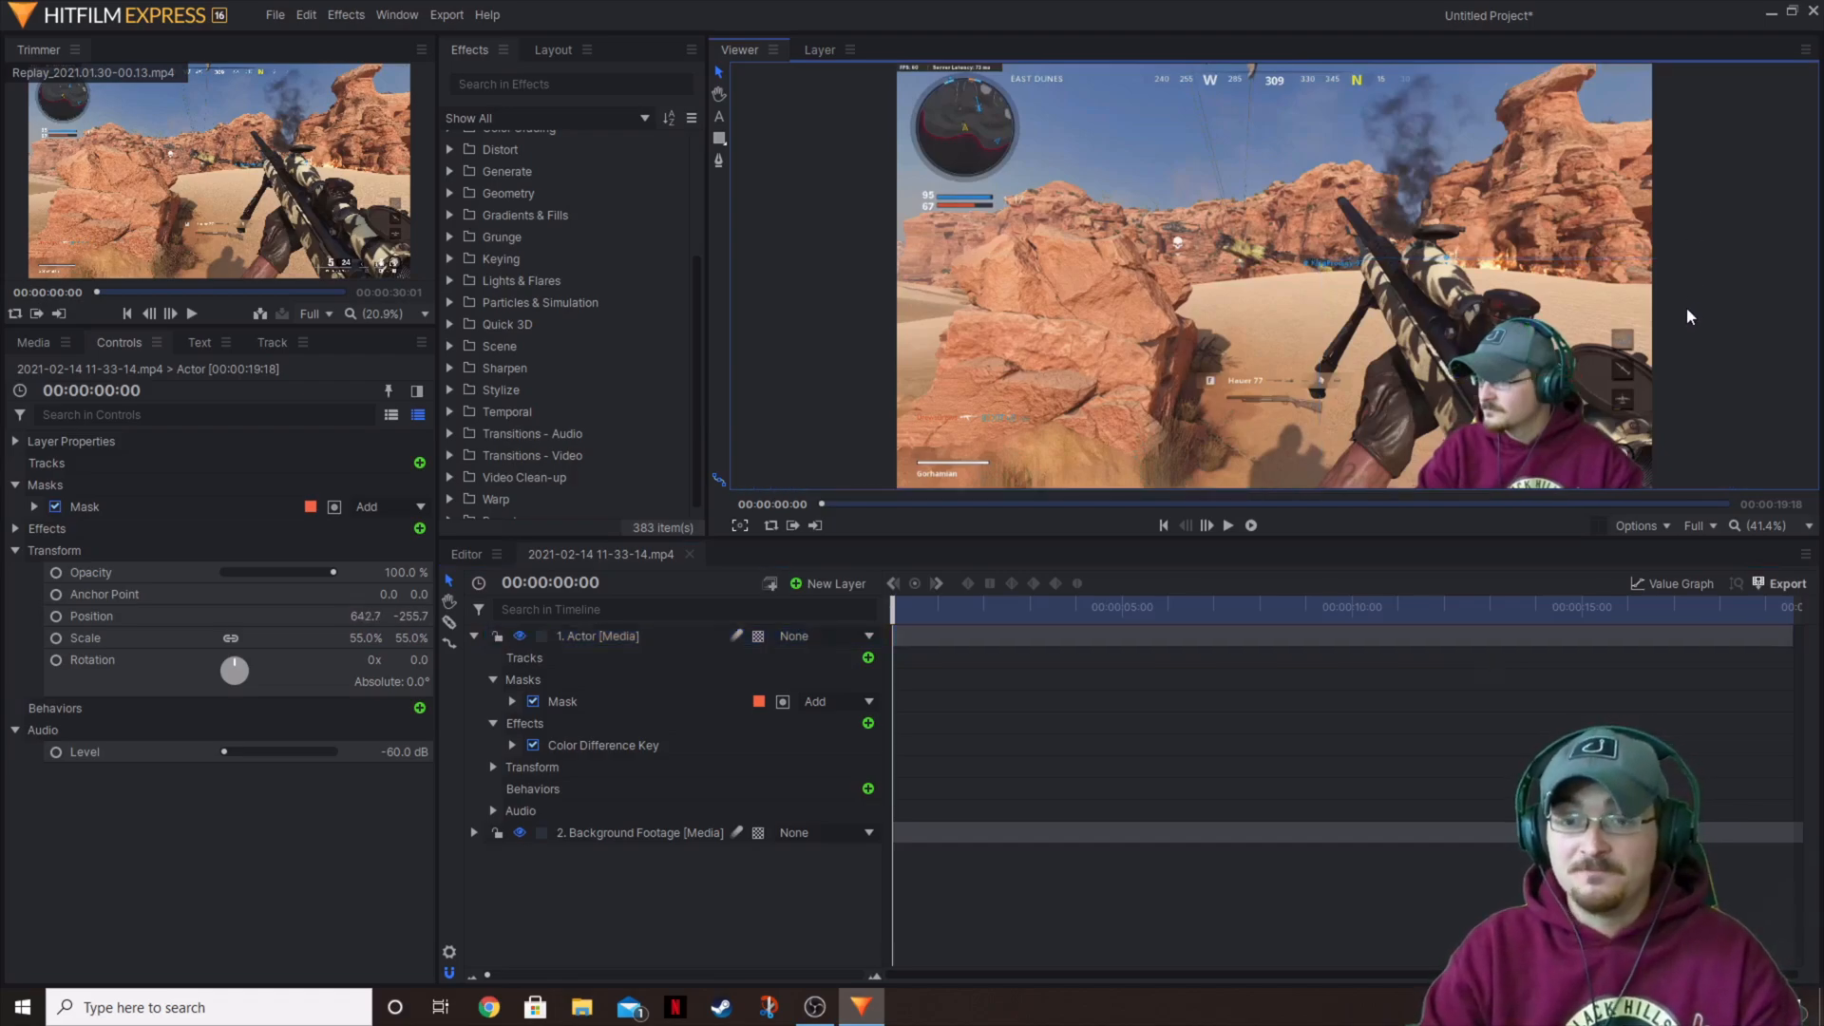